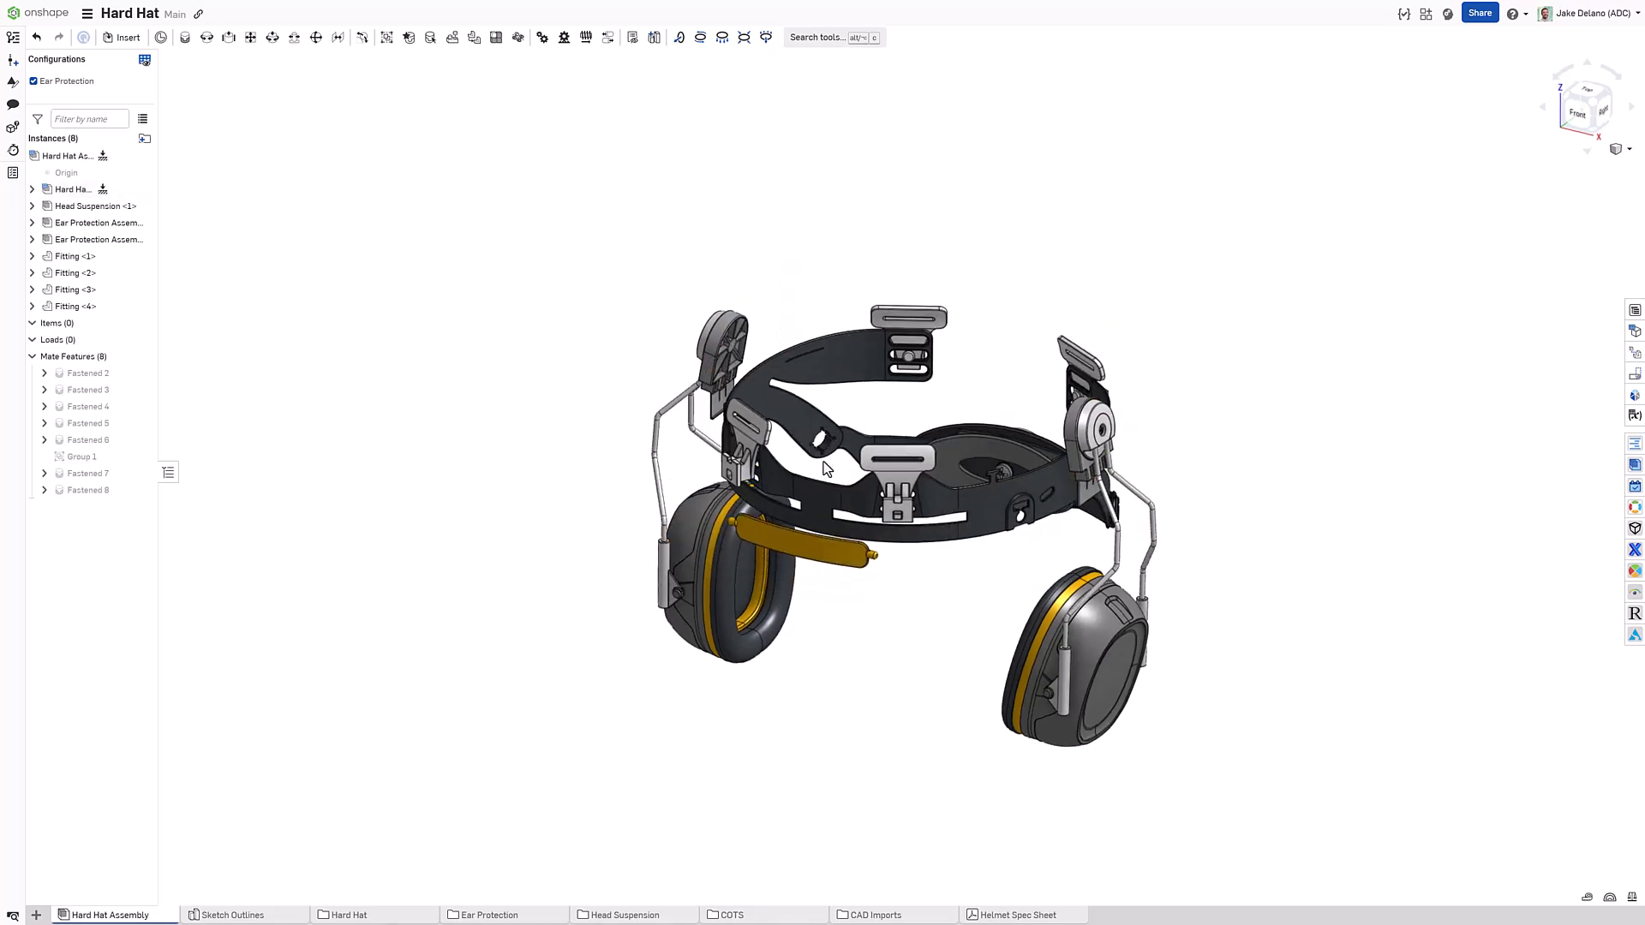
Step: Start a new in-context Part Studio from the hard hat assembly
{"action": "left_click", "coordinate": [908, 324]}
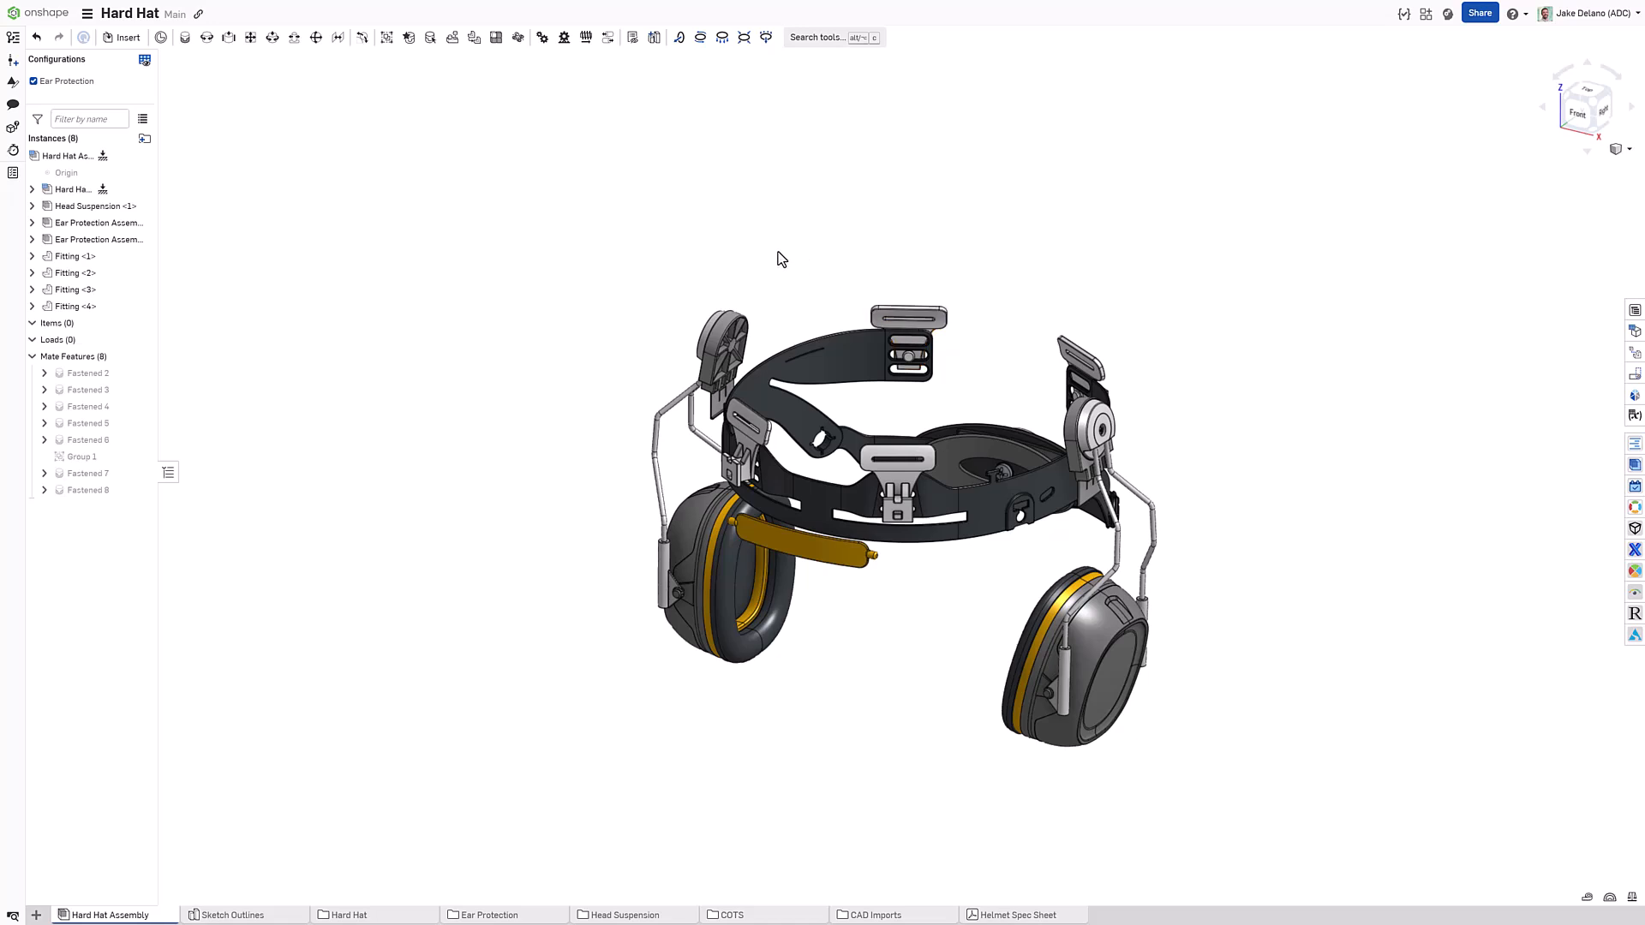
{"action": "left_click", "coordinate": [653, 36]}
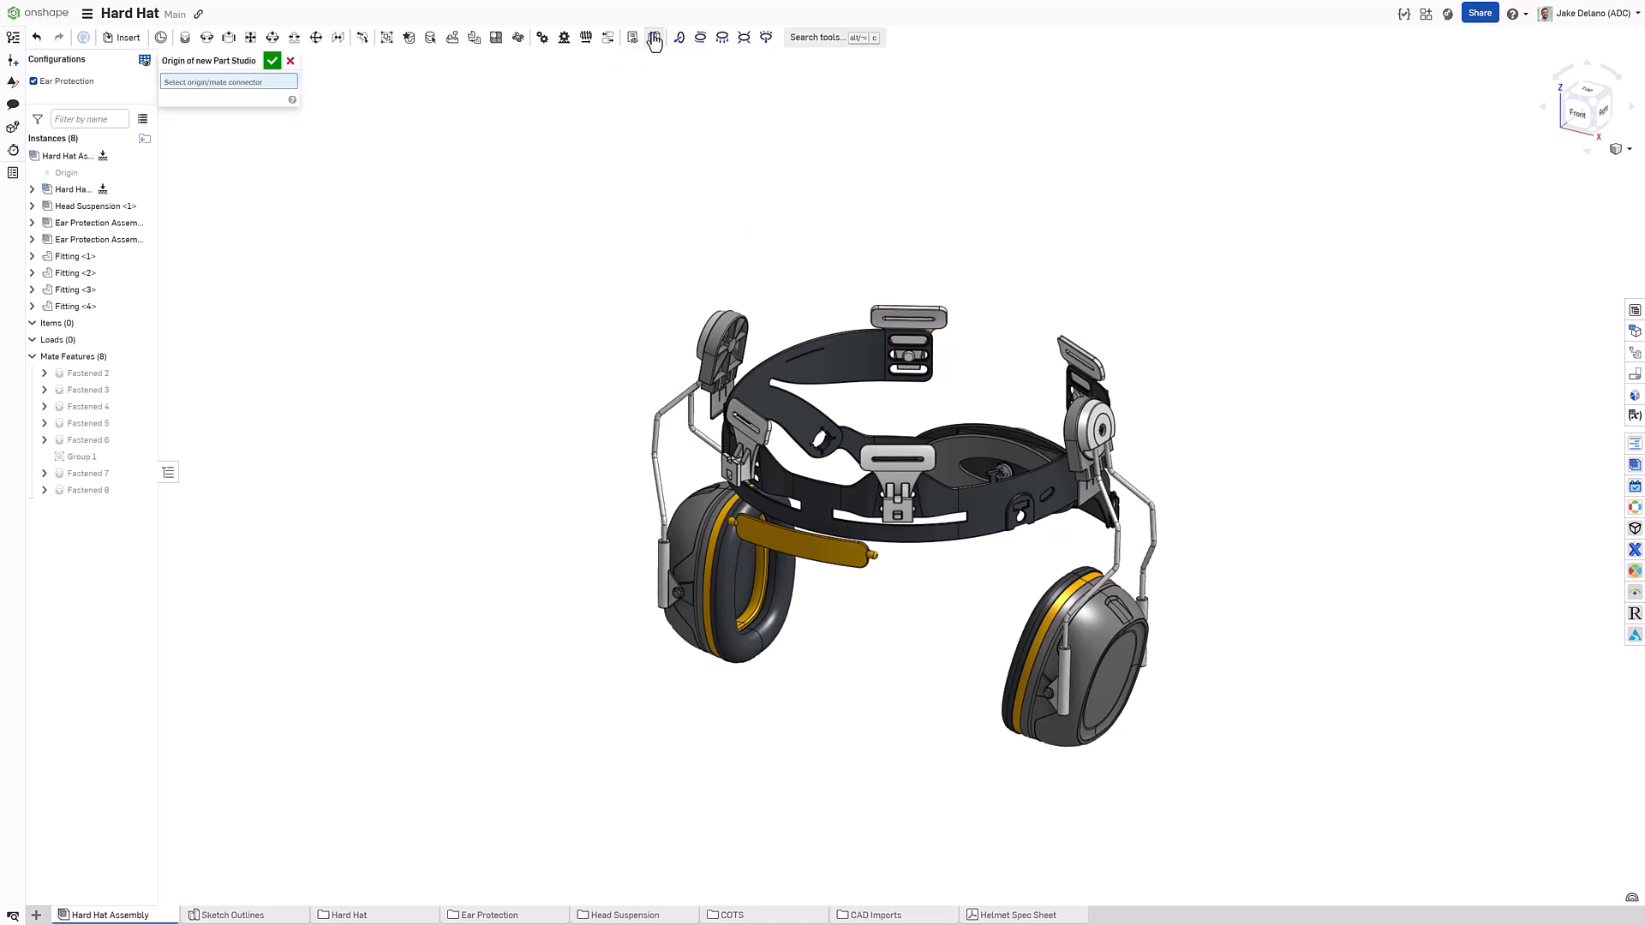
Step: Confirm the origin and place a mate connector between the two slot faces
{"action": "left_click", "coordinate": [66, 171]}
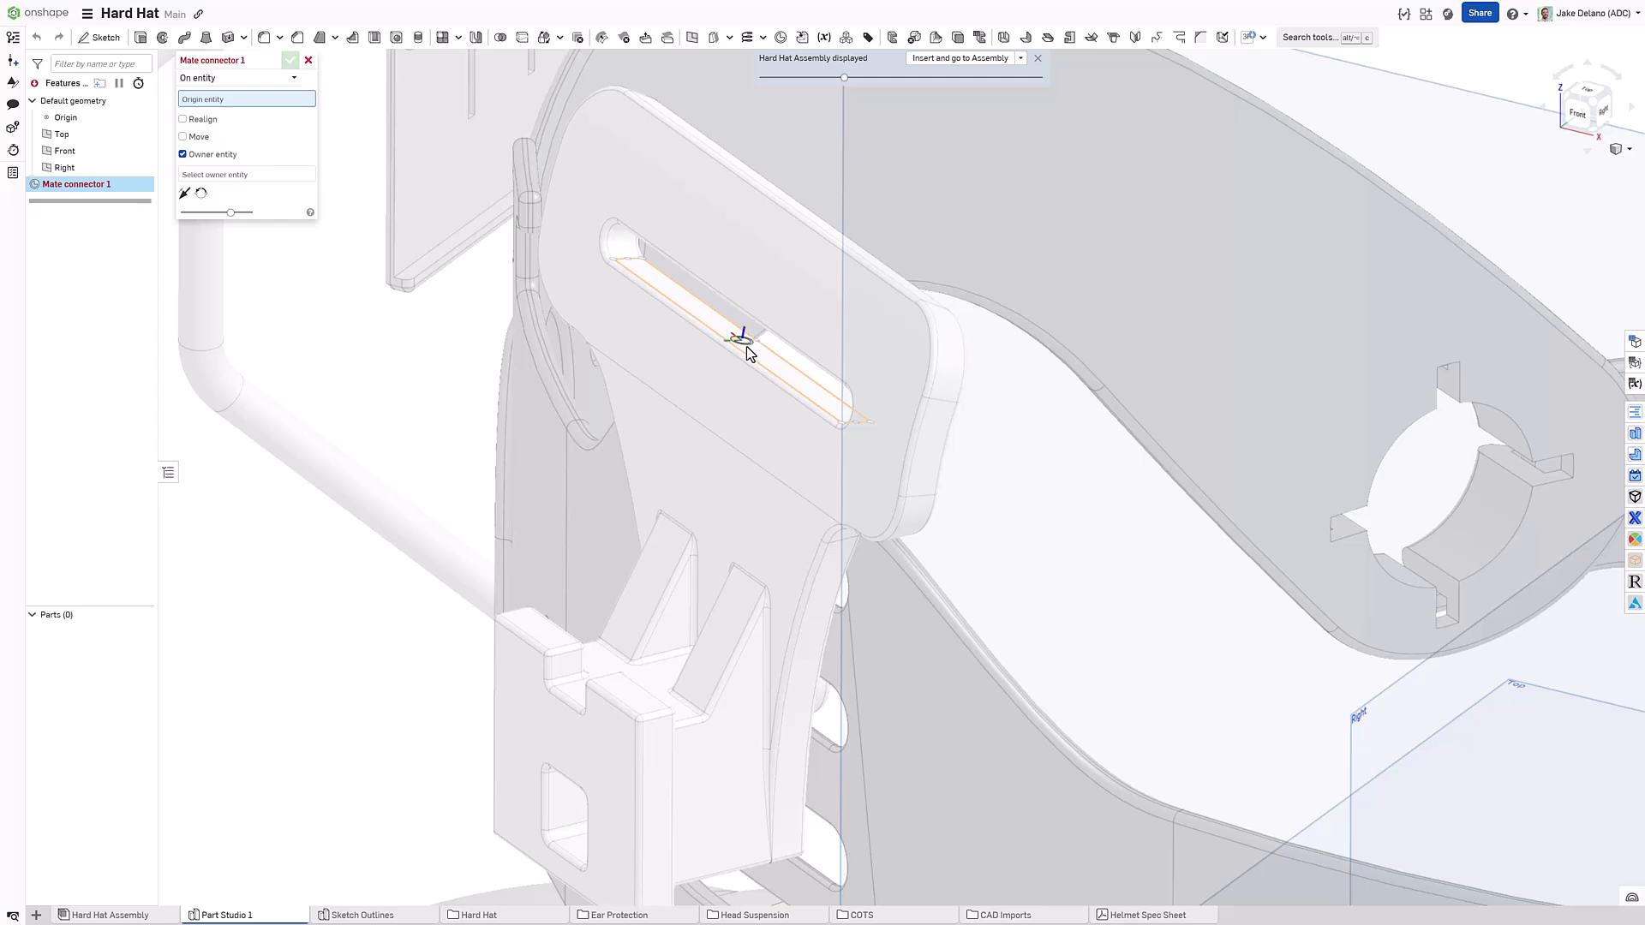
{"action": "left_click", "coordinate": [745, 336]}
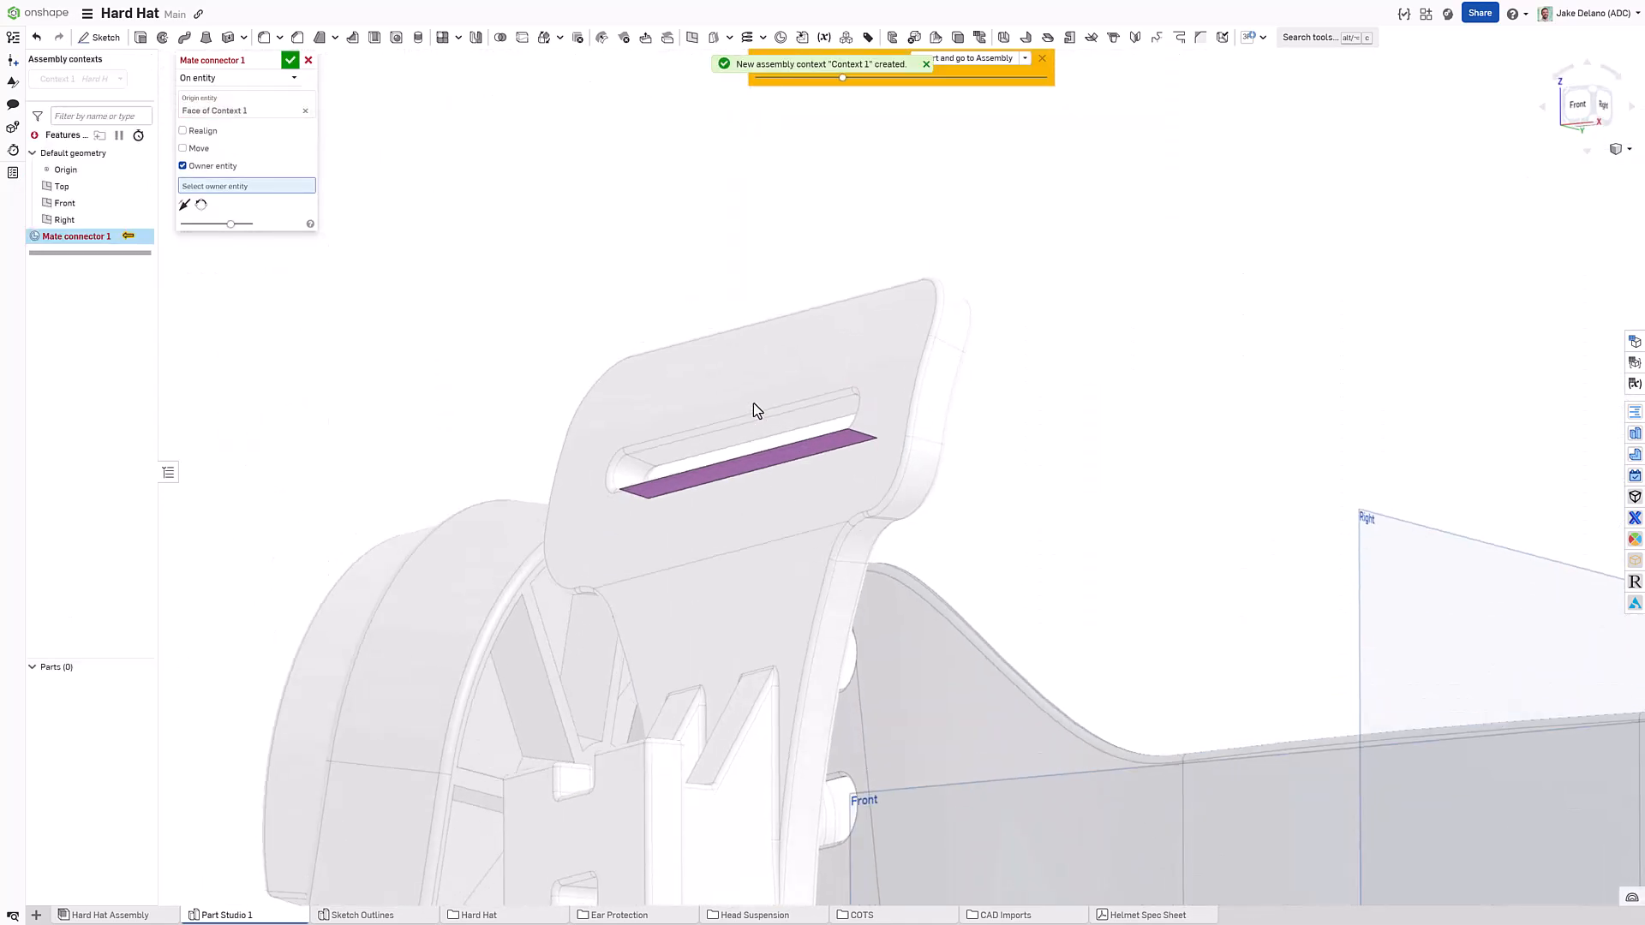
{"action": "mouse_move", "coordinate": [722, 445]}
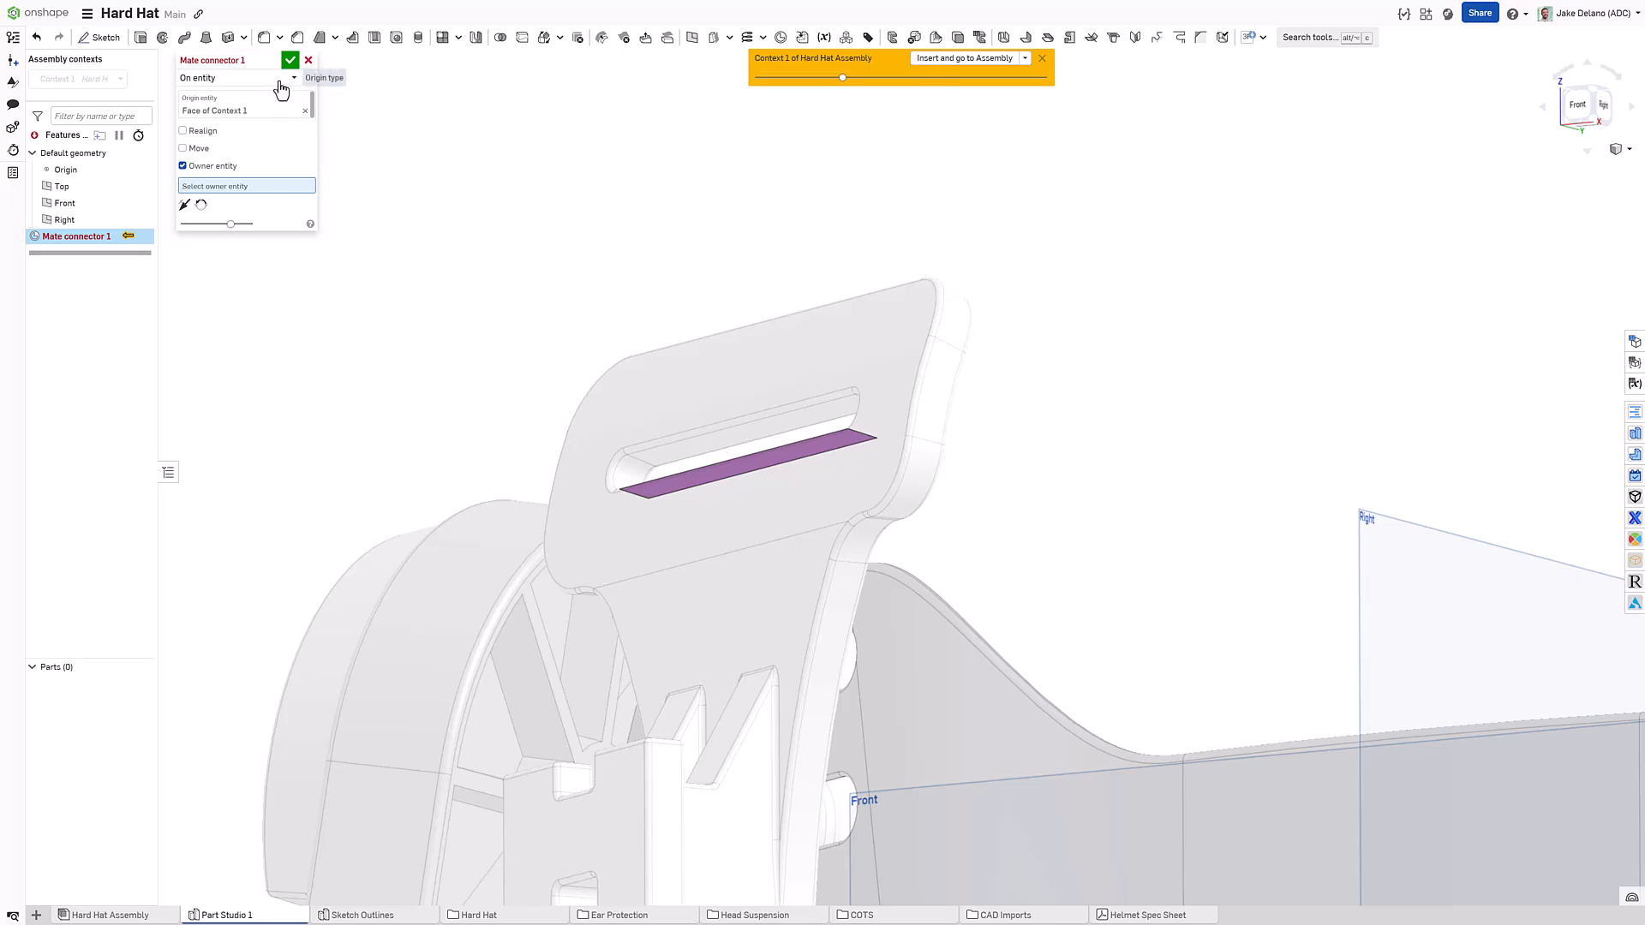
{"action": "left_click", "coordinate": [240, 77]}
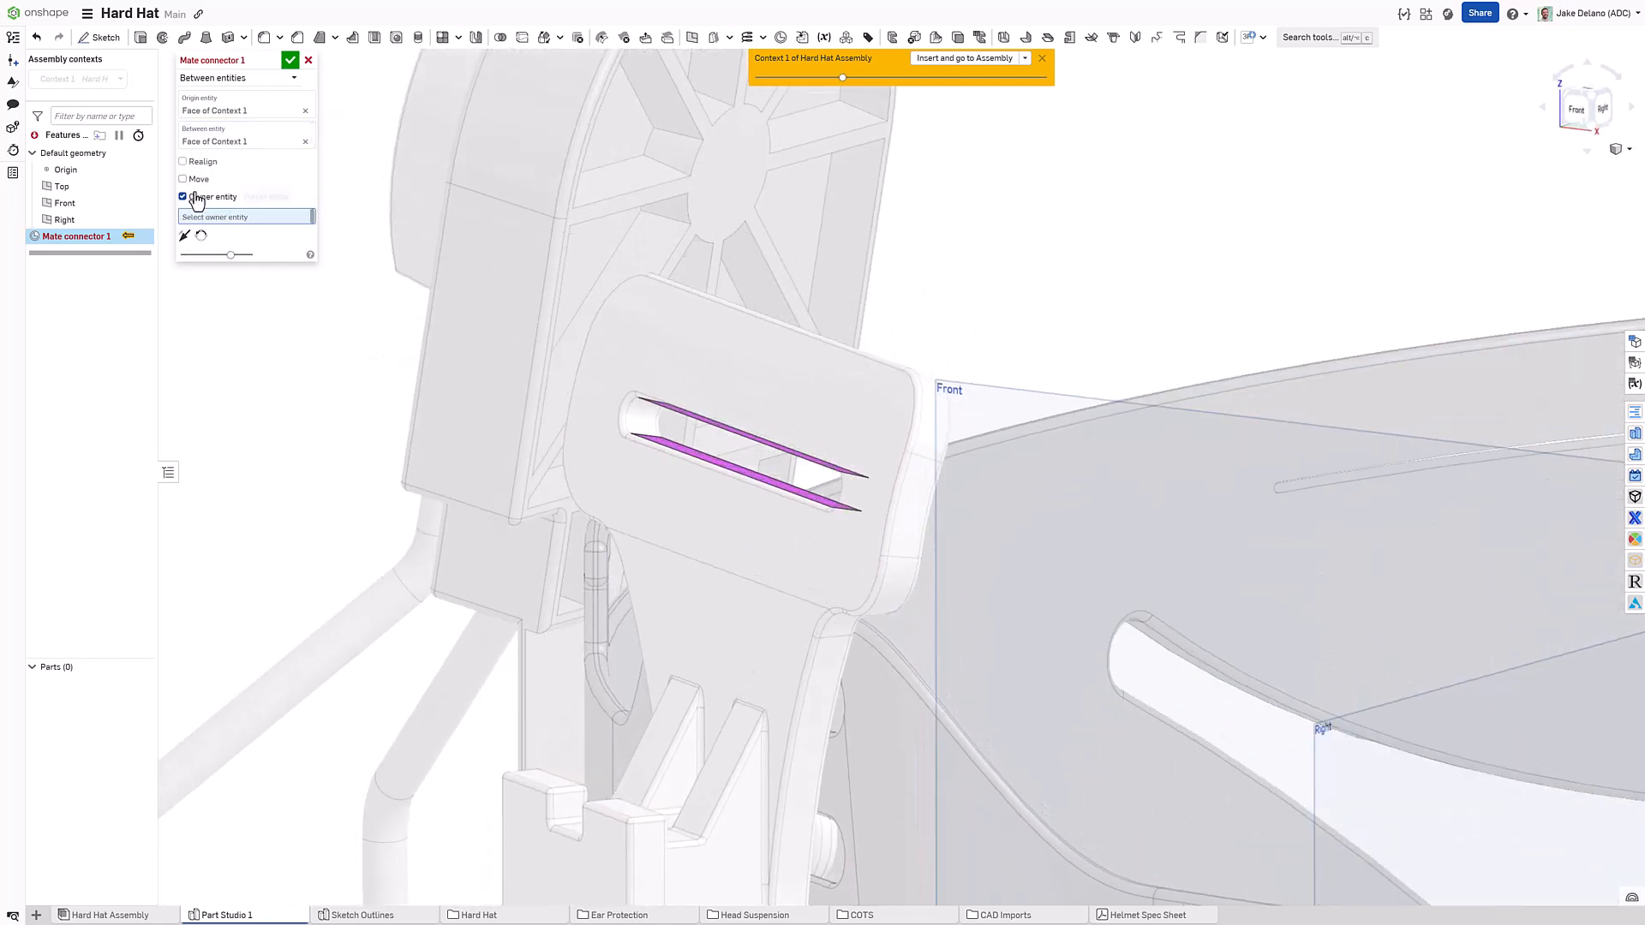
Step: Detach Mate connector 1 from an owner entity, realign its axes to the slot edge, and confirm
{"action": "left_click", "coordinate": [184, 196]}
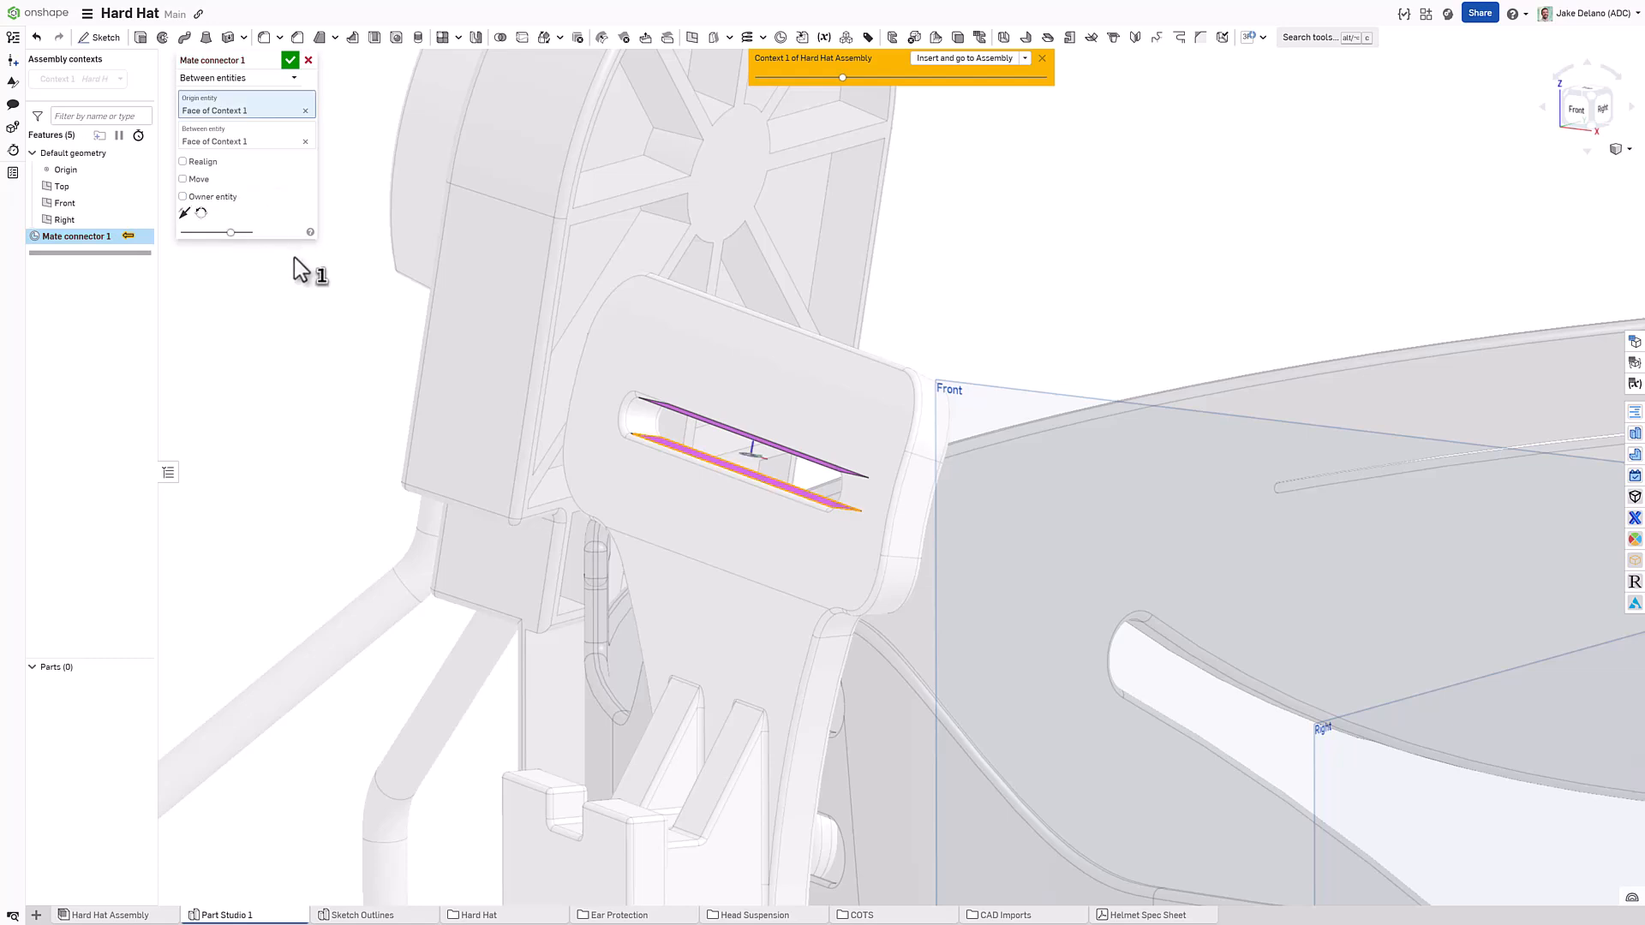
{"action": "left_click", "coordinate": [183, 161]}
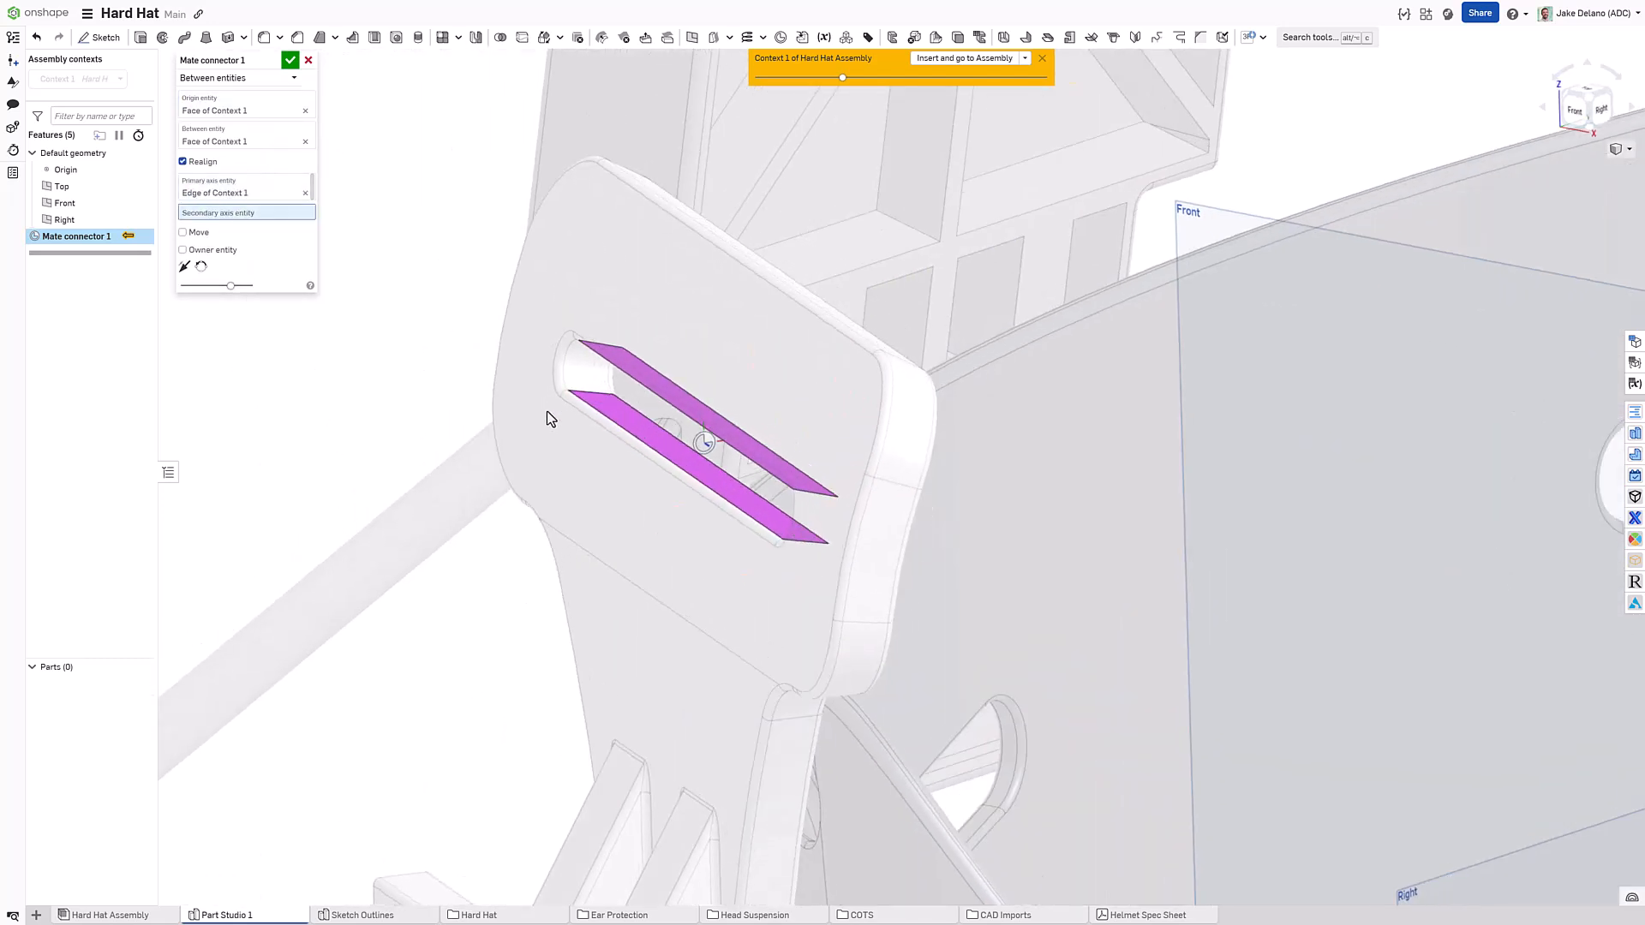
{"action": "left_click", "coordinate": [585, 399]}
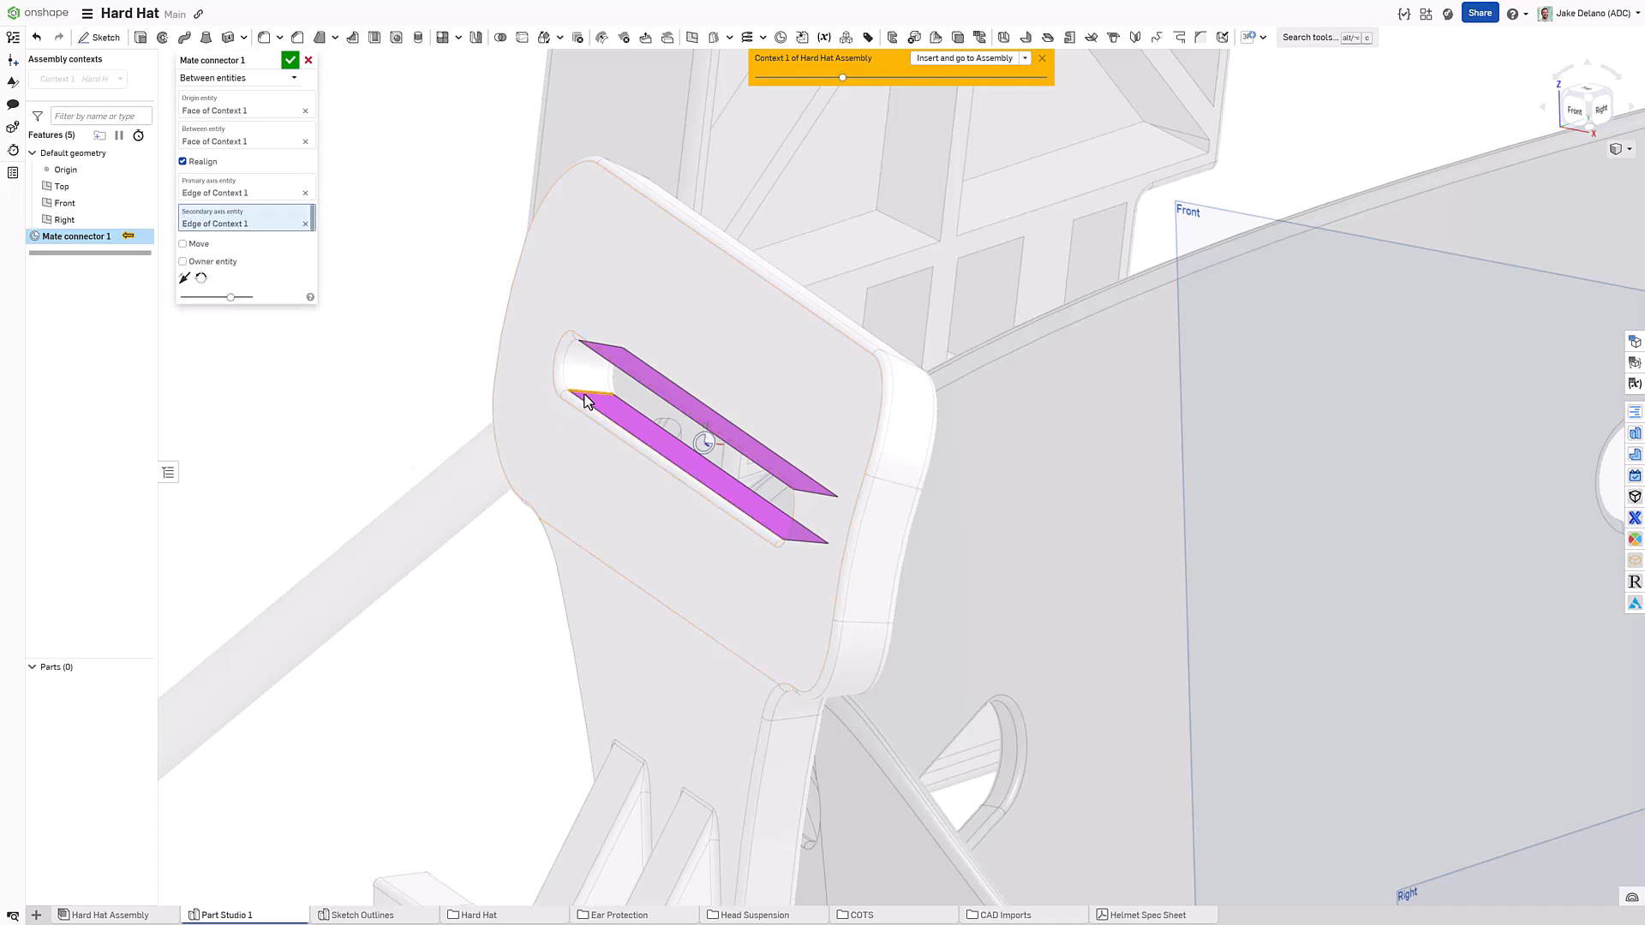
{"action": "left_click", "coordinate": [291, 60]}
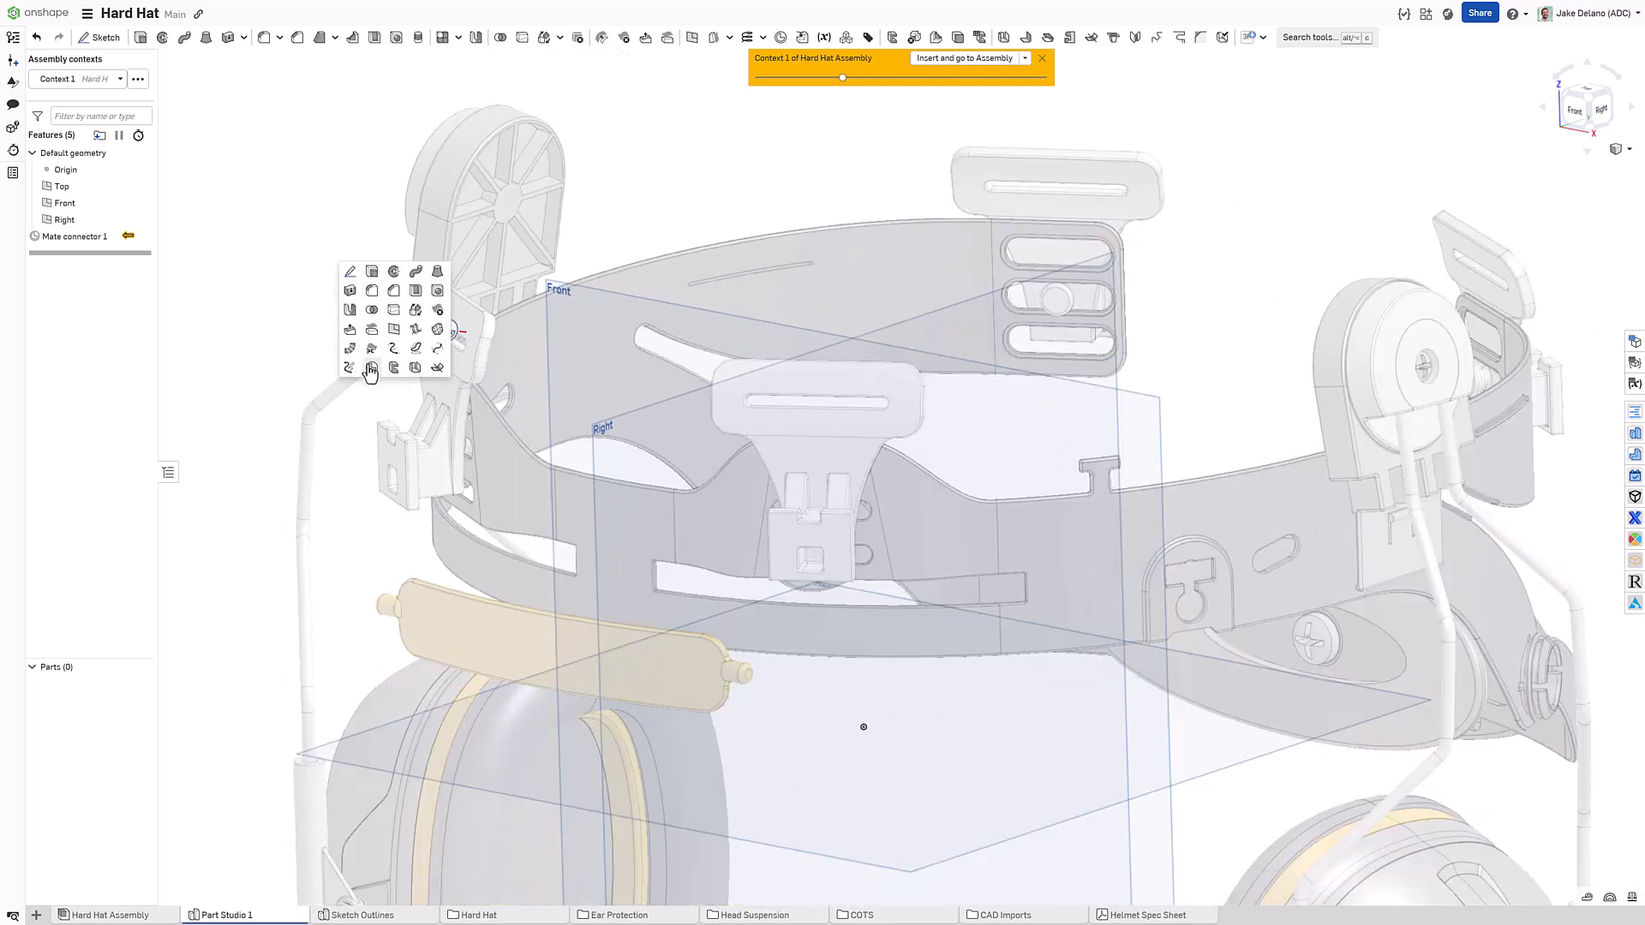
Step: Add Mate connector 2 between the opposite clip's slot faces, realigned to its slot edge
{"action": "left_click", "coordinate": [372, 368]}
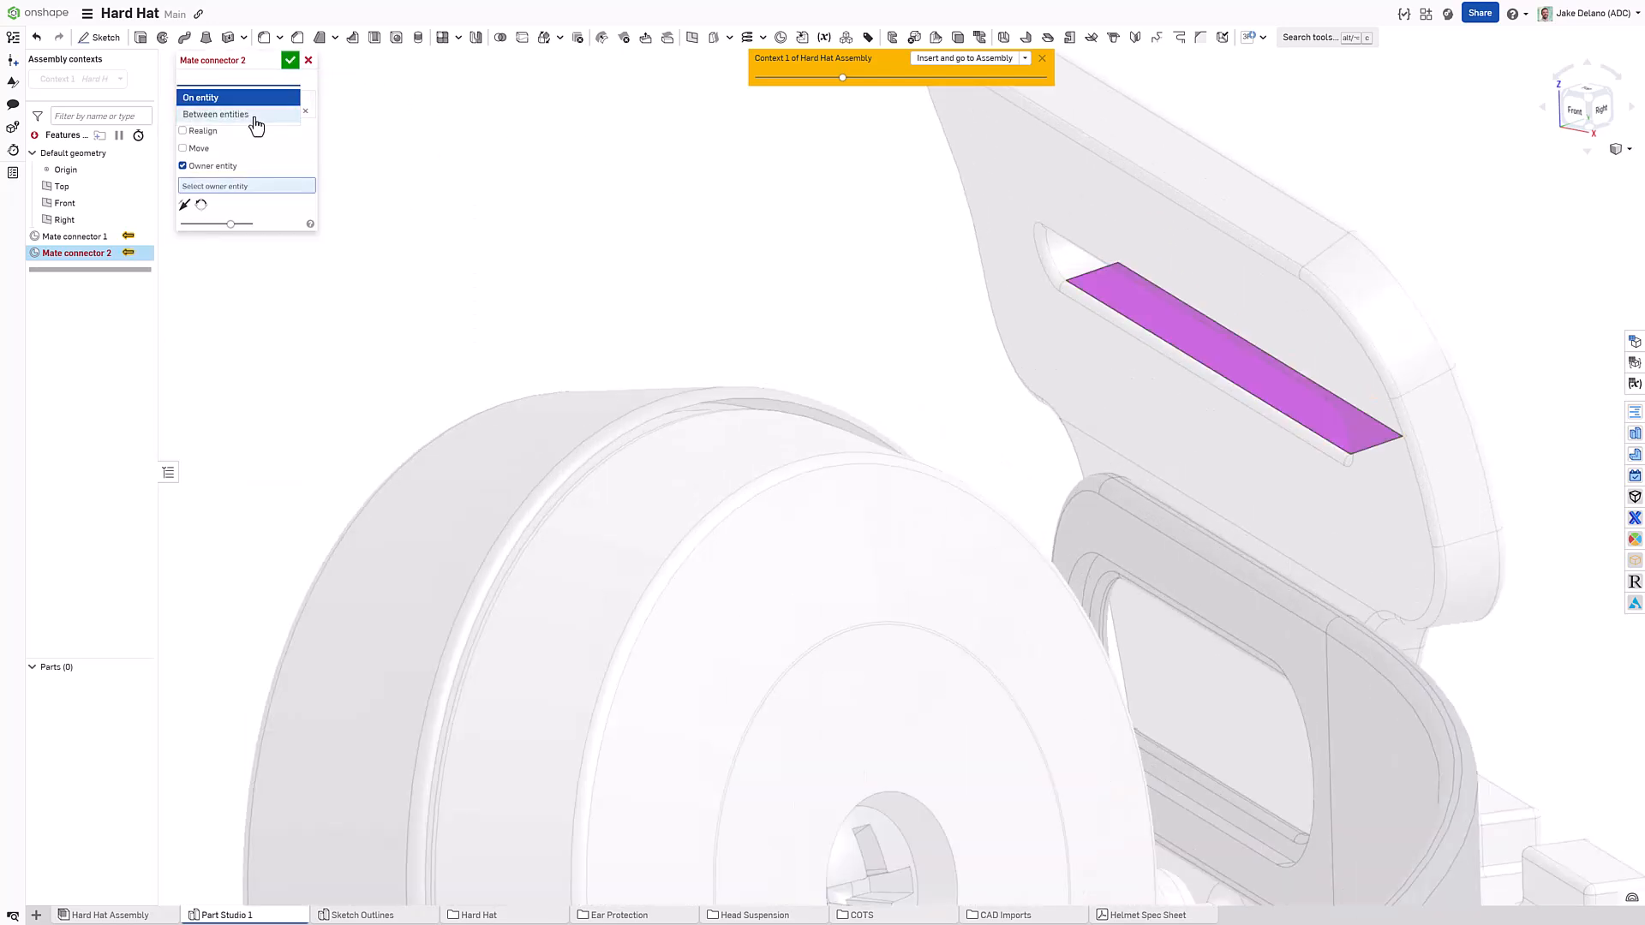
{"action": "left_click", "coordinate": [216, 113]}
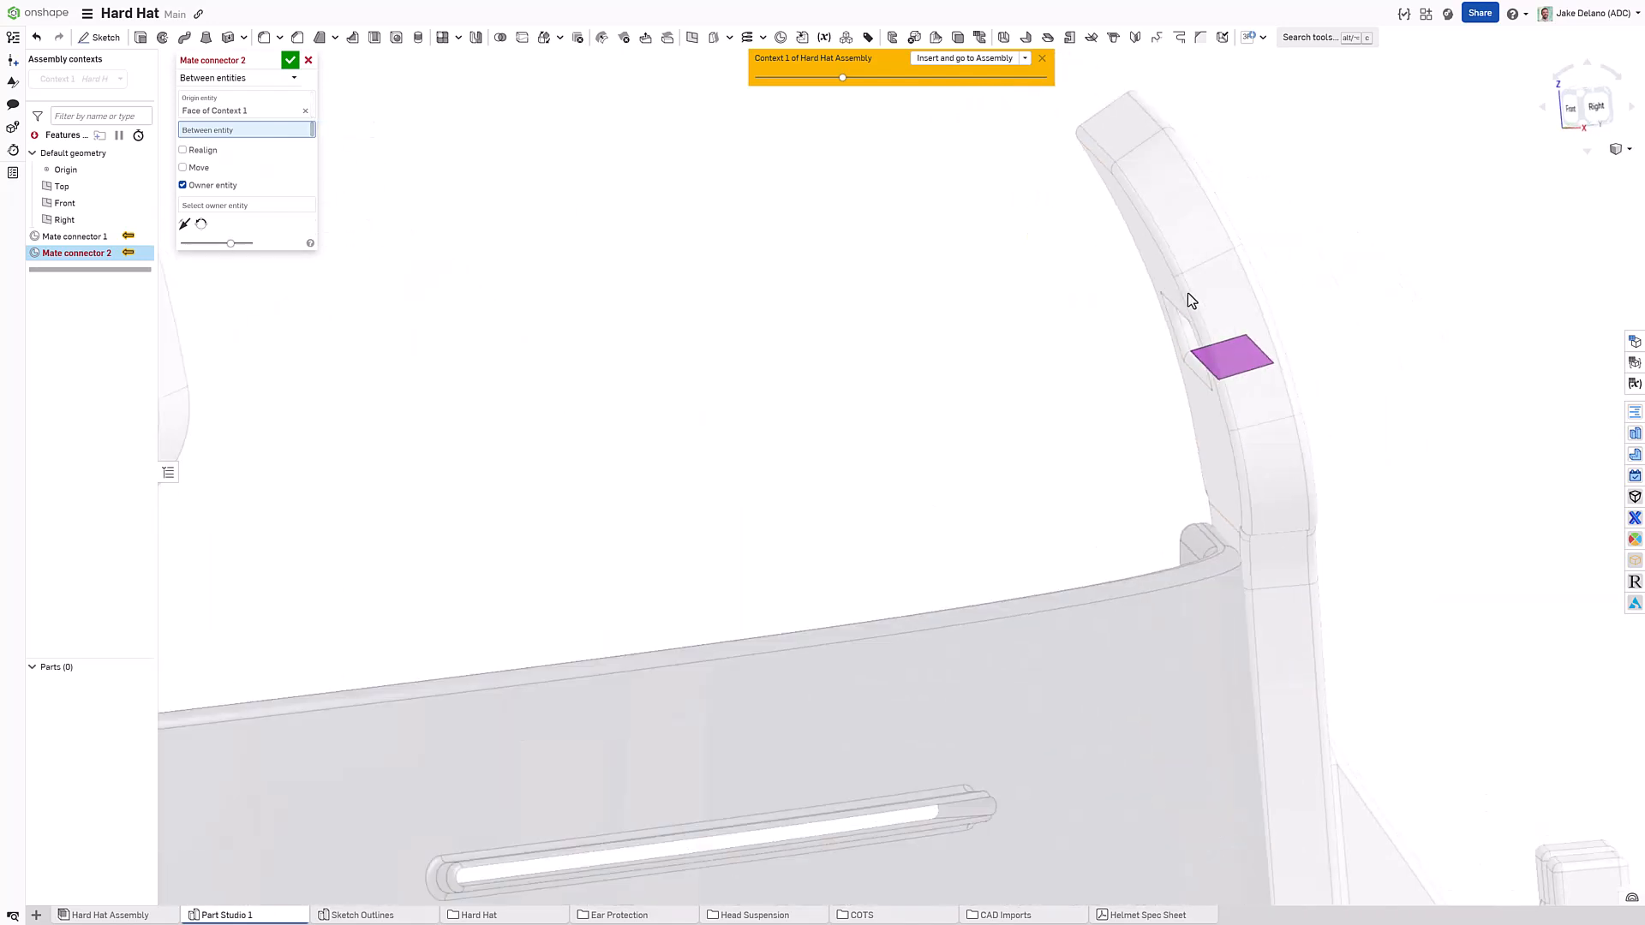
{"action": "left_click", "coordinate": [1230, 358]}
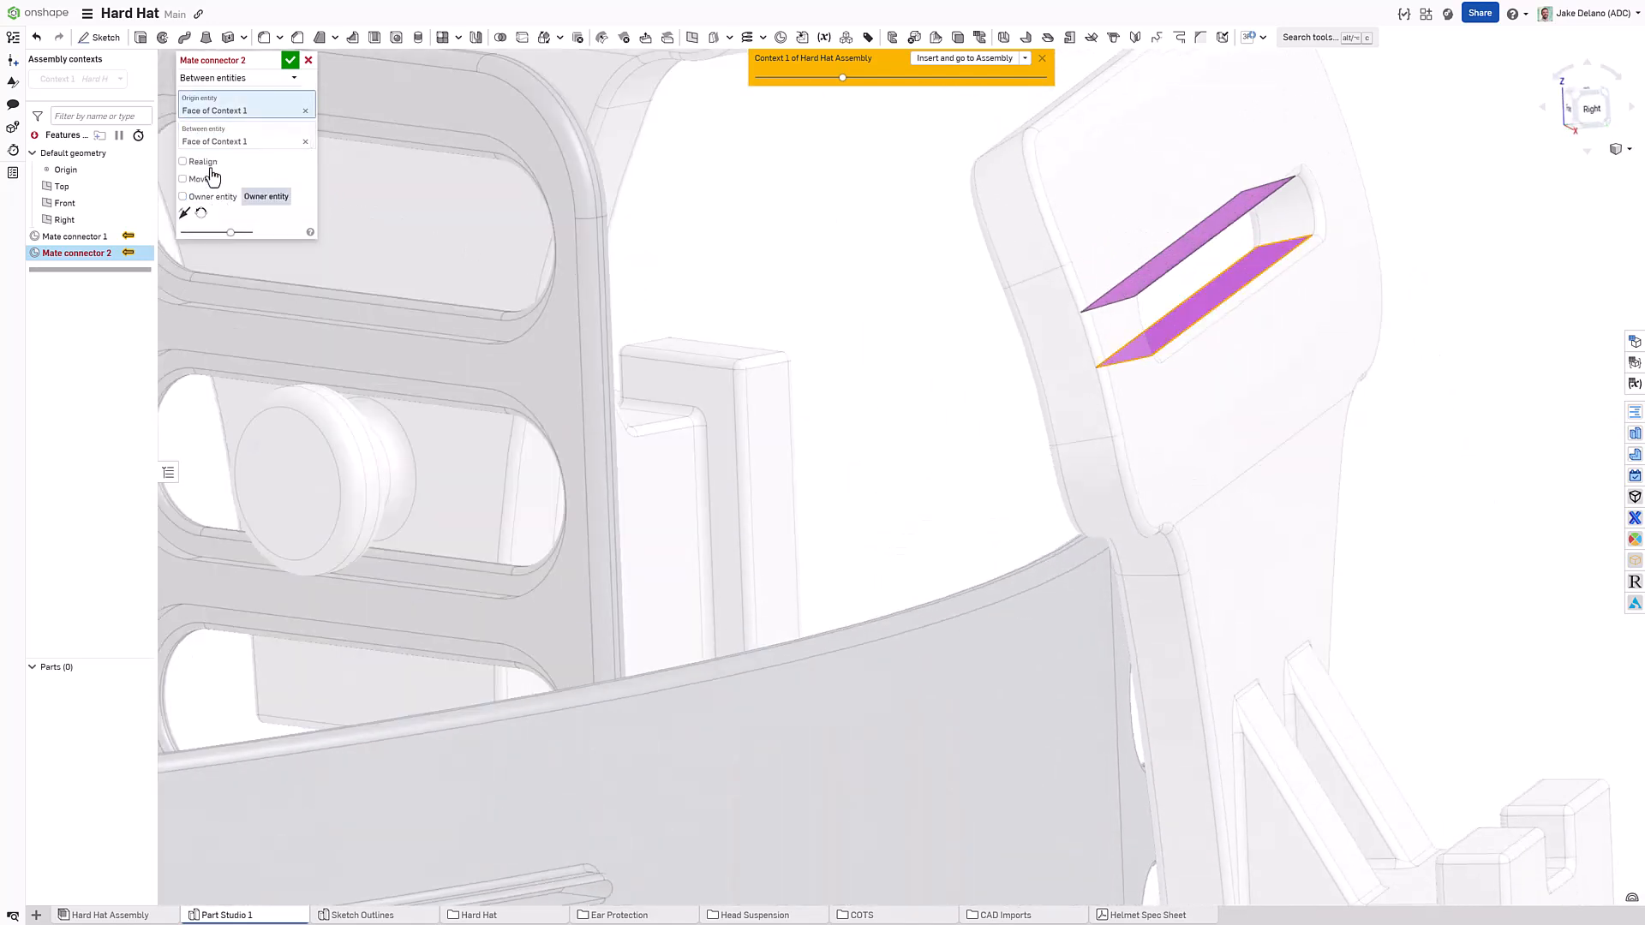
{"action": "left_click", "coordinate": [183, 161]}
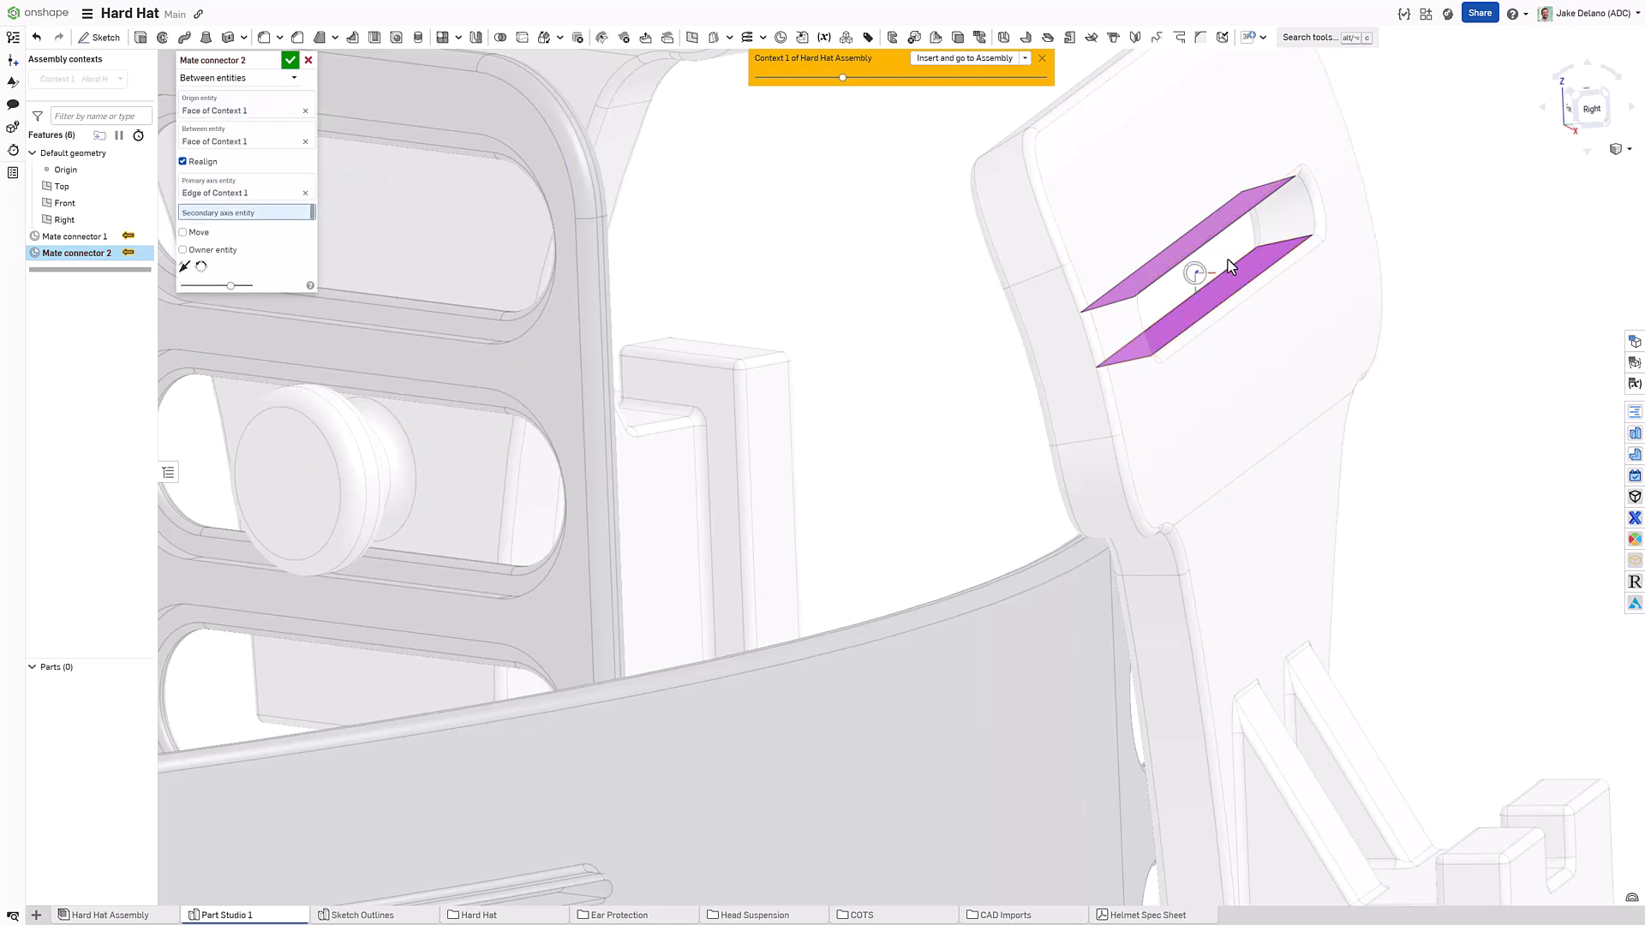
{"action": "left_click", "coordinate": [1274, 243]}
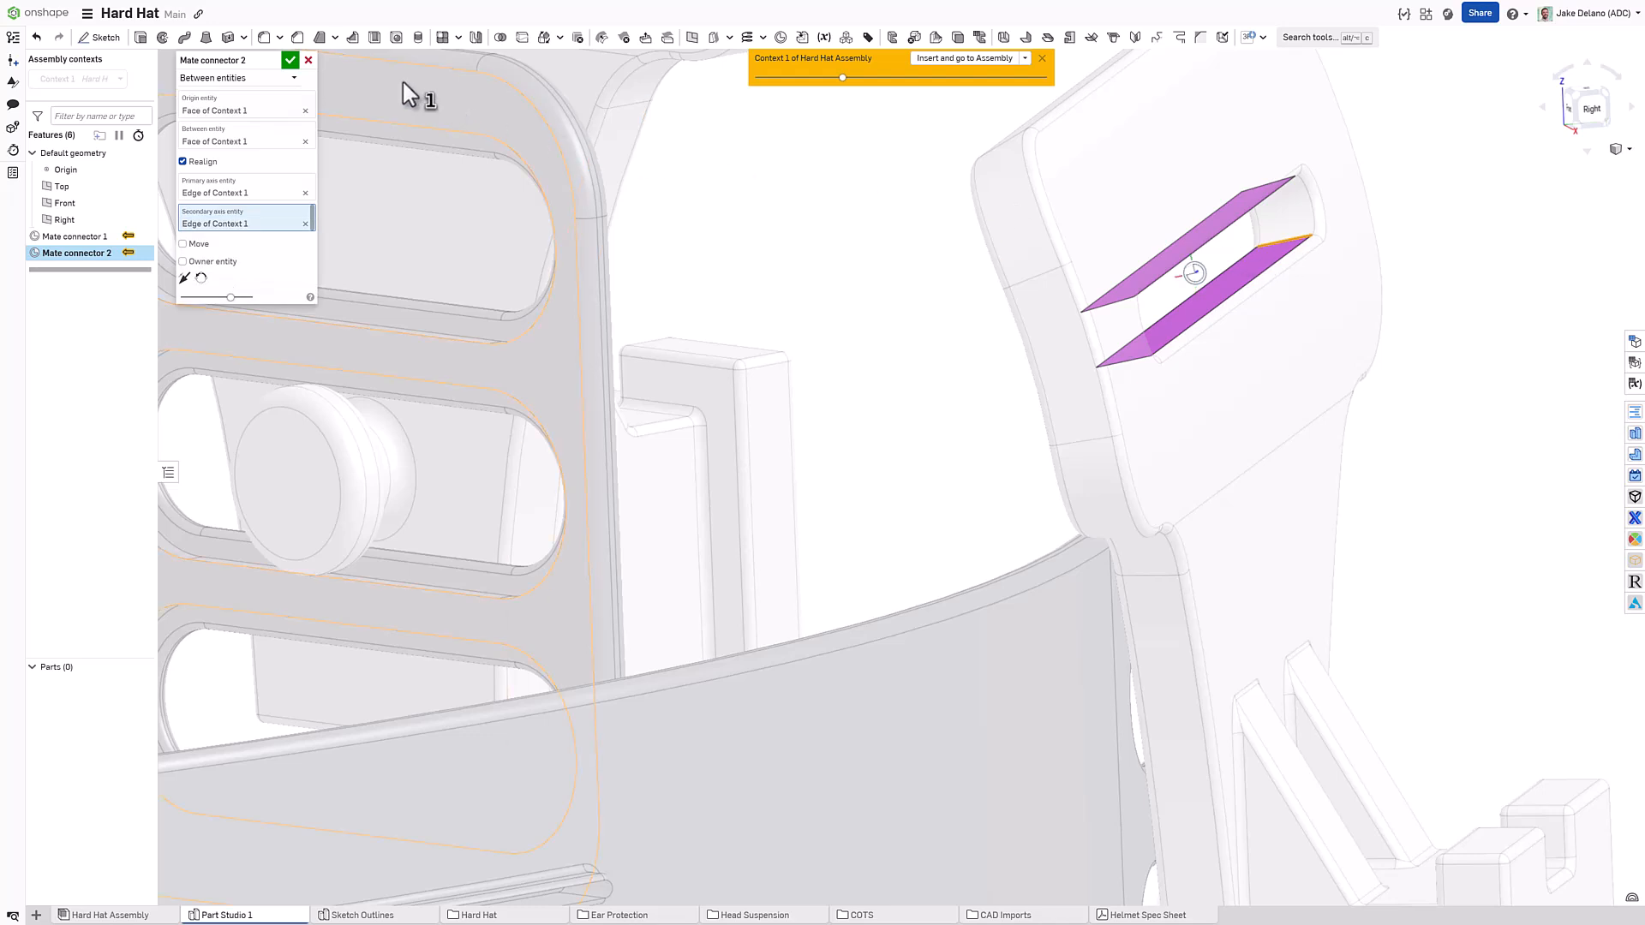
{"action": "left_click", "coordinate": [291, 60]}
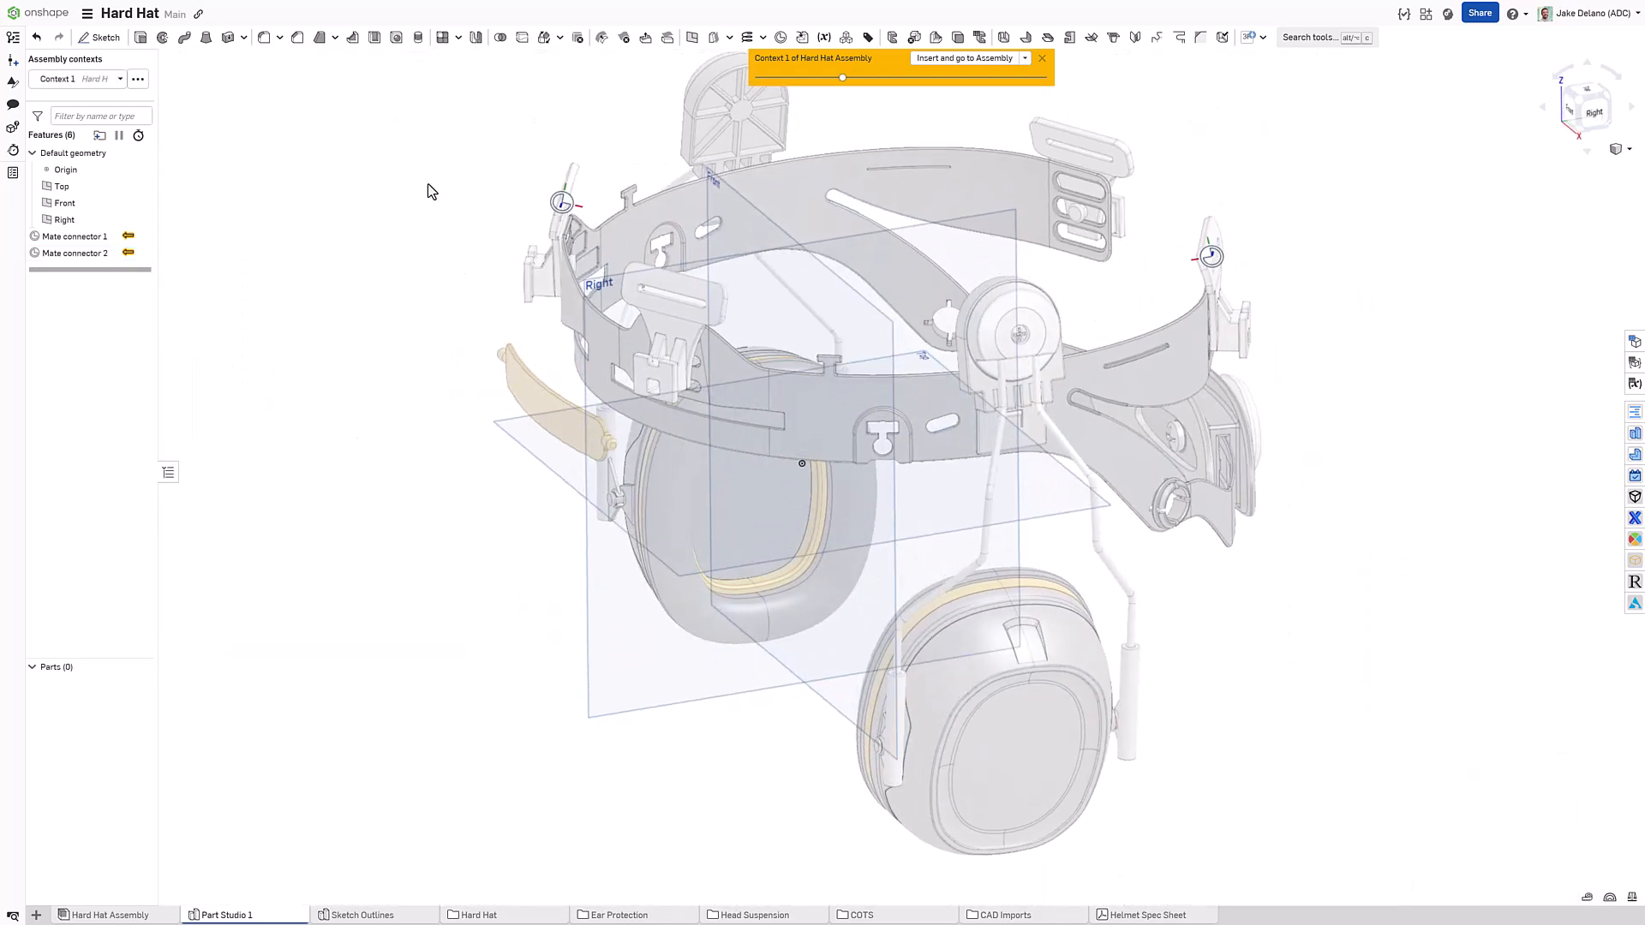
Step: Hide the reference planes and start Sketch 1 on Mate connector 1
{"action": "left_click", "coordinate": [137, 79]}
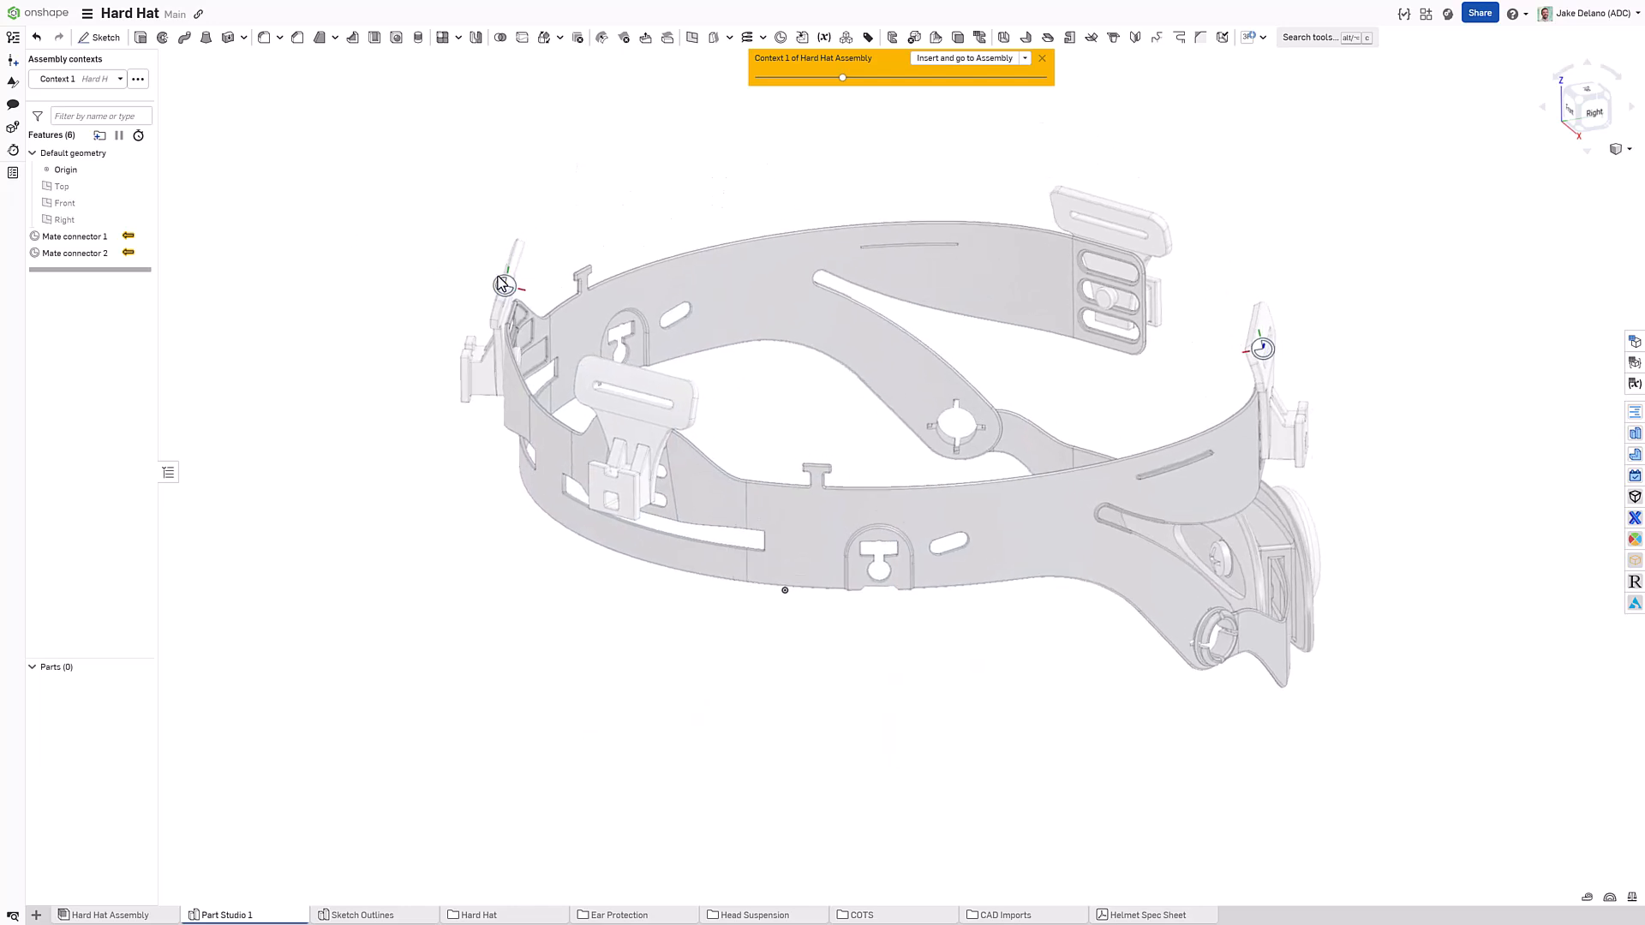
{"action": "left_click", "coordinate": [104, 36]}
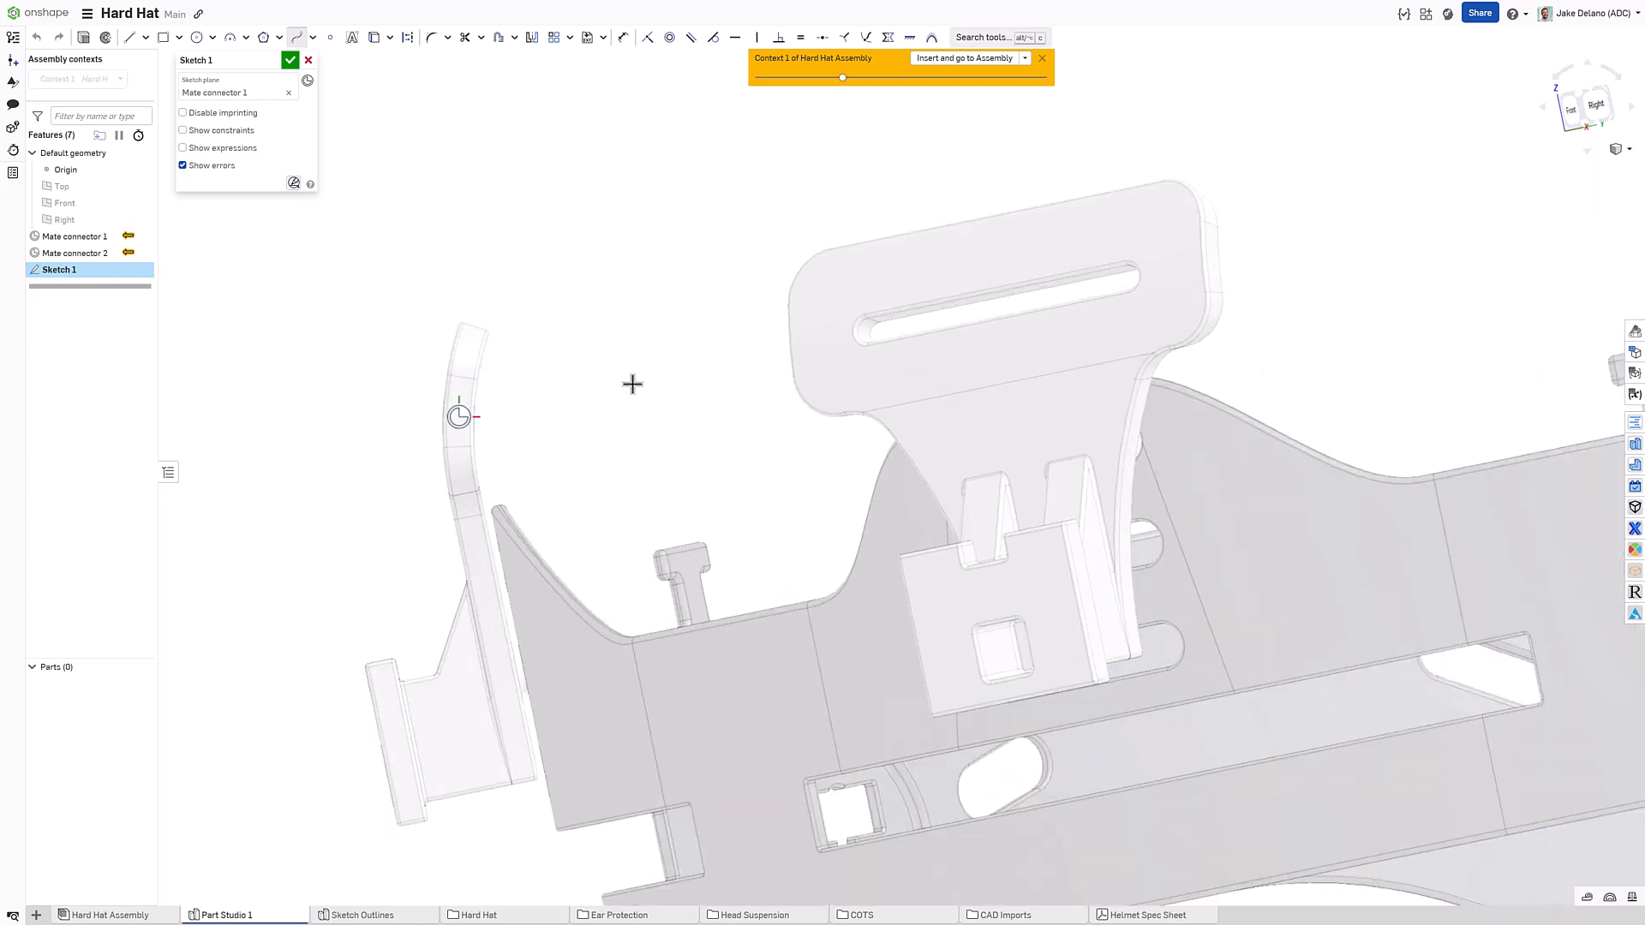
Step: Draw the strap loop spline around the clip, adjust its free end, and finish the sketch
{"action": "left_click_drag", "start_coordinate": [502, 312], "coordinate": [632, 384]}
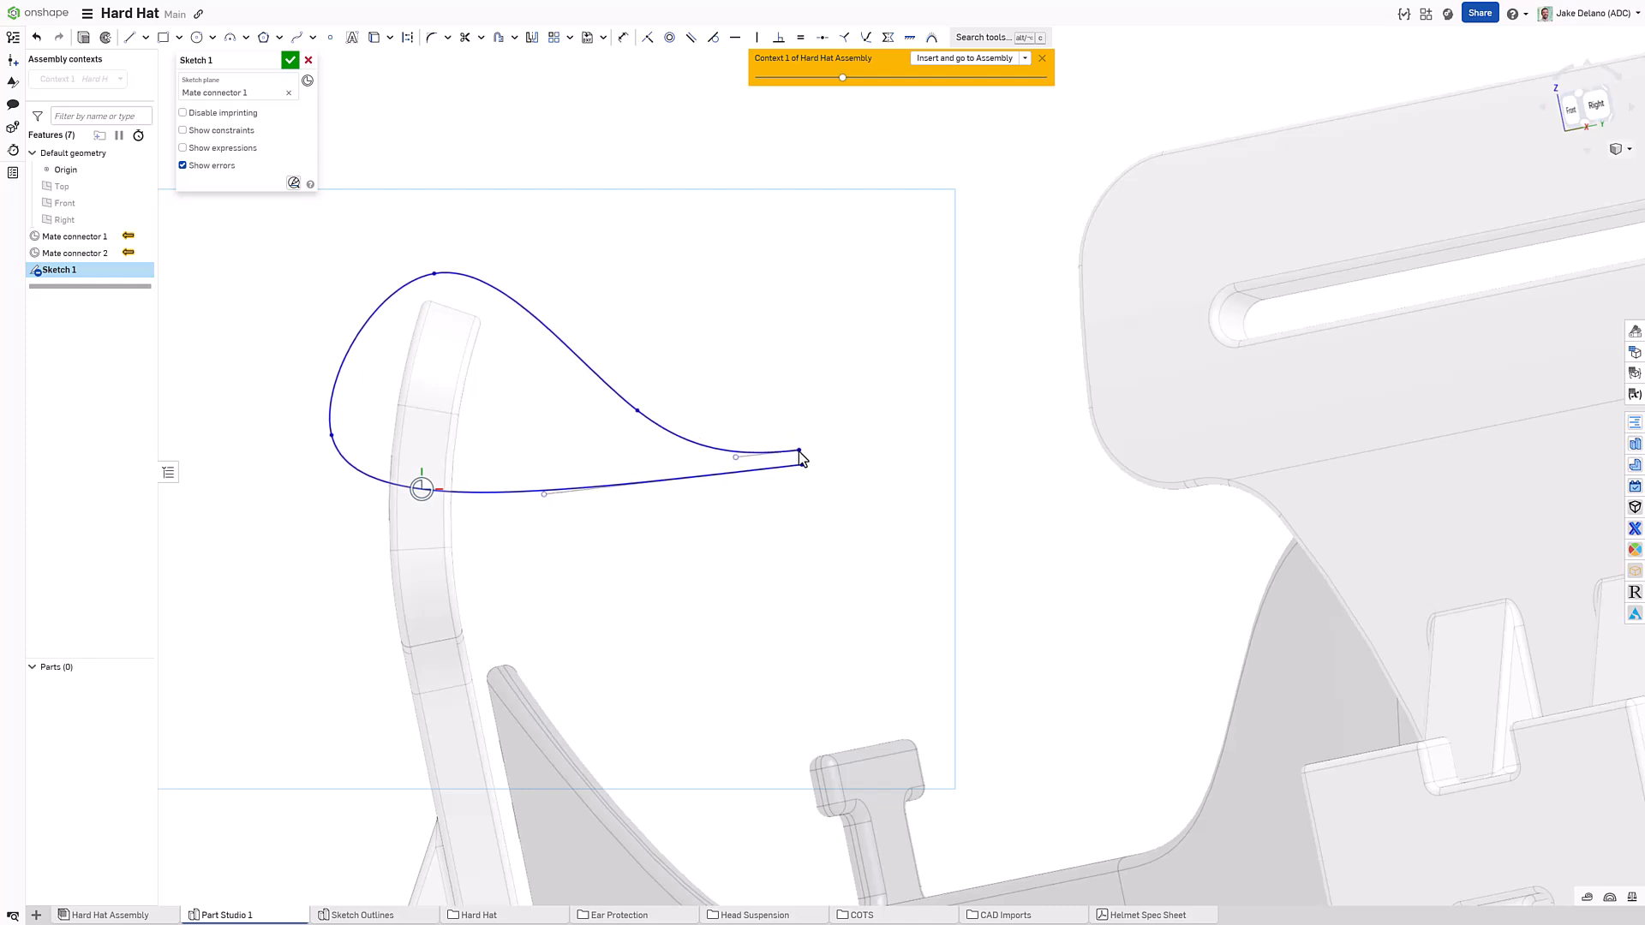
{"action": "left_click_drag", "start_coordinate": [802, 459], "coordinate": [807, 462]}
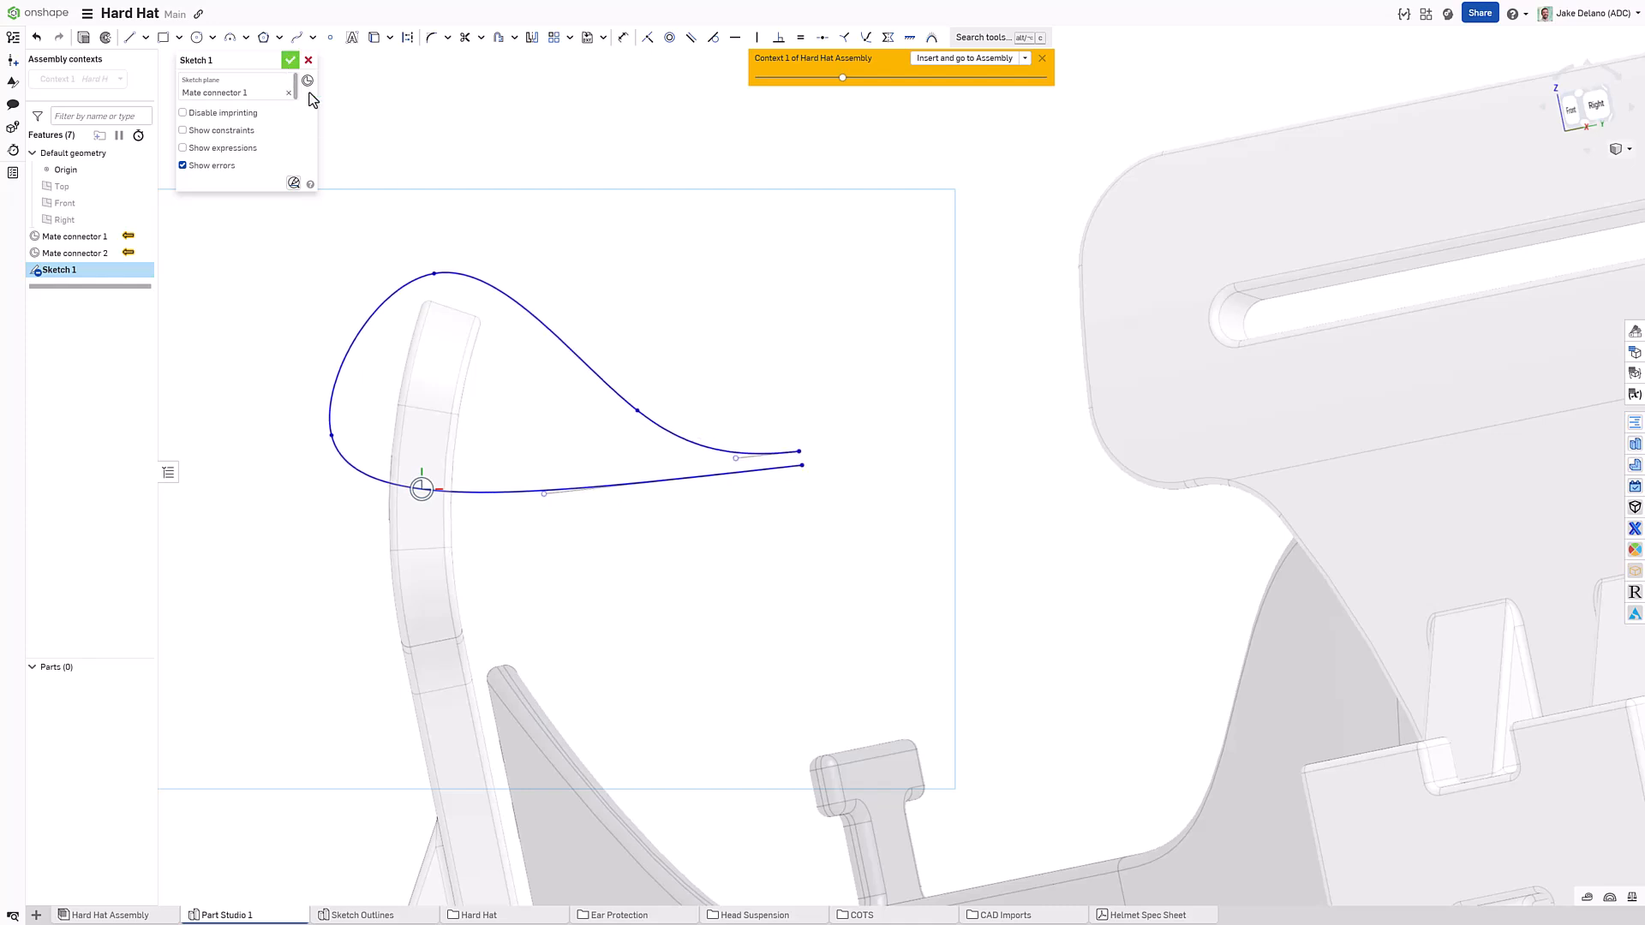
{"action": "left_click", "coordinate": [291, 60]}
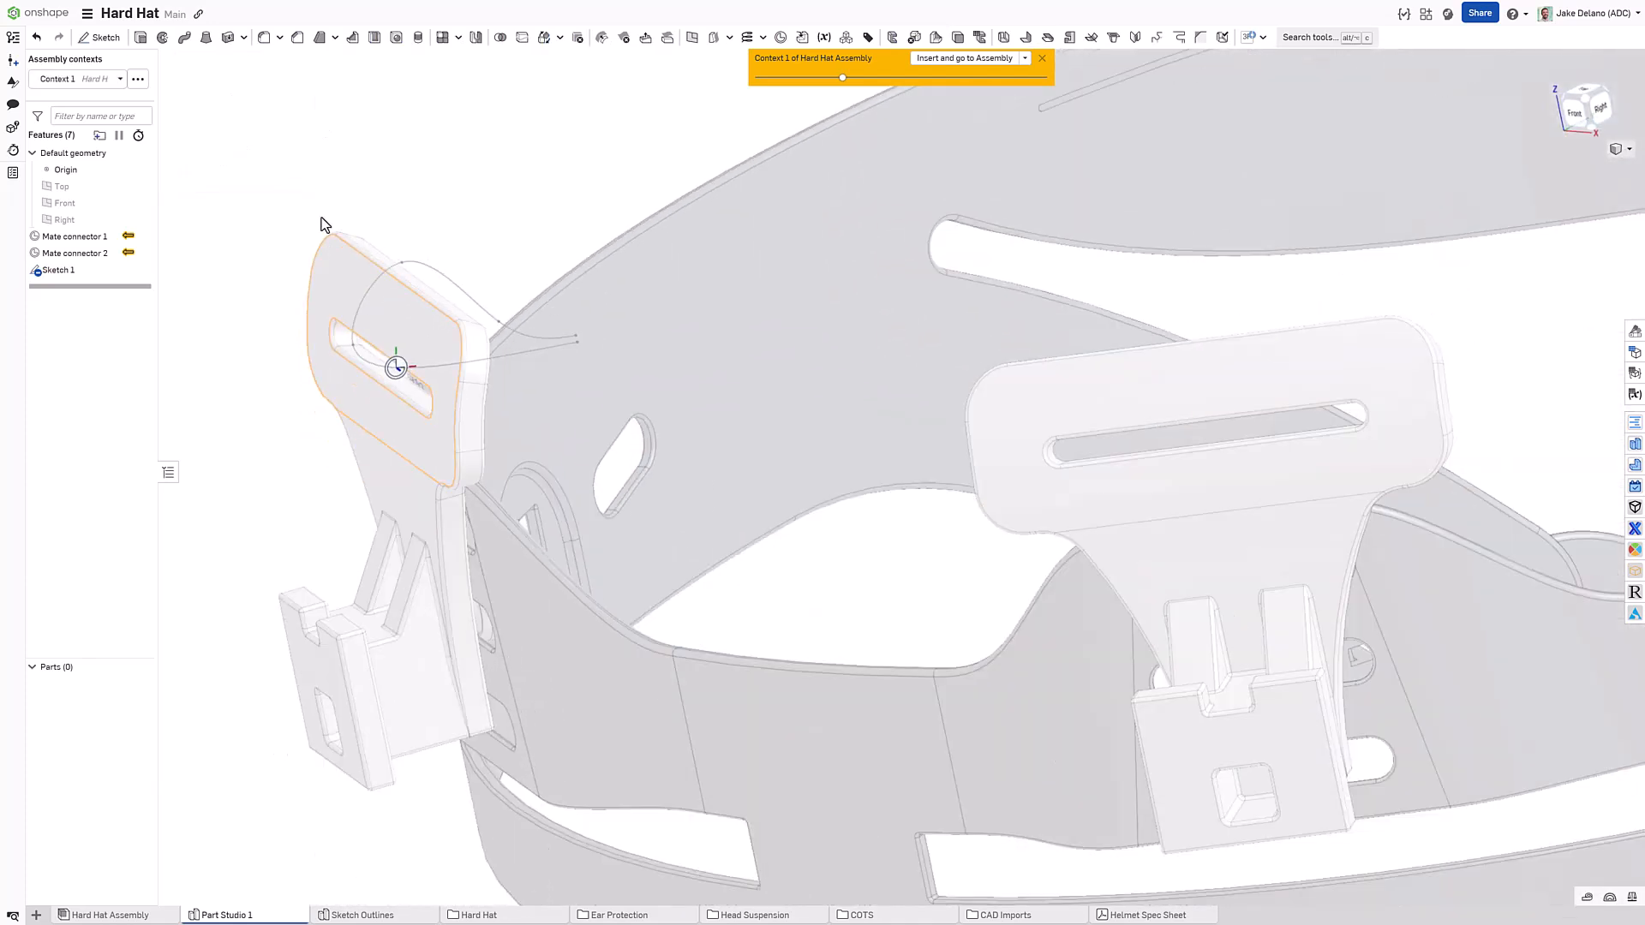
Step: Extrude Sketch 1 as a symmetric surface strap with depth 20 mm
{"action": "left_click", "coordinate": [296, 36]}
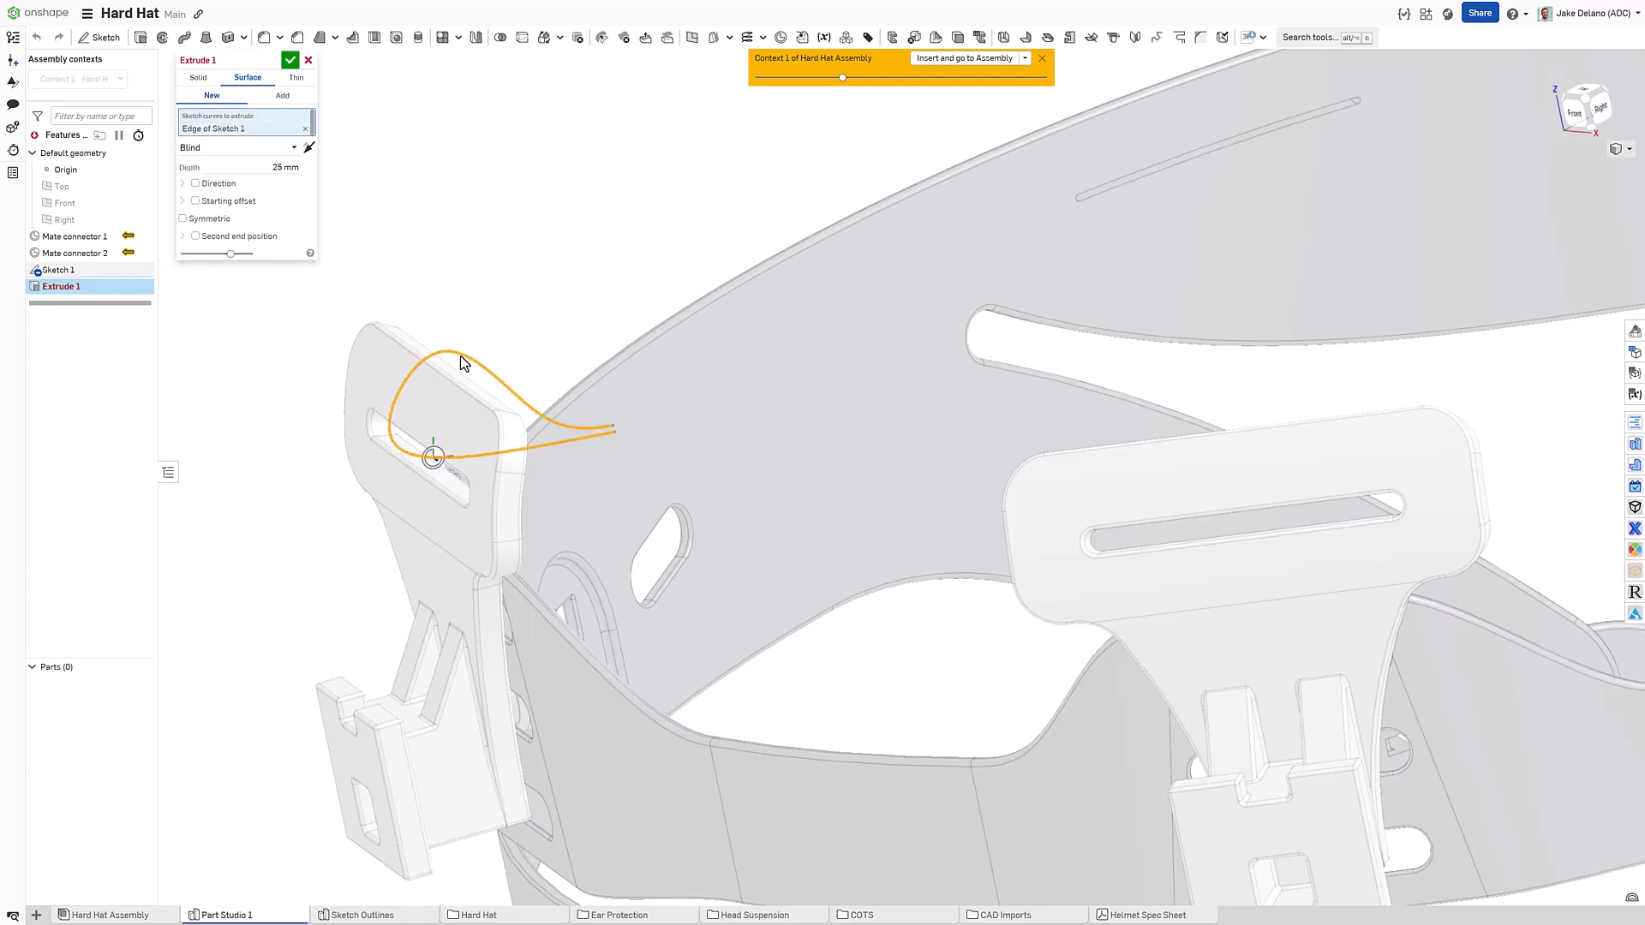
{"action": "left_click", "coordinate": [183, 218]}
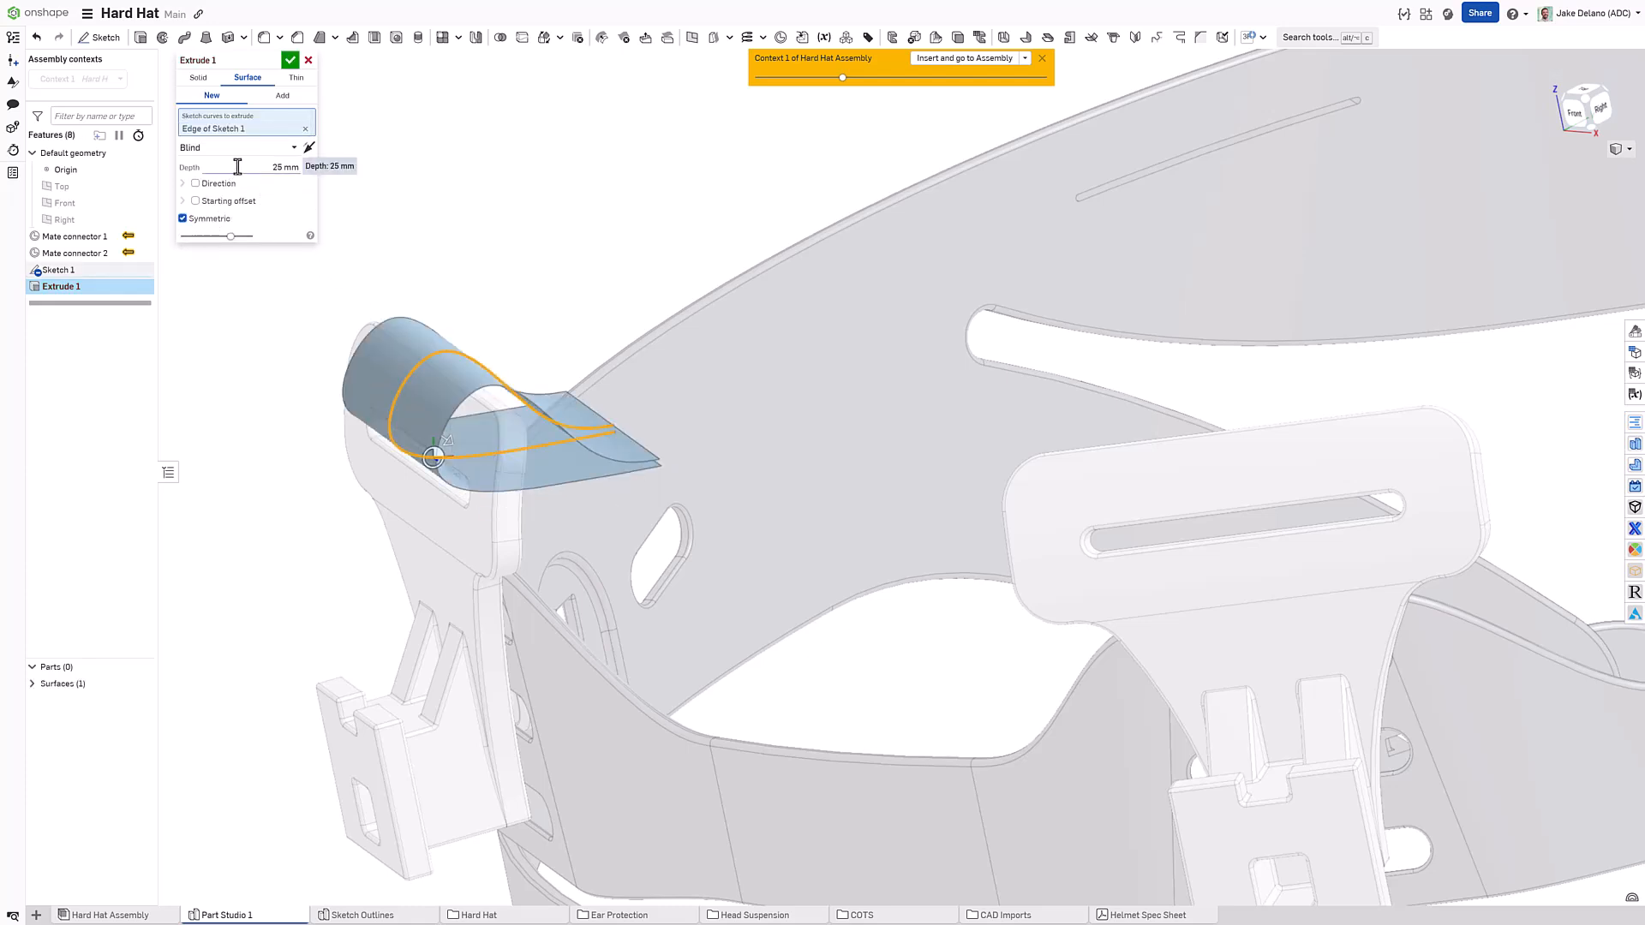
{"action": "type", "text": "20"}
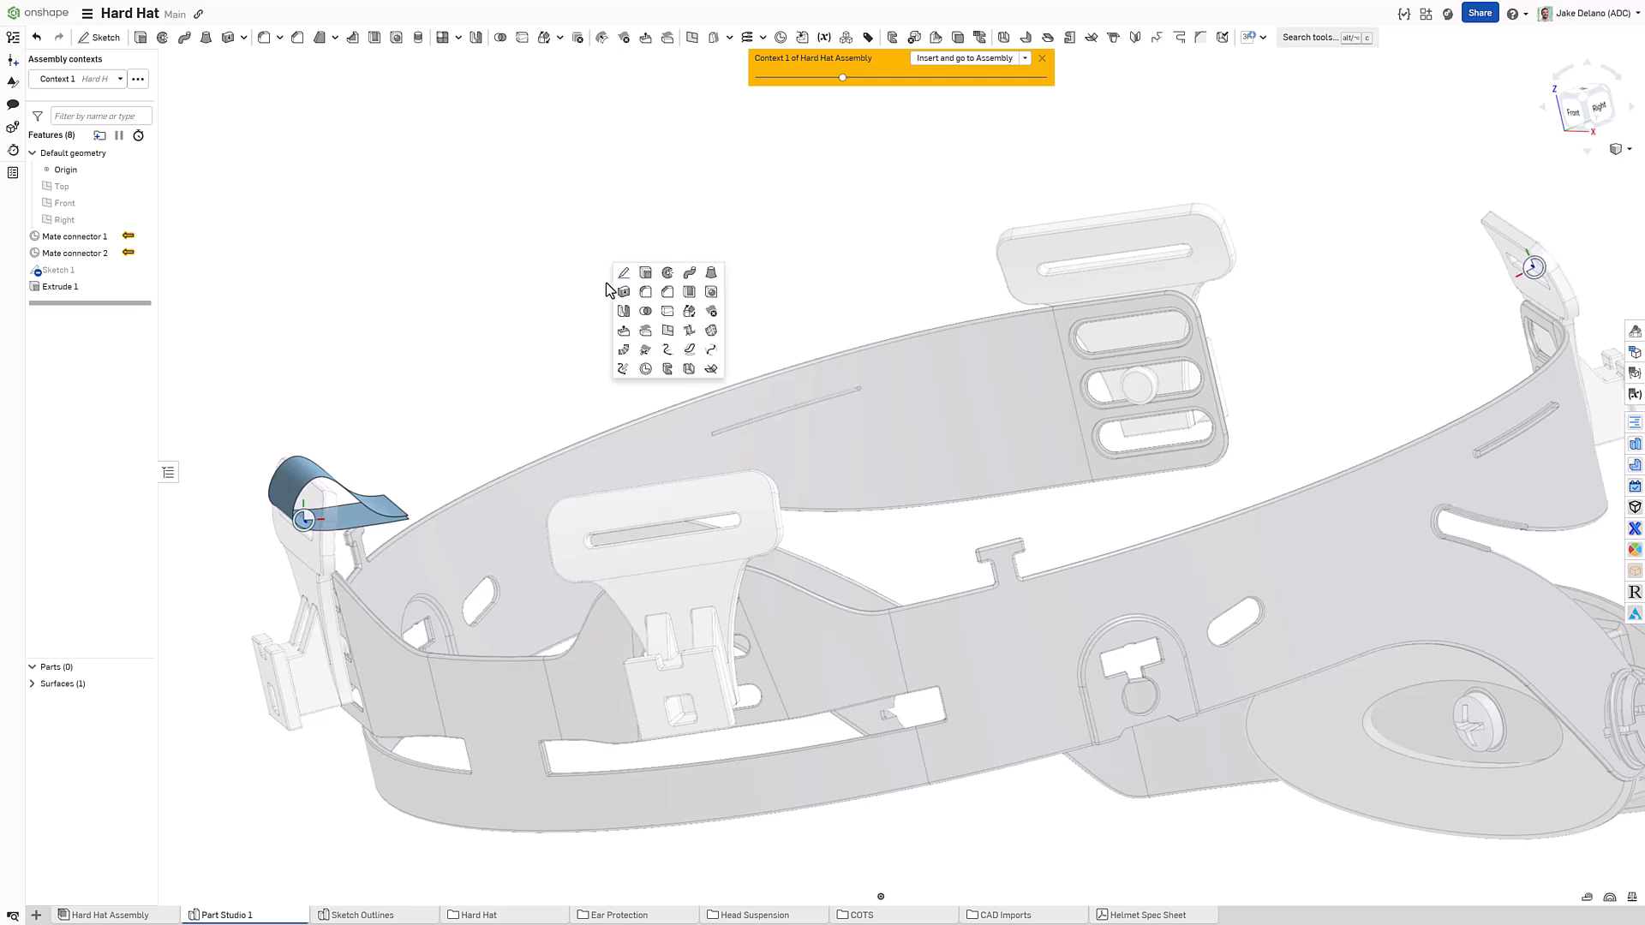
{"action": "mouse_move", "coordinate": [612, 301]}
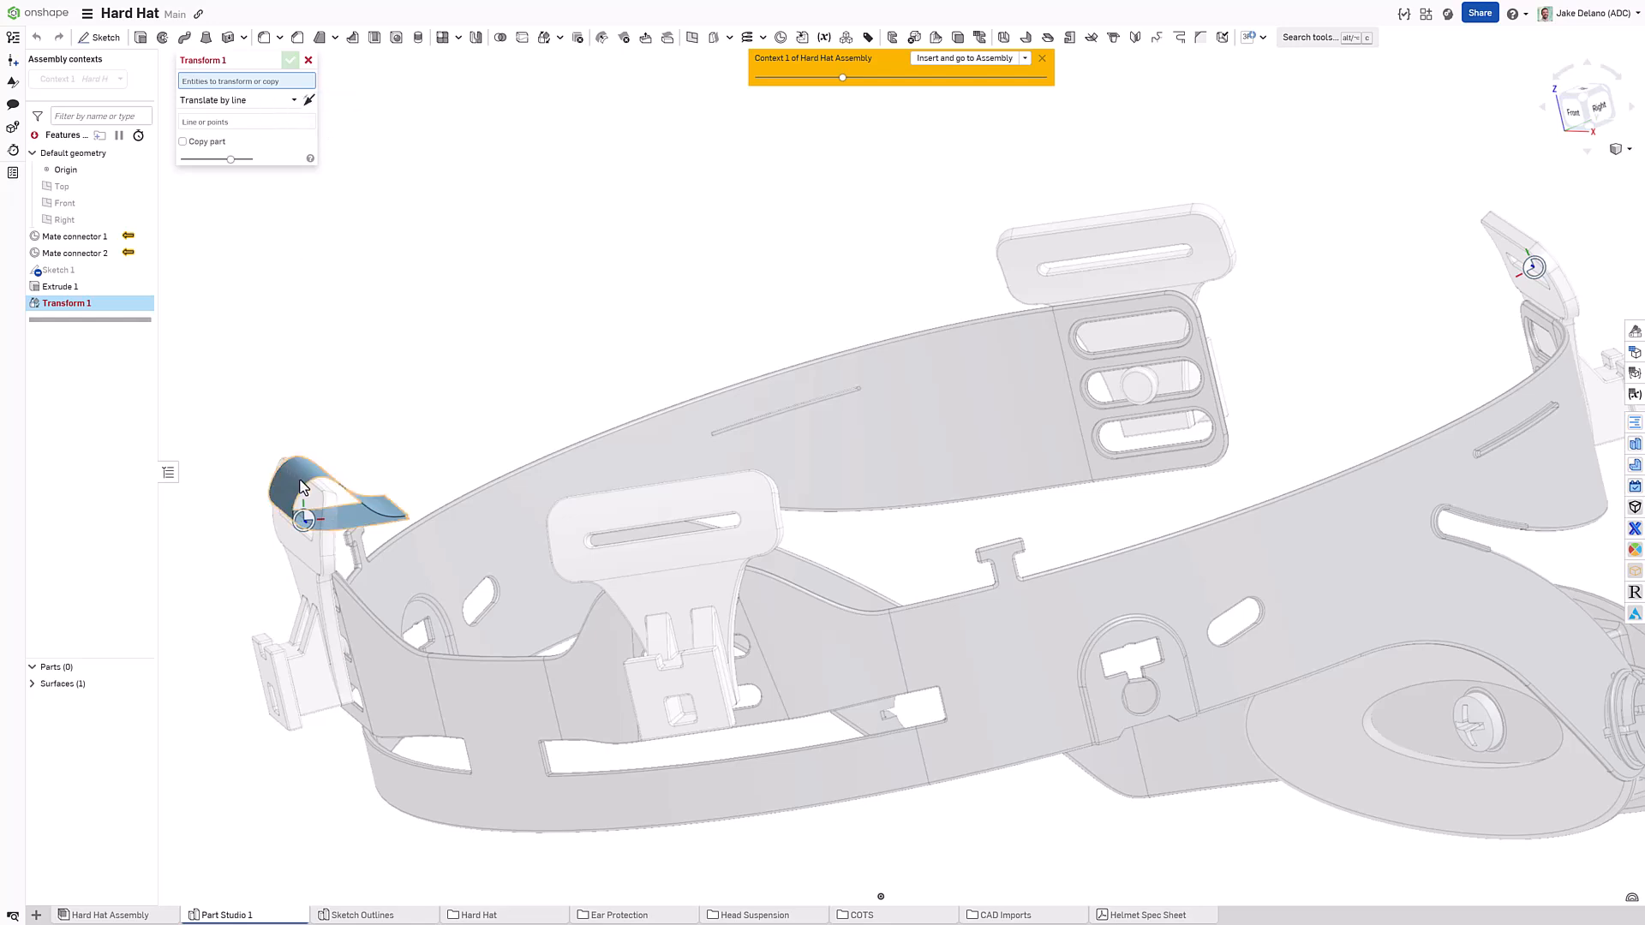
Step: Transform a copy of the strap surface from Mate connector 1 to Mate connector 2
{"action": "left_click", "coordinate": [240, 99]}
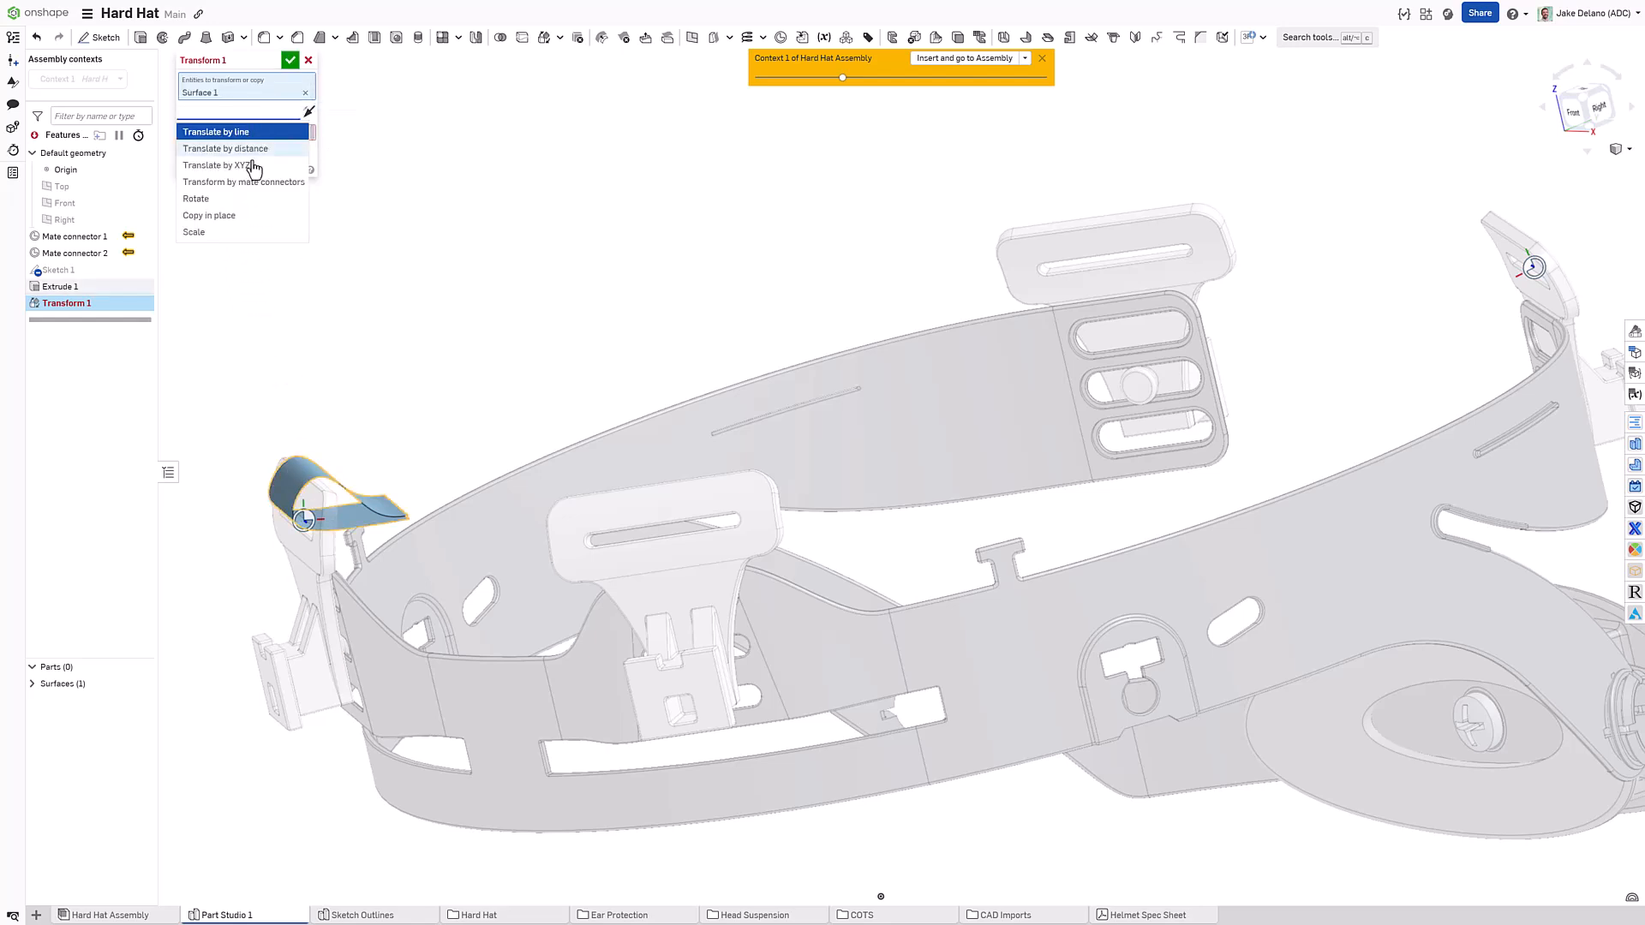
{"action": "left_click", "coordinate": [242, 180]}
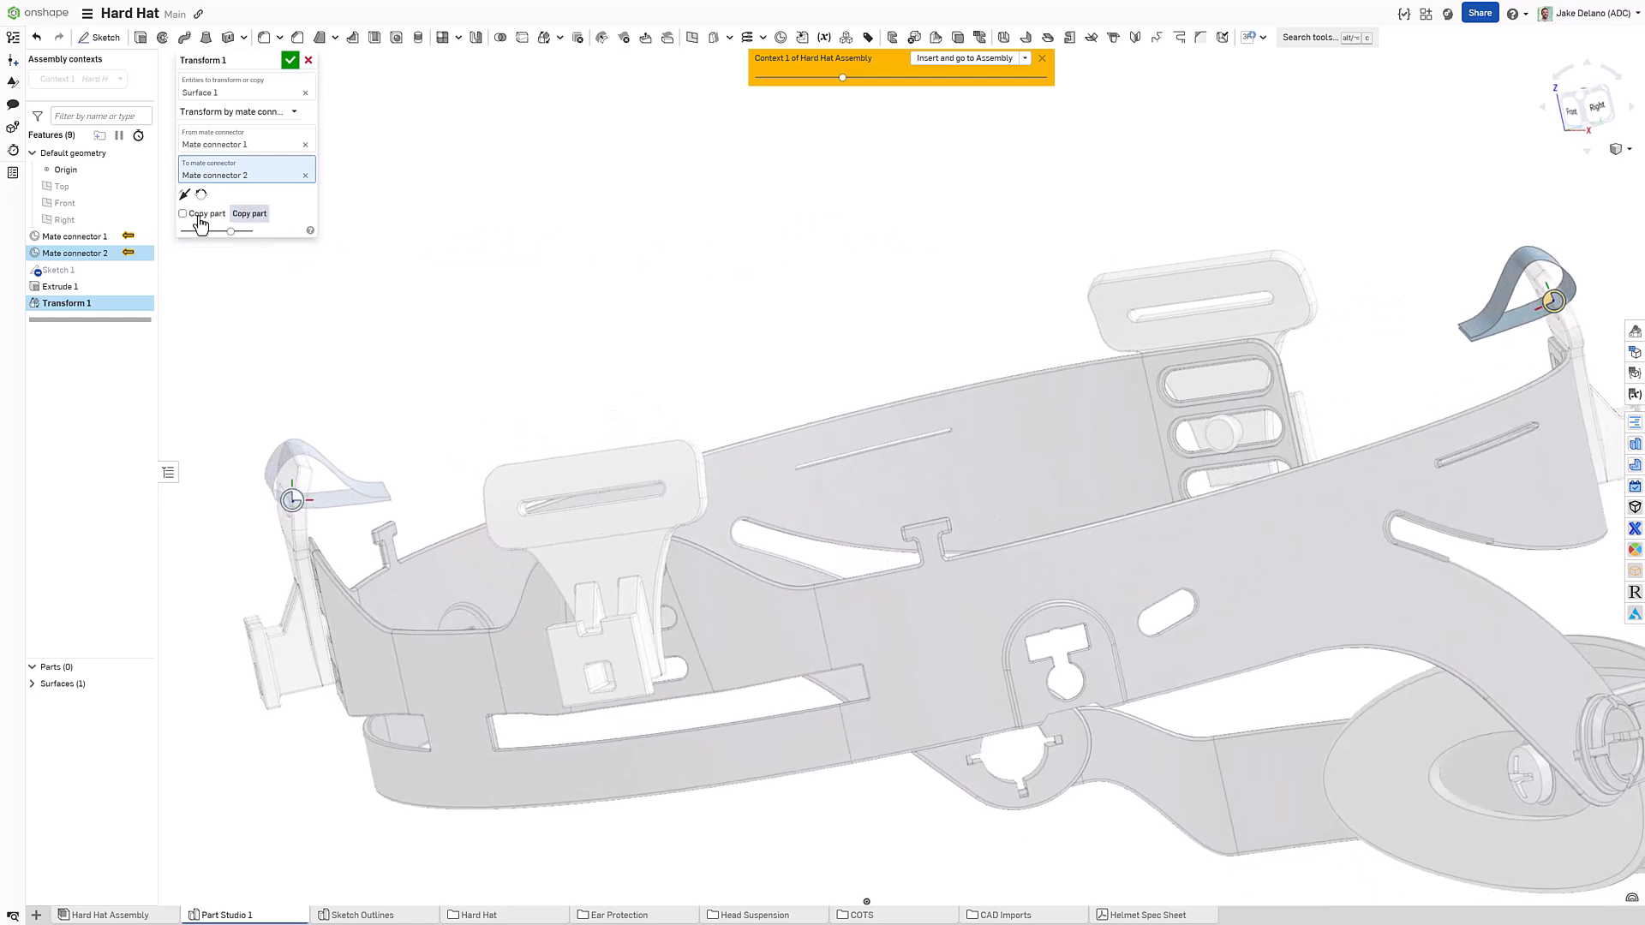
{"action": "left_click", "coordinate": [289, 60]}
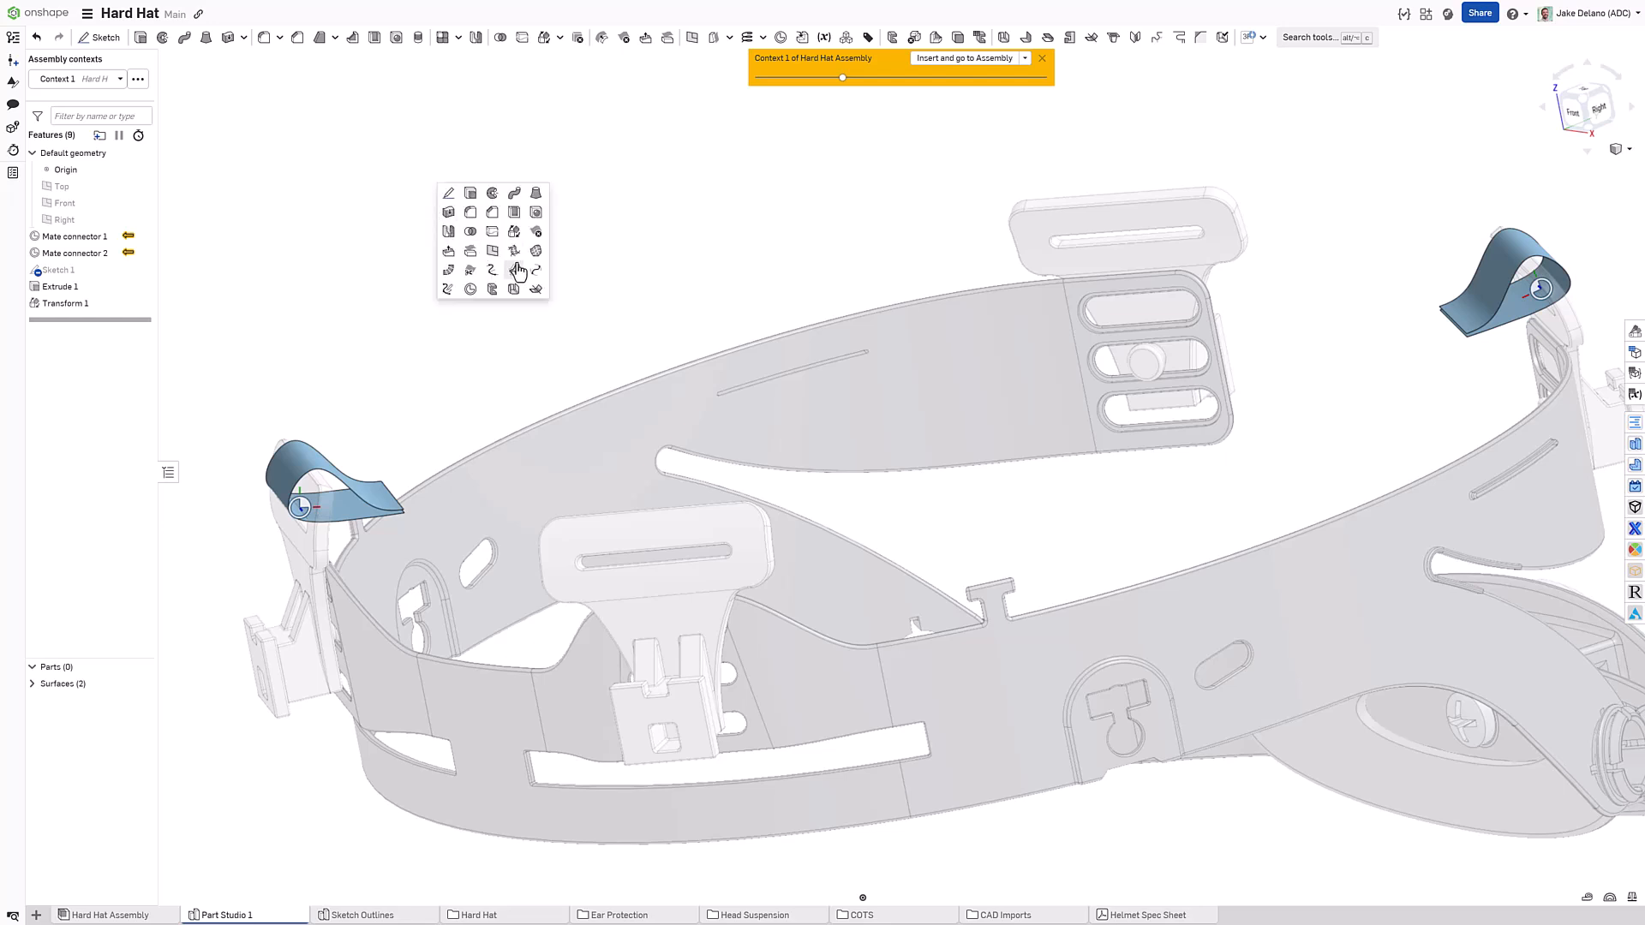
Step: Create a bridging curve between the two strap surfaces, tangent at both ends
{"action": "left_click", "coordinate": [514, 271]}
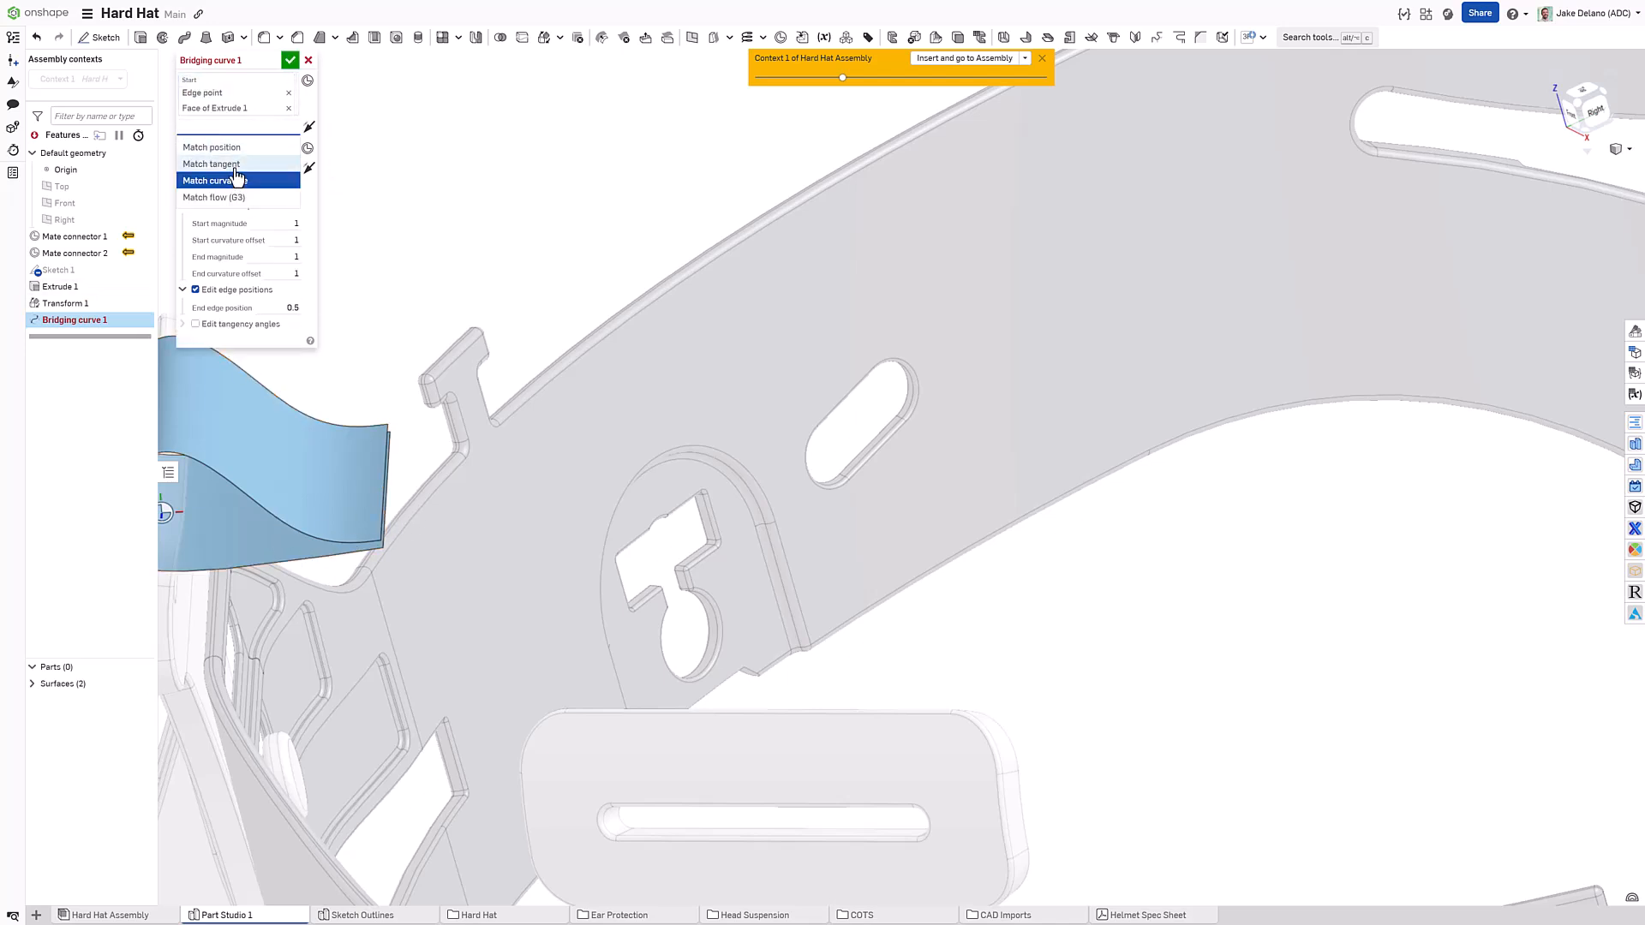
{"action": "left_click", "coordinate": [209, 164]}
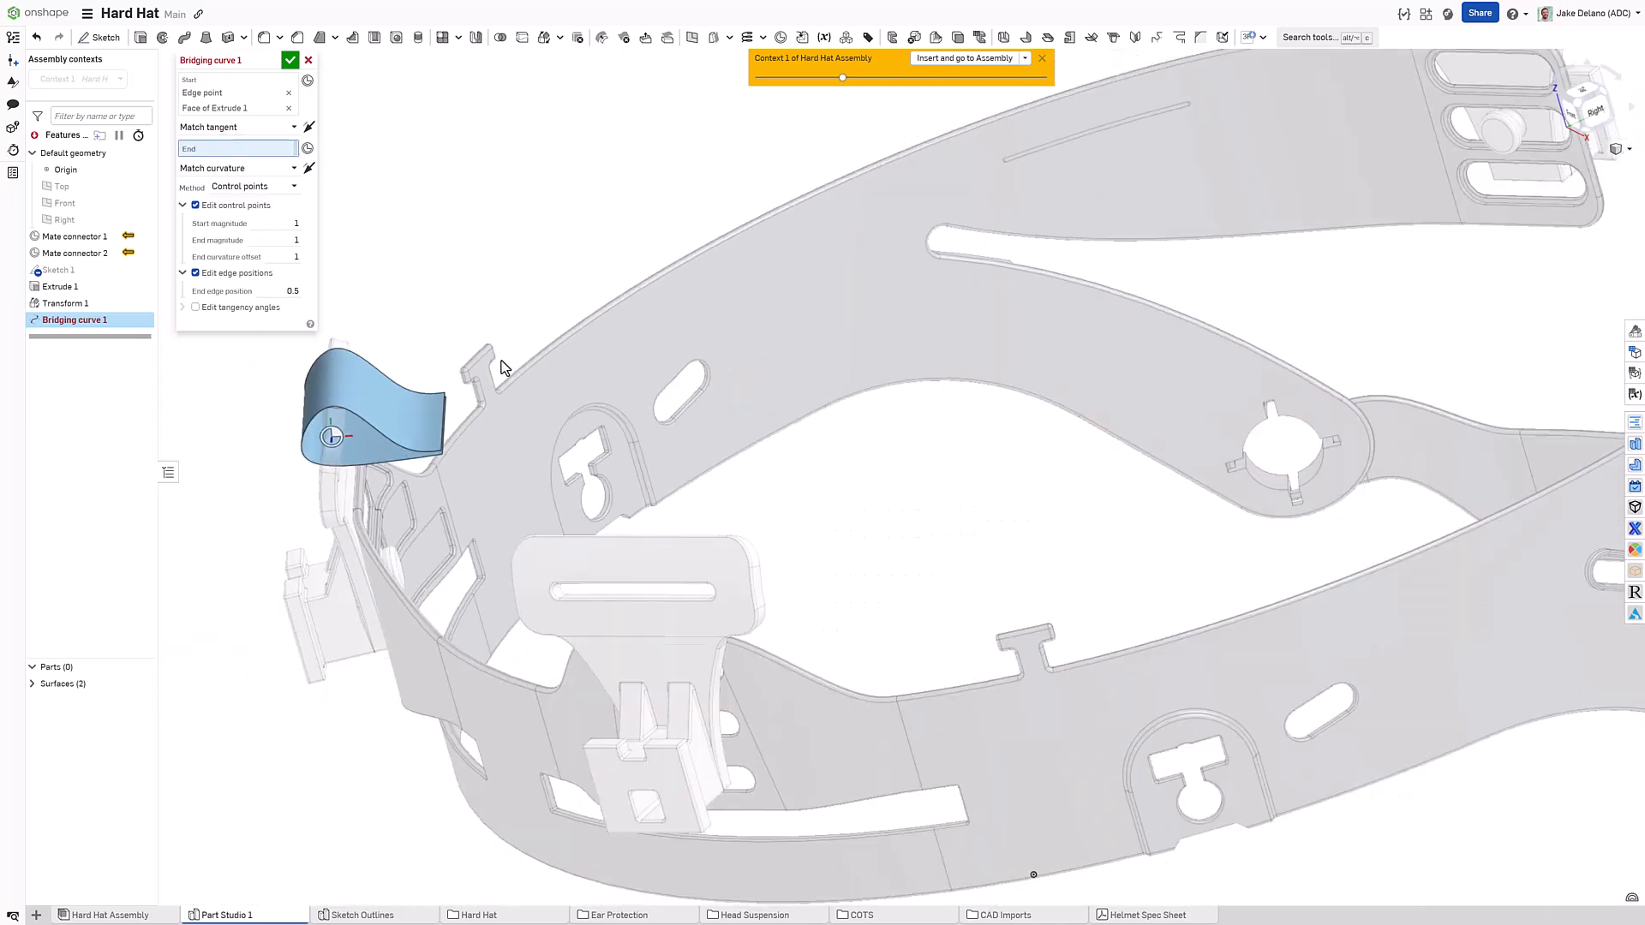
{"action": "left_click_drag", "start_coordinate": [504, 367], "coordinate": [1270, 305]}
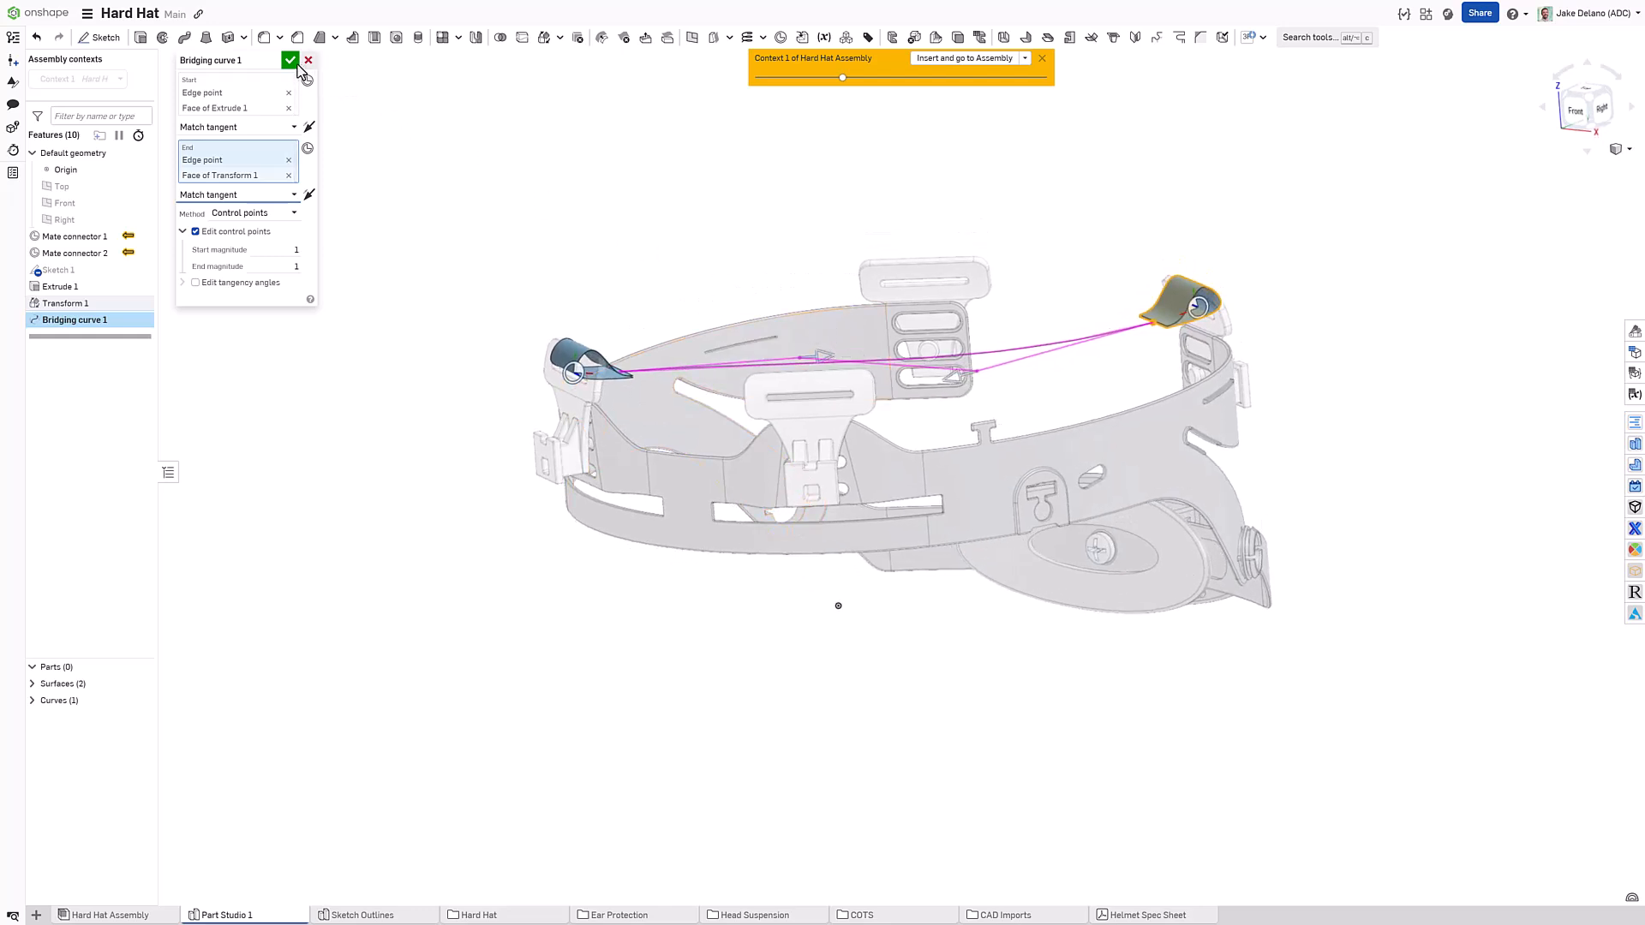
{"action": "left_click", "coordinate": [291, 60]}
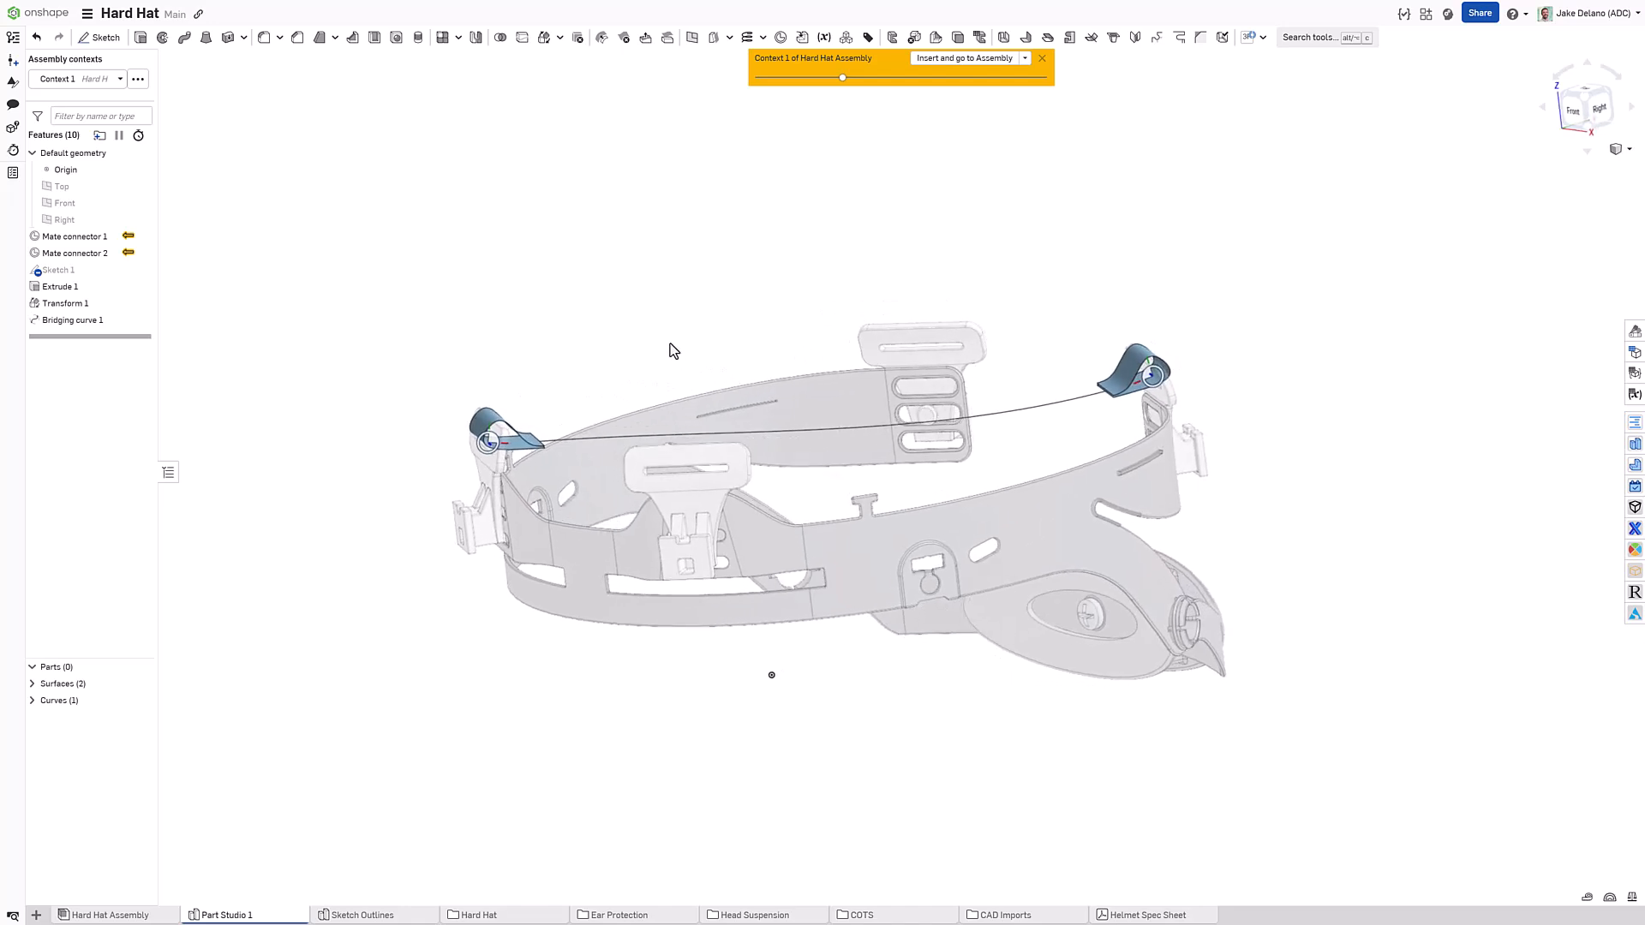
{"action": "mouse_move", "coordinate": [670, 331]}
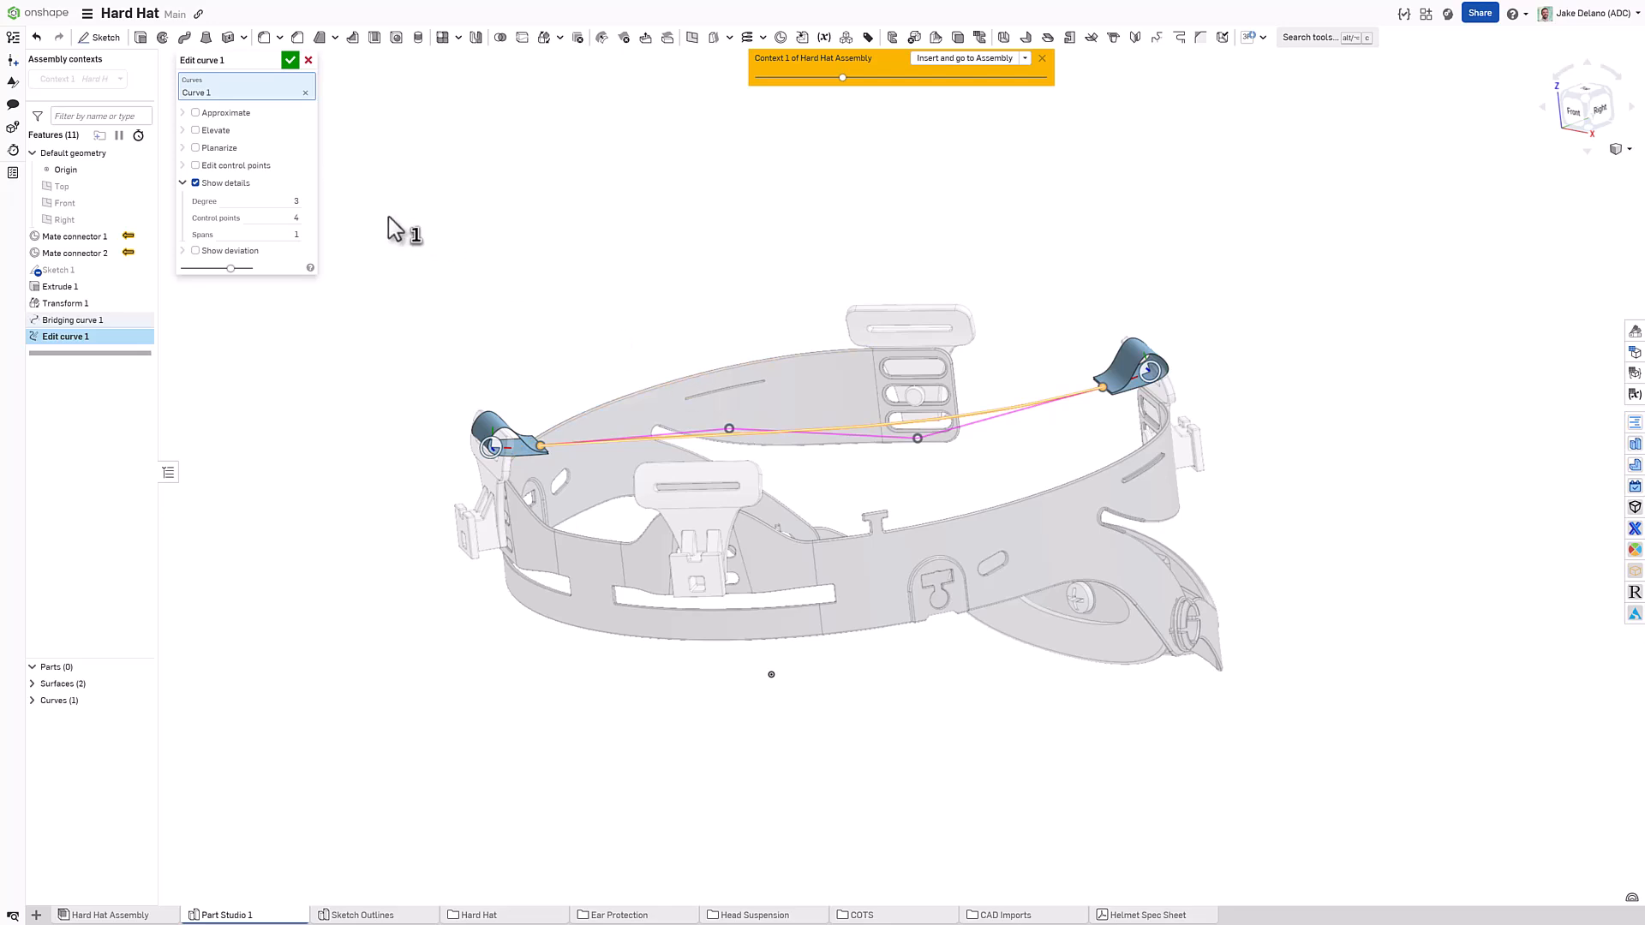
{"action": "mouse_move", "coordinate": [207, 120]}
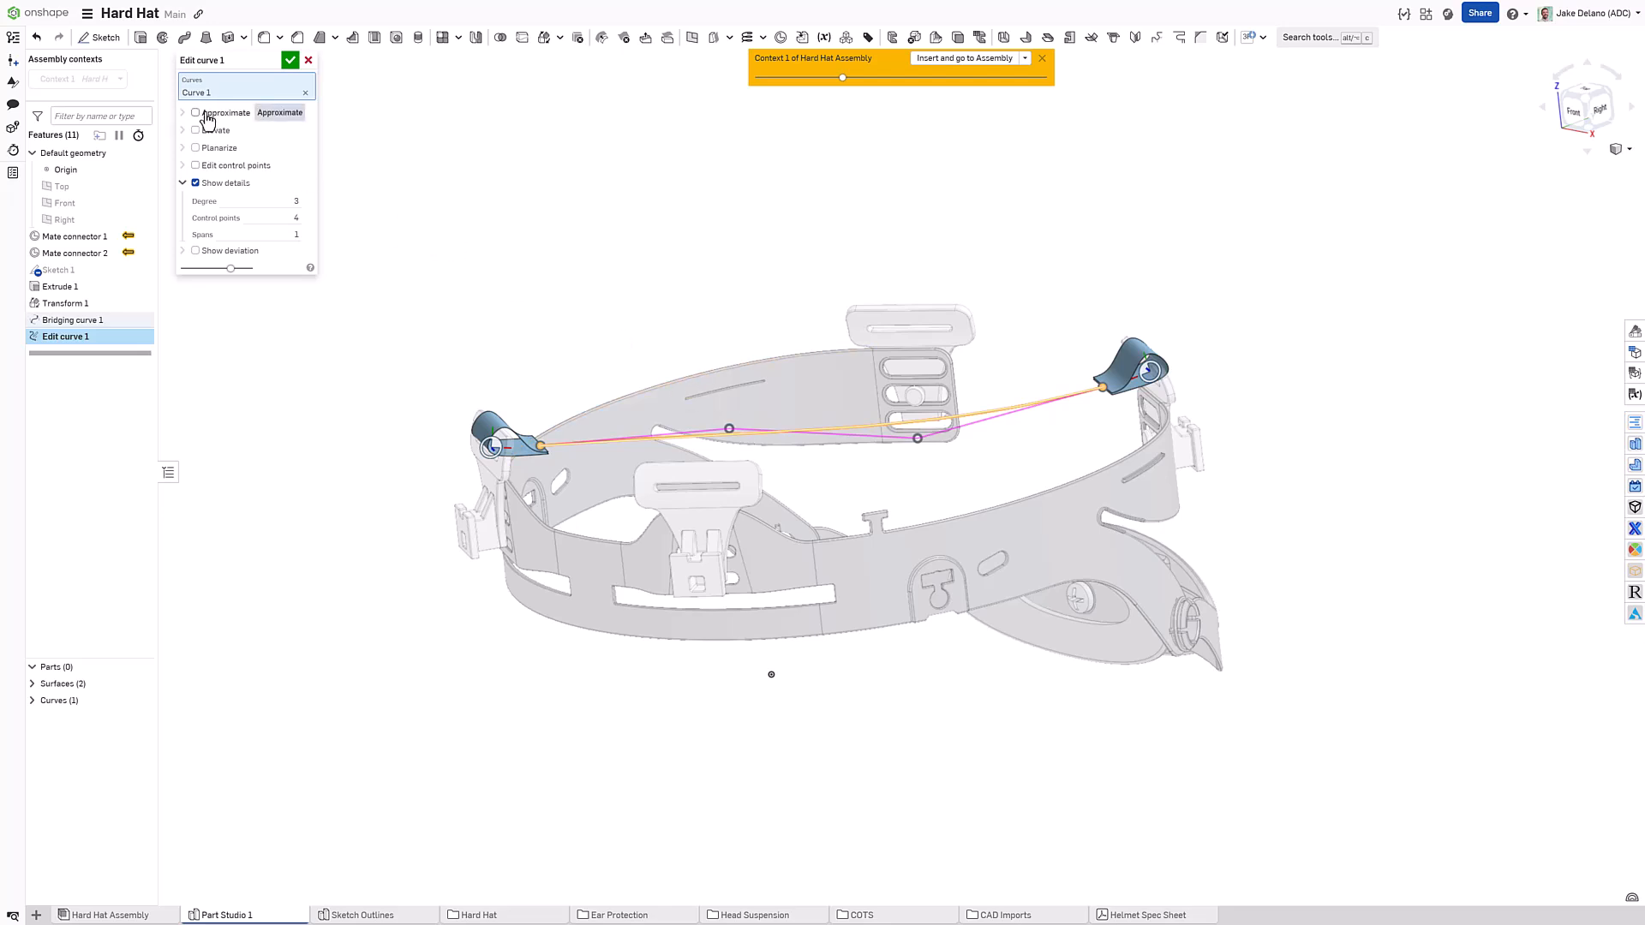
{"action": "mouse_move", "coordinate": [208, 130]}
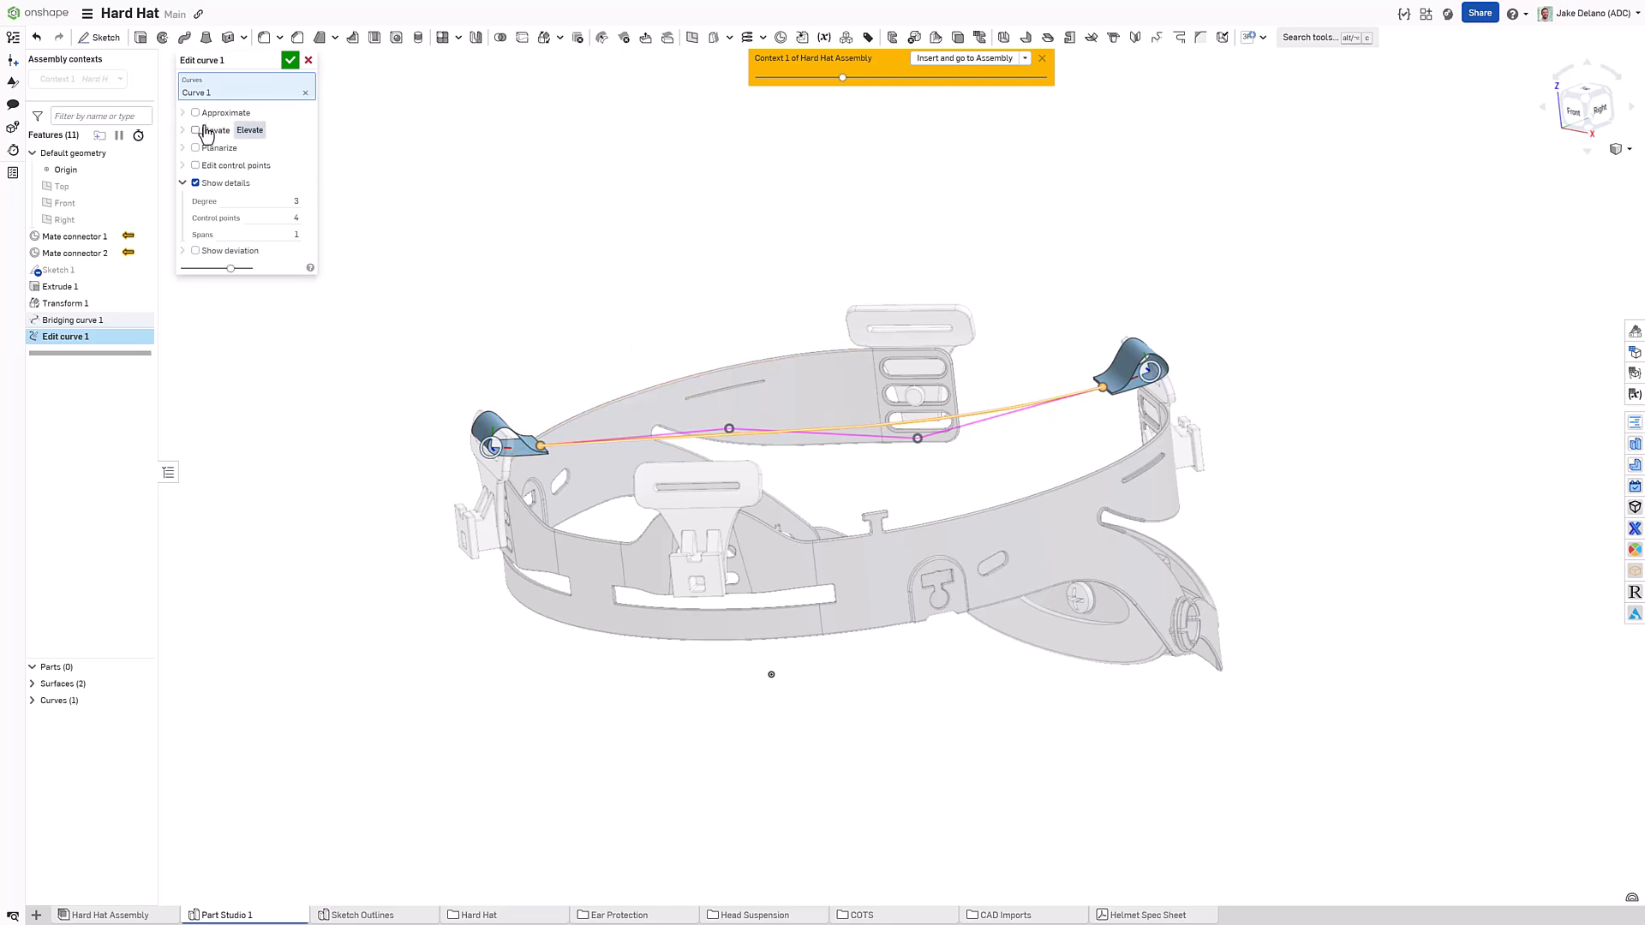
{"action": "mouse_move", "coordinate": [208, 166]}
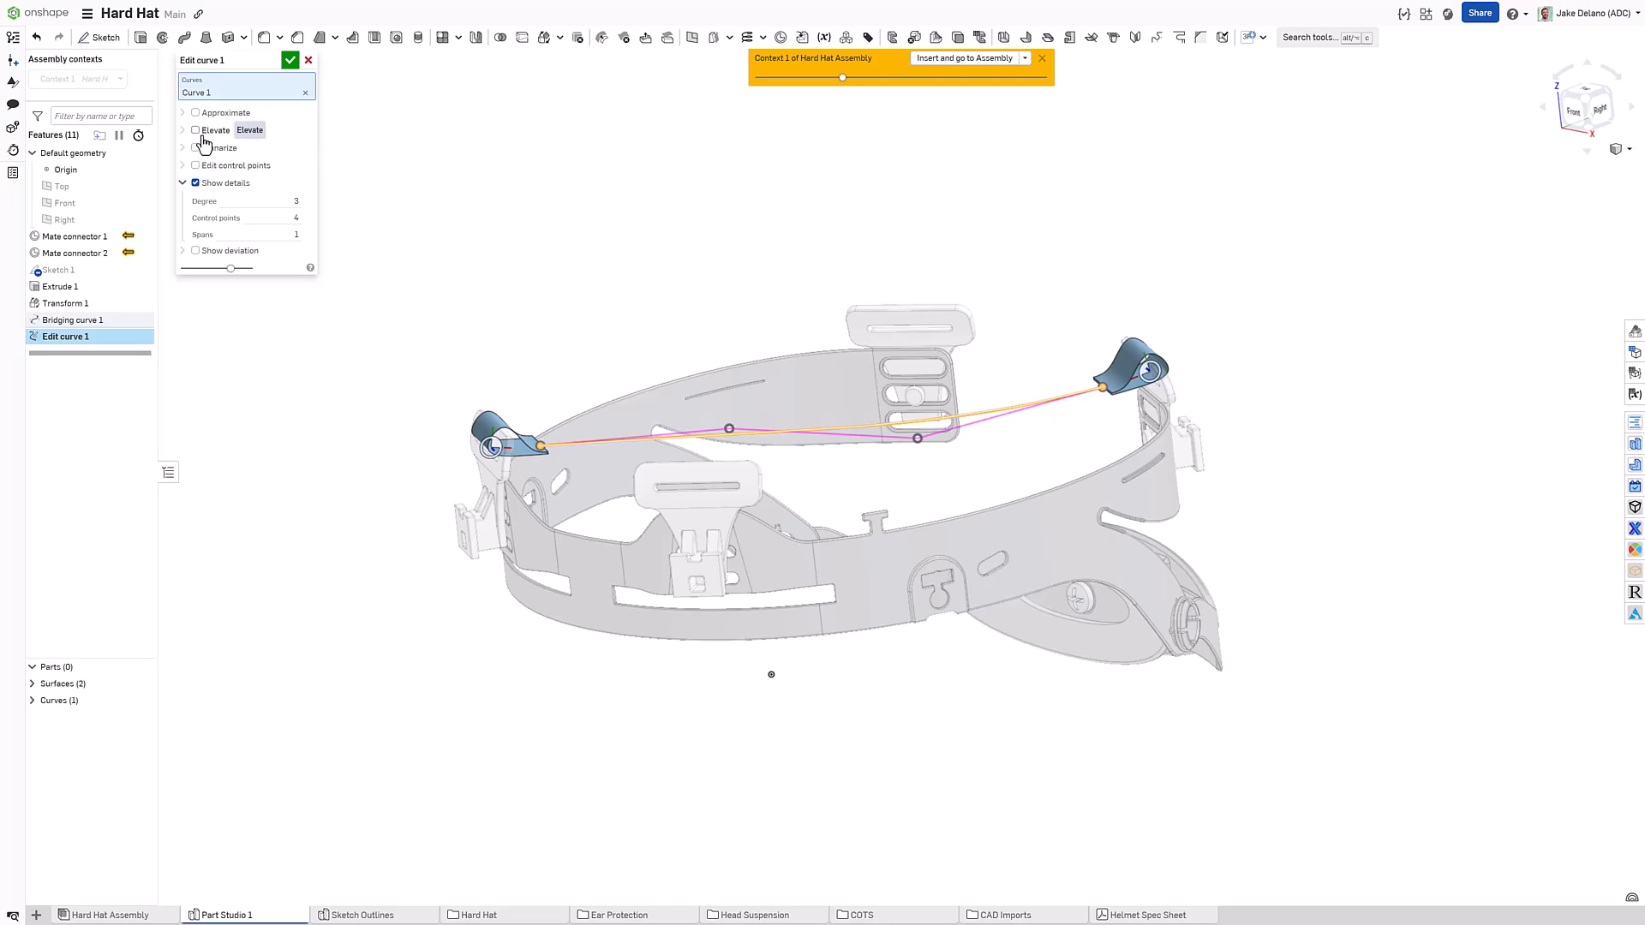
Step: Elevate the bridging curve to degree 4 and lift its middle control point upward in Z
{"action": "left_click", "coordinate": [194, 129]}
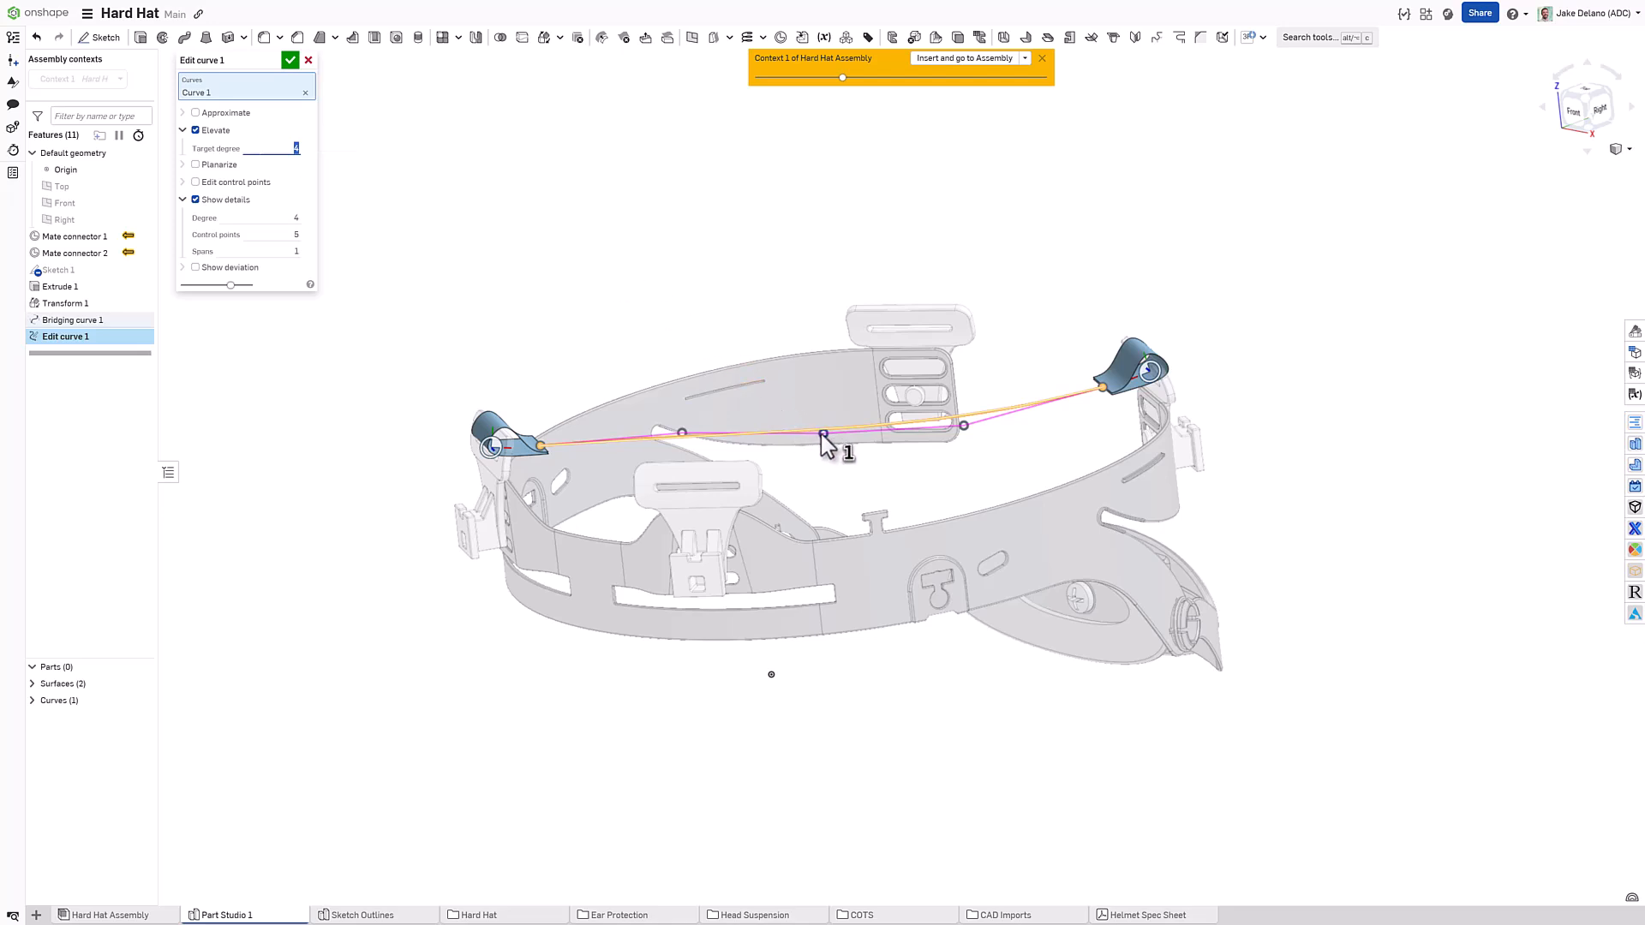
{"action": "left_click", "coordinate": [196, 181]}
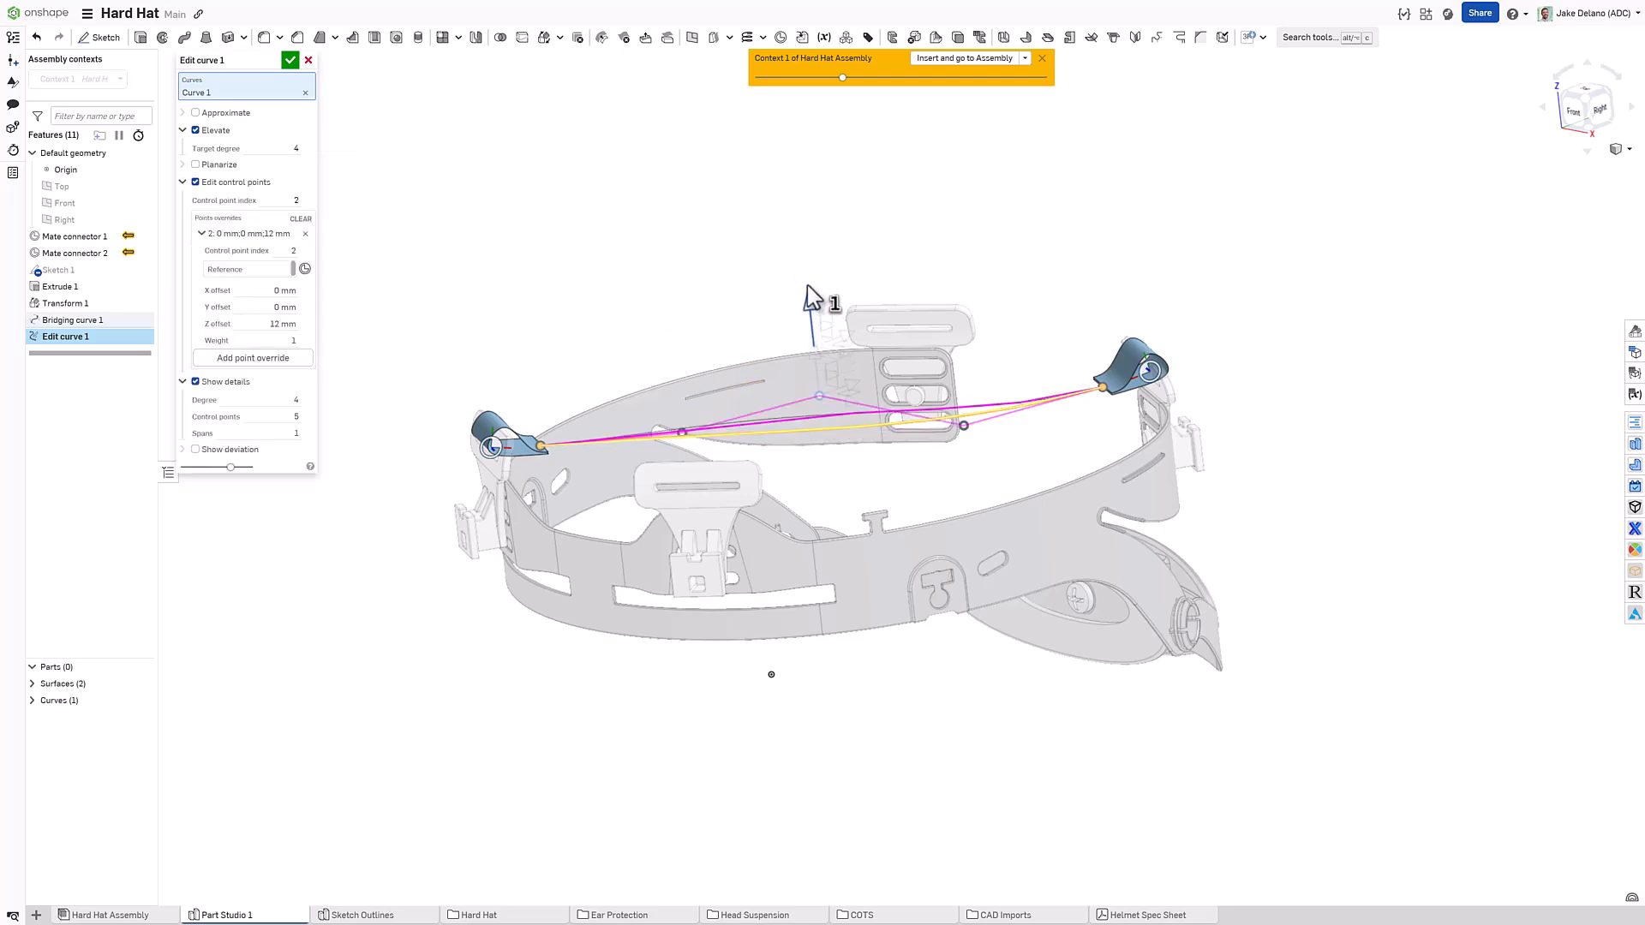
{"action": "left_click_drag", "start_coordinate": [820, 305], "coordinate": [795, 151]}
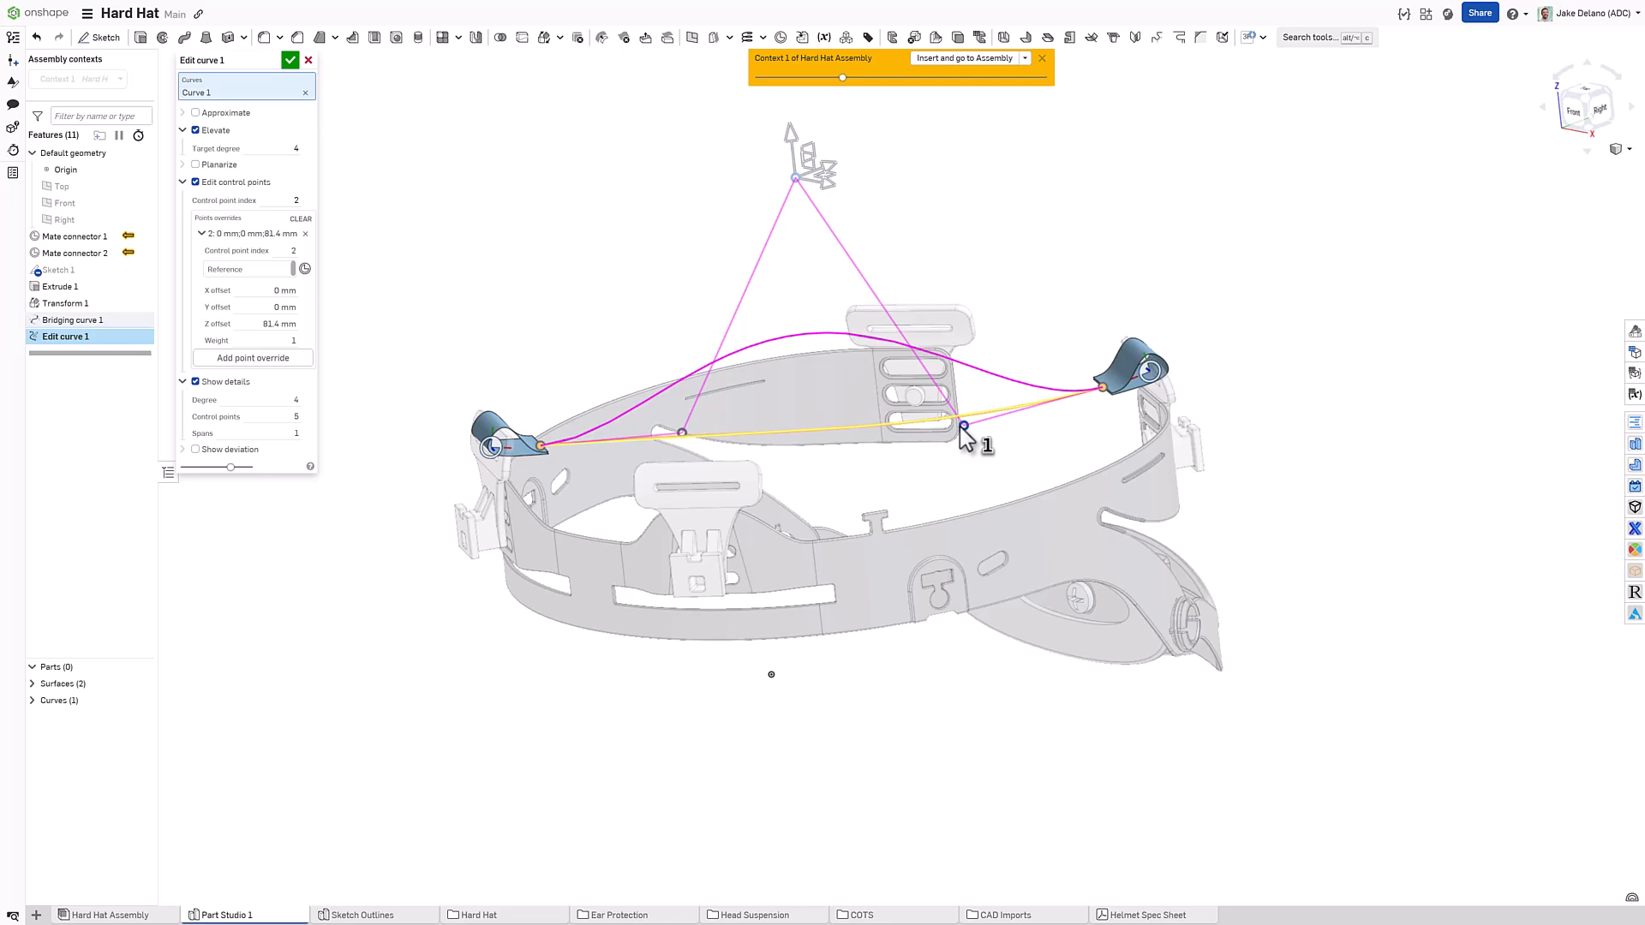
{"action": "mouse_move", "coordinate": [812, 262]}
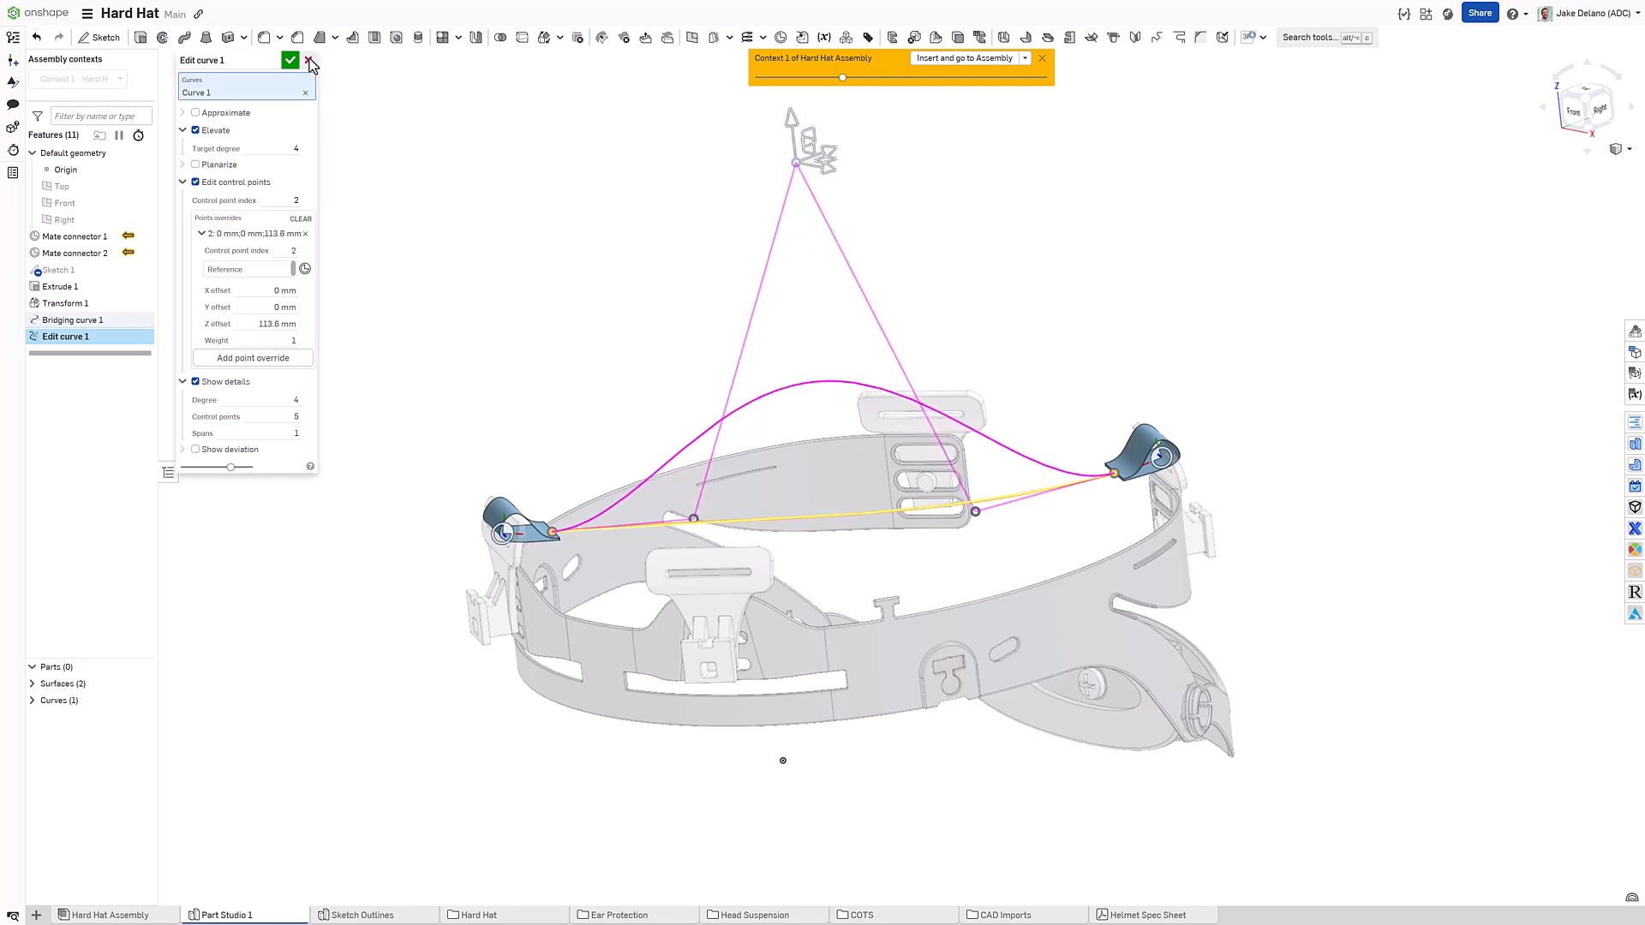
{"action": "left_click", "coordinate": [310, 60]}
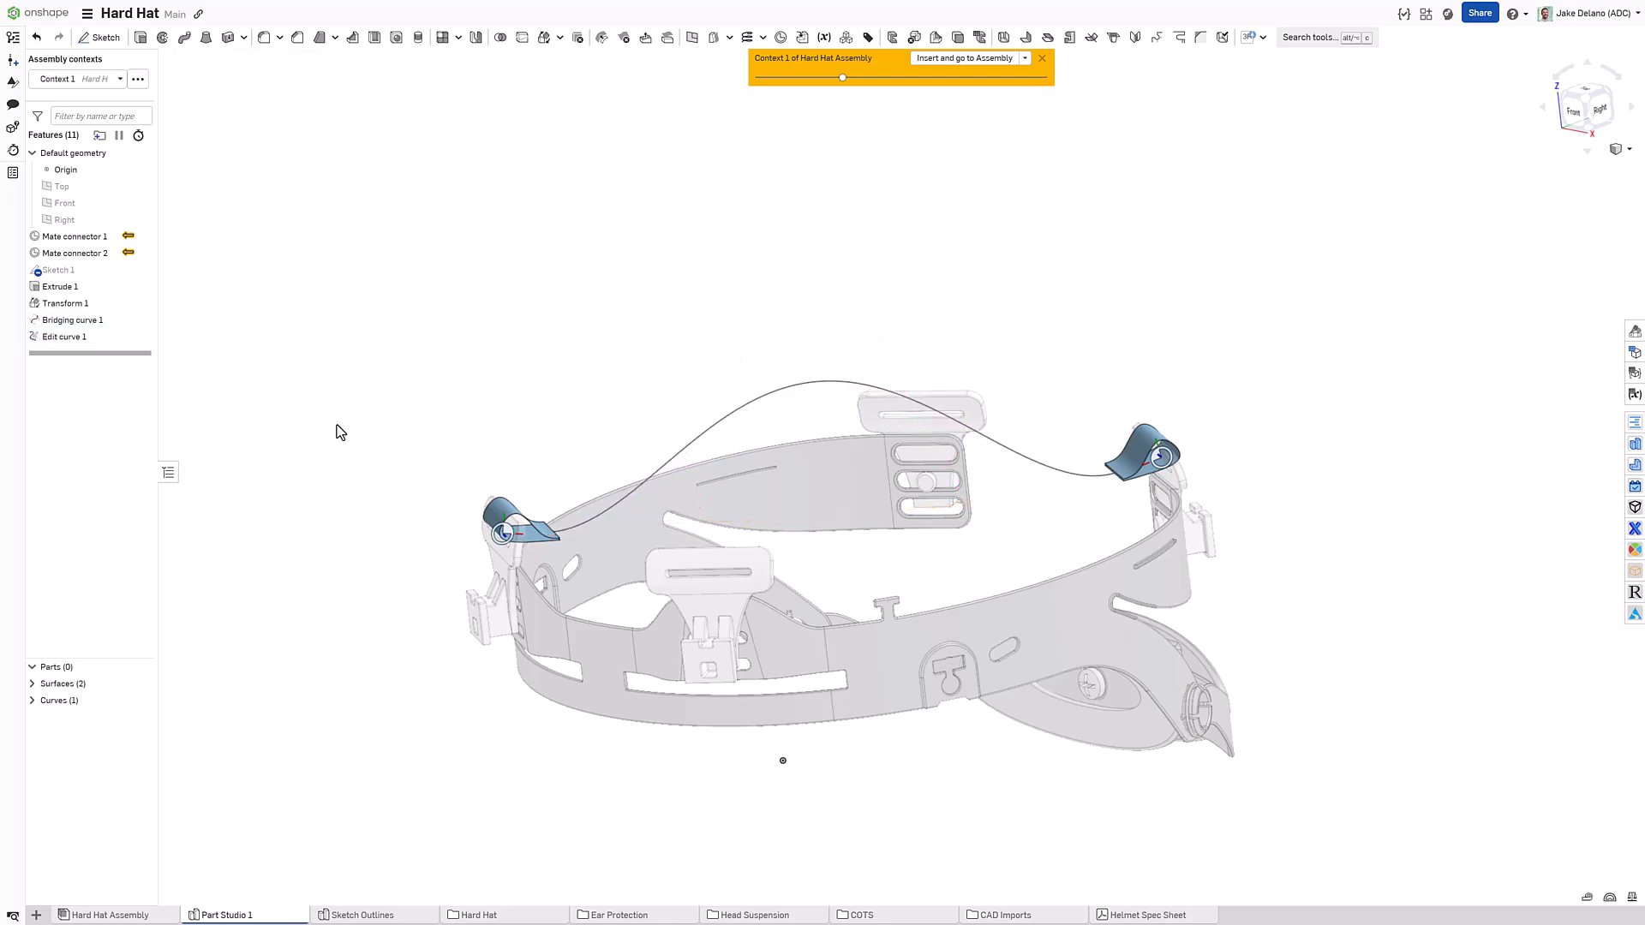
Step: Set Curve 1's appearance to green via Edit appearance
{"action": "left_click", "coordinate": [31, 699]}
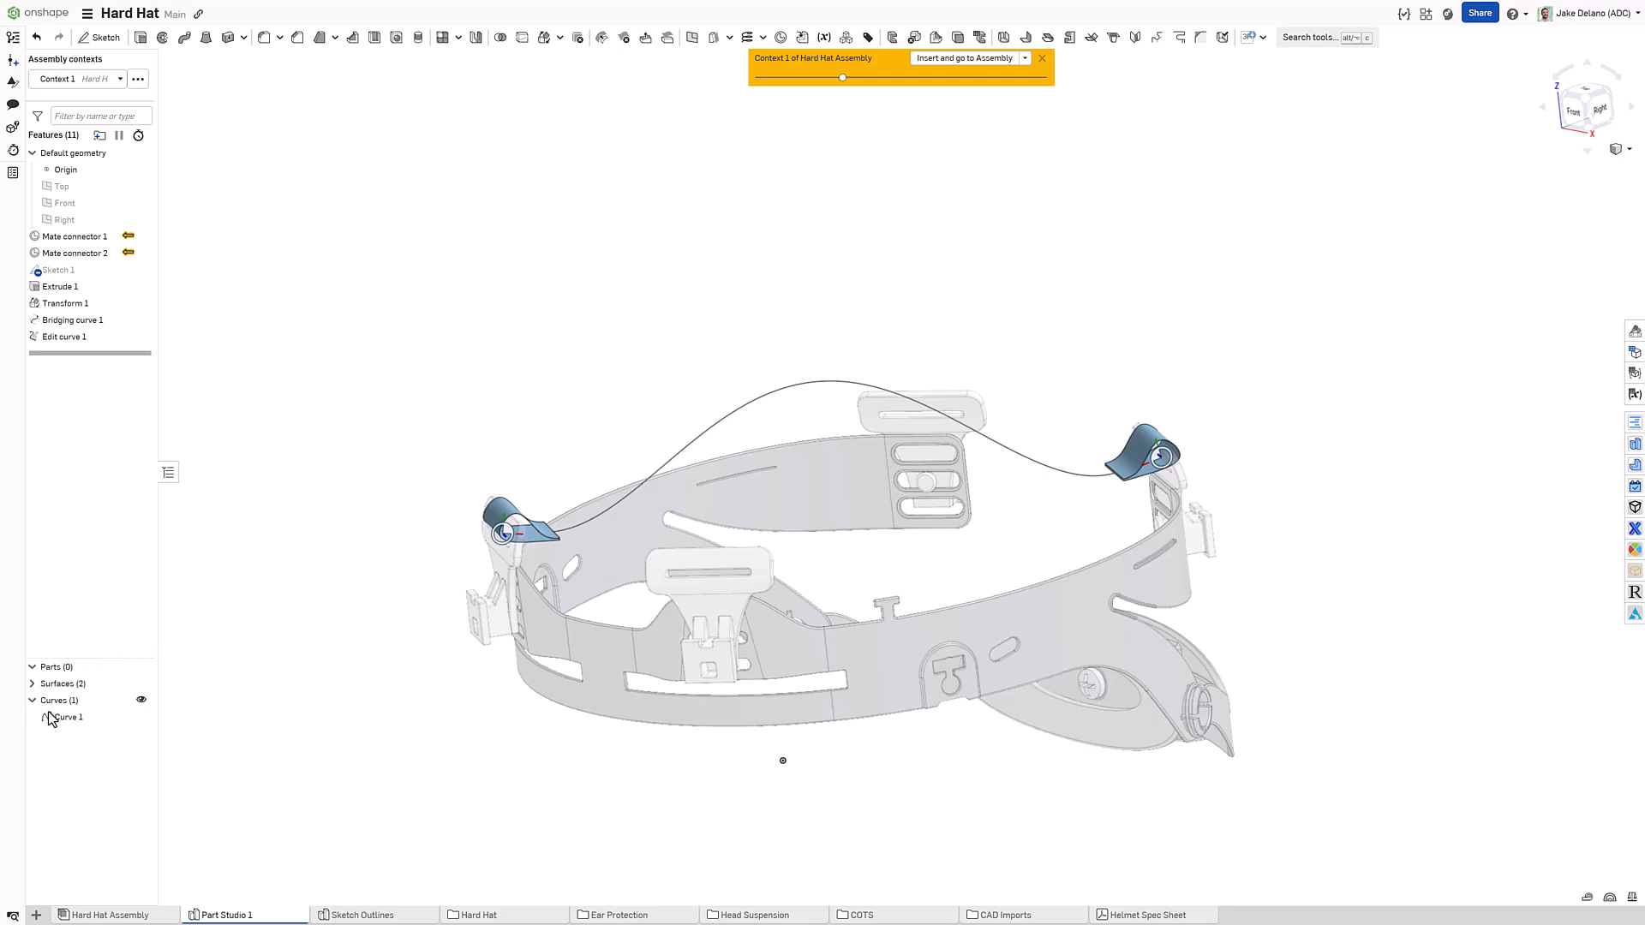
{"action": "right_click", "coordinate": [69, 717]}
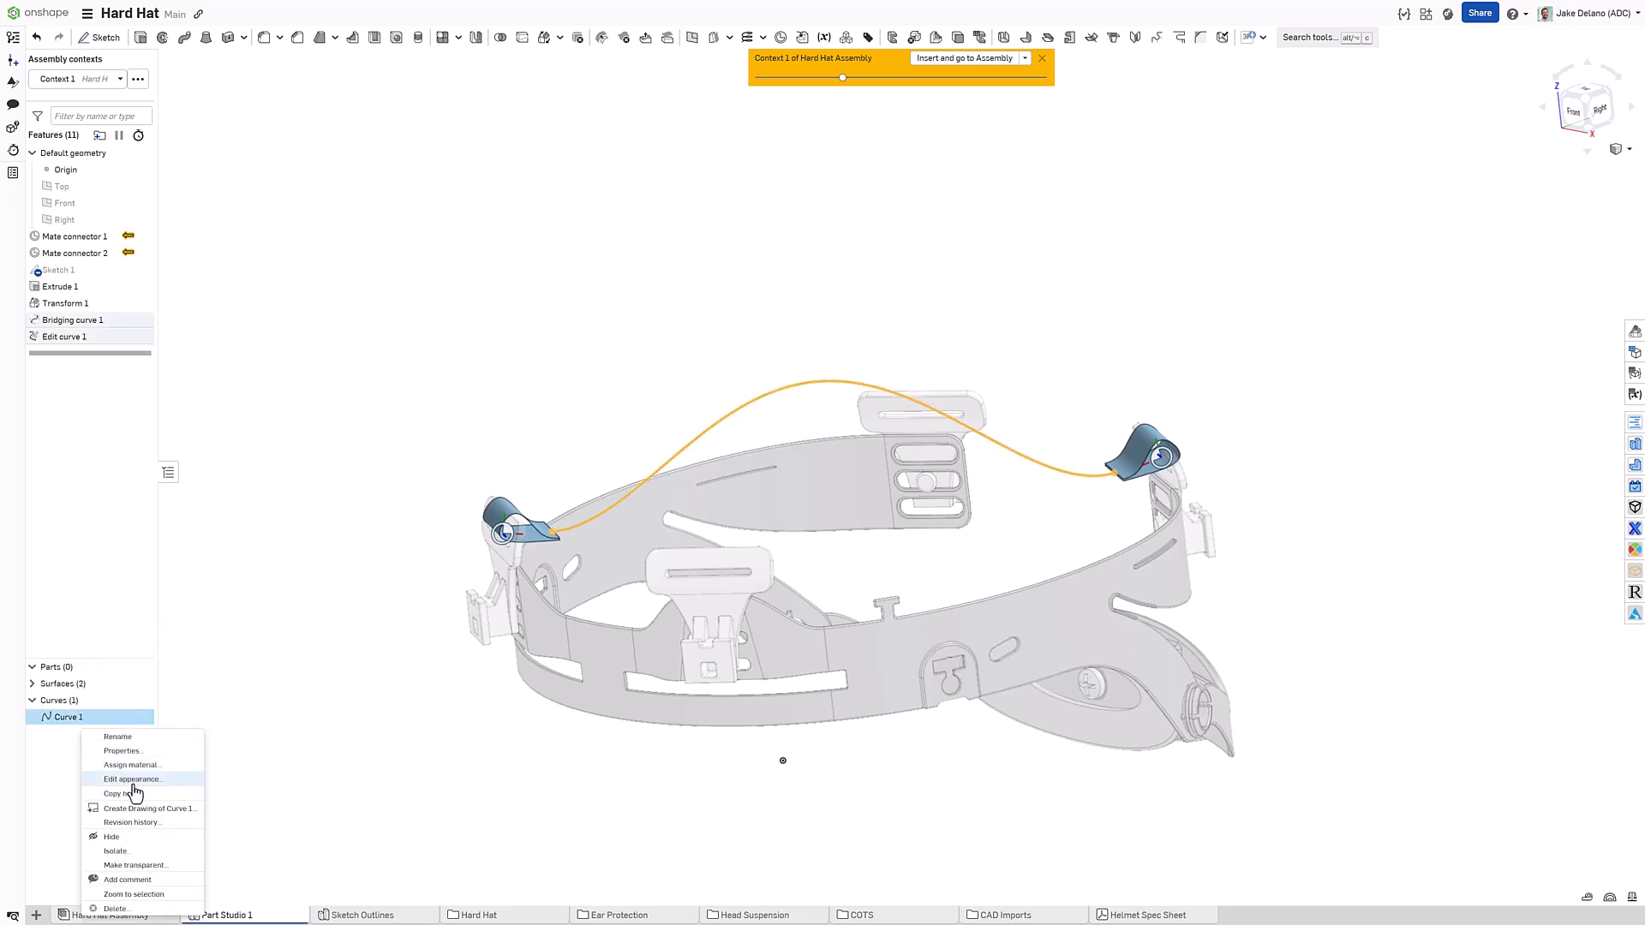
{"action": "left_click", "coordinate": [132, 778]}
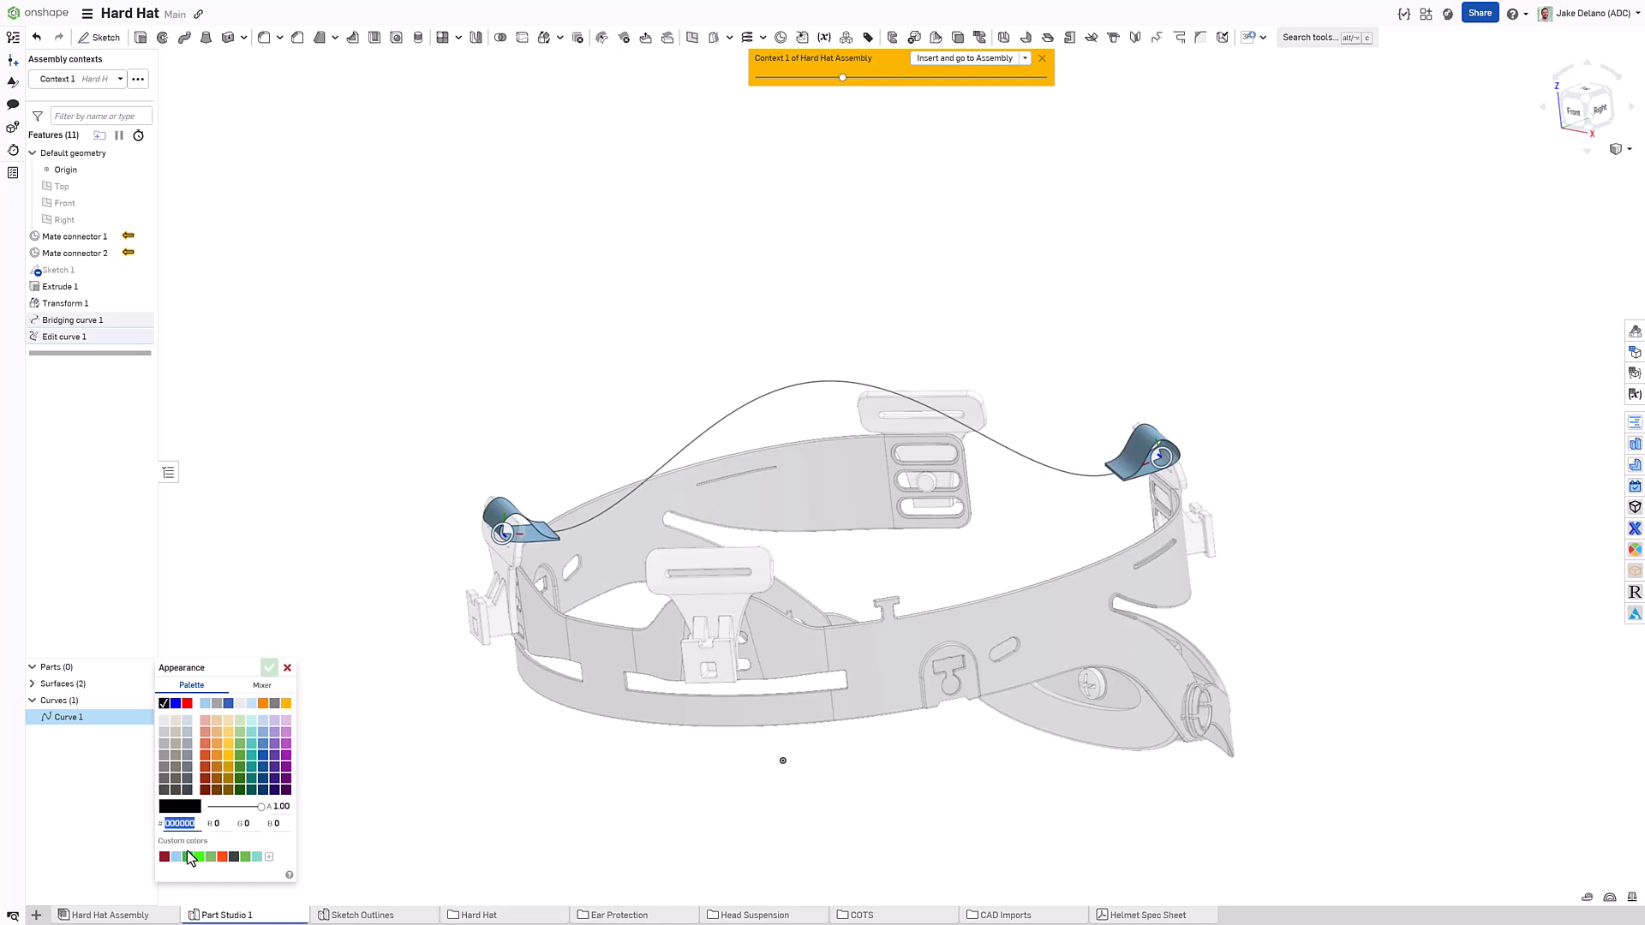
{"action": "left_click", "coordinate": [269, 668]}
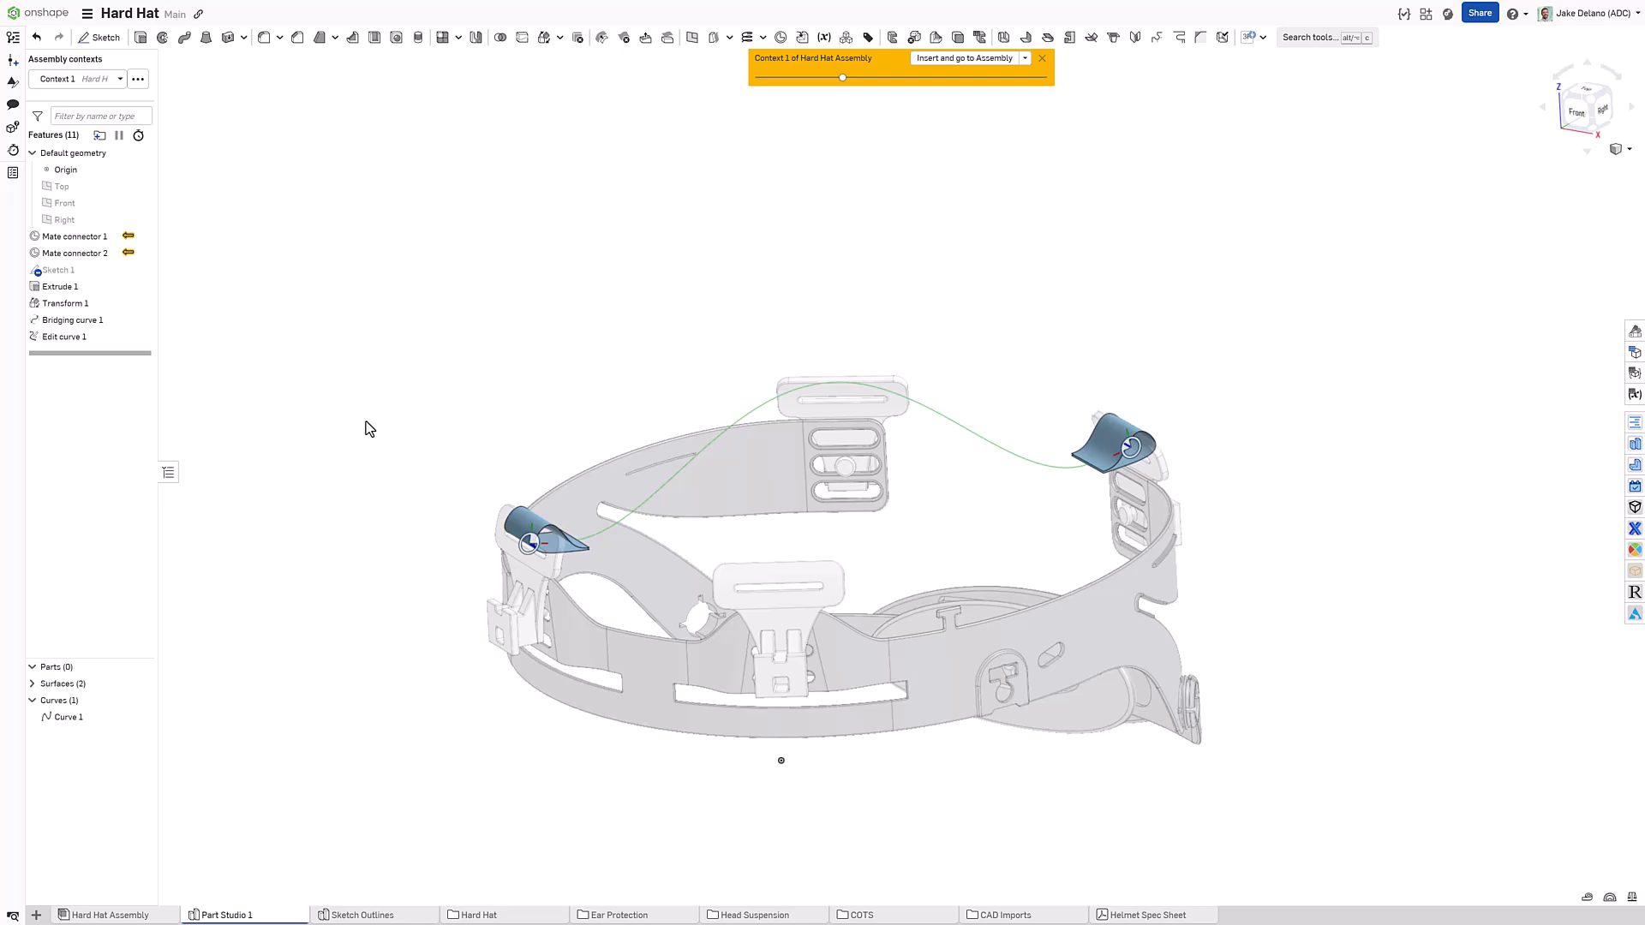
{"action": "mouse_move", "coordinate": [349, 397]}
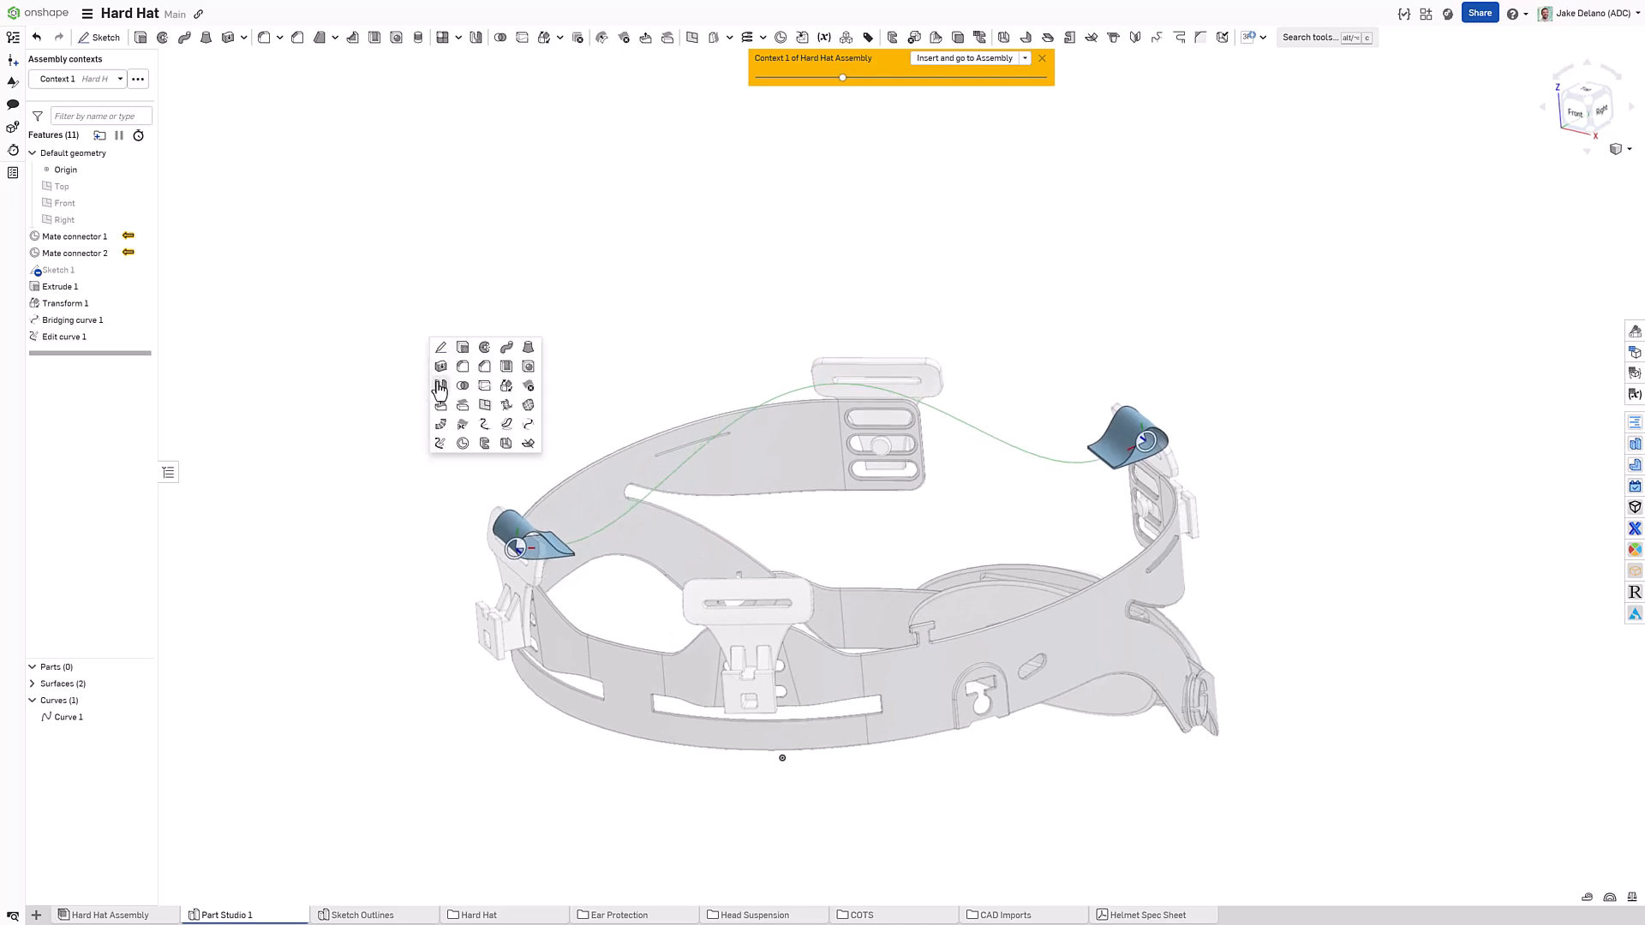
Step: Mirror Surface 1, Surface 2 and Curve 1 across the Right plane as Mirror 1
{"action": "left_click", "coordinate": [440, 386]}
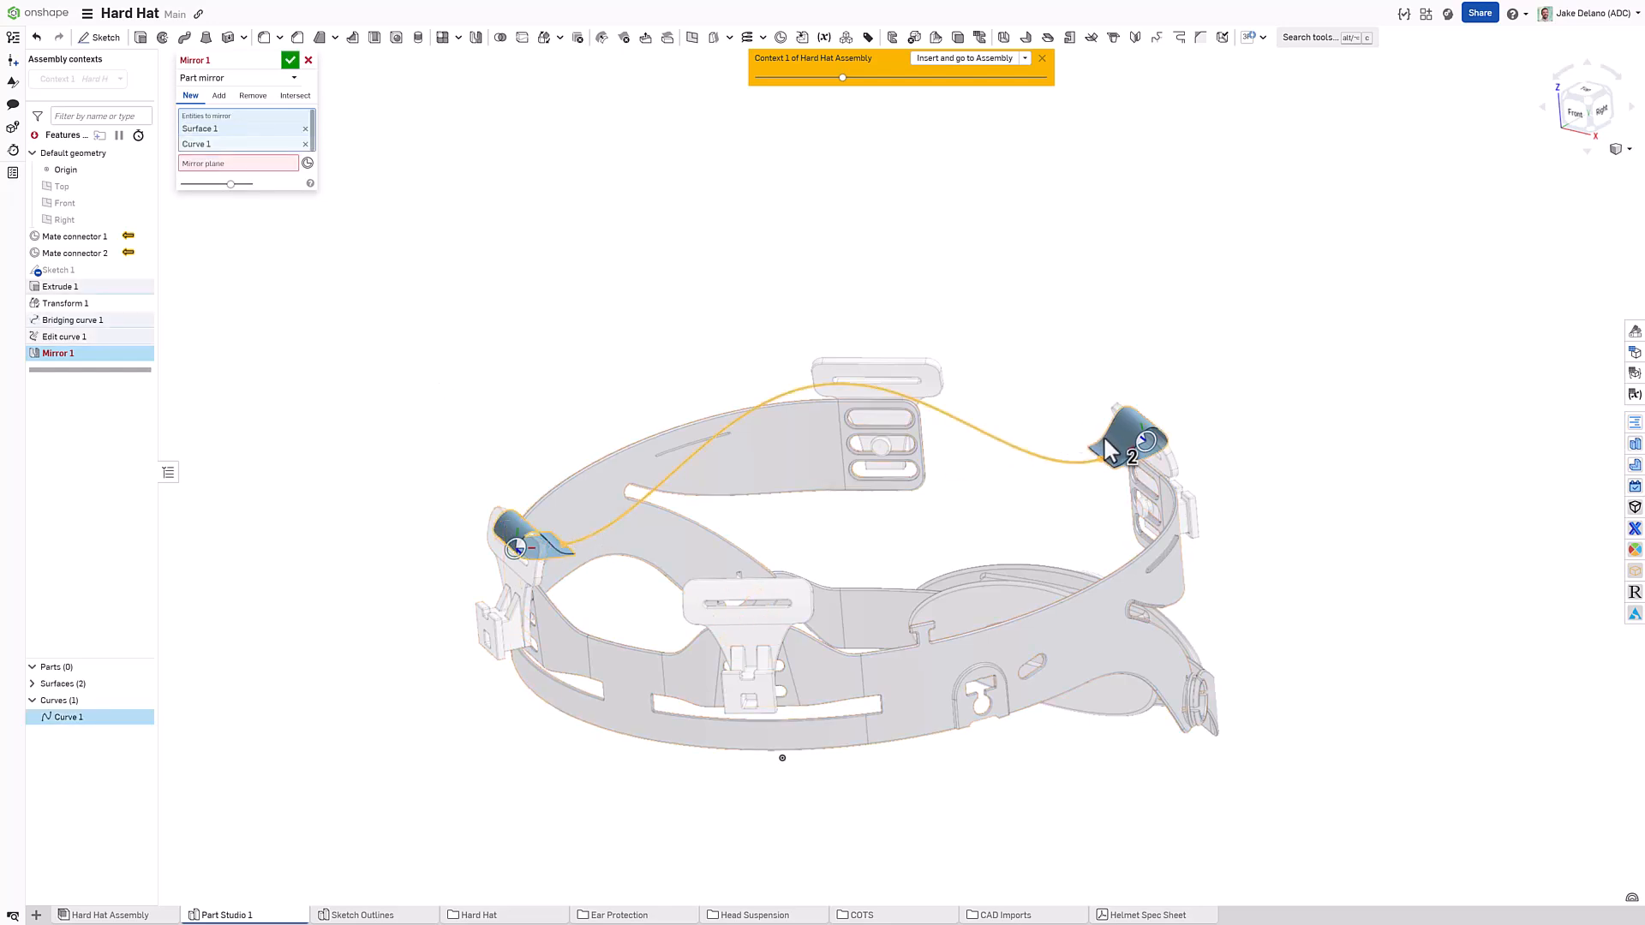
{"action": "left_click", "coordinate": [1127, 440]}
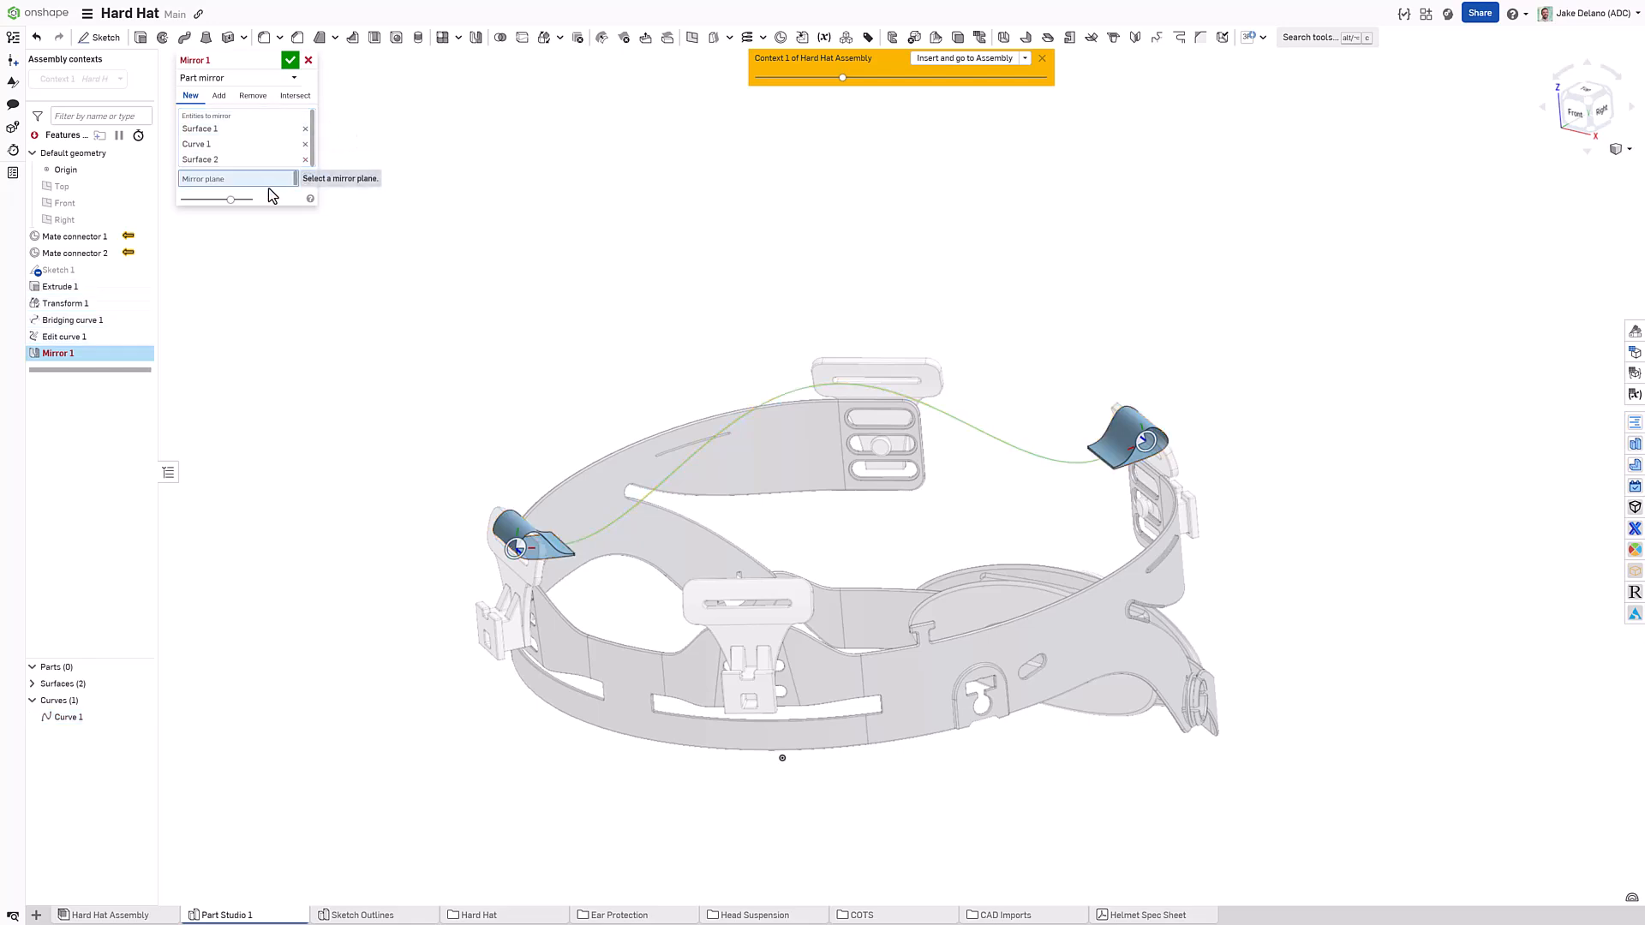
{"action": "left_click", "coordinate": [64, 219]}
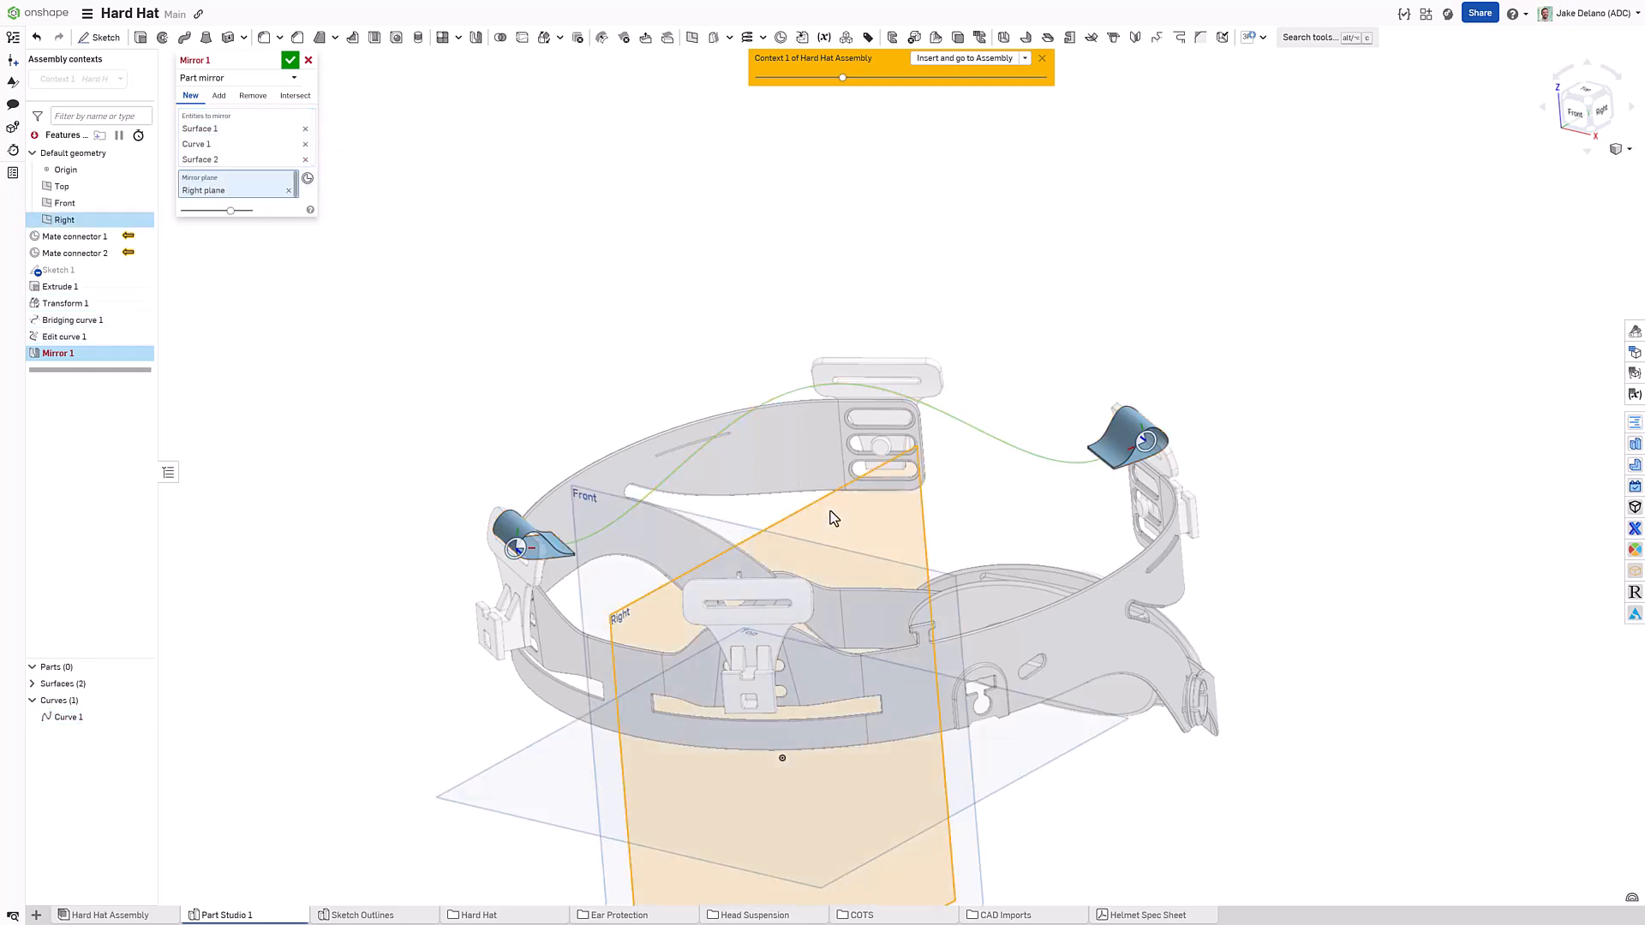
{"action": "left_click", "coordinate": [291, 60]}
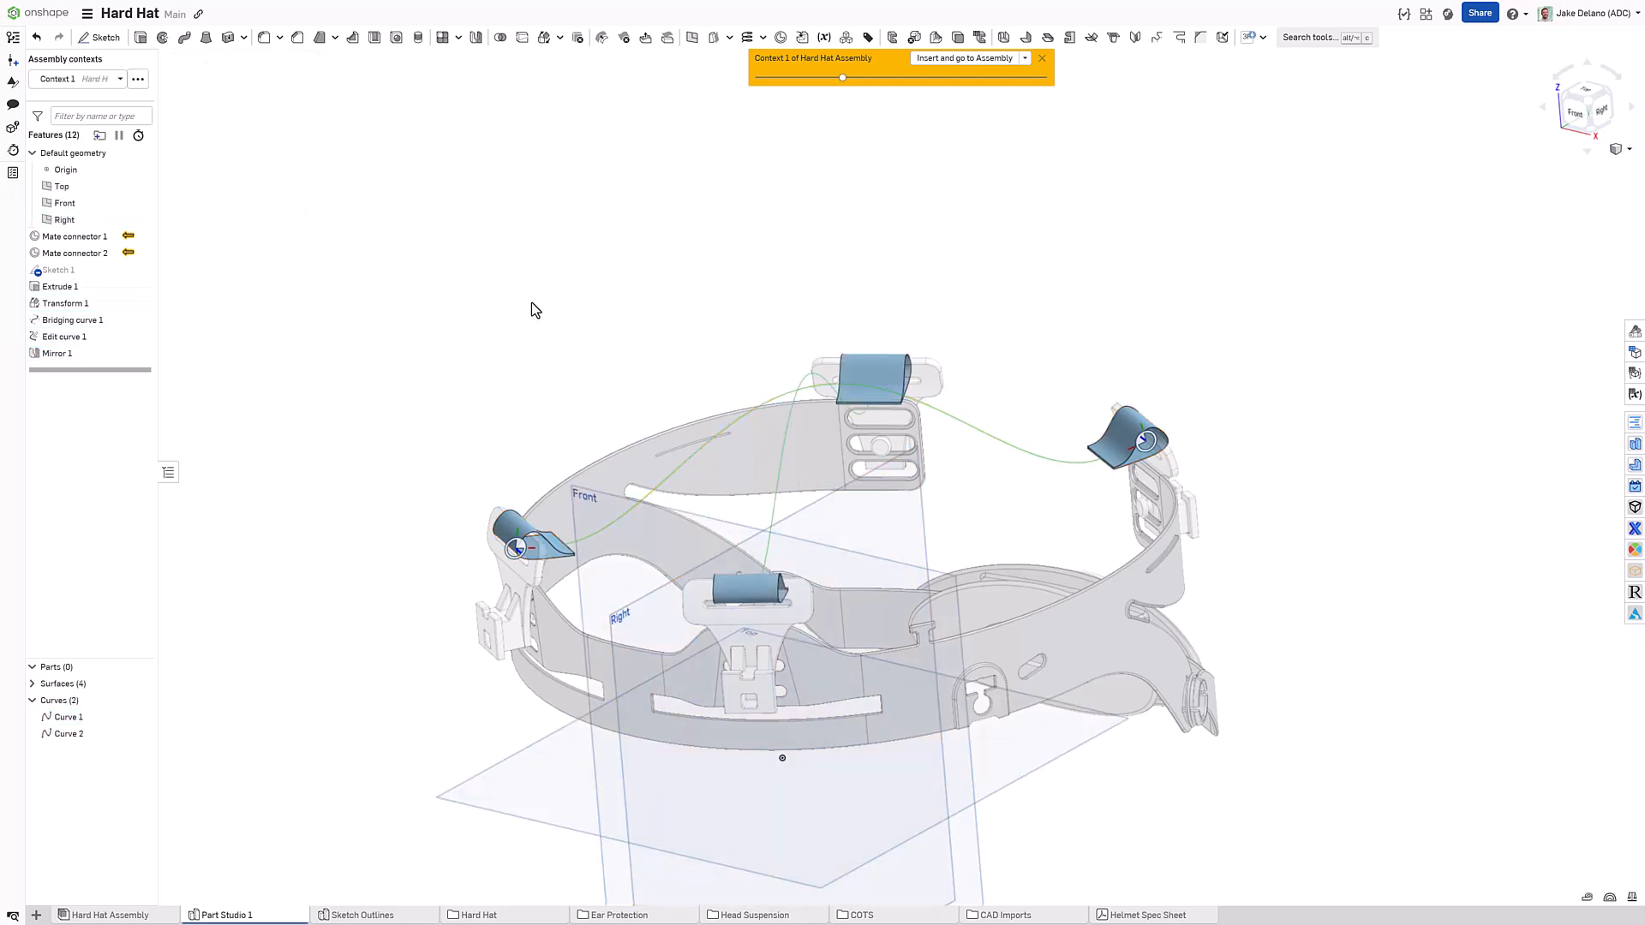
{"action": "left_click_drag", "start_coordinate": [531, 310], "coordinate": [484, 363]}
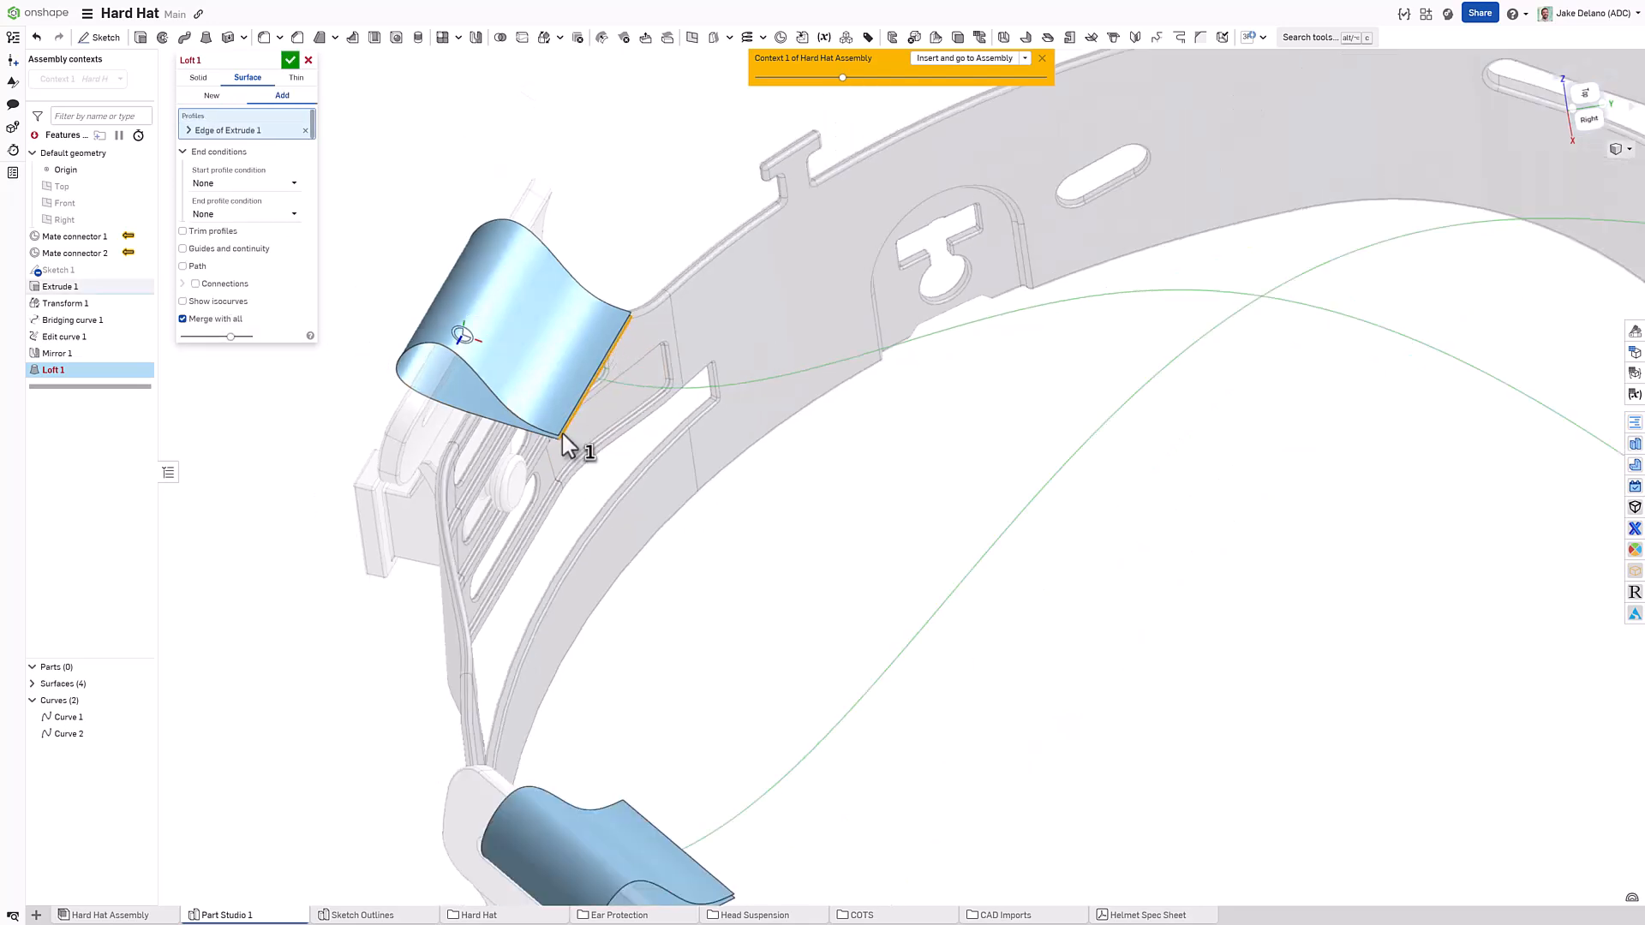
Step: Create surface Loft 1 between the Extrude 1 and Transform 1 edges, Match tangent at both ends, path Curve 1
{"action": "scroll", "scroll_direction": "down", "scroll_amount": 3}
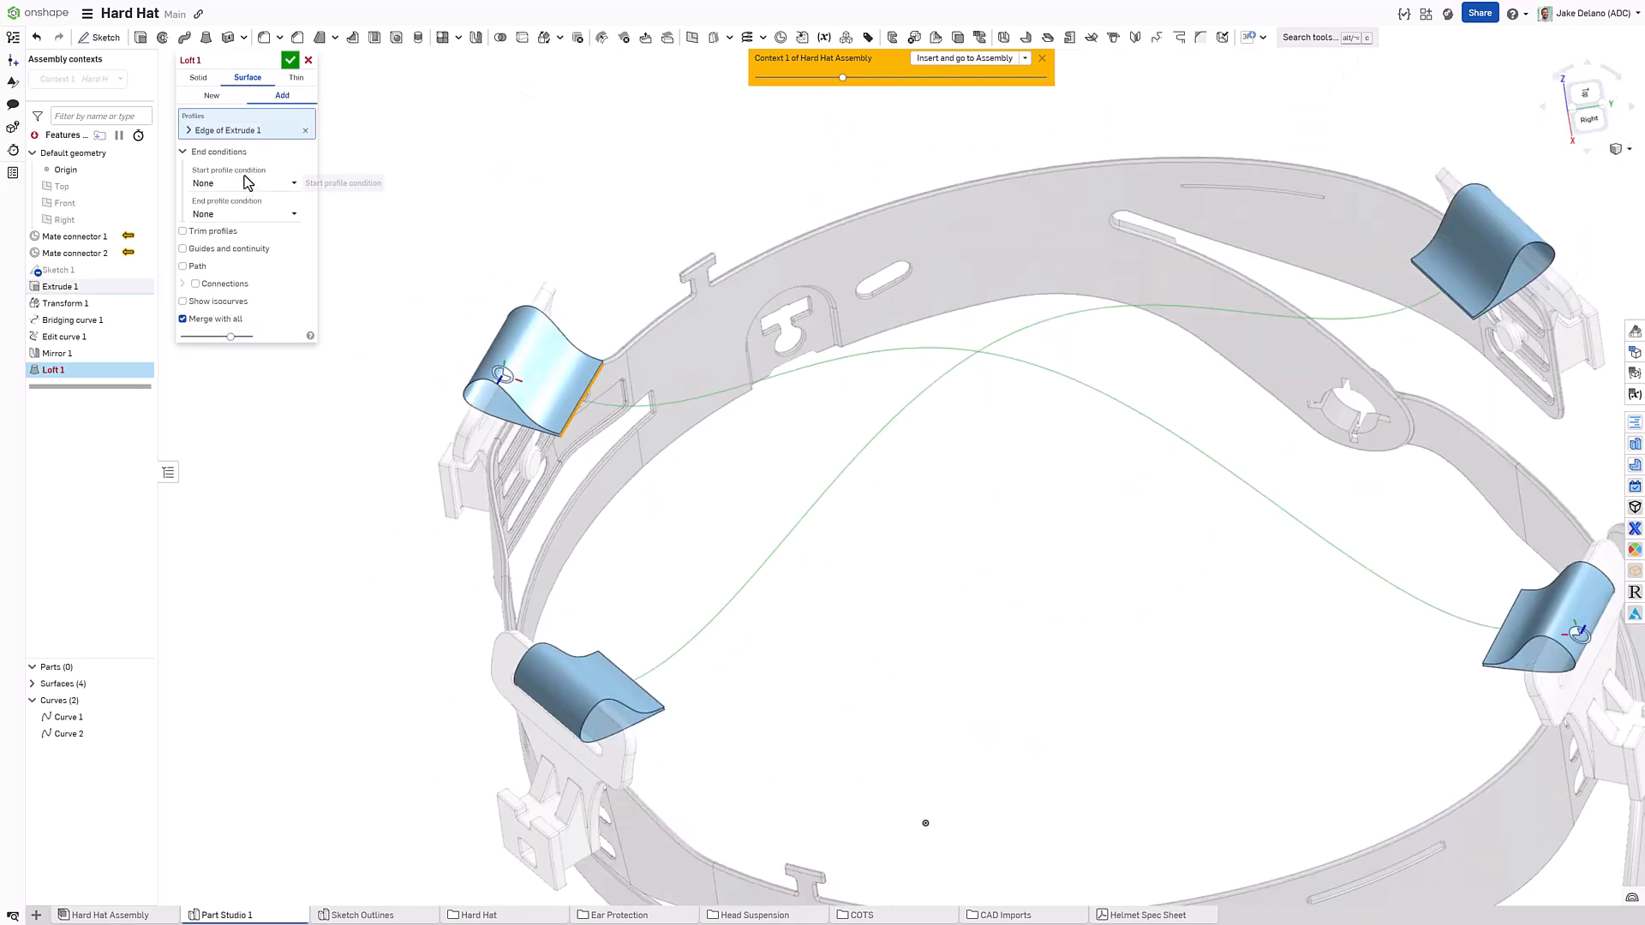
{"action": "left_click", "coordinate": [243, 184]}
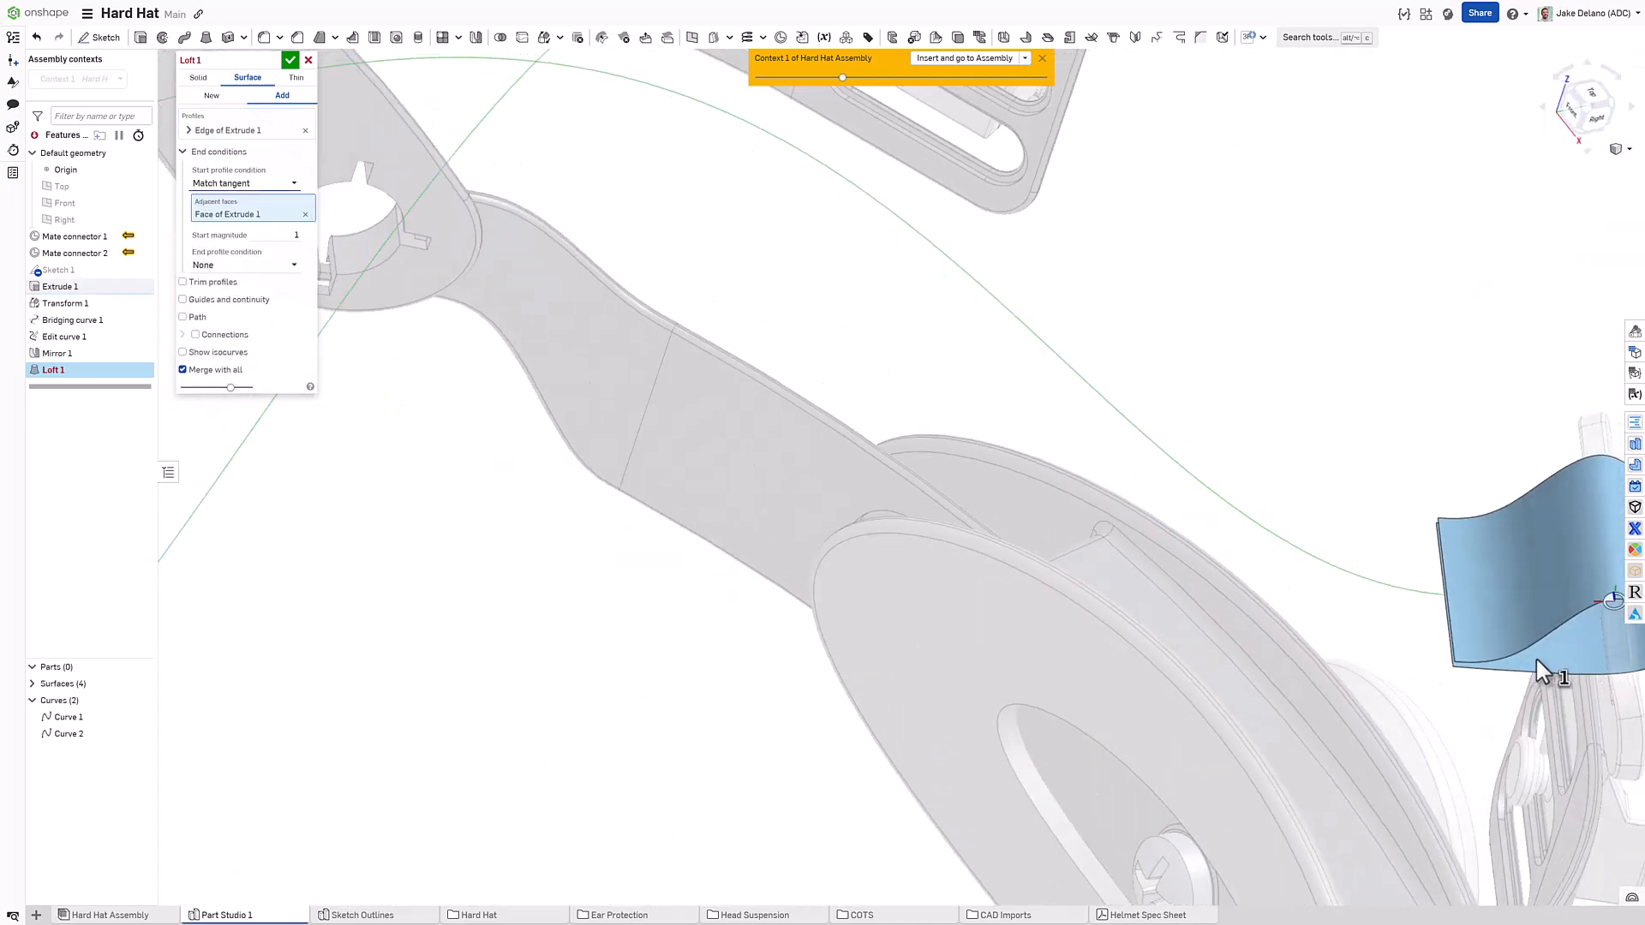
{"action": "left_click", "coordinate": [1451, 638]}
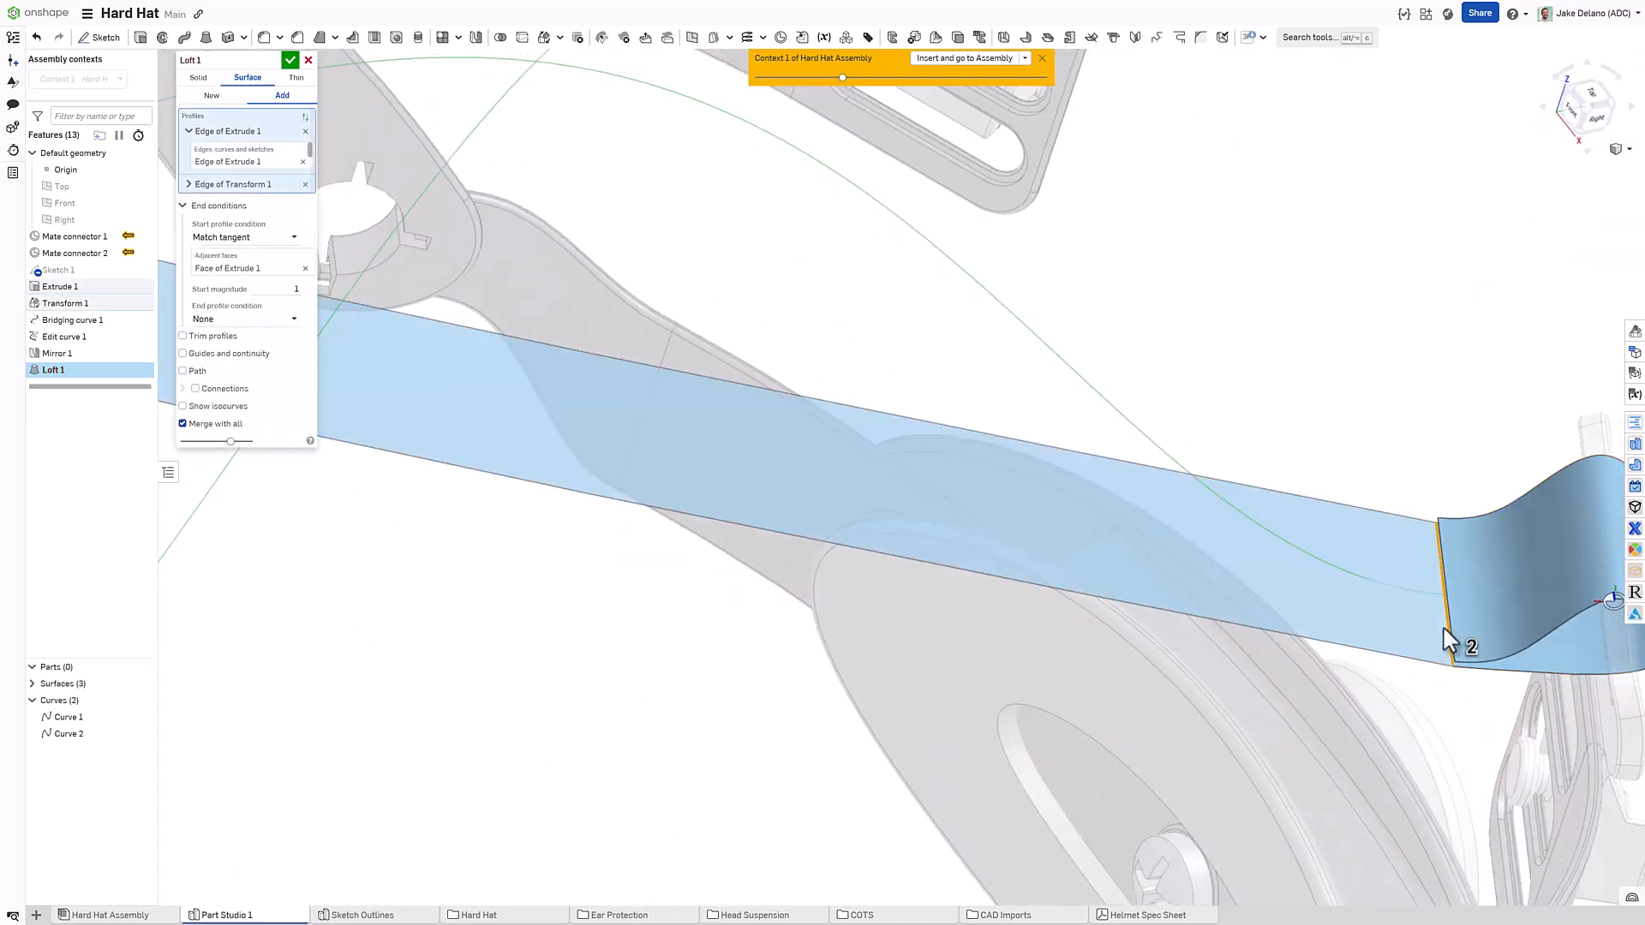
{"action": "left_click", "coordinate": [245, 319]}
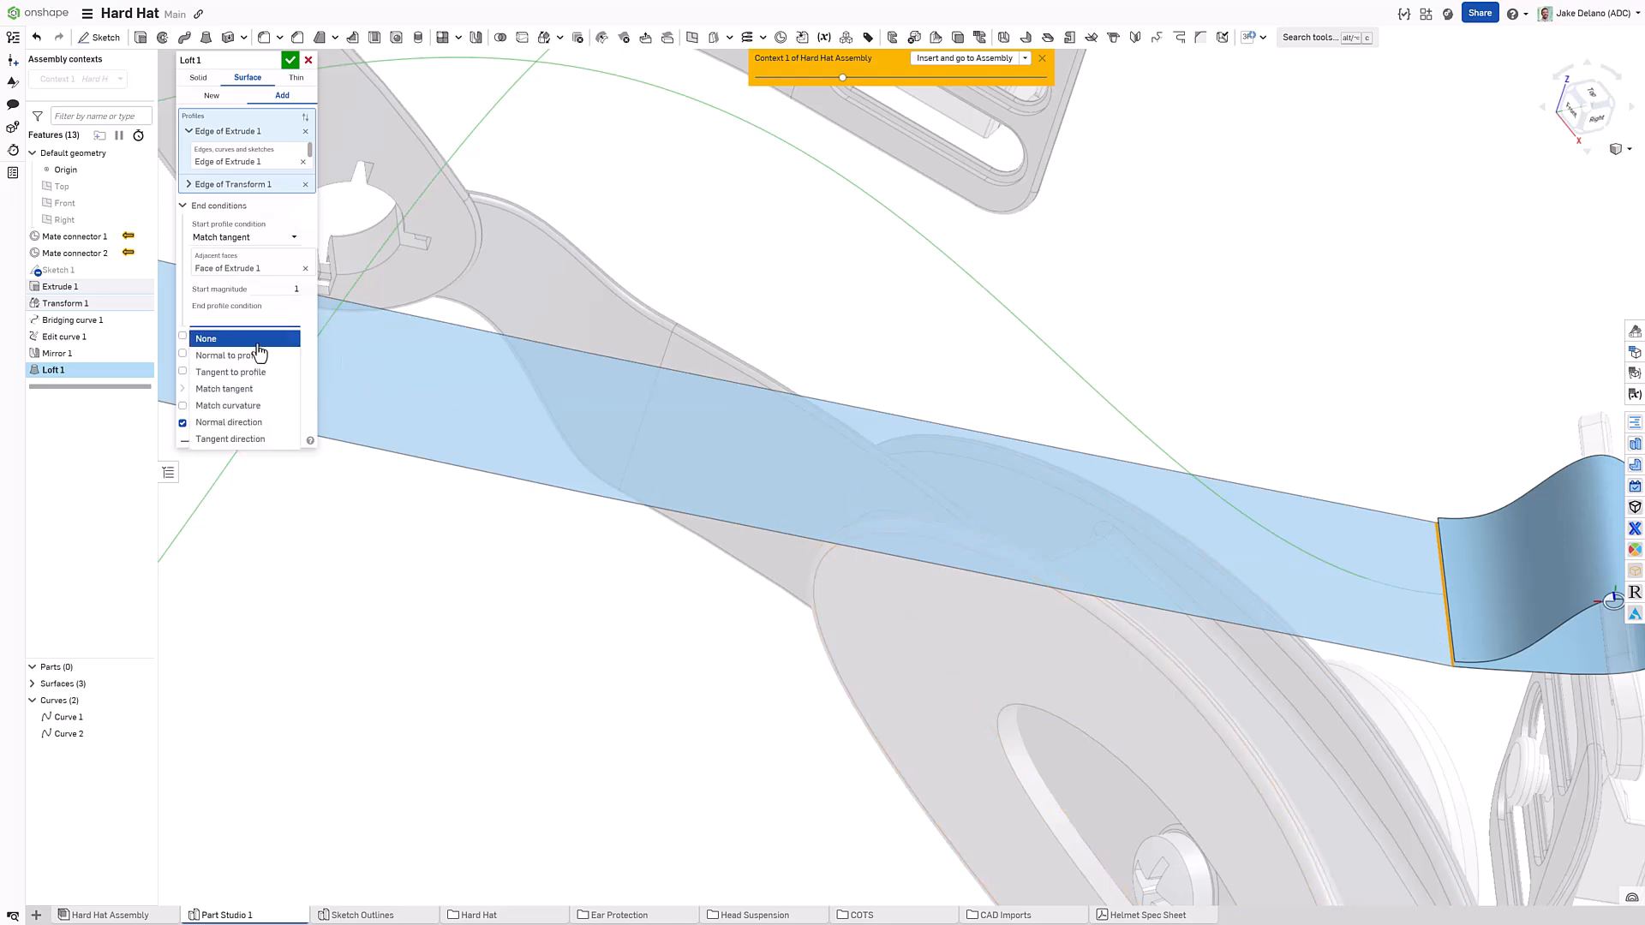
{"action": "left_click", "coordinate": [222, 389]}
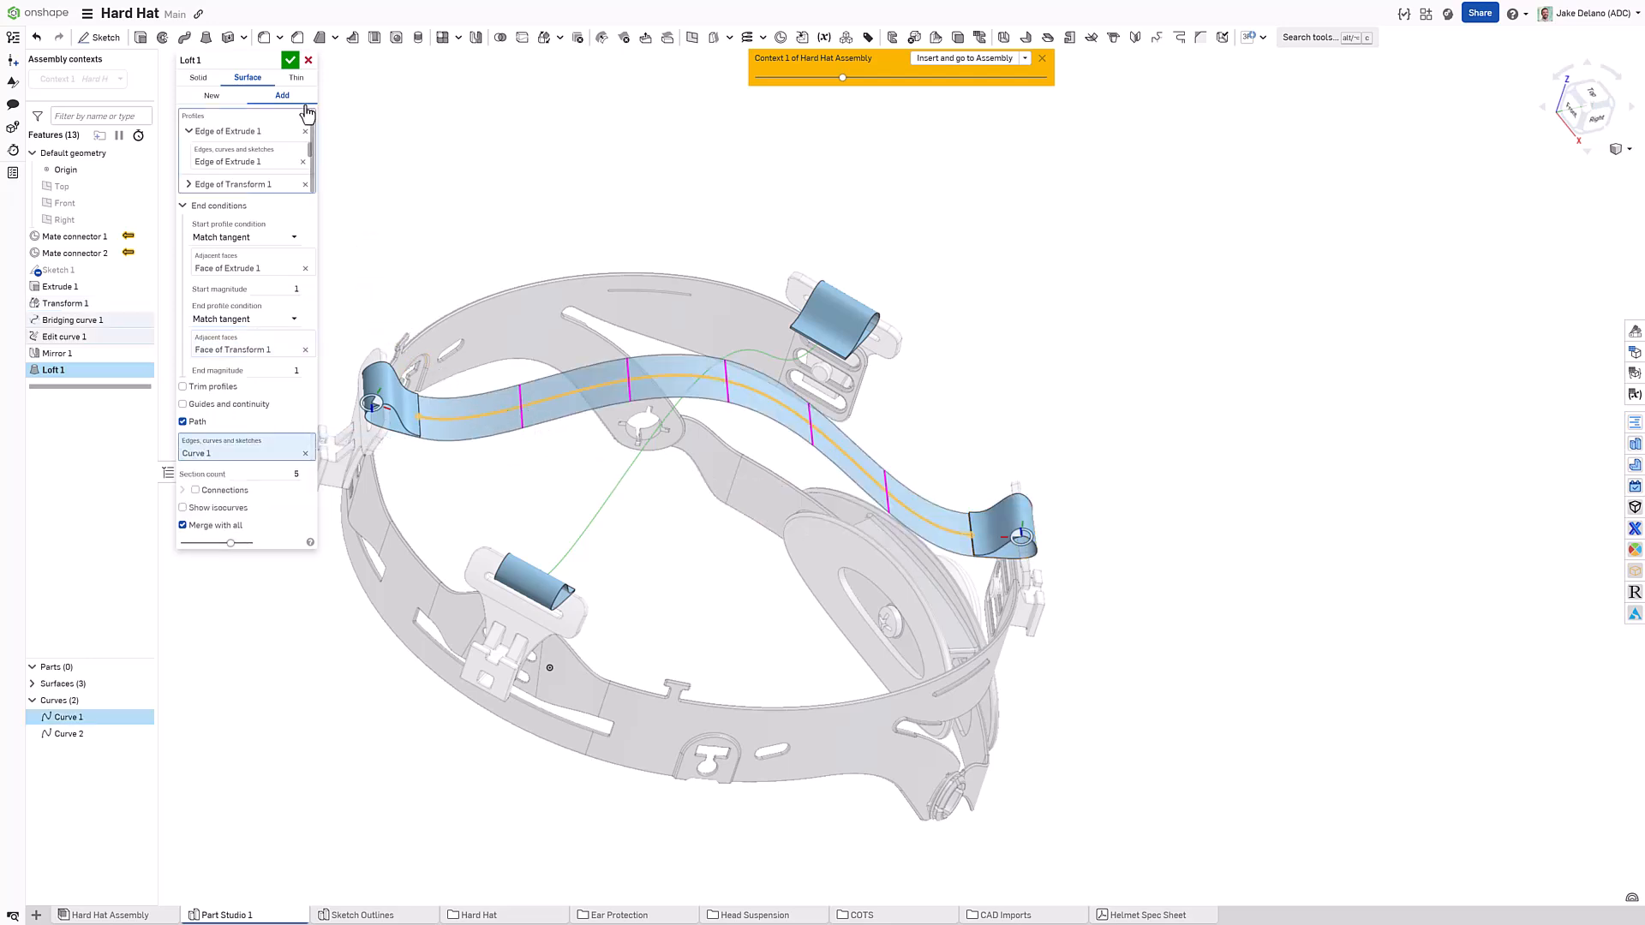
{"action": "left_click", "coordinate": [291, 60]}
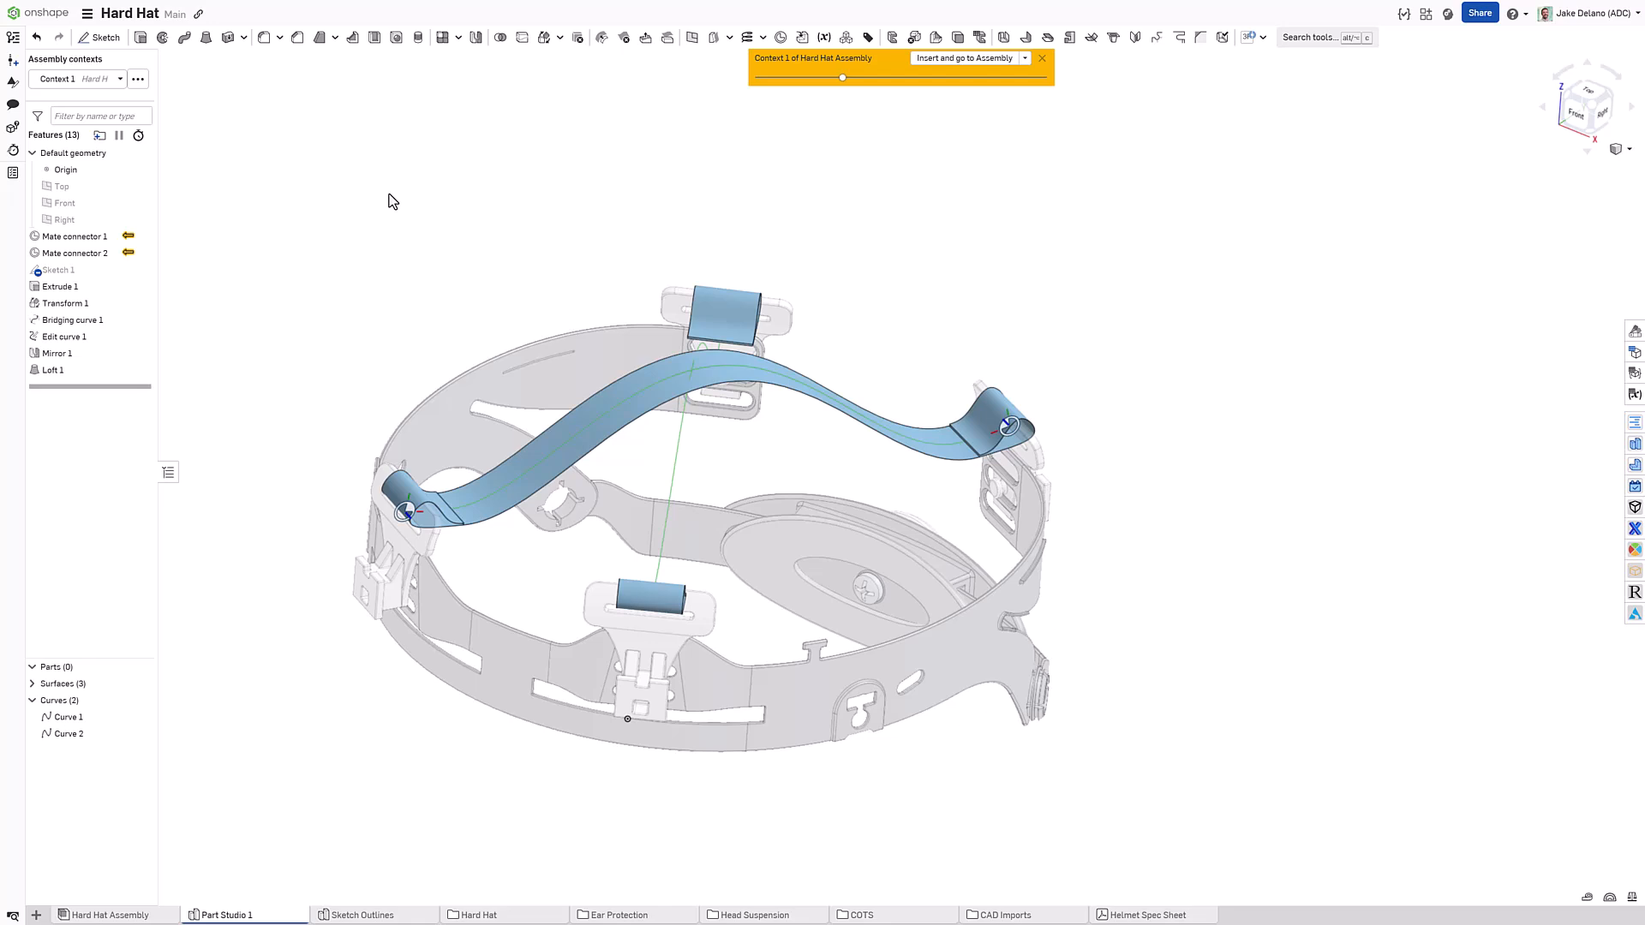
{"action": "mouse_move", "coordinate": [737, 413]}
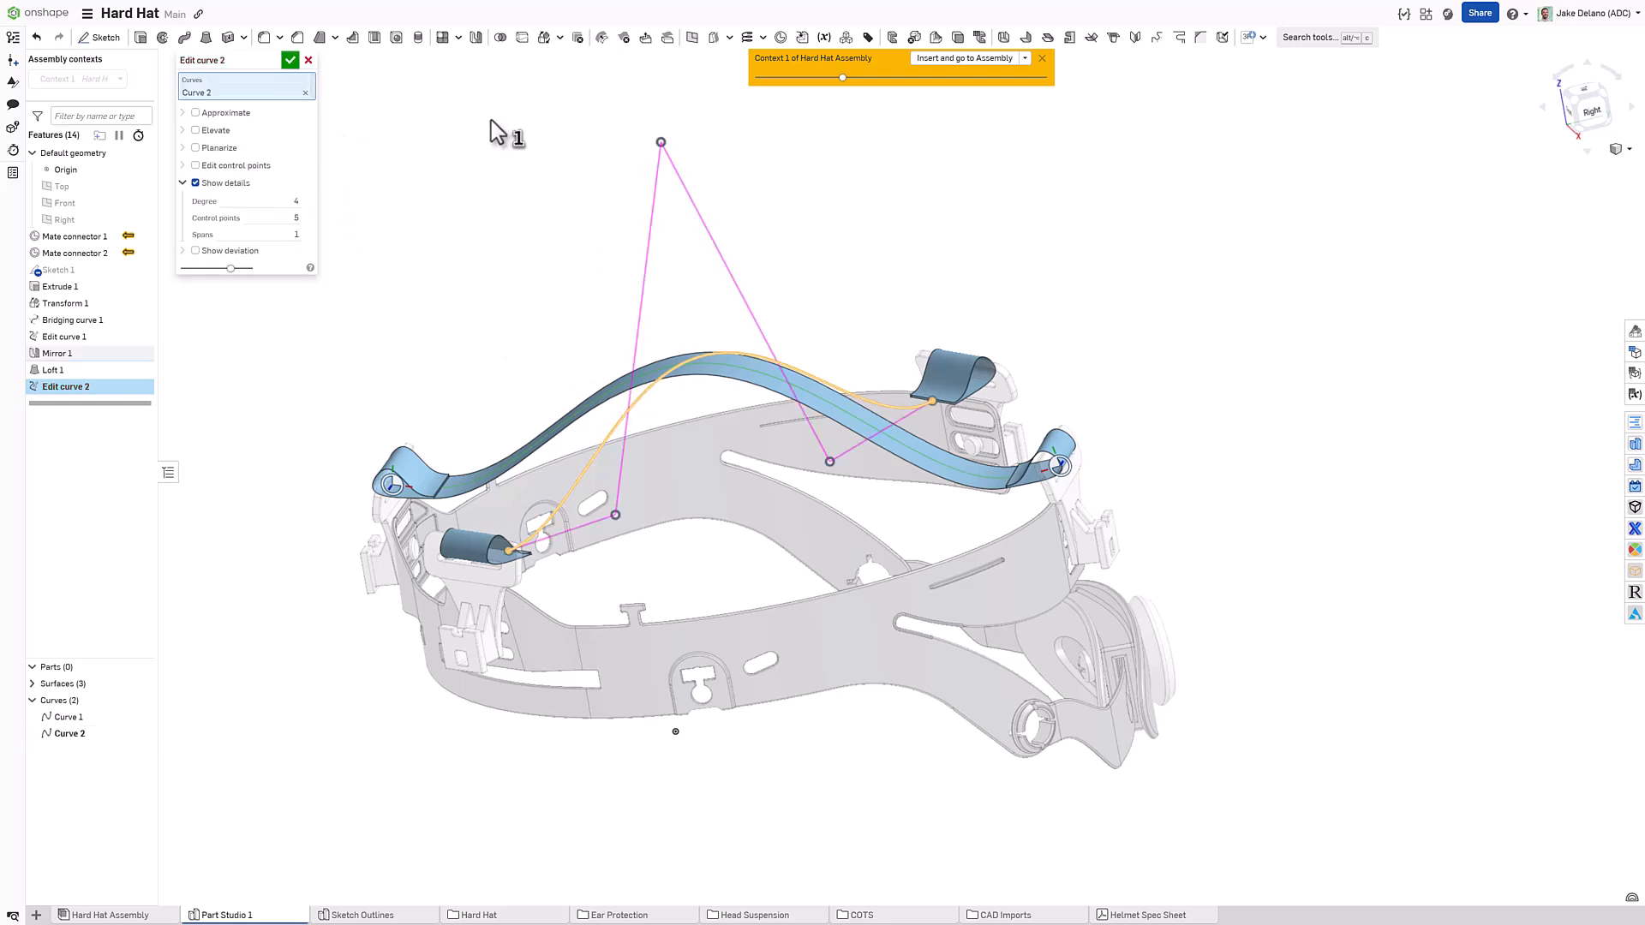
Step: Edit Curve 2's control points with a 10.6 mm Z offset override and accept
{"action": "left_click", "coordinate": [195, 165]}
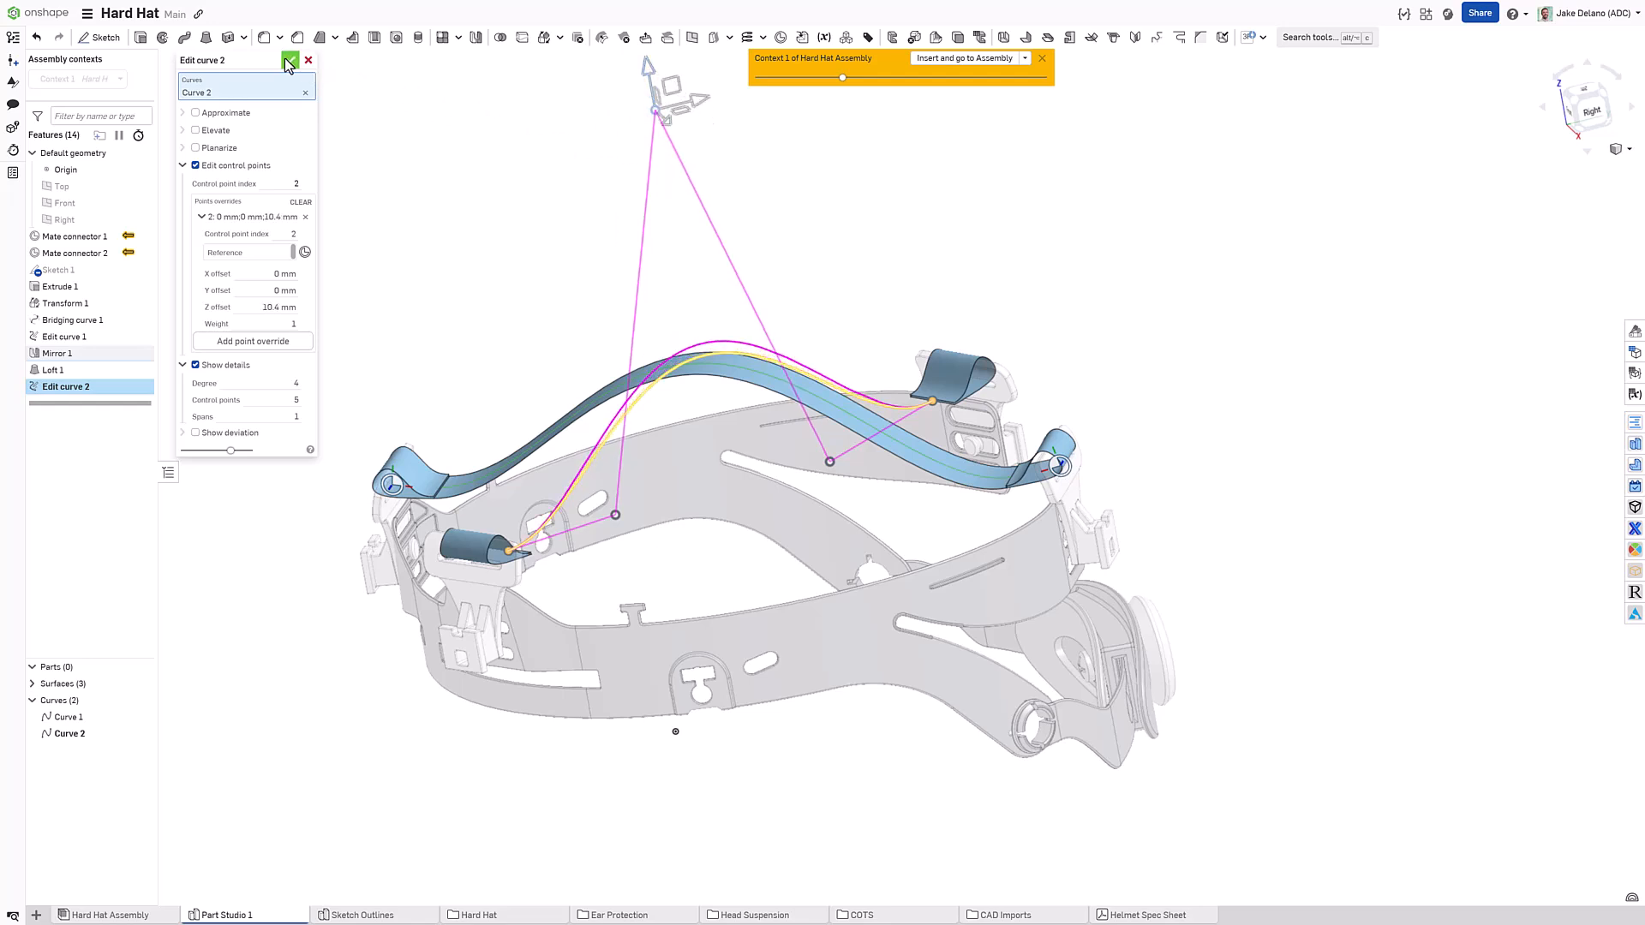
{"action": "left_click", "coordinate": [291, 60]}
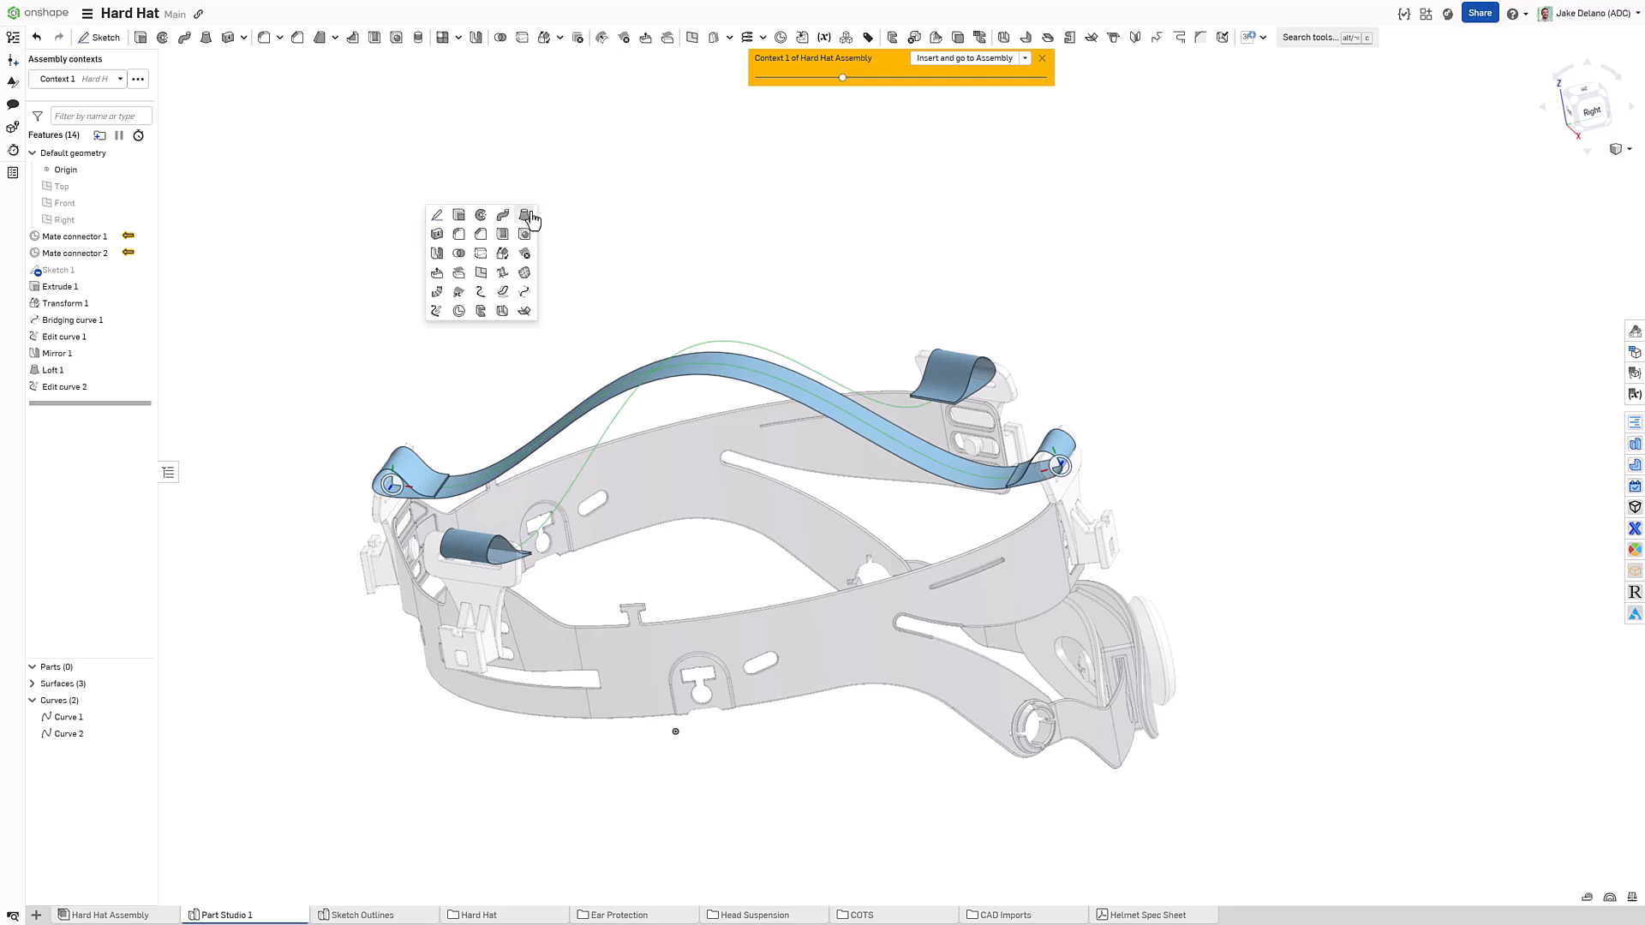
Step: Create surface Loft 2 between the Mirror 1 edges, Match tangent at both ends, path Curve 2
{"action": "left_click", "coordinate": [524, 216]}
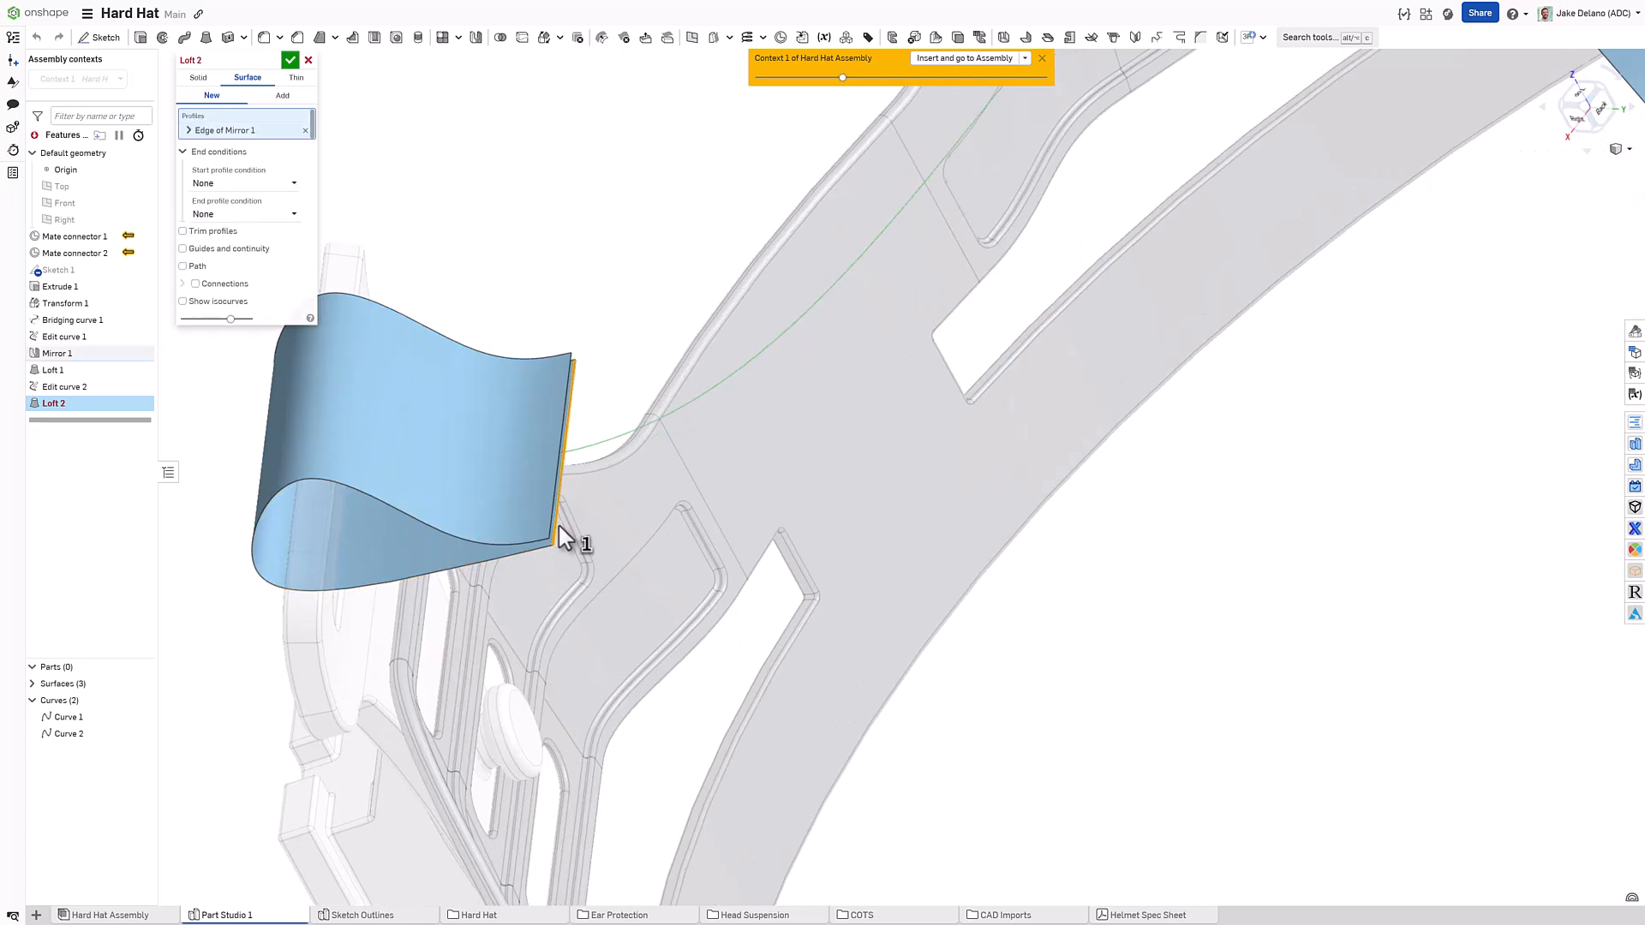
{"action": "left_click", "coordinate": [243, 183]}
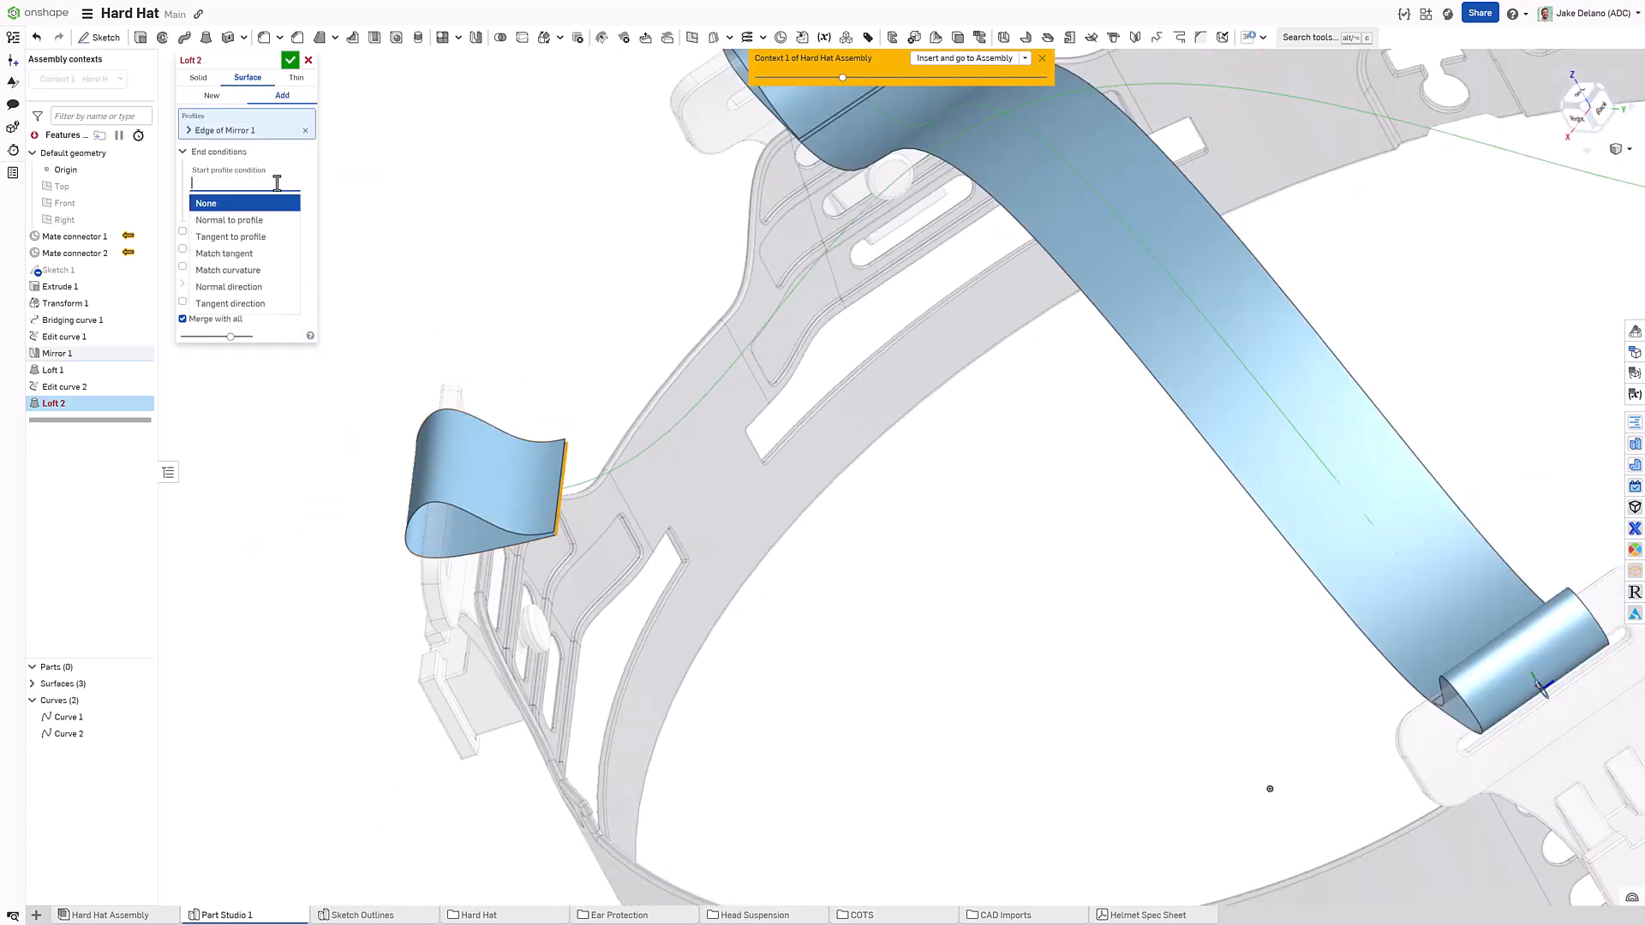
{"action": "left_click", "coordinate": [228, 219]}
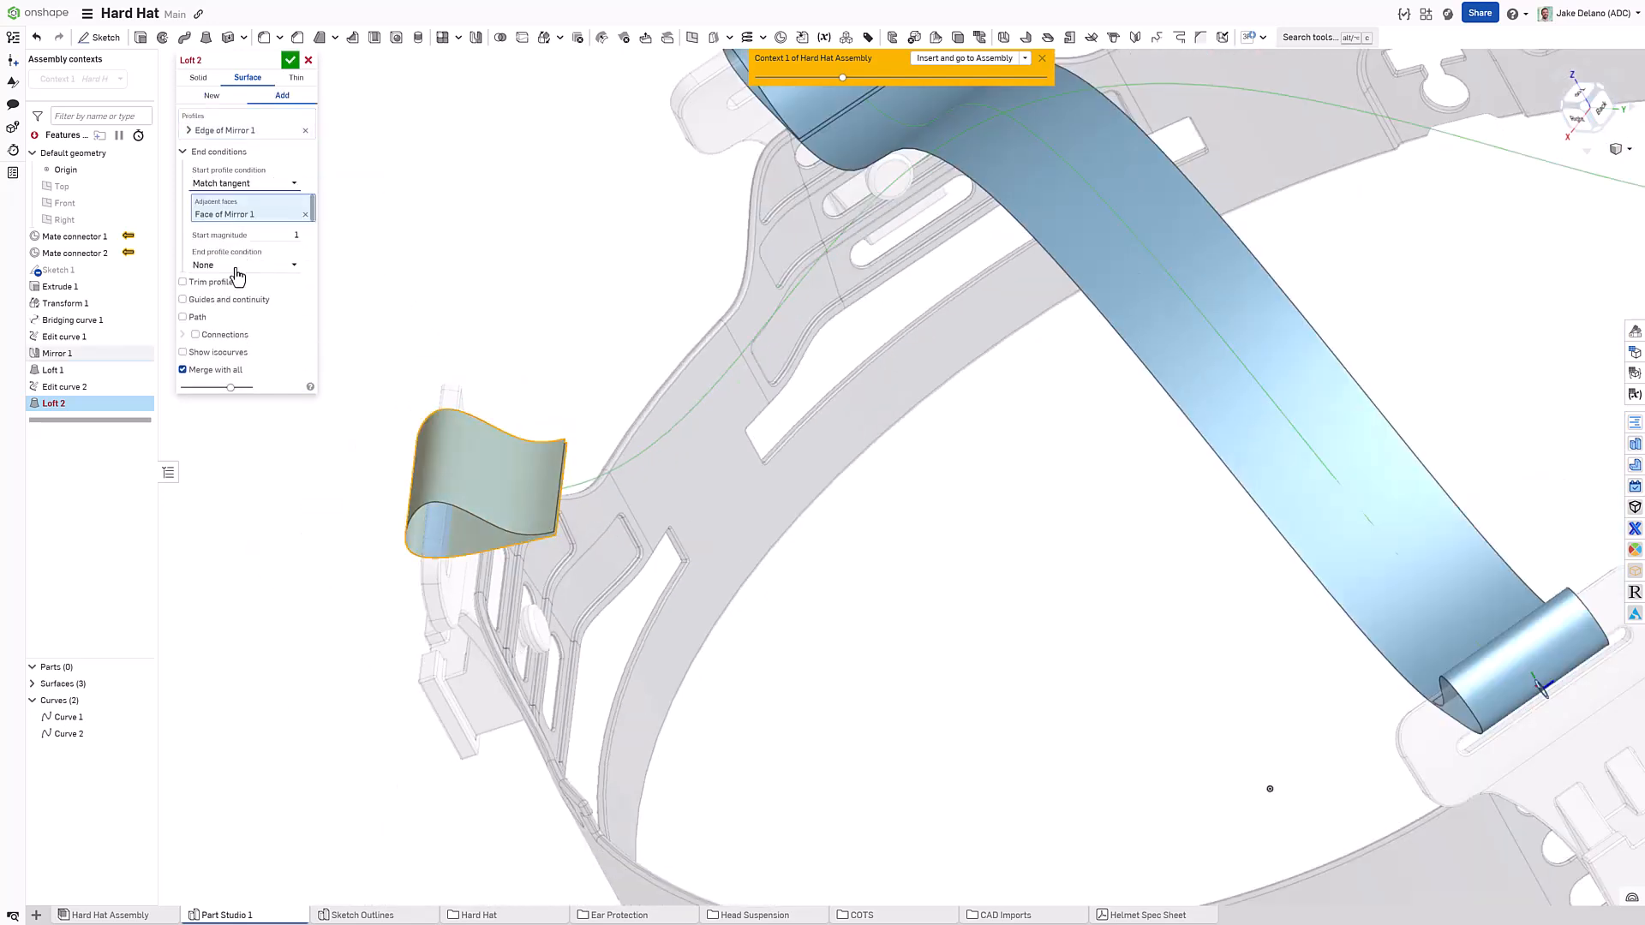
{"action": "left_click", "coordinate": [247, 264]}
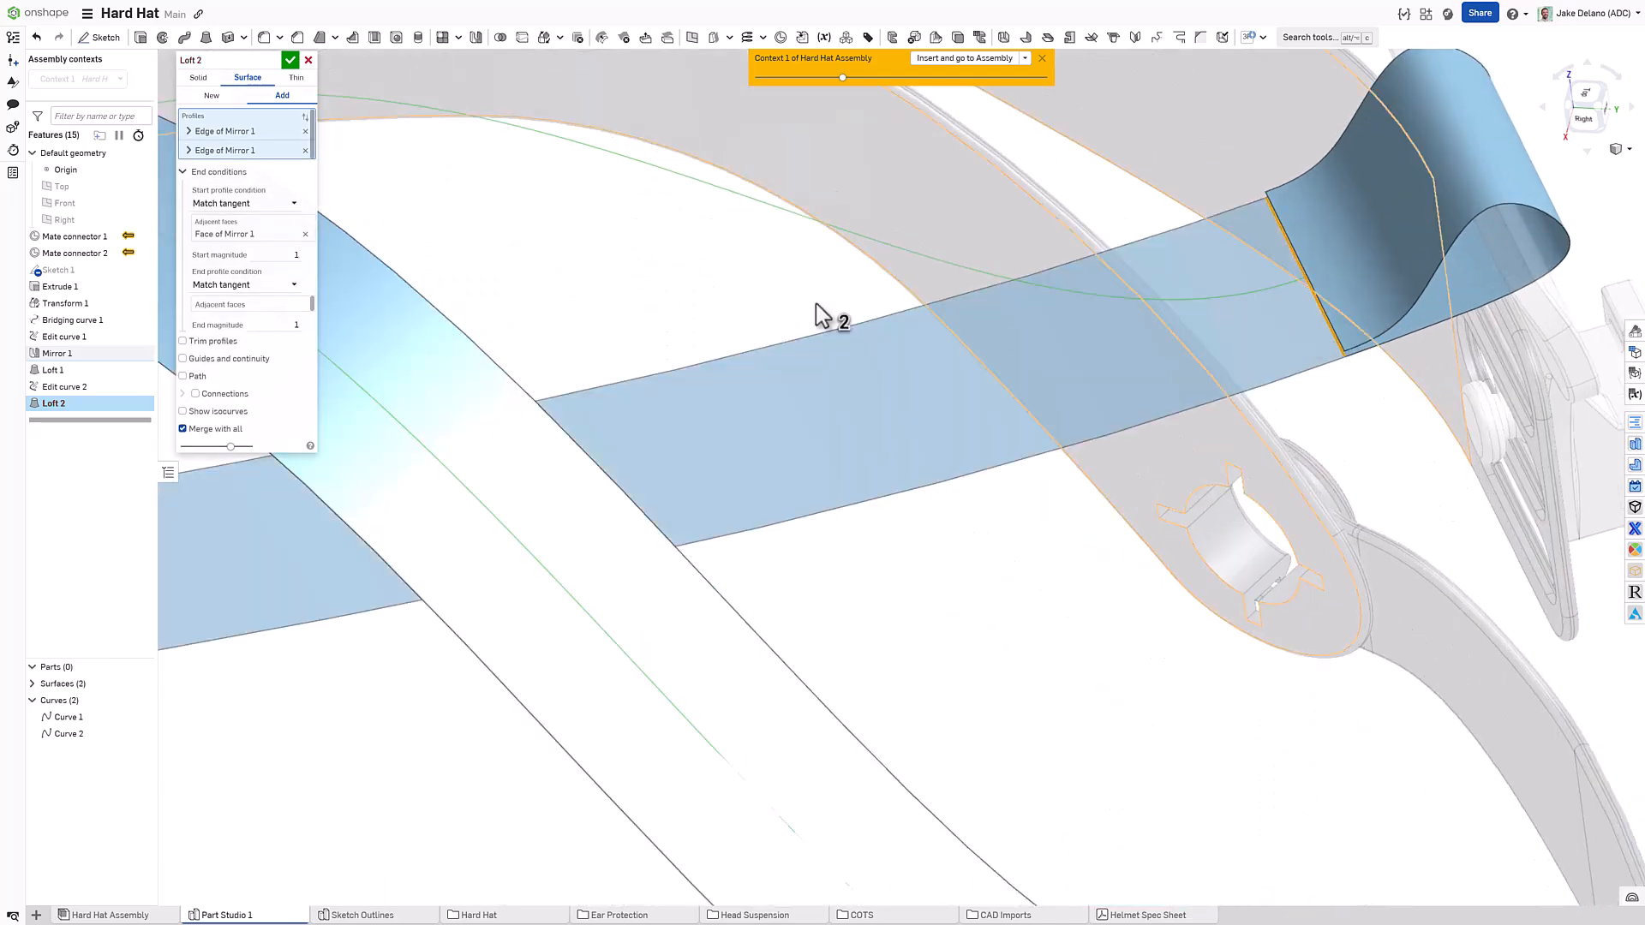
{"action": "left_click", "coordinate": [184, 375]}
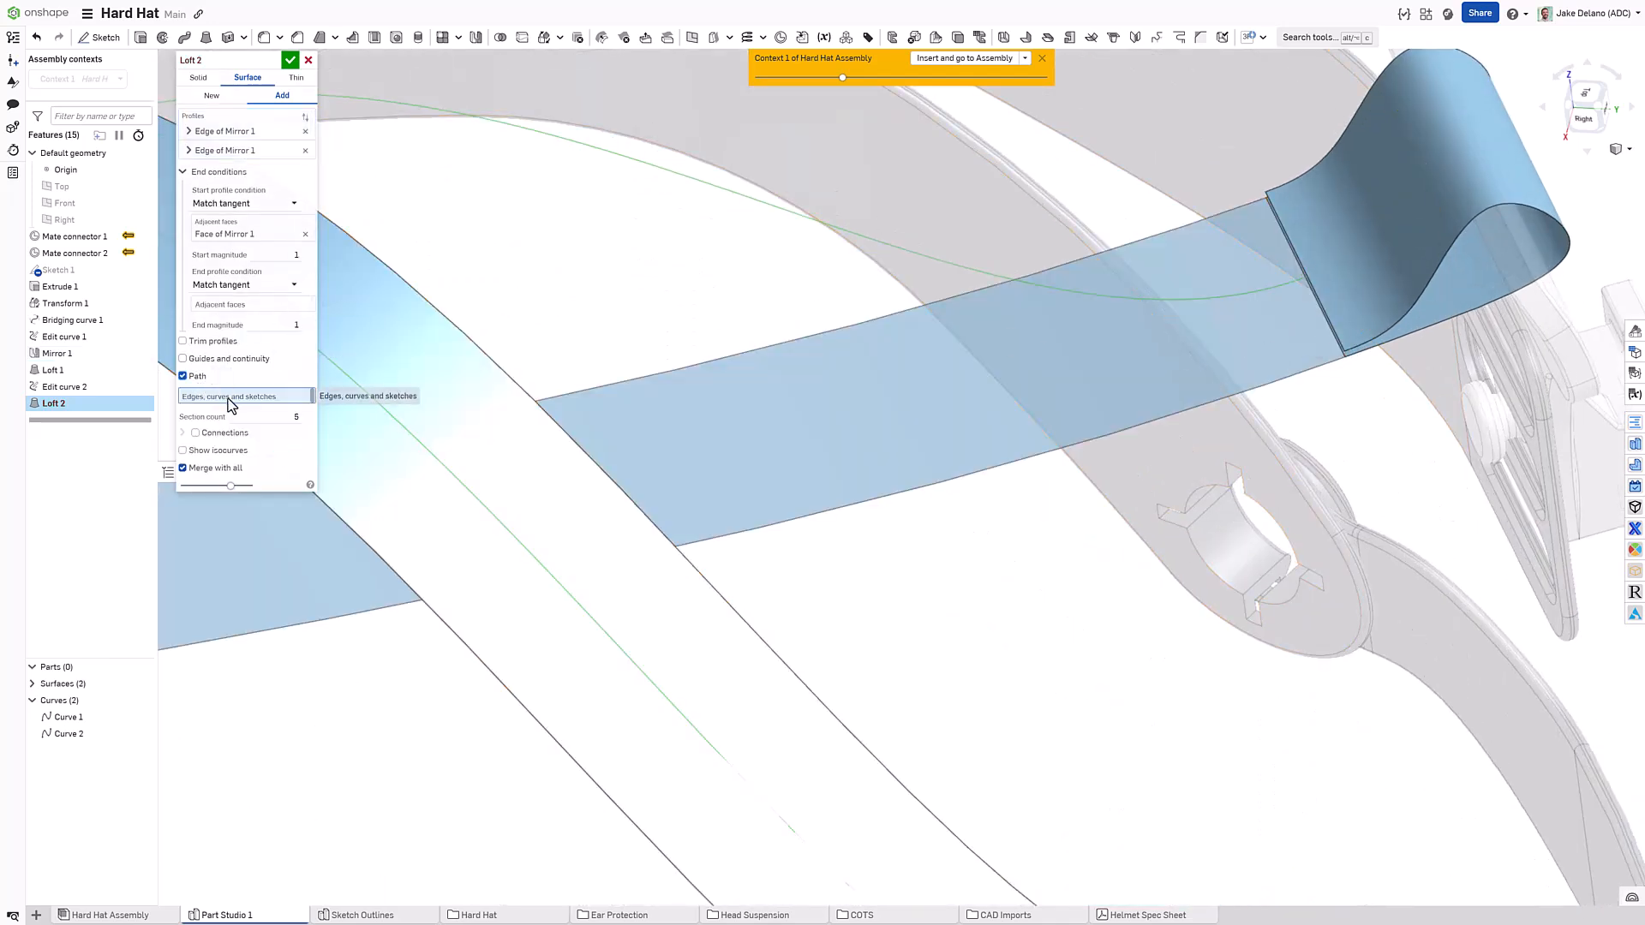
{"action": "left_click", "coordinate": [66, 732]}
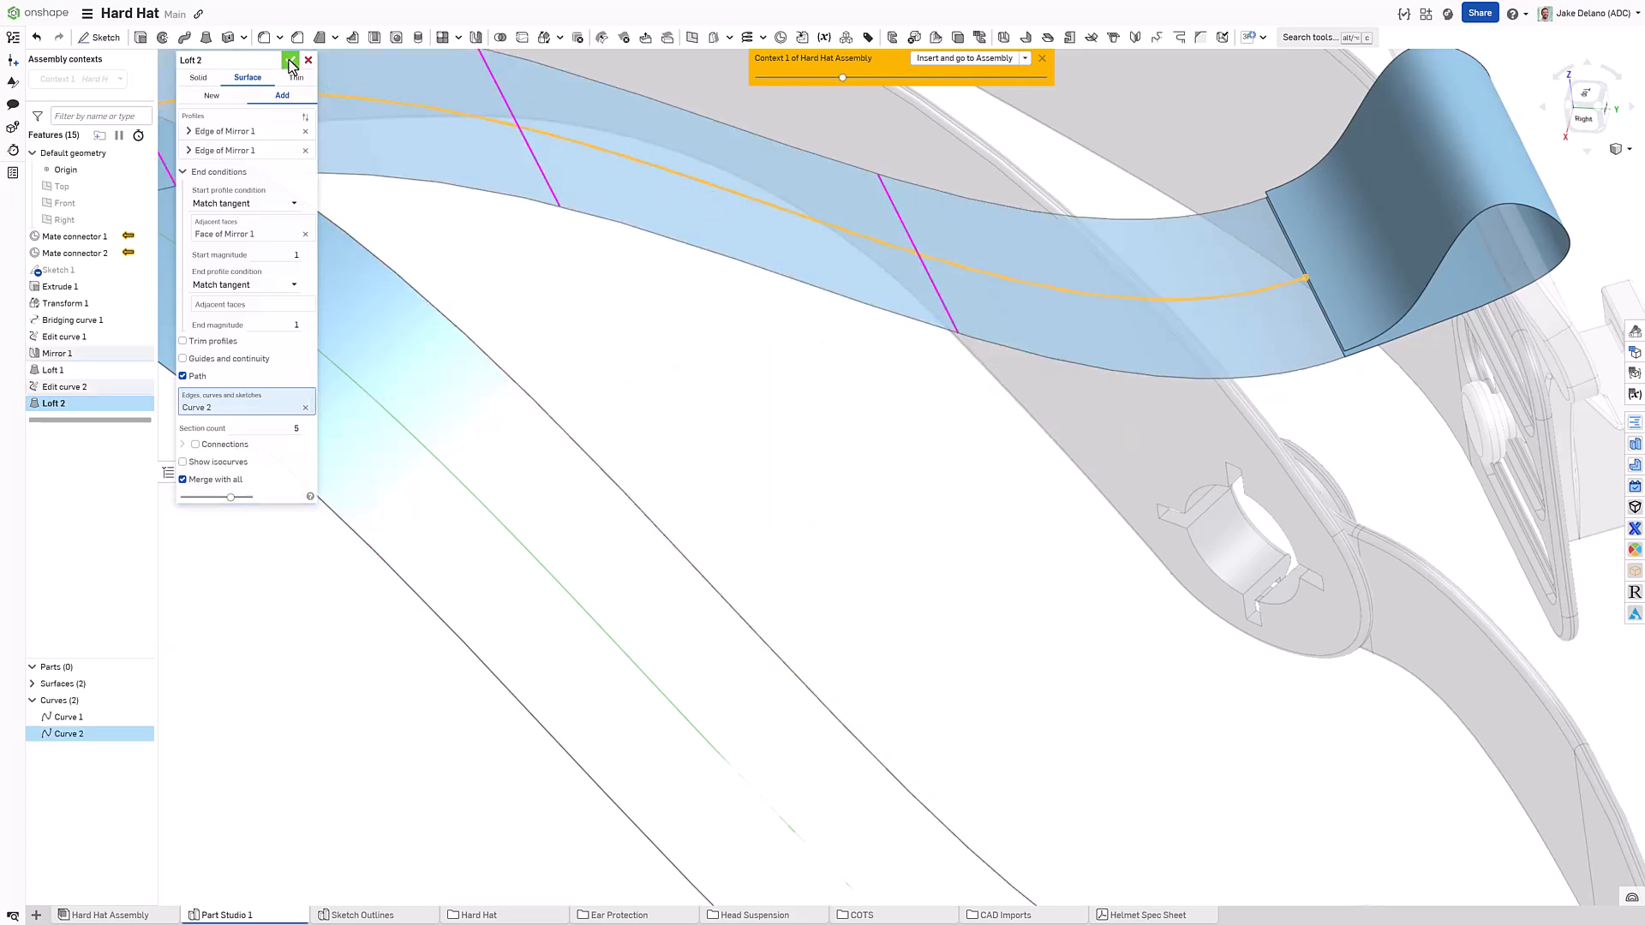
{"action": "left_click", "coordinate": [291, 60]}
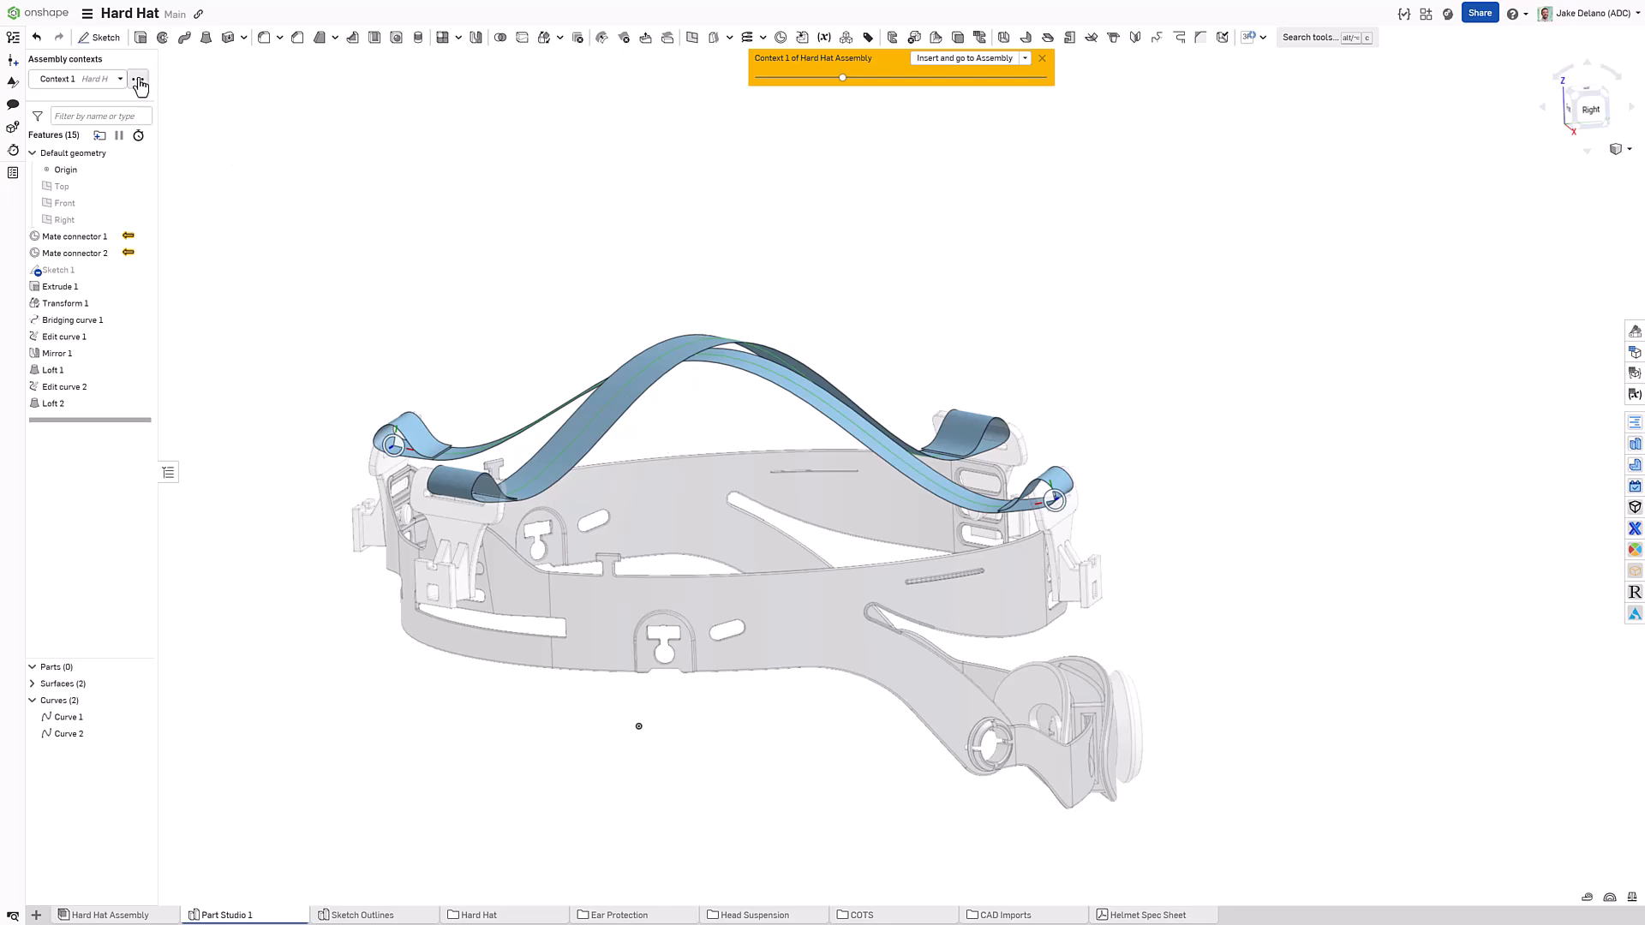
Step: Show the helmet shell context instances and cut a section view through the hard hat
{"action": "left_click", "coordinate": [137, 79]}
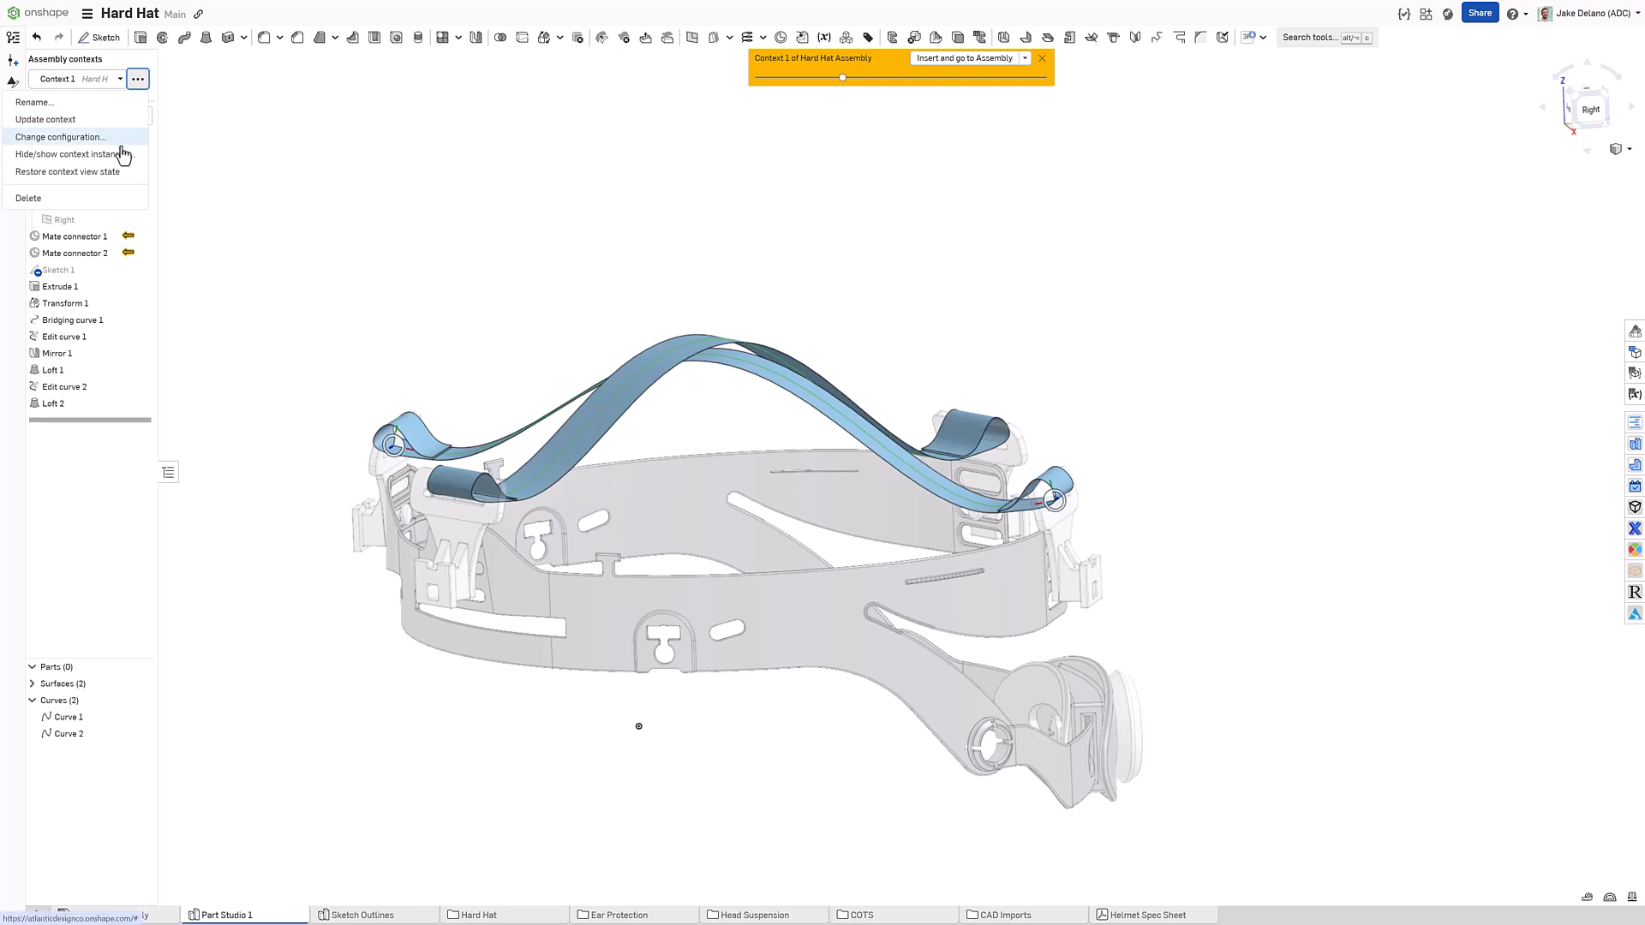
{"action": "left_click", "coordinate": [74, 154]}
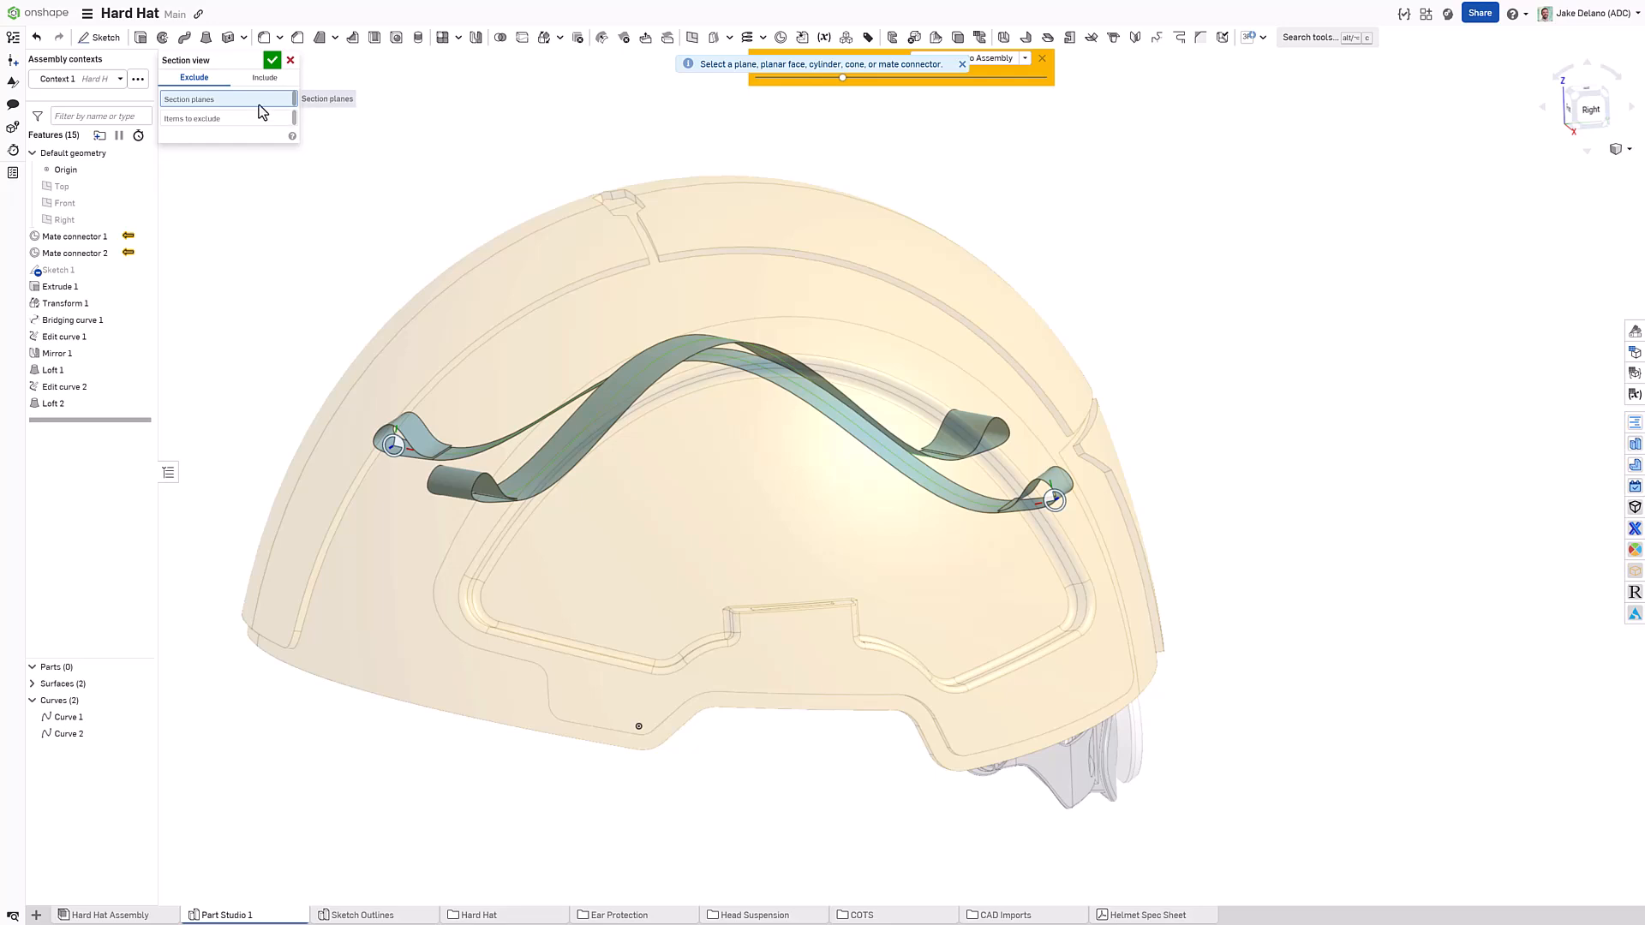
{"action": "left_click", "coordinate": [63, 219]}
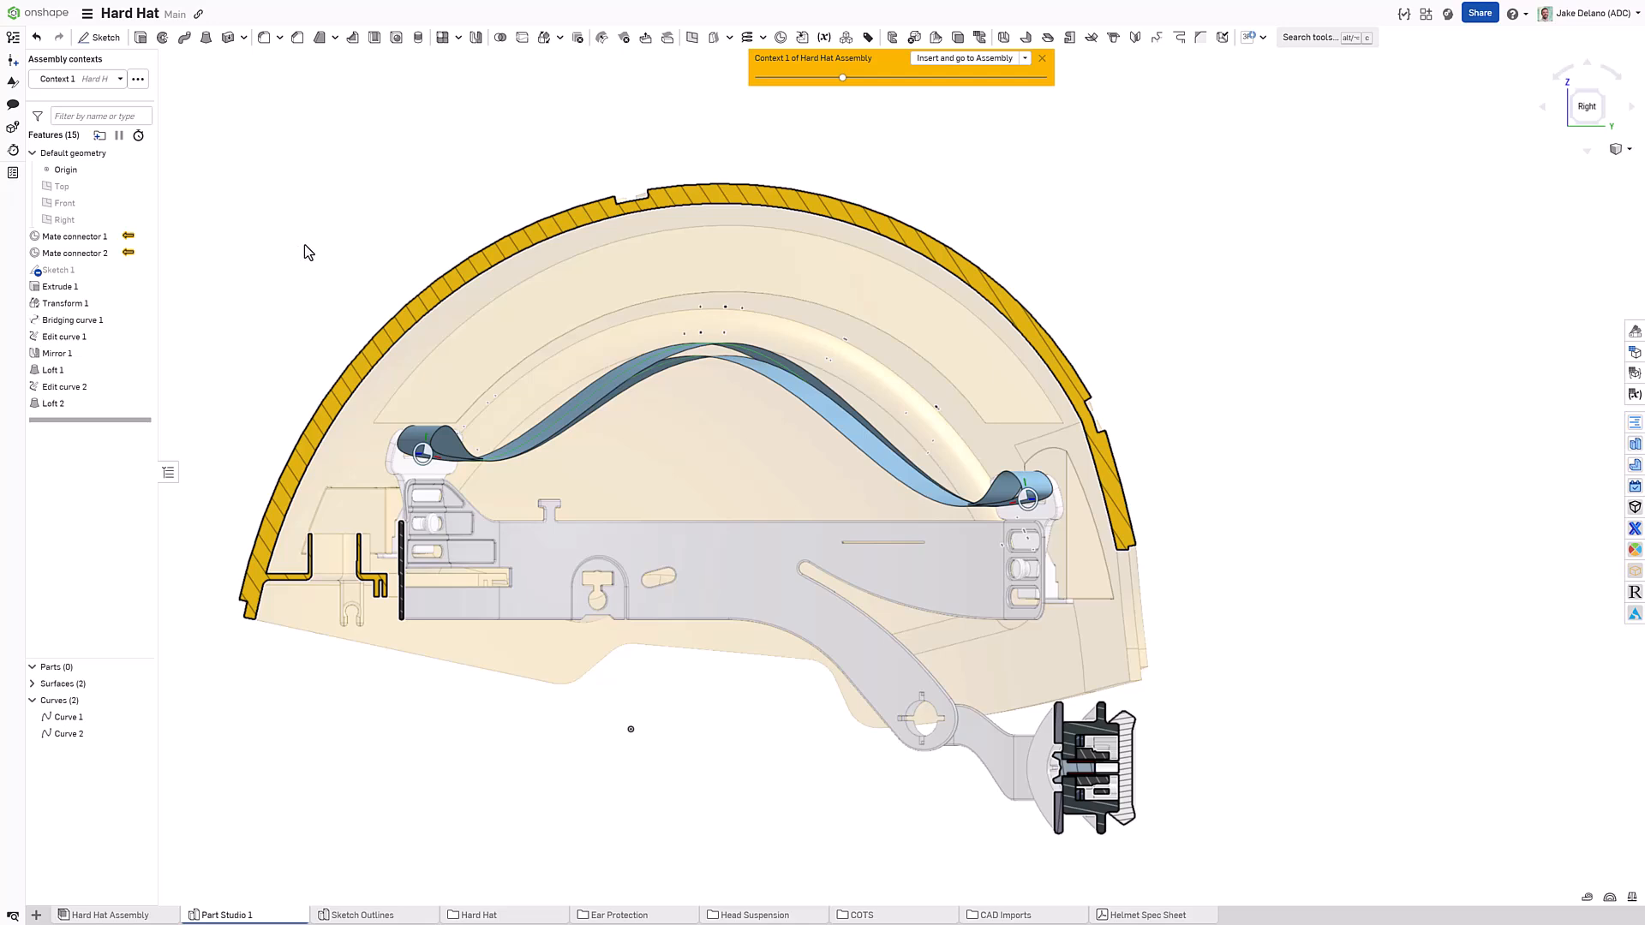
Step: Reopen Edit curve 1 and lift its middle control point to a 138.2 mm Z offset
{"action": "left_click", "coordinate": [64, 337]}
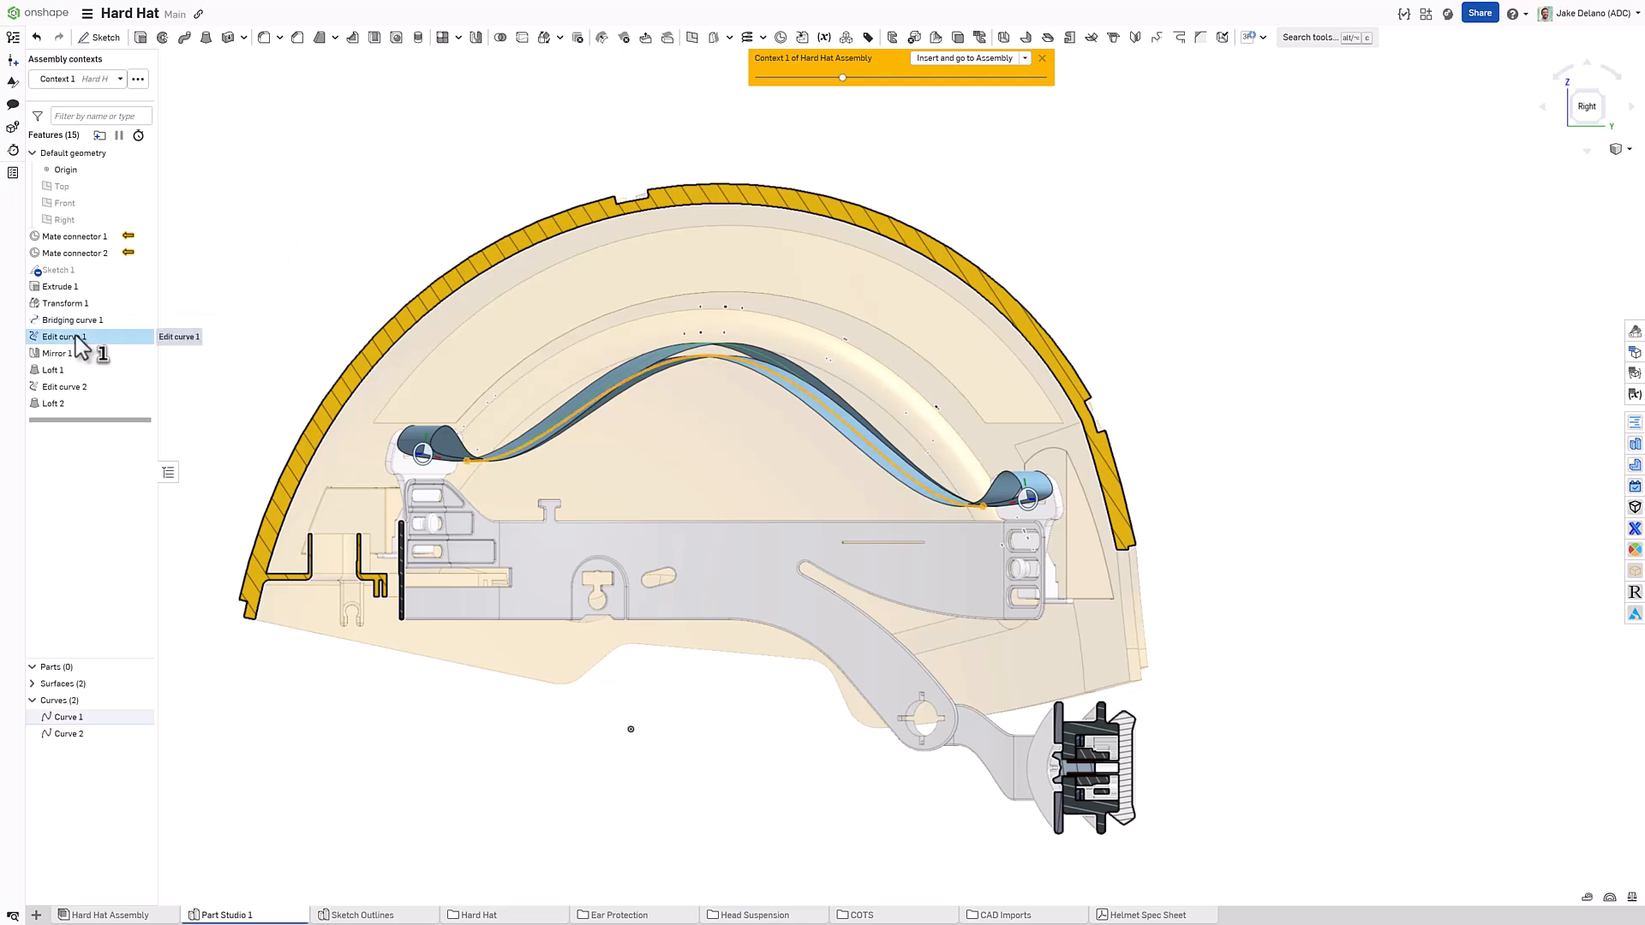
{"action": "double_click", "coordinate": [64, 336]}
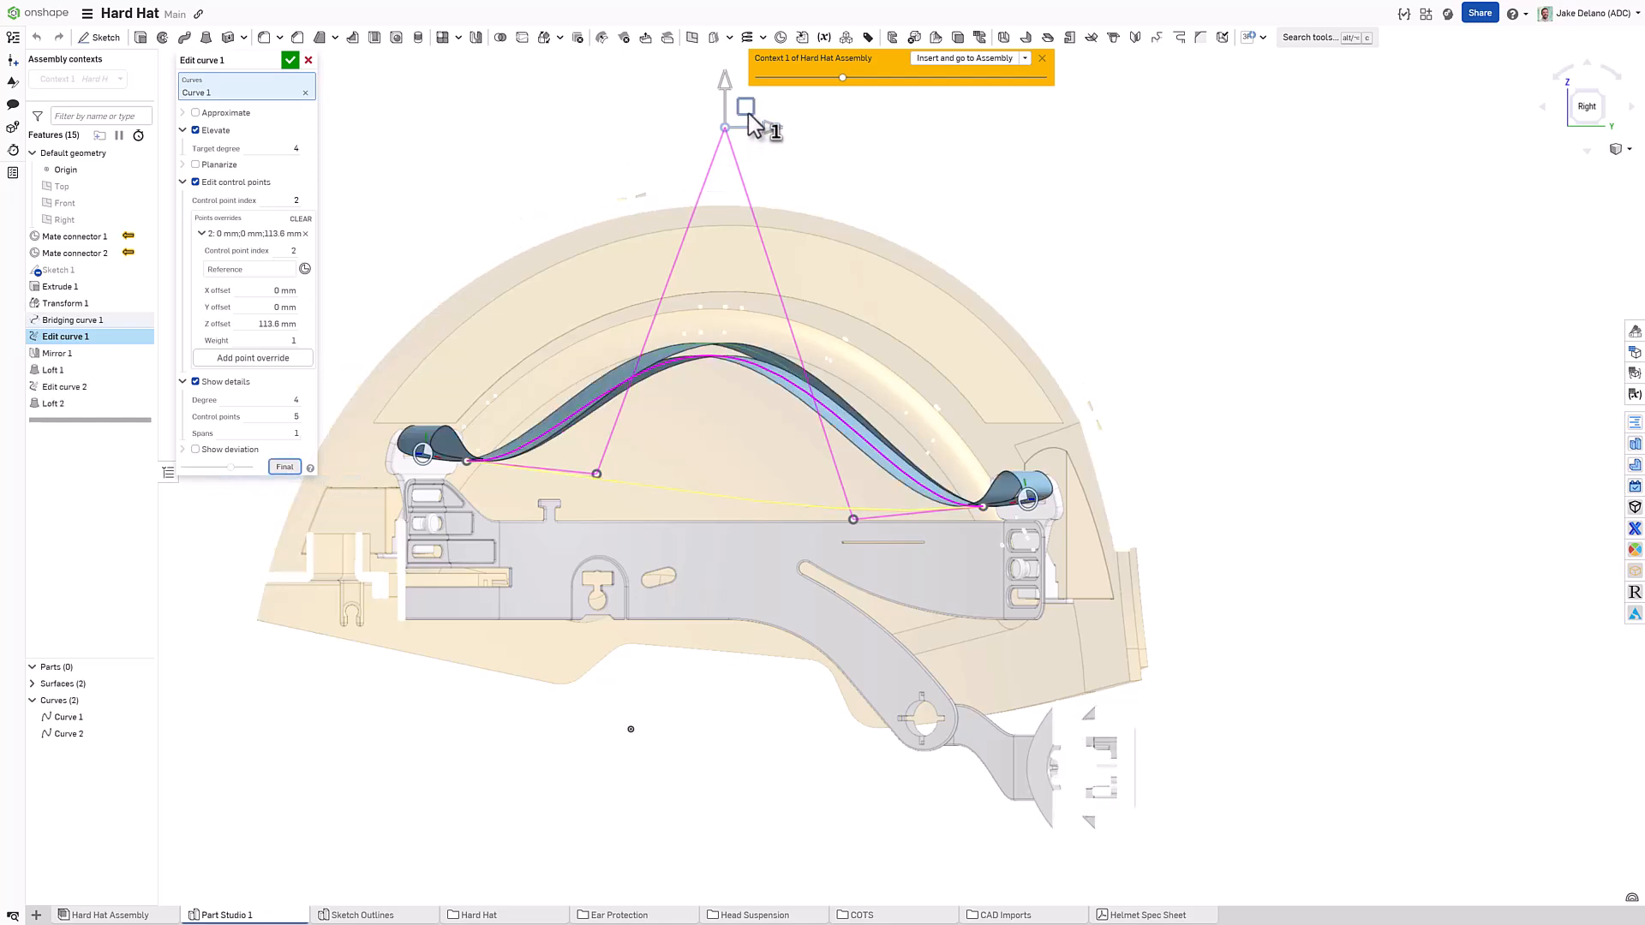
{"action": "left_click_drag", "start_coordinate": [745, 104], "coordinate": [754, 63]}
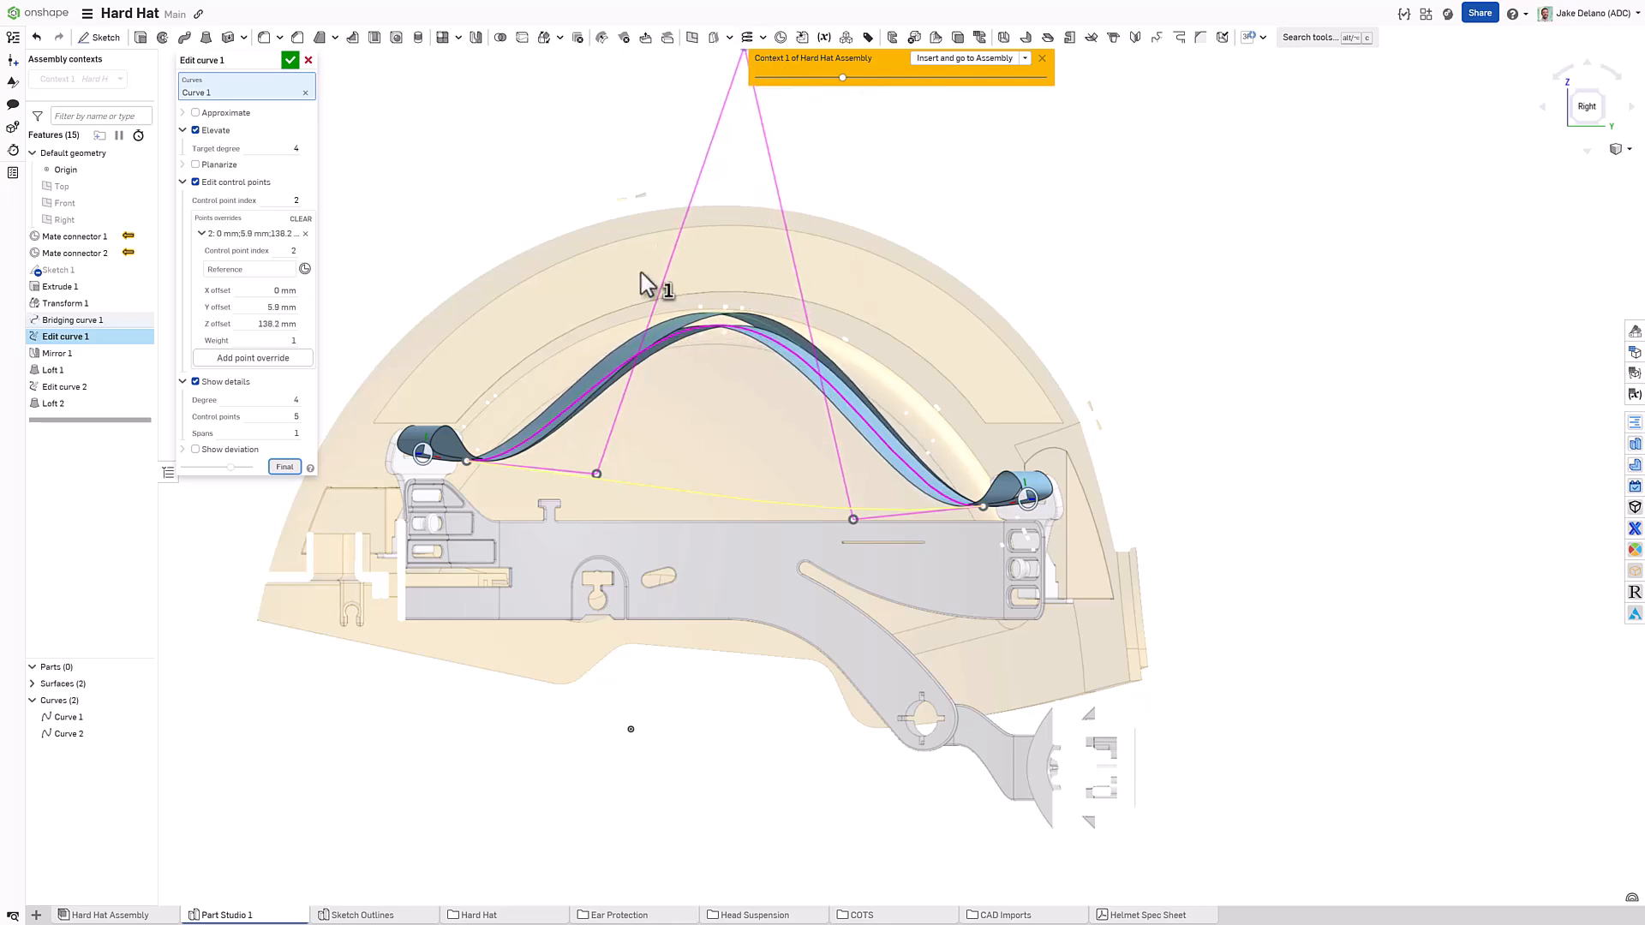
{"action": "mouse_move", "coordinate": [435, 193]}
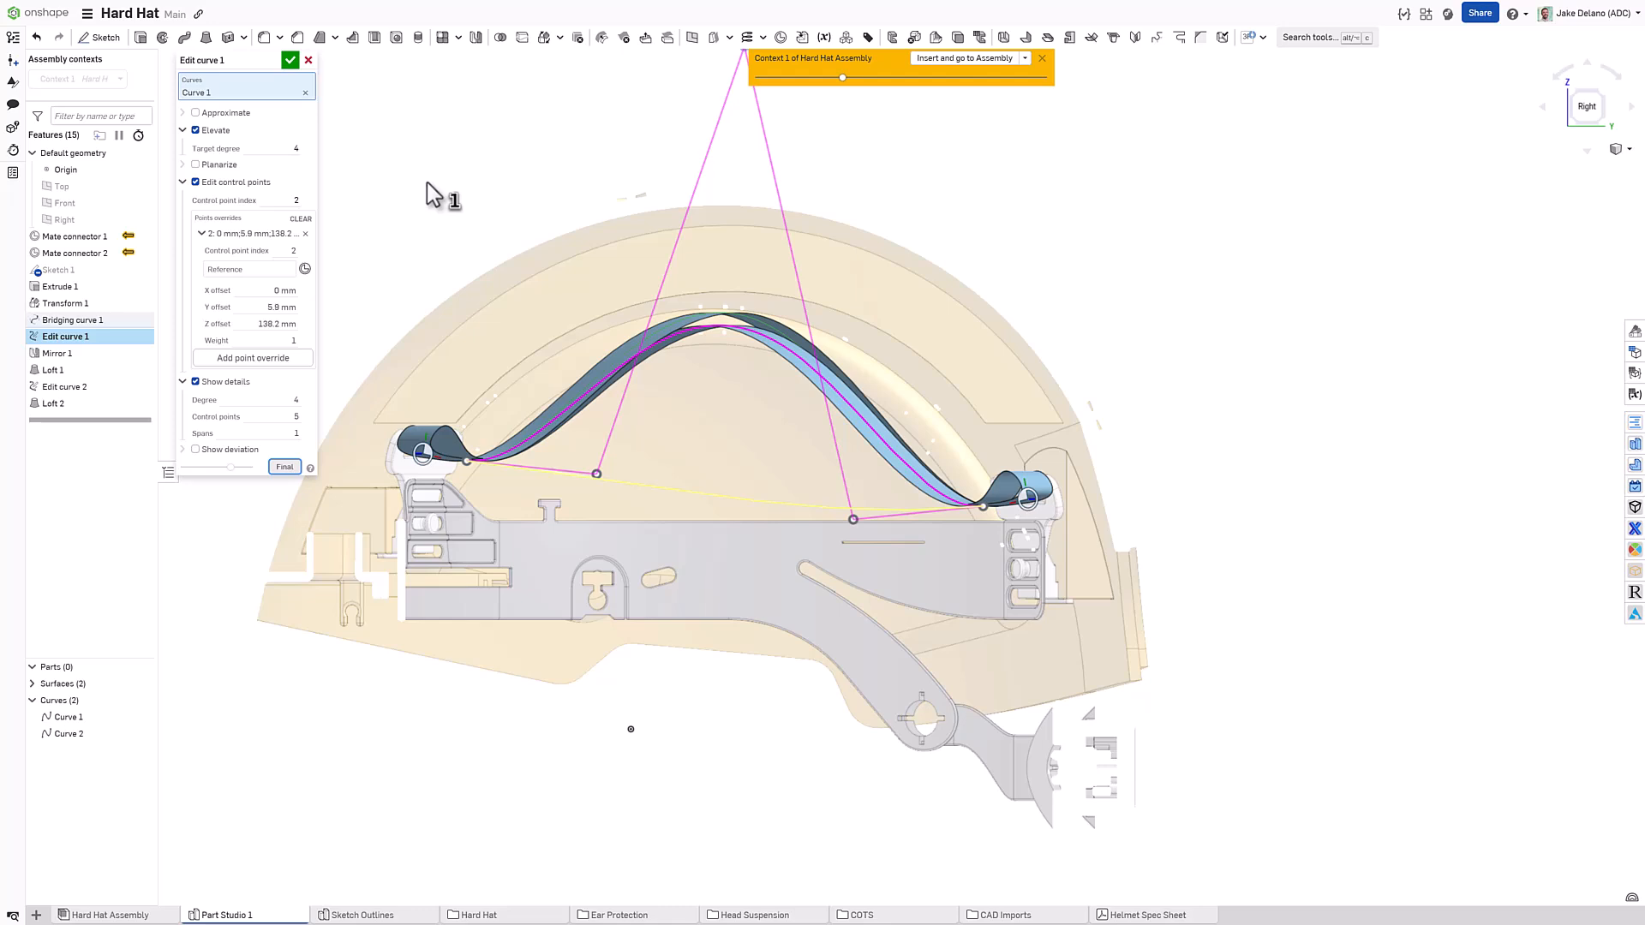
{"action": "mouse_move", "coordinate": [408, 165]}
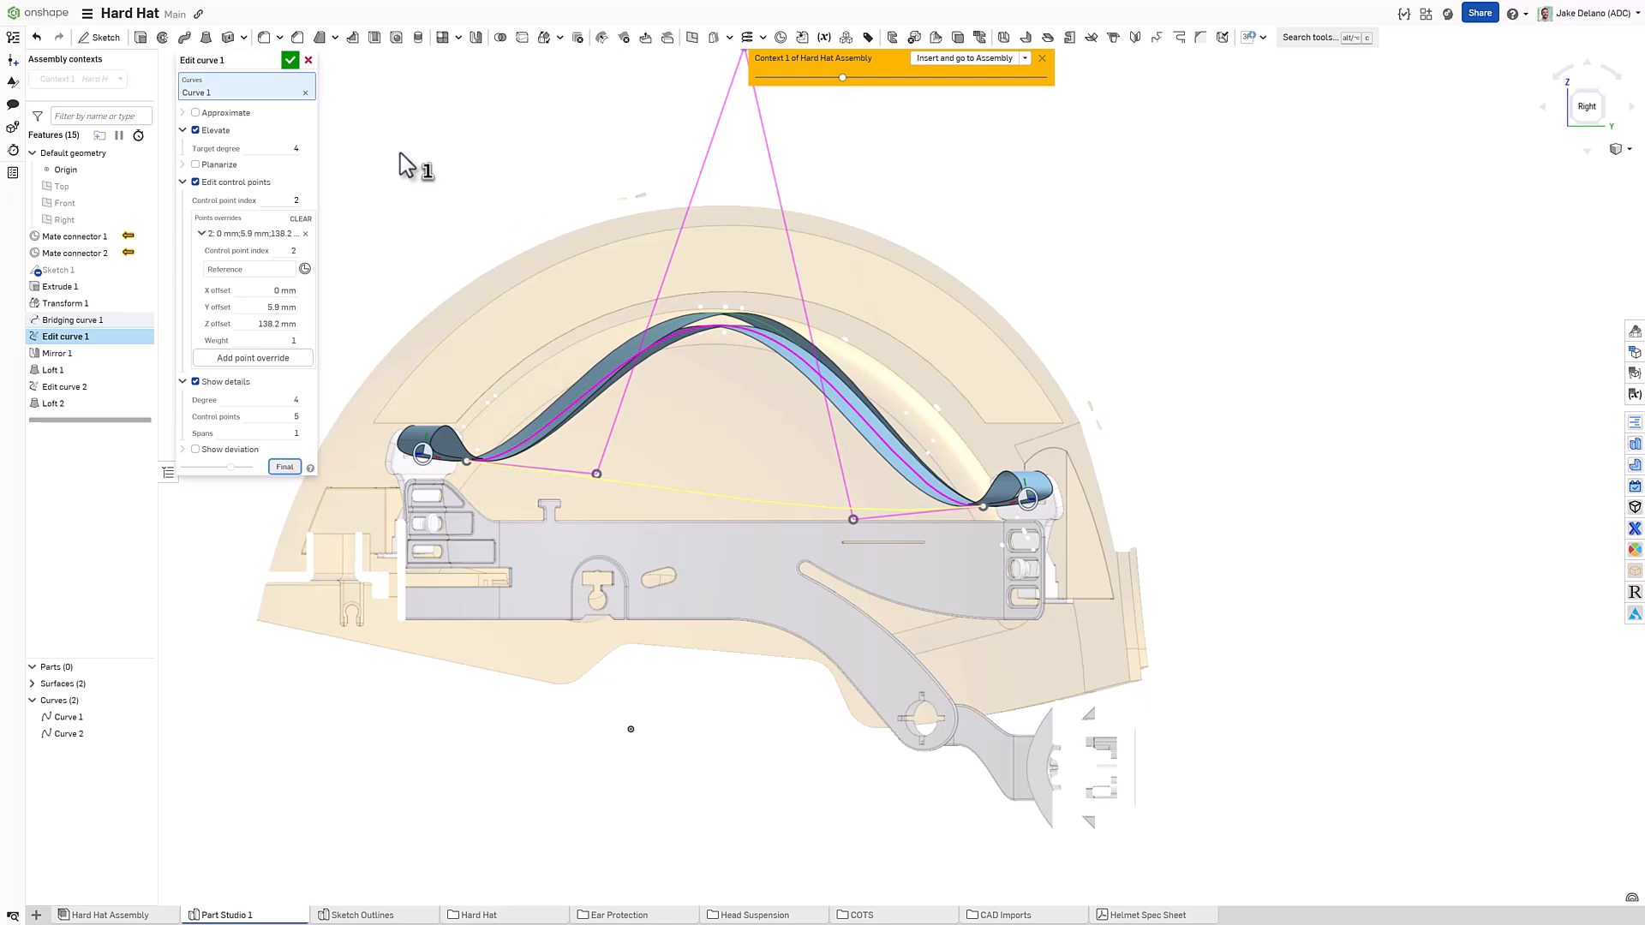
{"action": "mouse_move", "coordinate": [722, 134]}
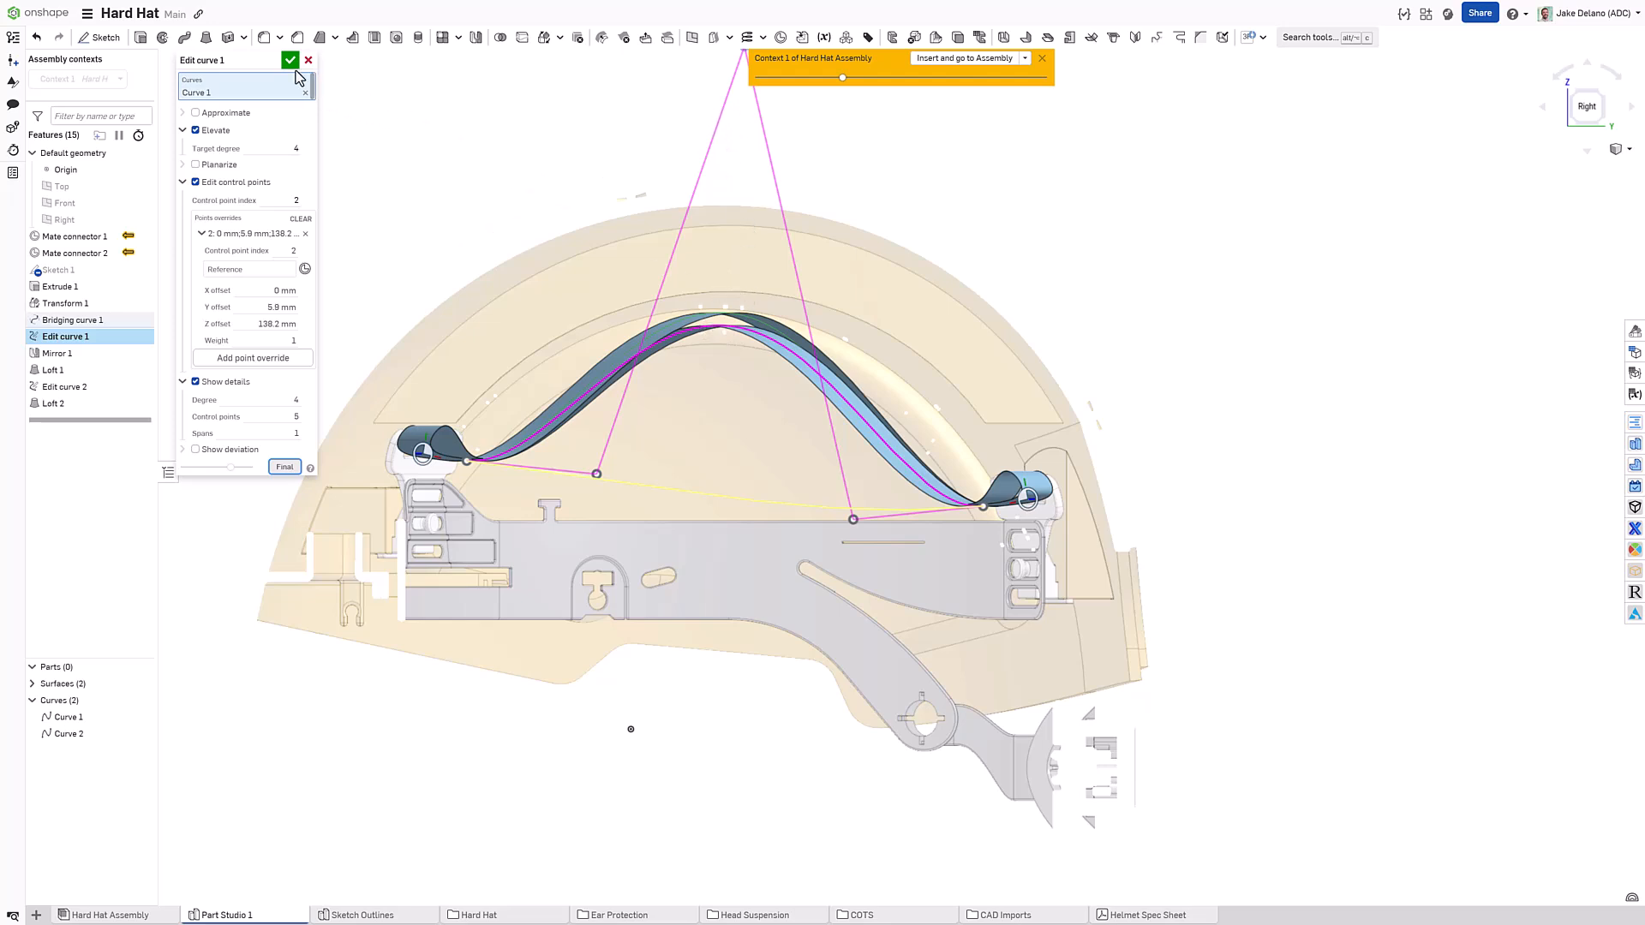
{"action": "left_click", "coordinate": [289, 60]}
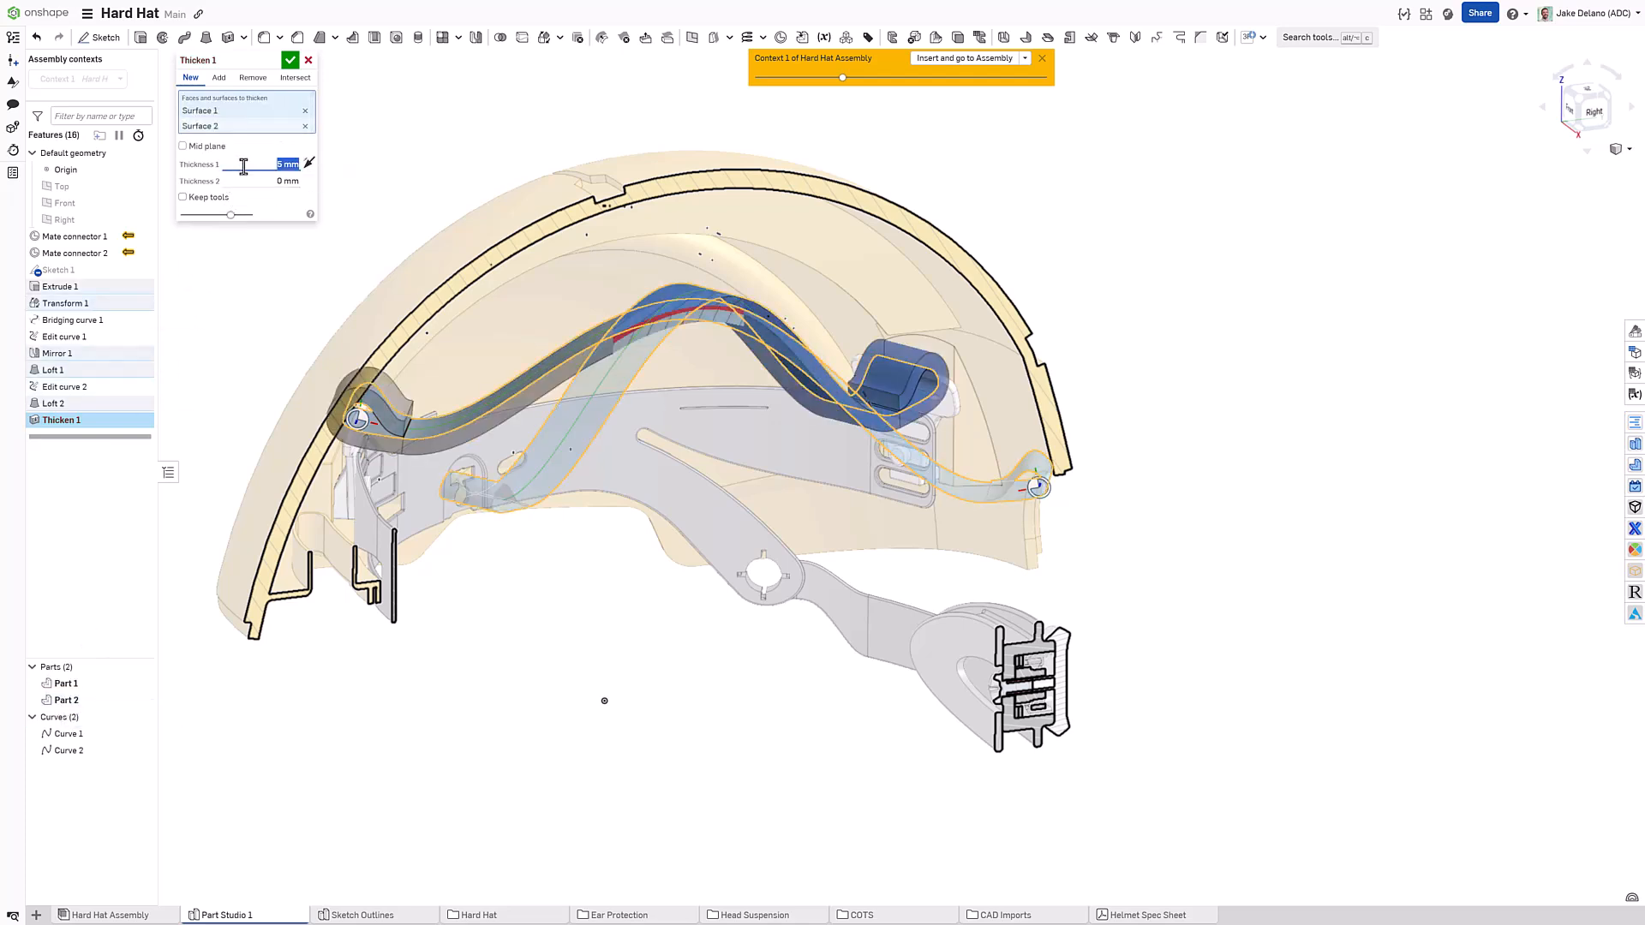
Step: Thicken Surface 1 and Surface 2 into solids with 0.25 mm Thickness 1
{"action": "type", "text": "0.25 mm"}
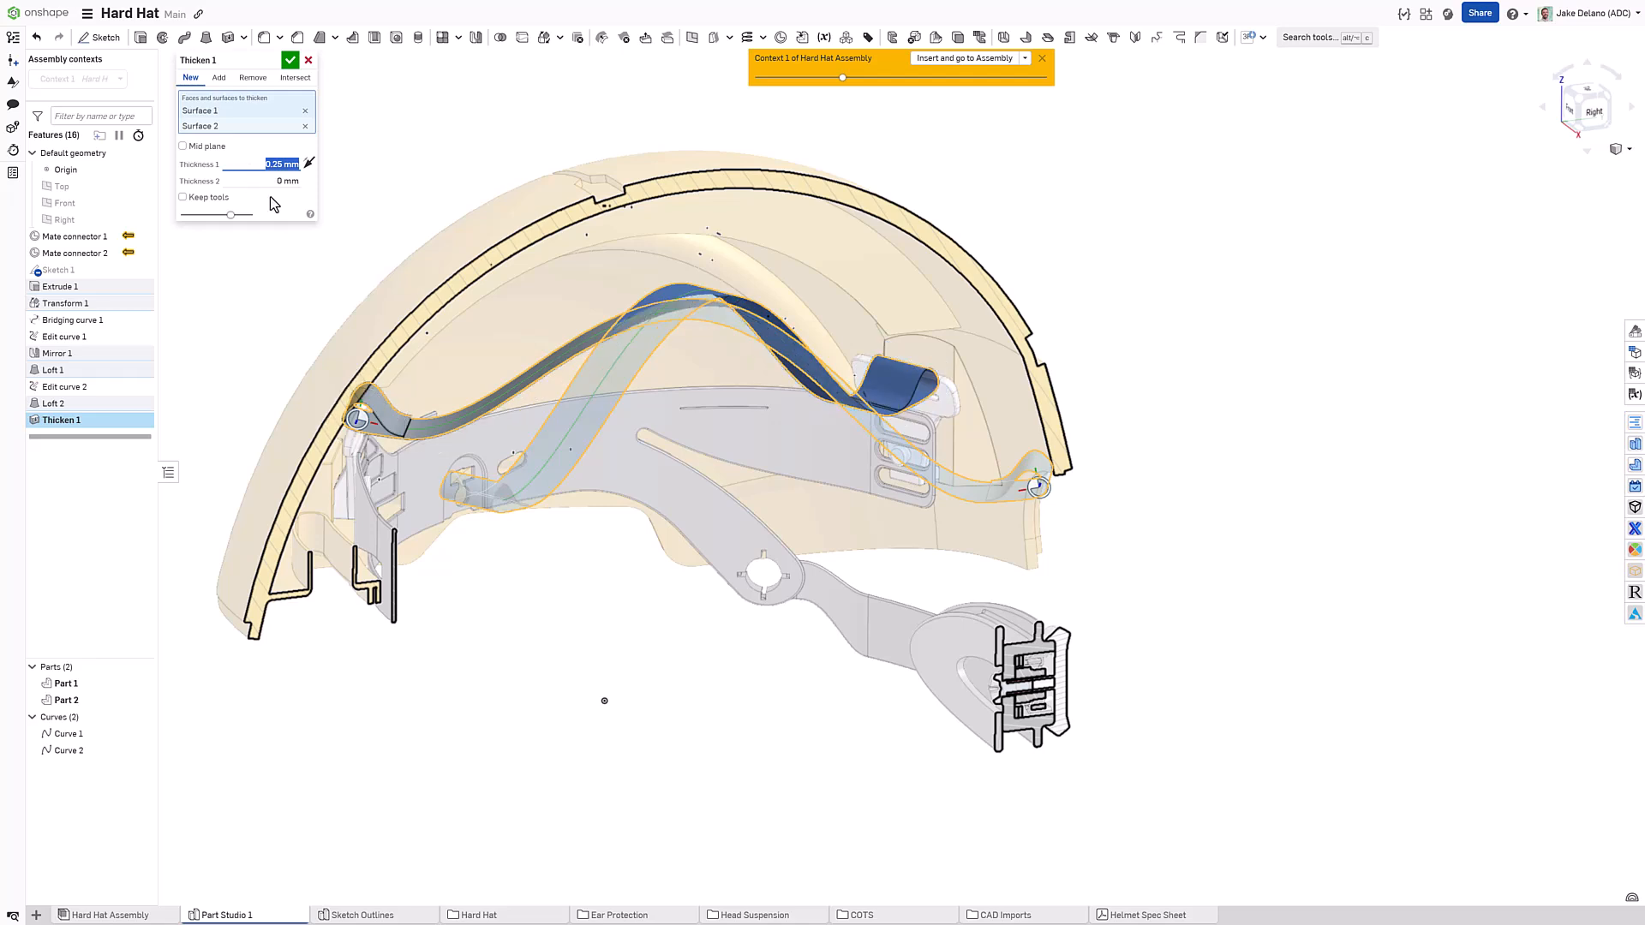
{"action": "left_click", "coordinate": [291, 60]}
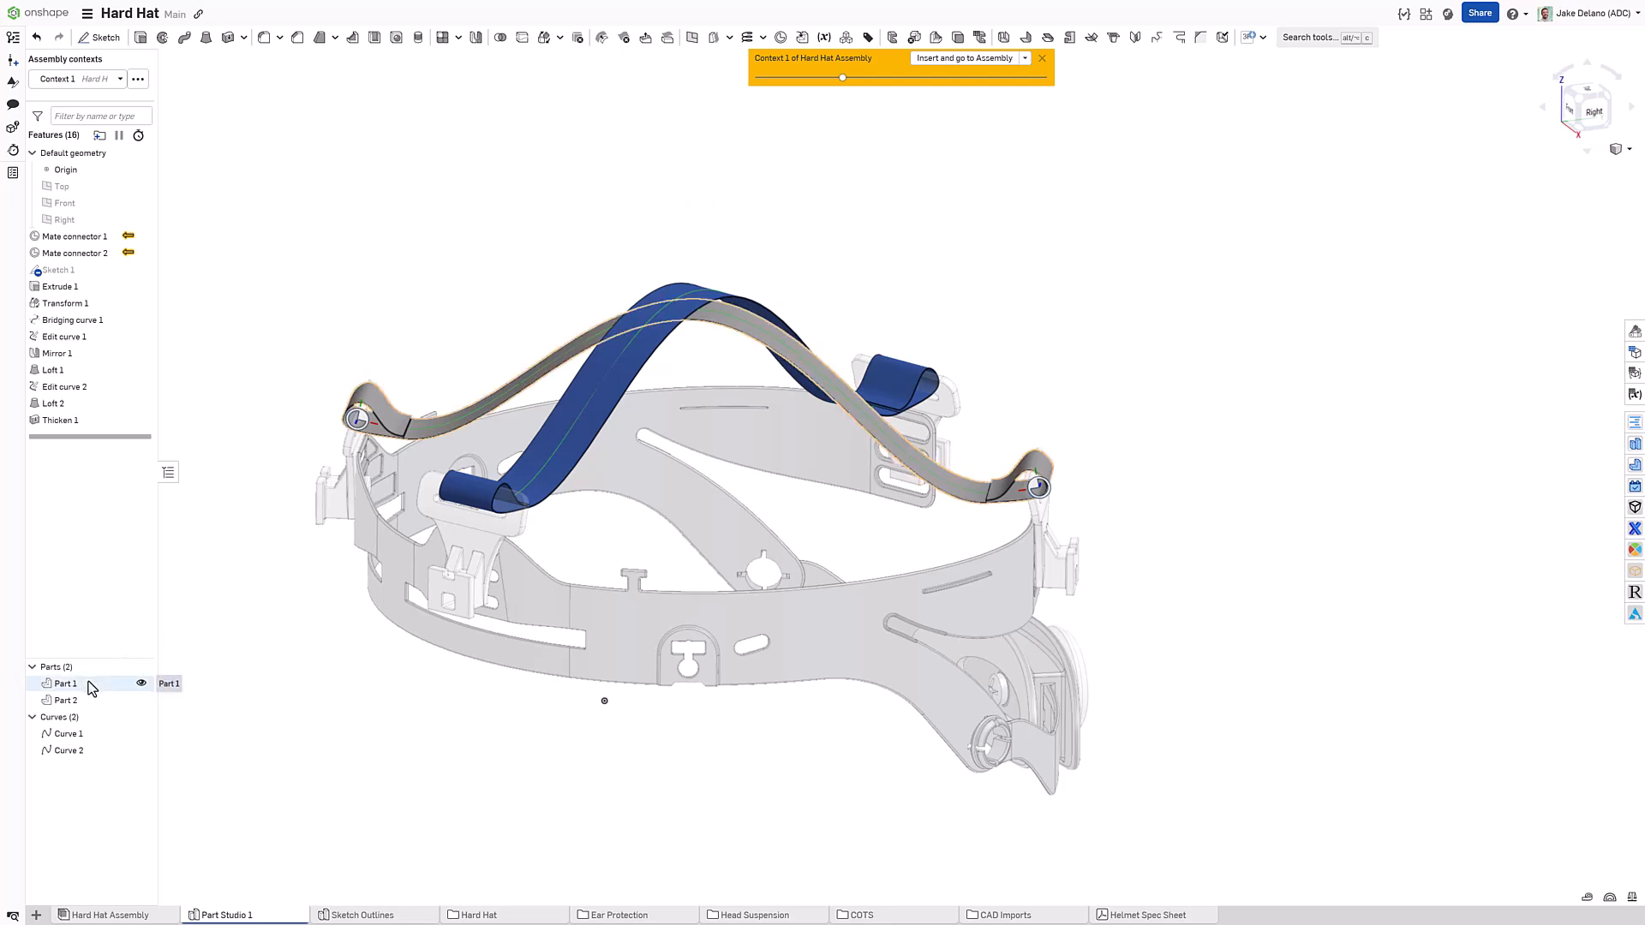
Step: Rename Part 1 to STRAP LR and bring up properties for both strap parts
{"action": "right_click", "coordinate": [67, 683]}
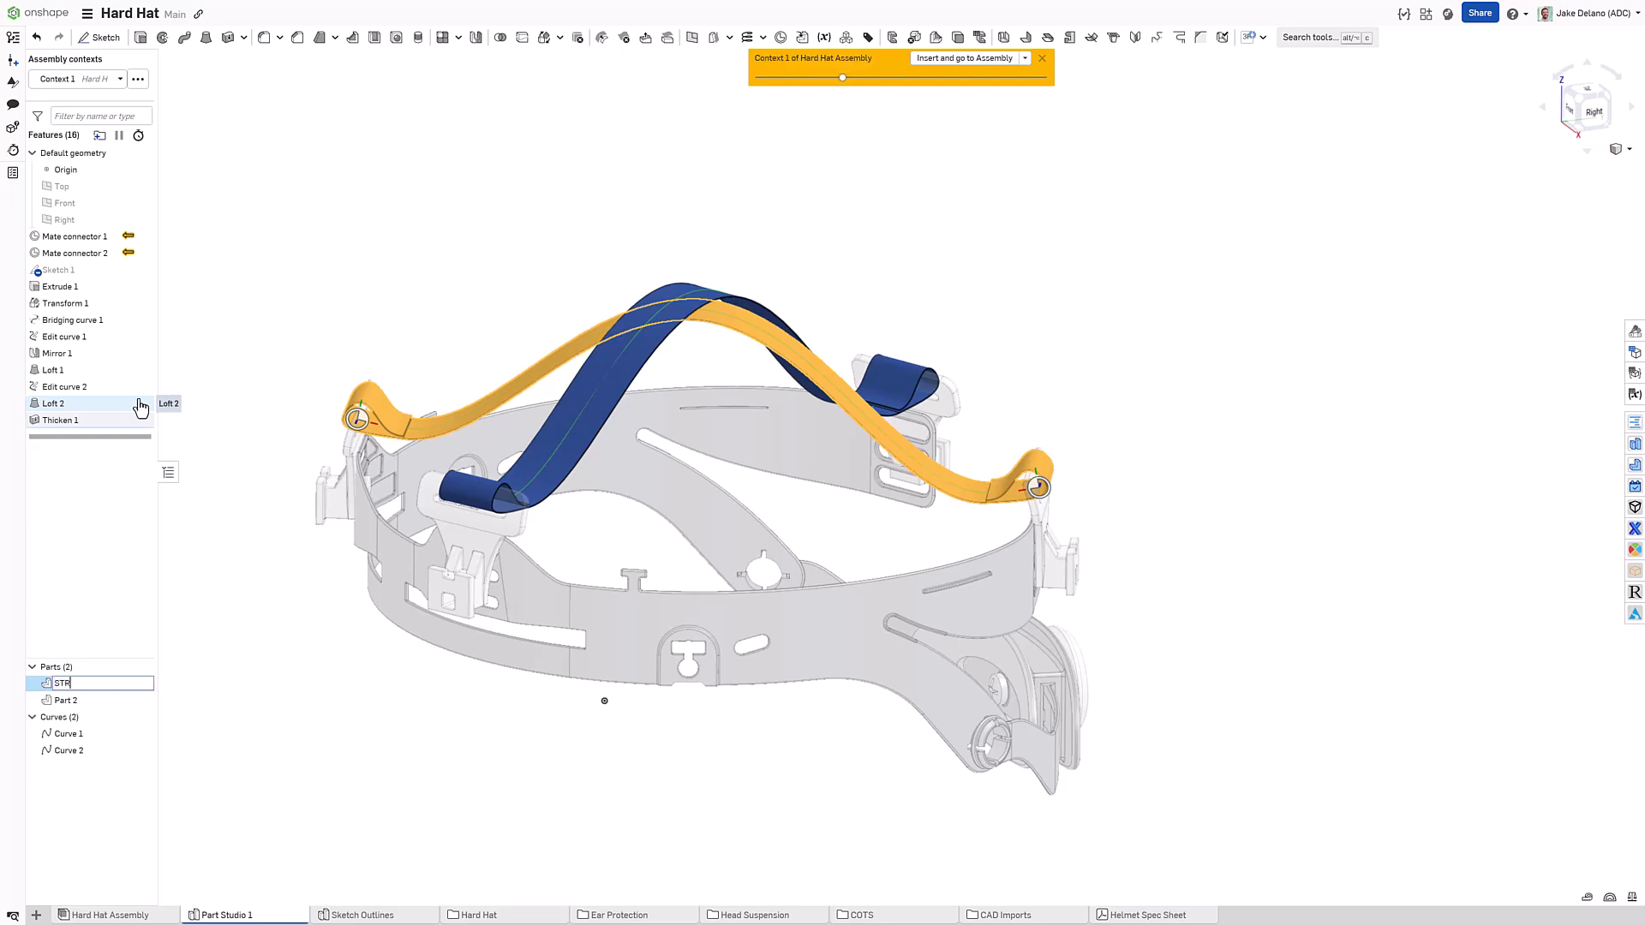
{"action": "type", "text": "STRAP LR"}
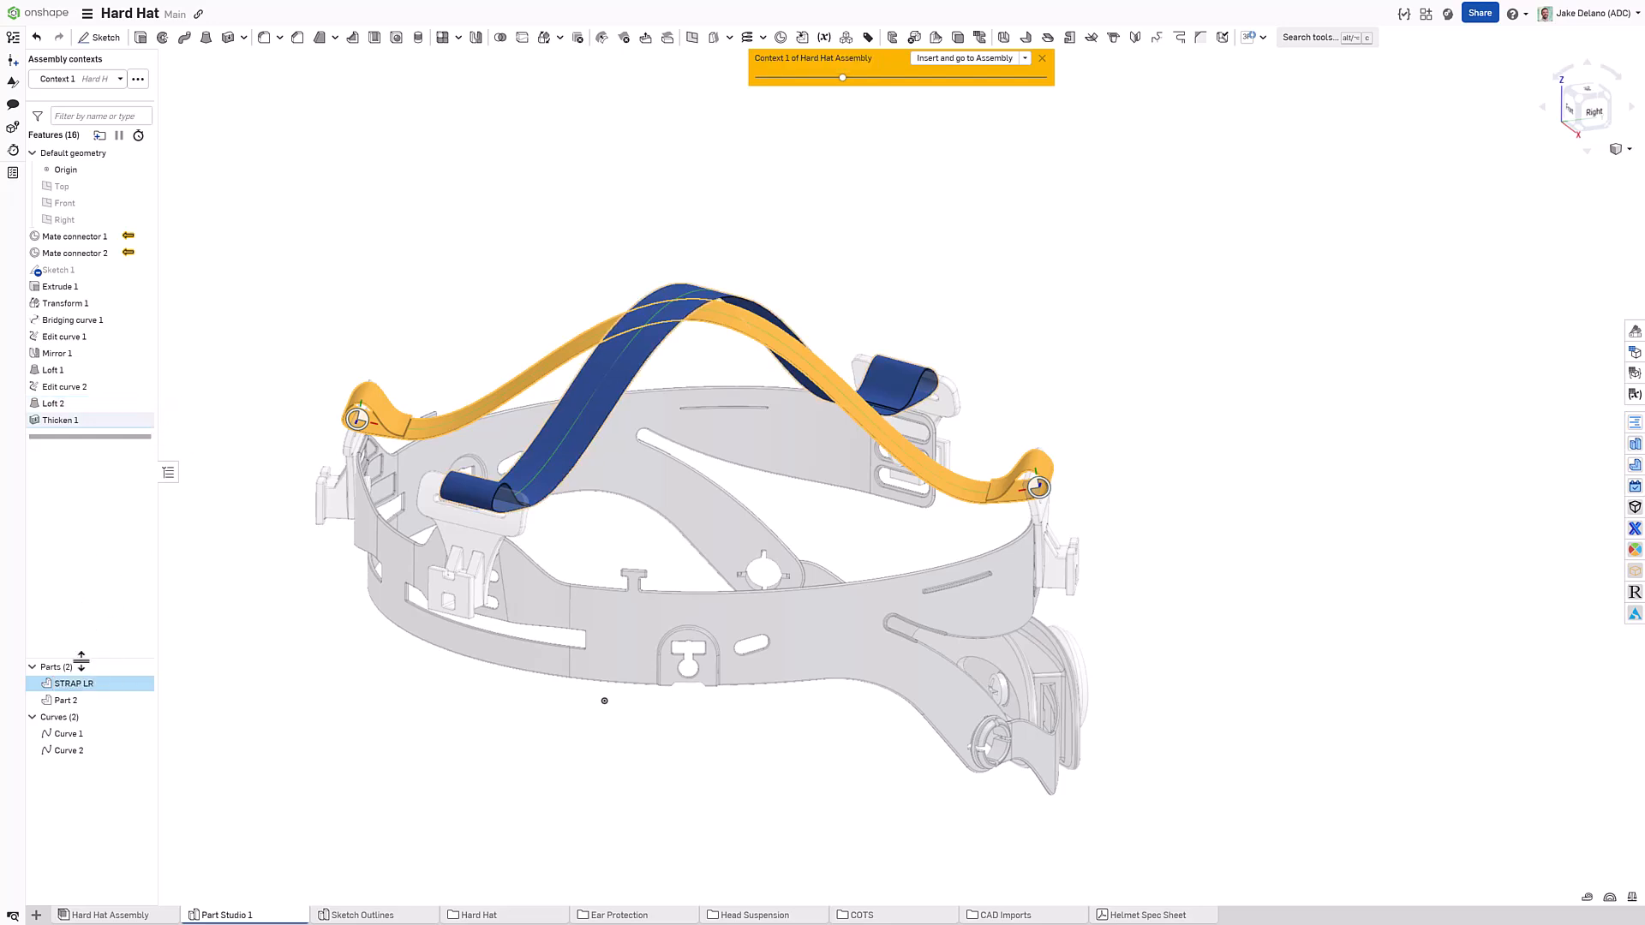
{"action": "right_click", "coordinate": [67, 699]}
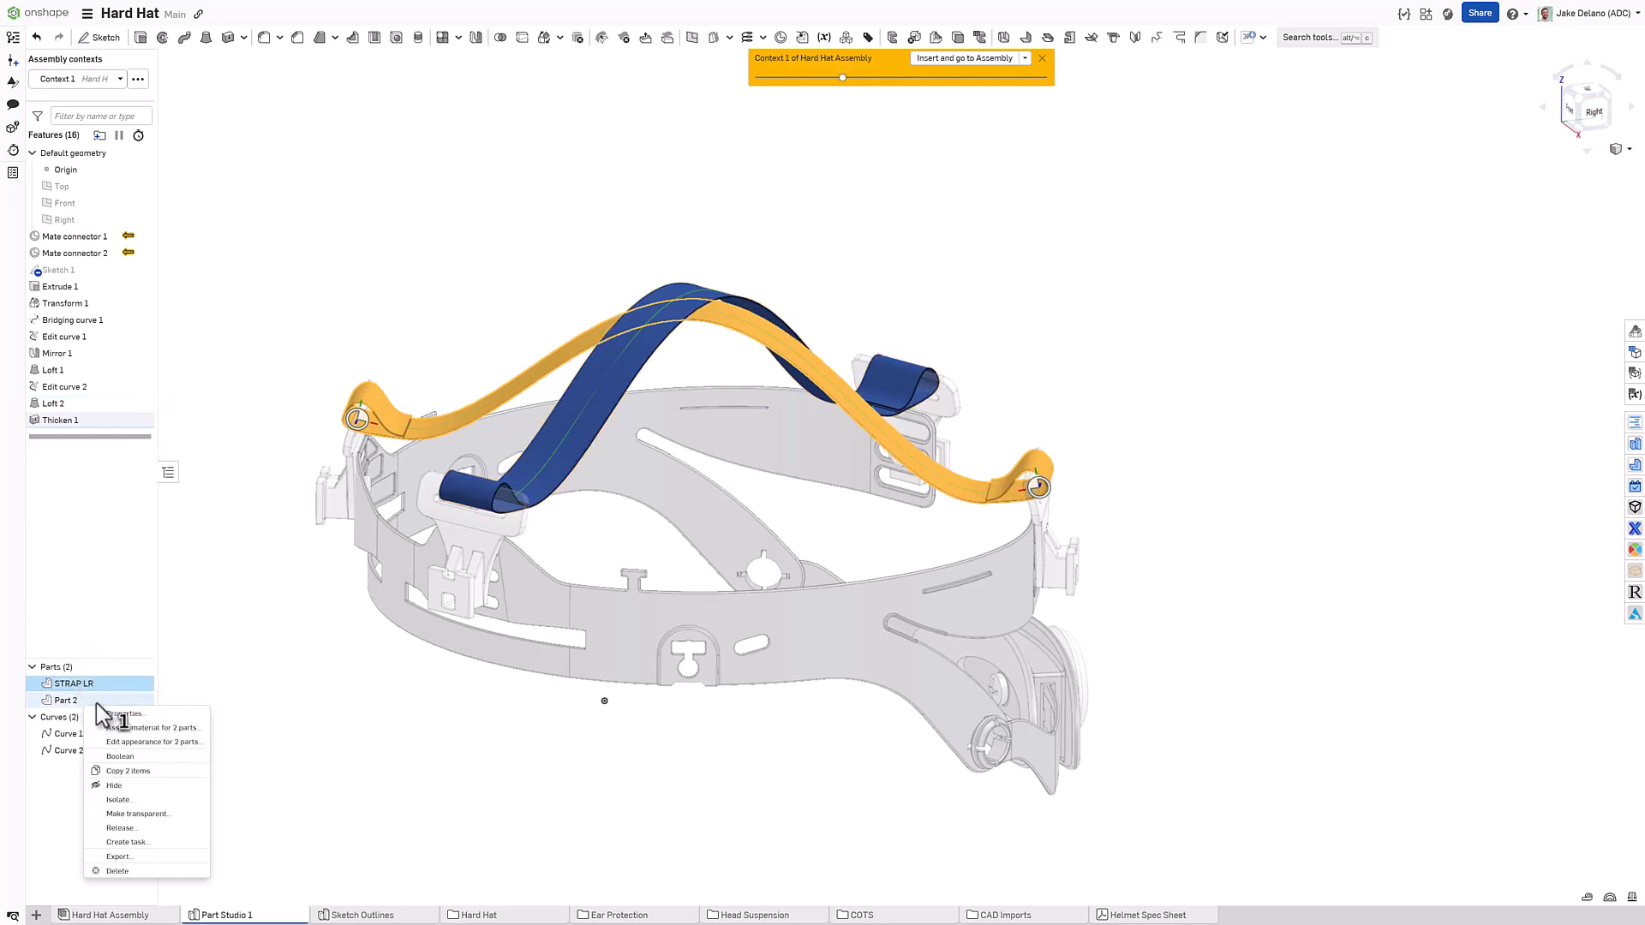
{"action": "left_click", "coordinate": [124, 713]}
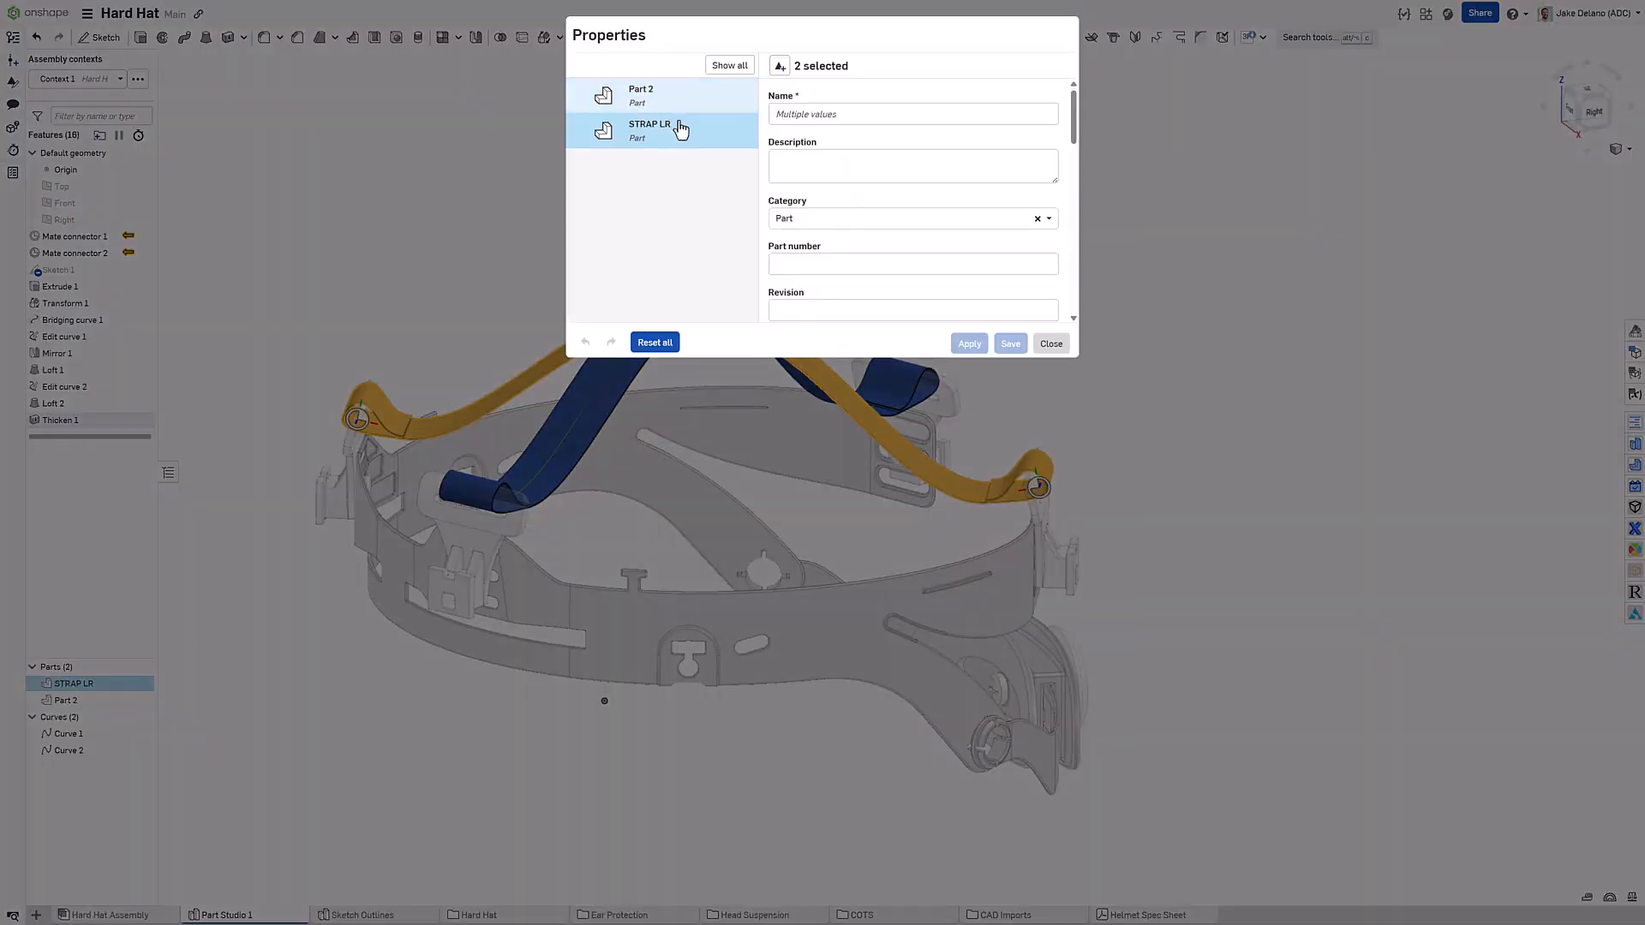
Step: Name Part 2 STRAP RL, save, and select both strap parts
{"action": "left_click", "coordinate": [639, 94]}
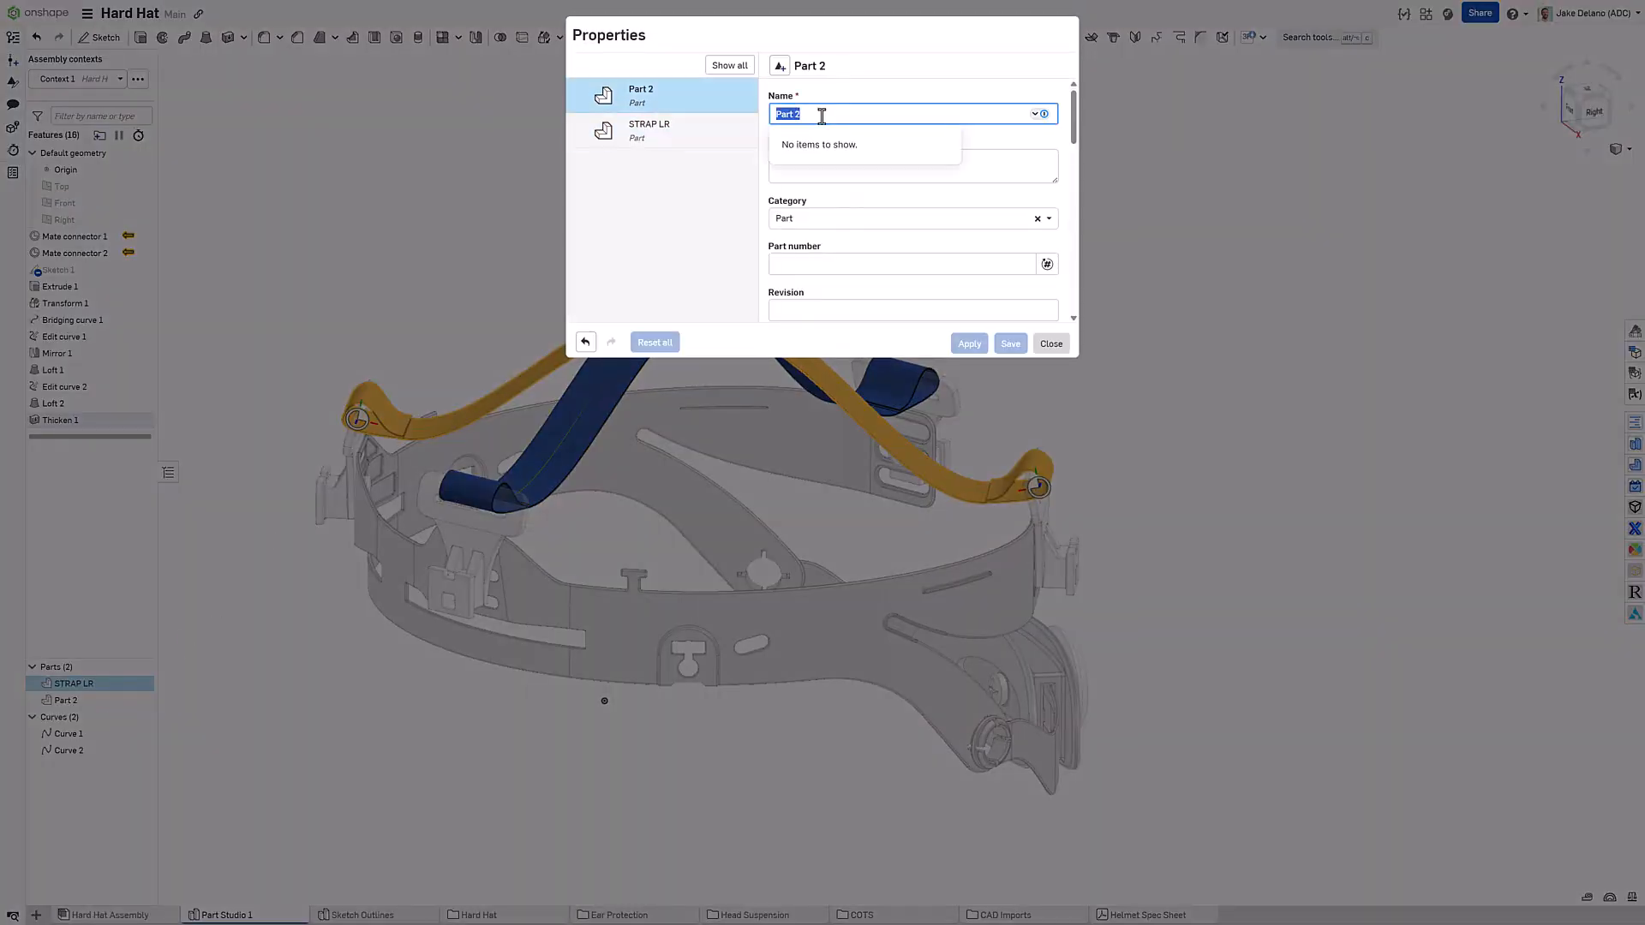
{"action": "type", "text": "STRAP RL"}
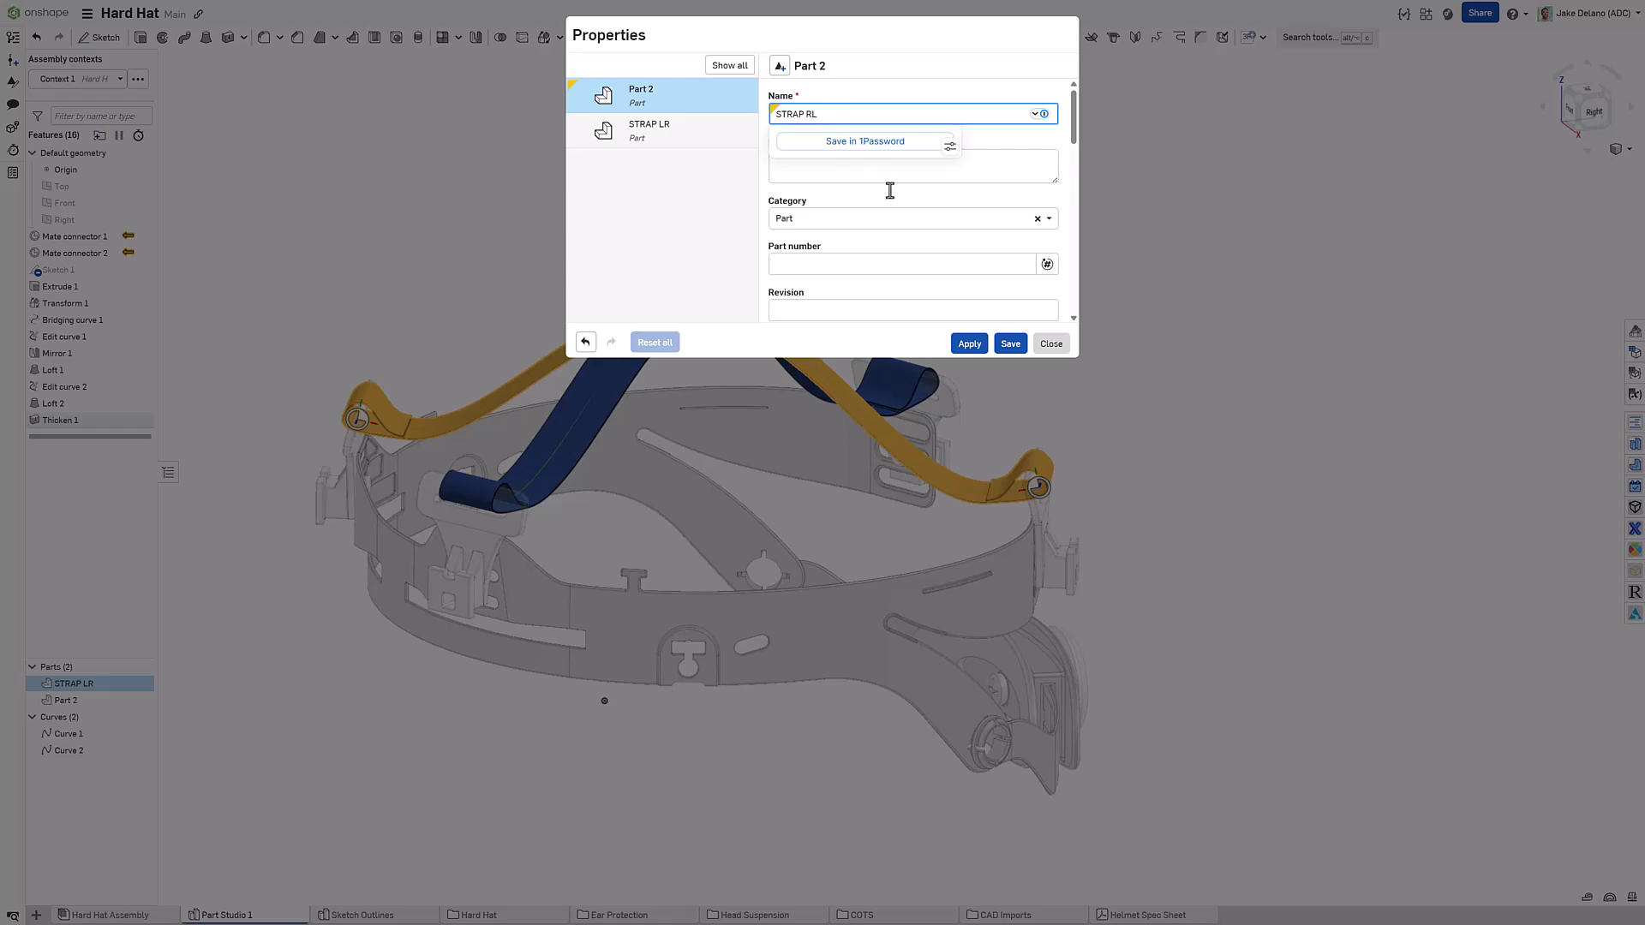
{"action": "left_click", "coordinate": [1007, 343]}
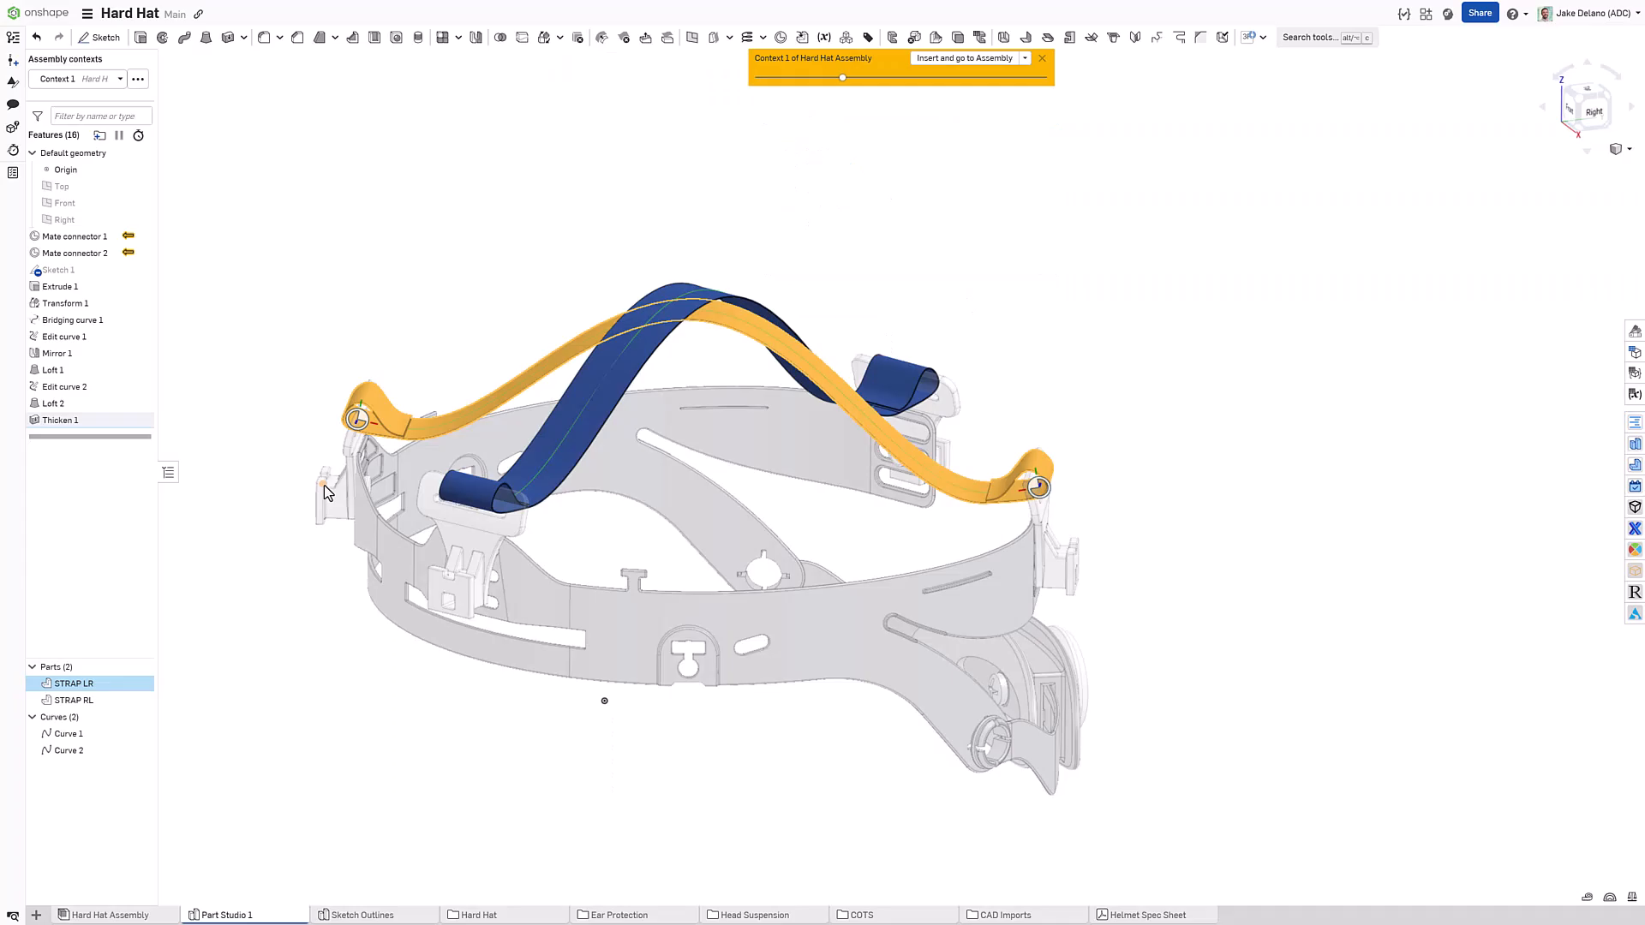
{"action": "left_click", "coordinate": [74, 699]}
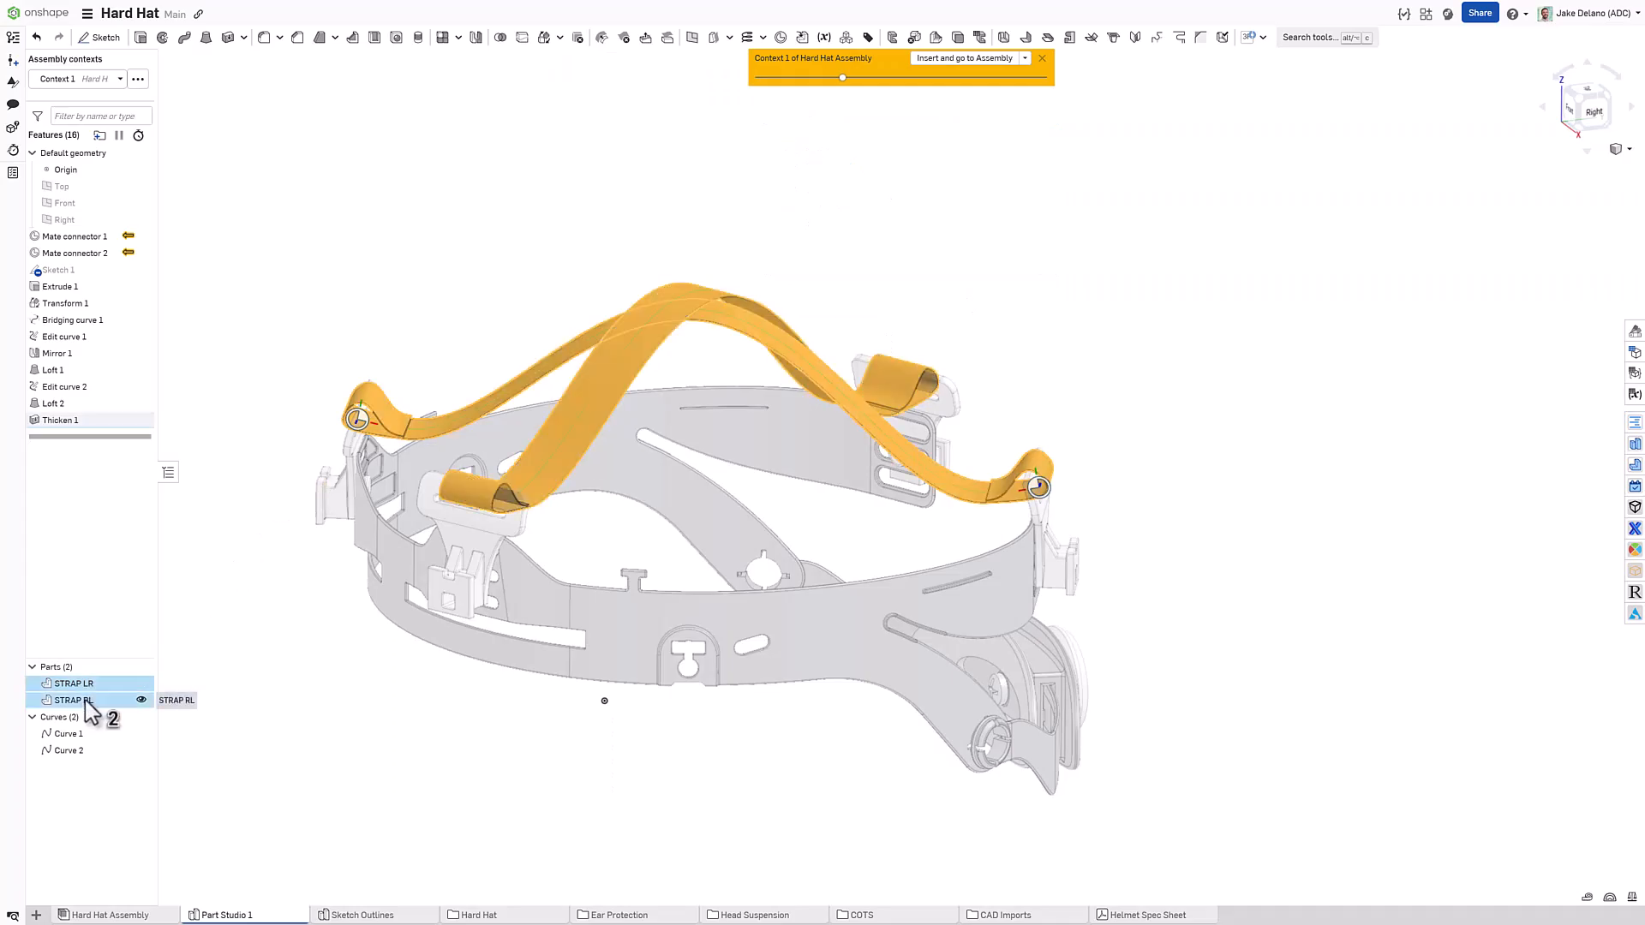
Step: Set the appearance of STRAP LR and STRAP RL to the black swatch
{"action": "right_click", "coordinate": [72, 699]}
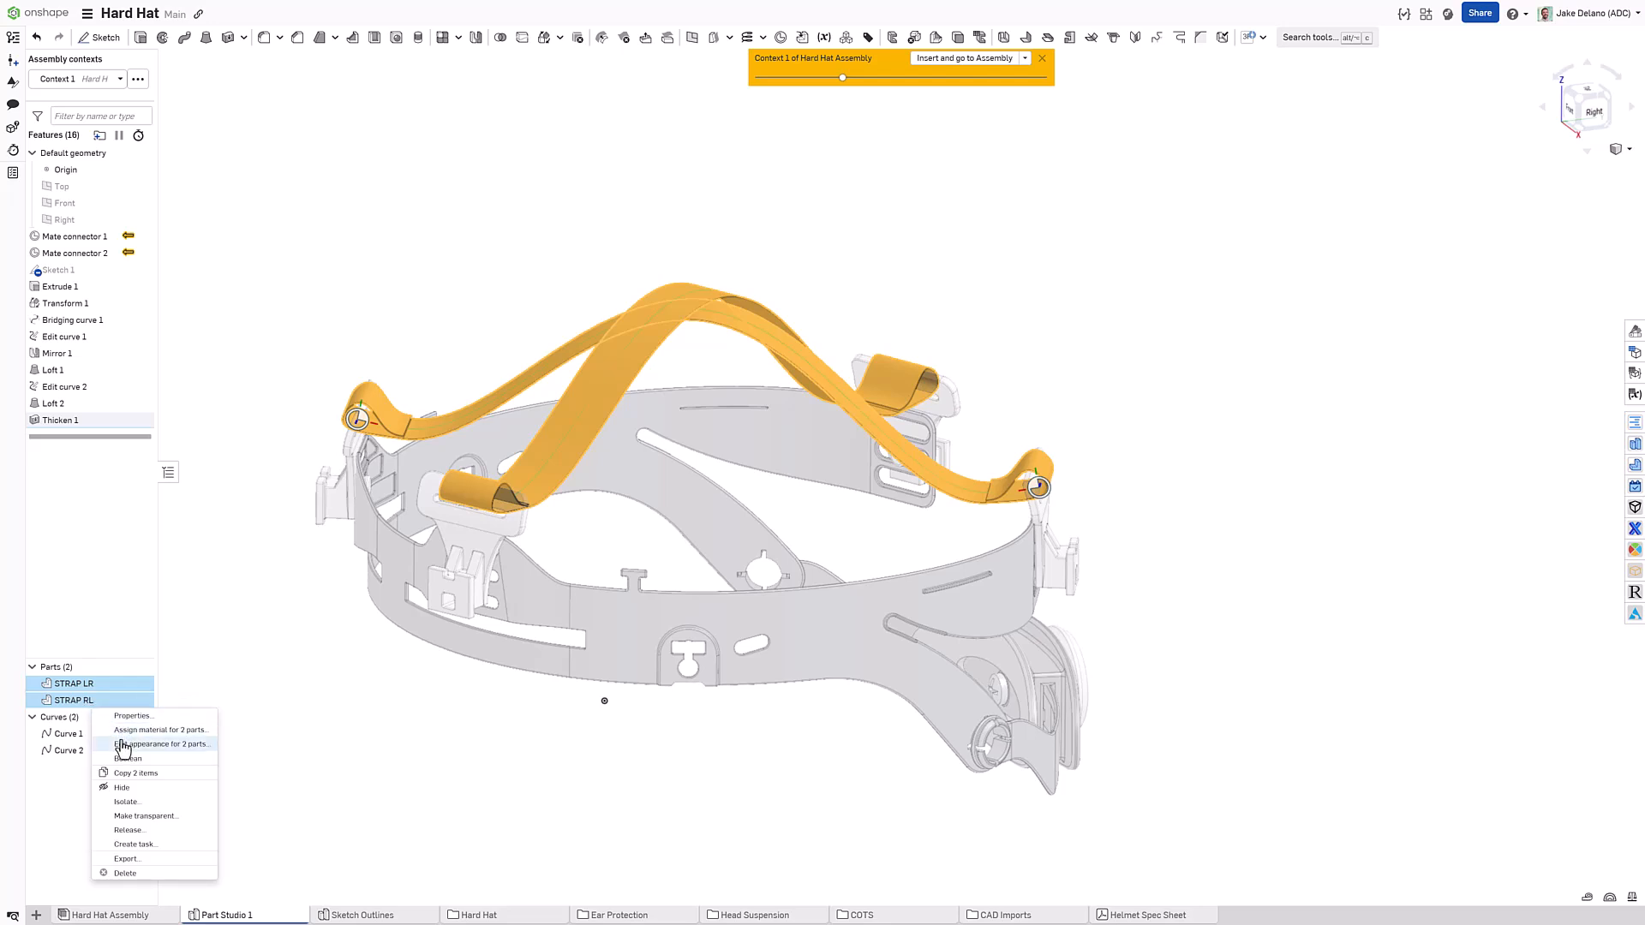
{"action": "left_click", "coordinate": [158, 743]}
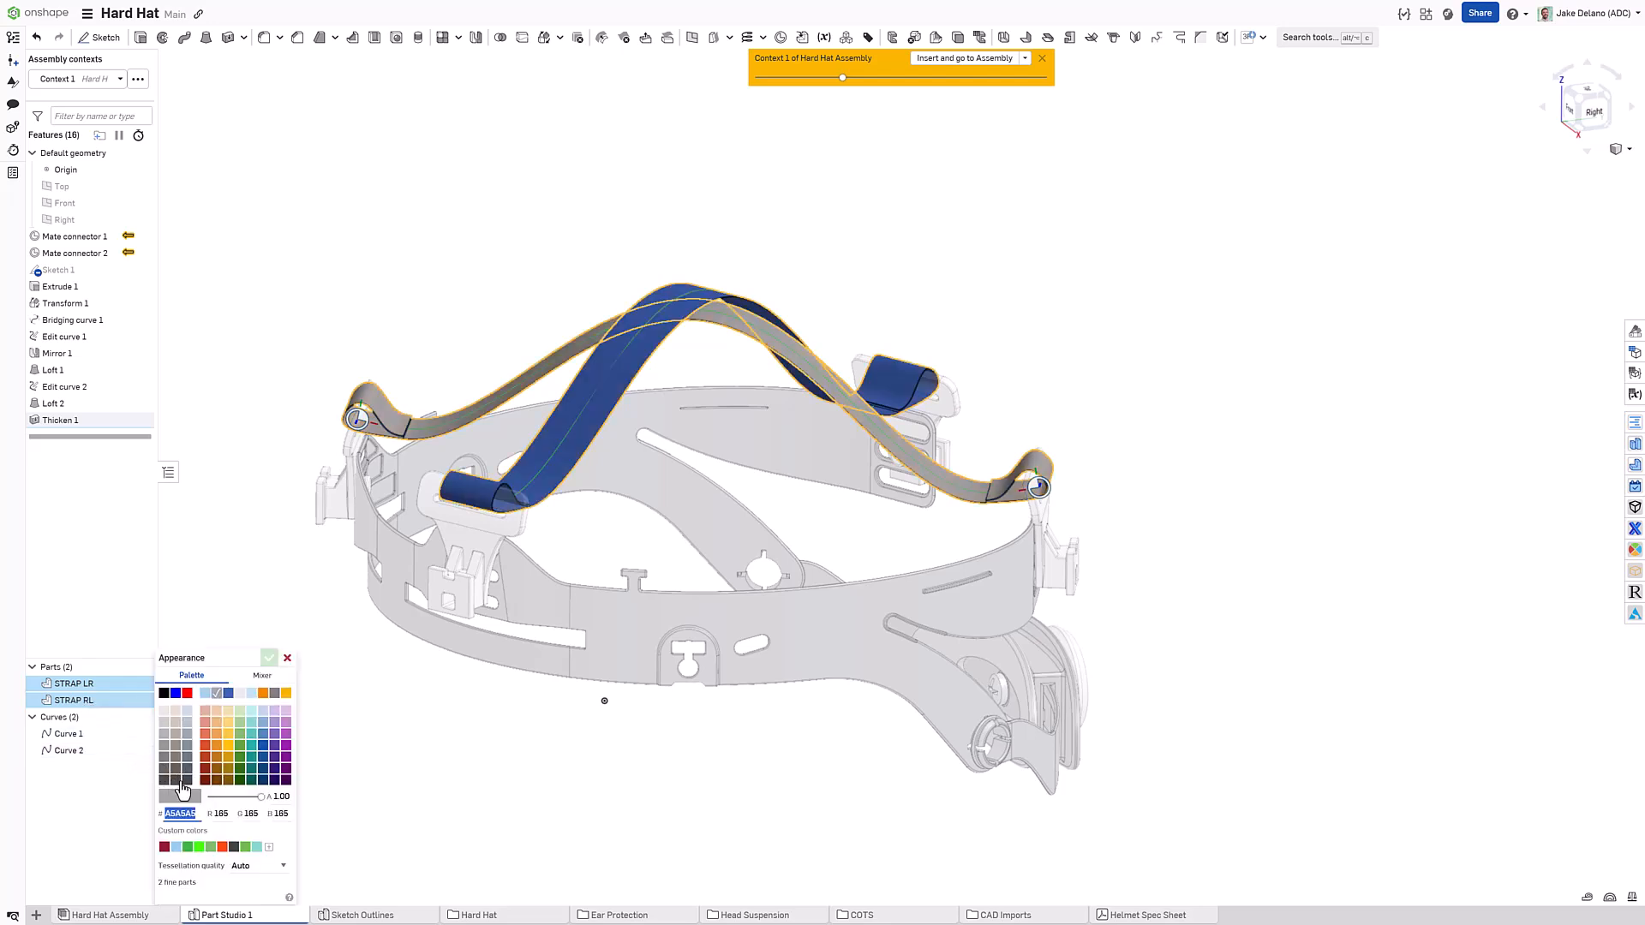
{"action": "left_click", "coordinate": [269, 656]}
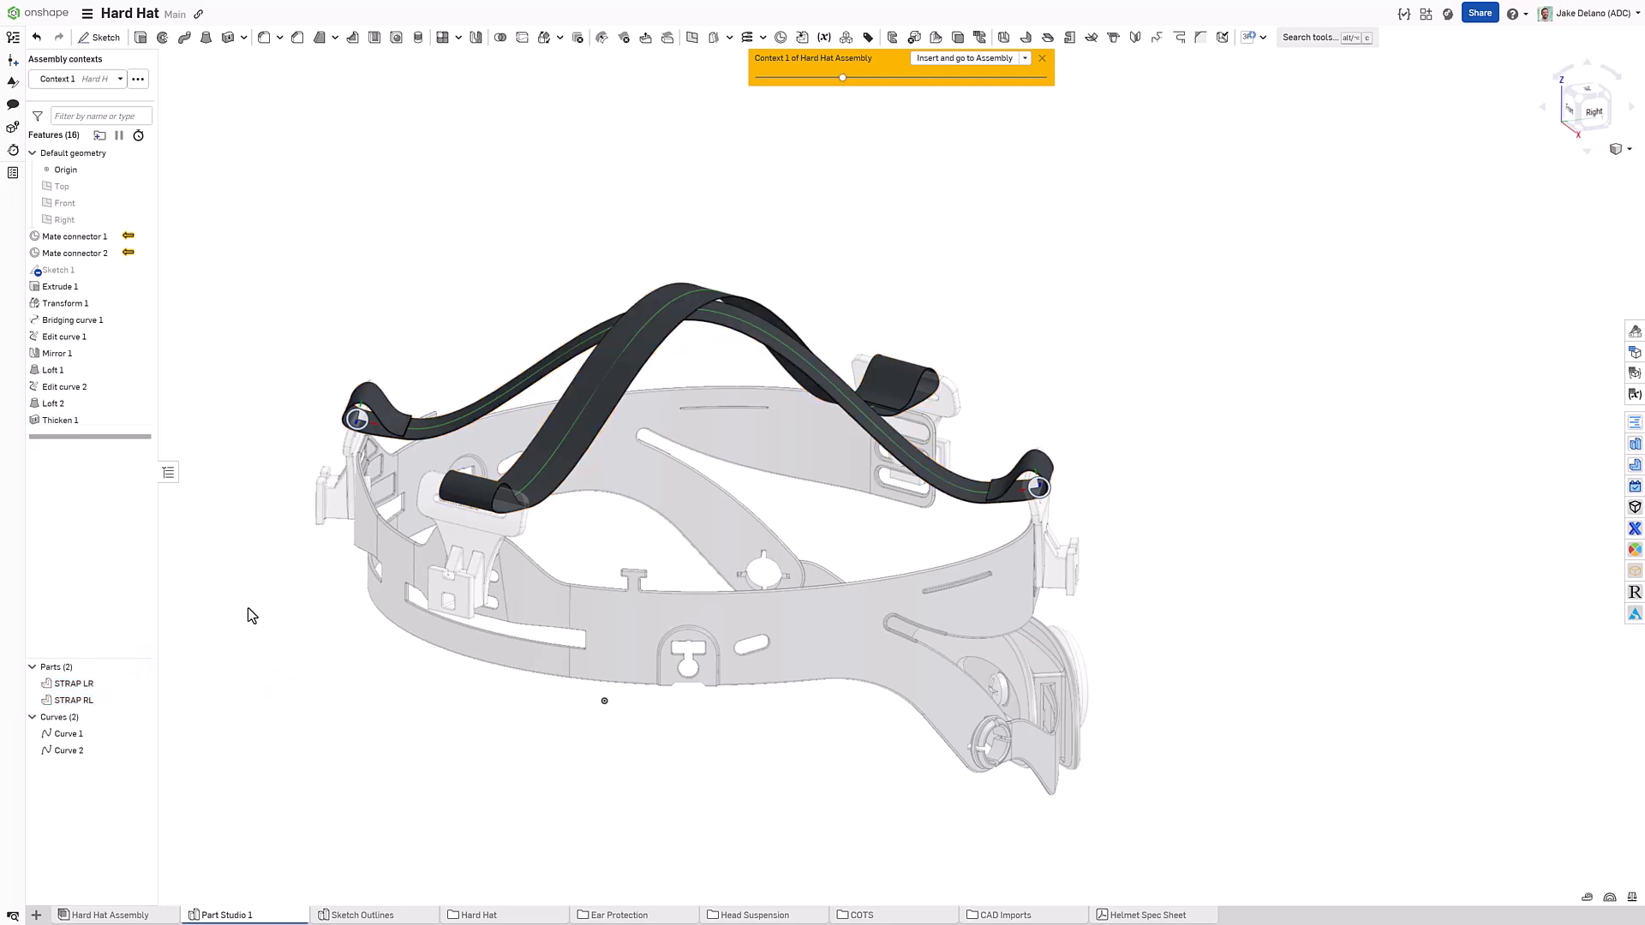
{"action": "mouse_move", "coordinate": [231, 599]}
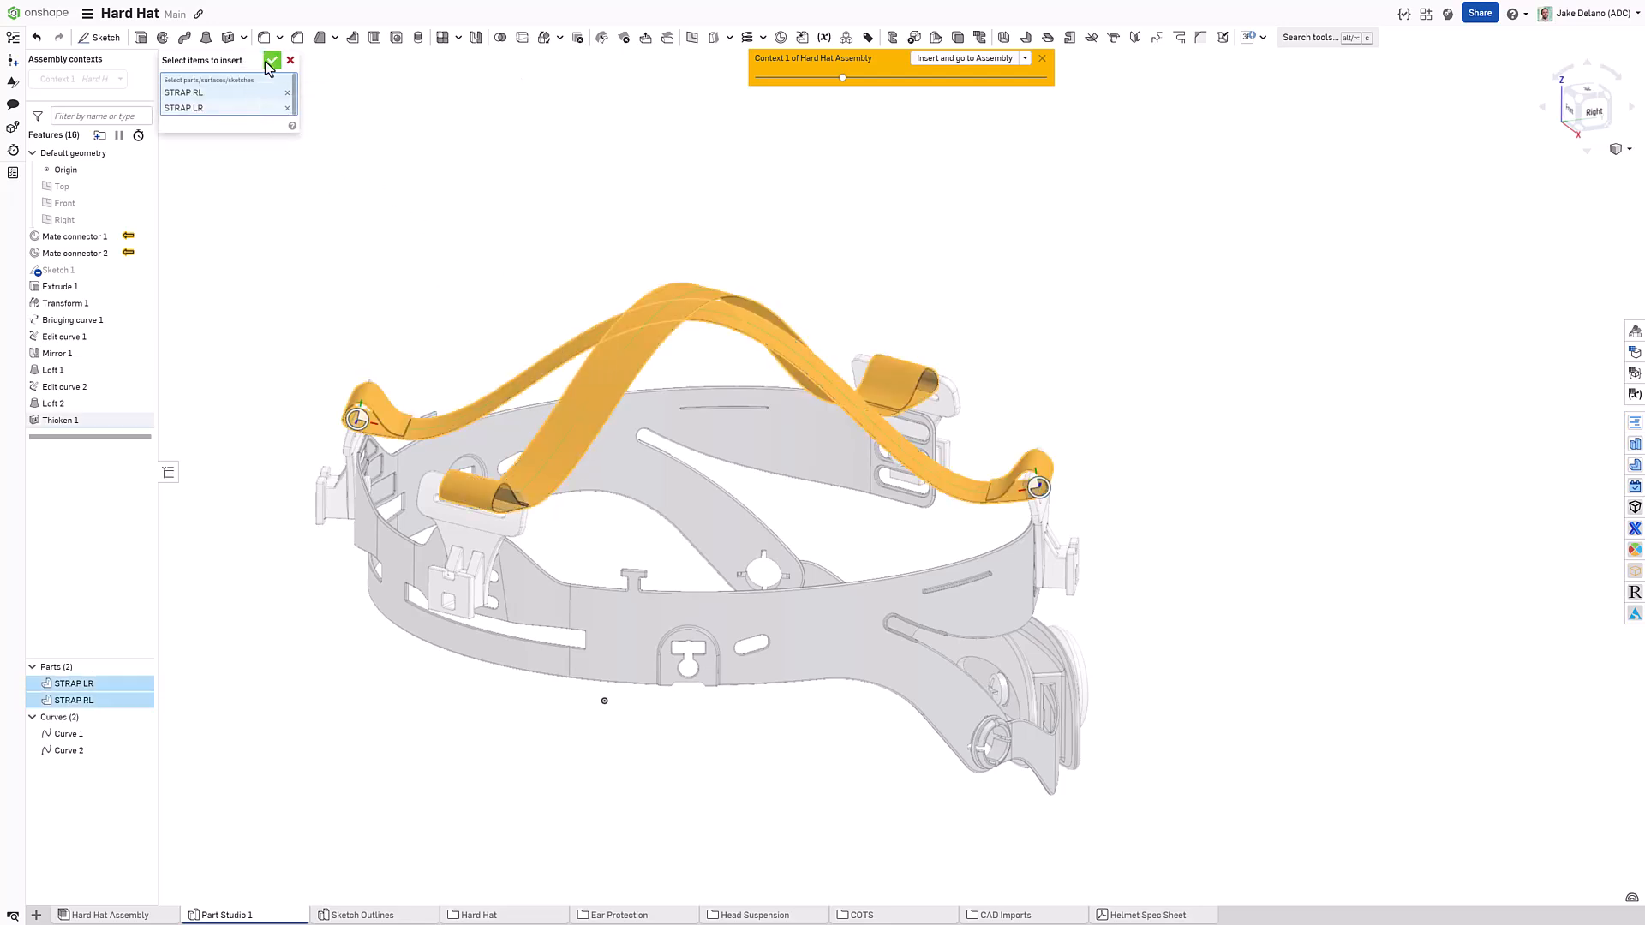
Step: Confirm Insert and go to Assembly so both straps appear fitted in the Hard Hat Assembly
{"action": "left_click", "coordinate": [272, 60]}
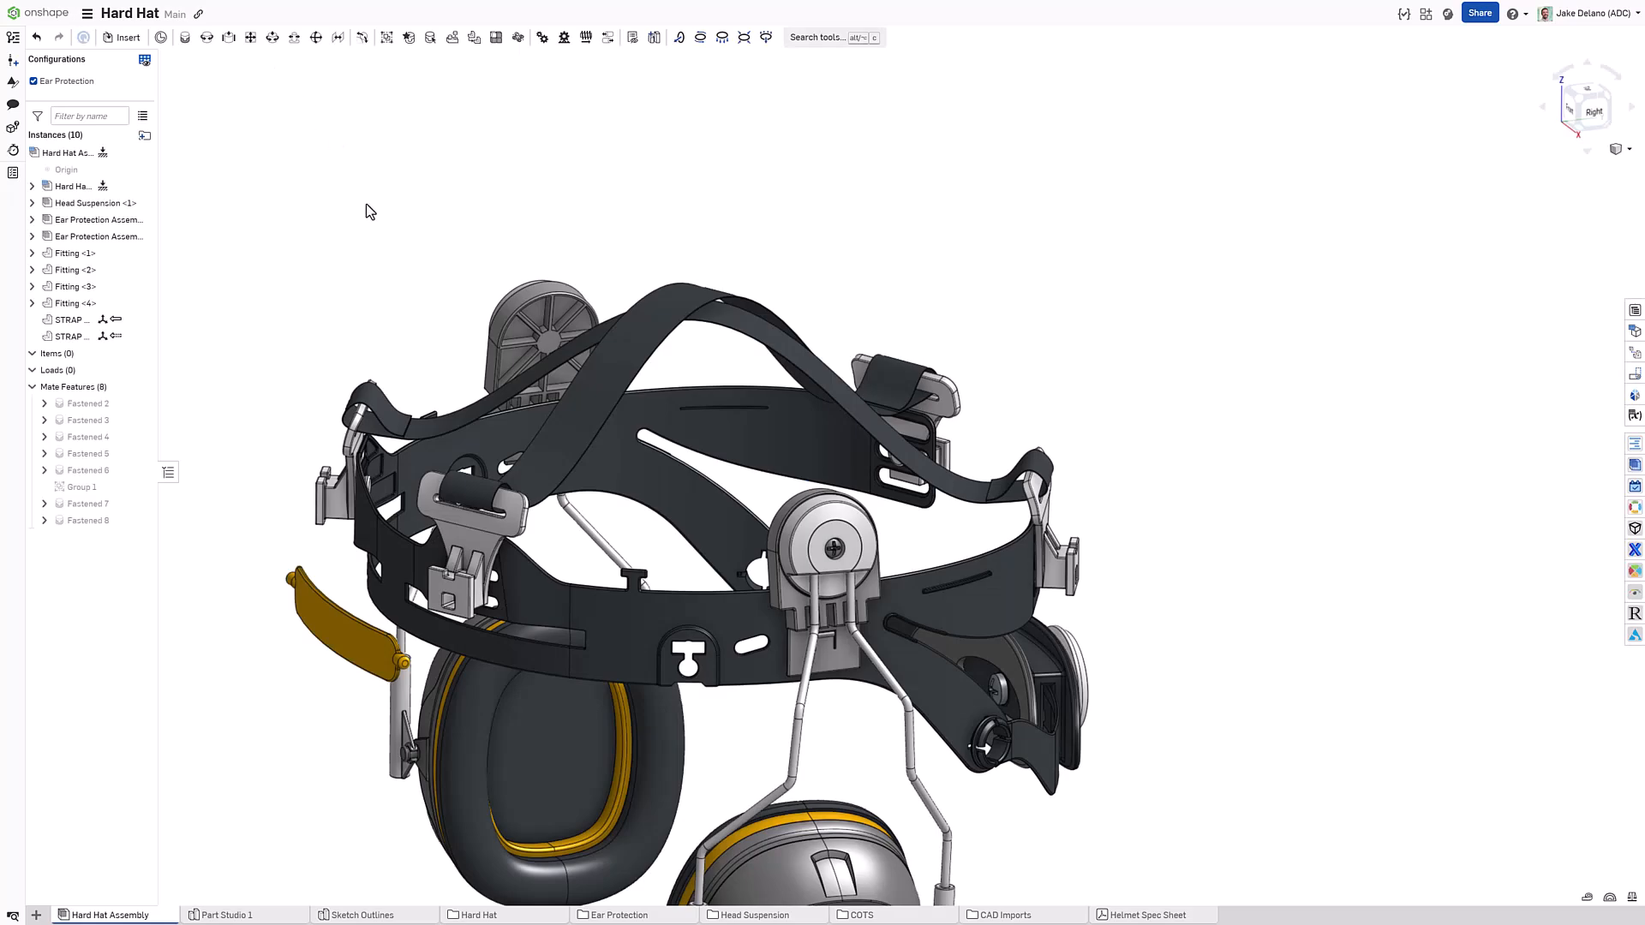
{"action": "mouse_move", "coordinate": [364, 279]}
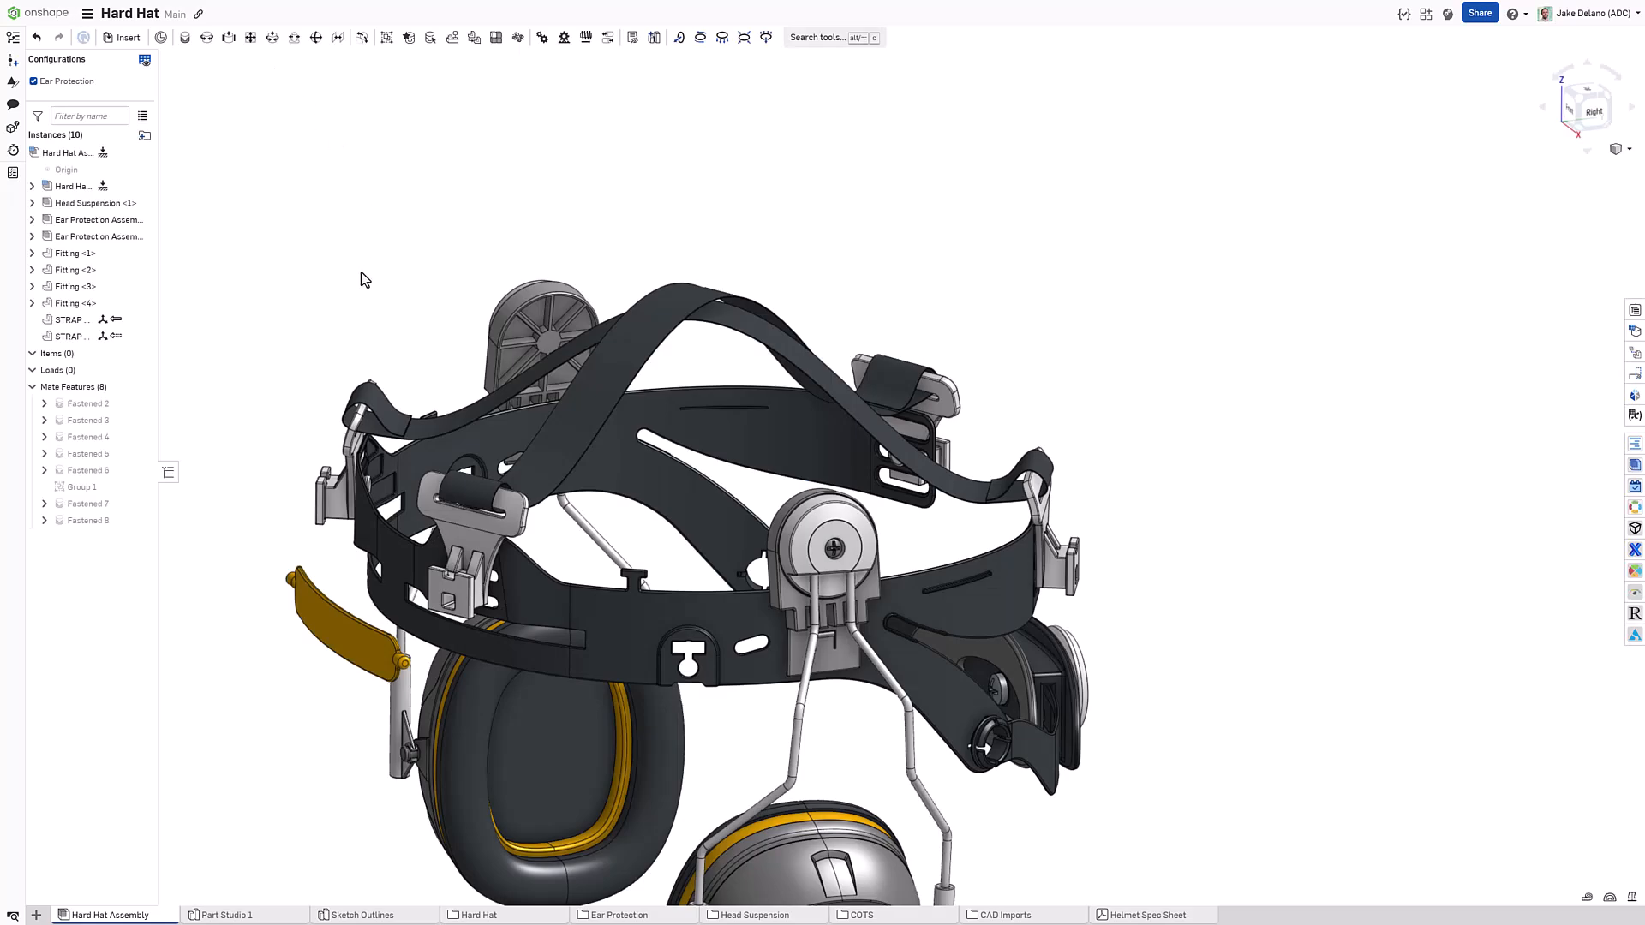
{"action": "left_click", "coordinate": [81, 487]}
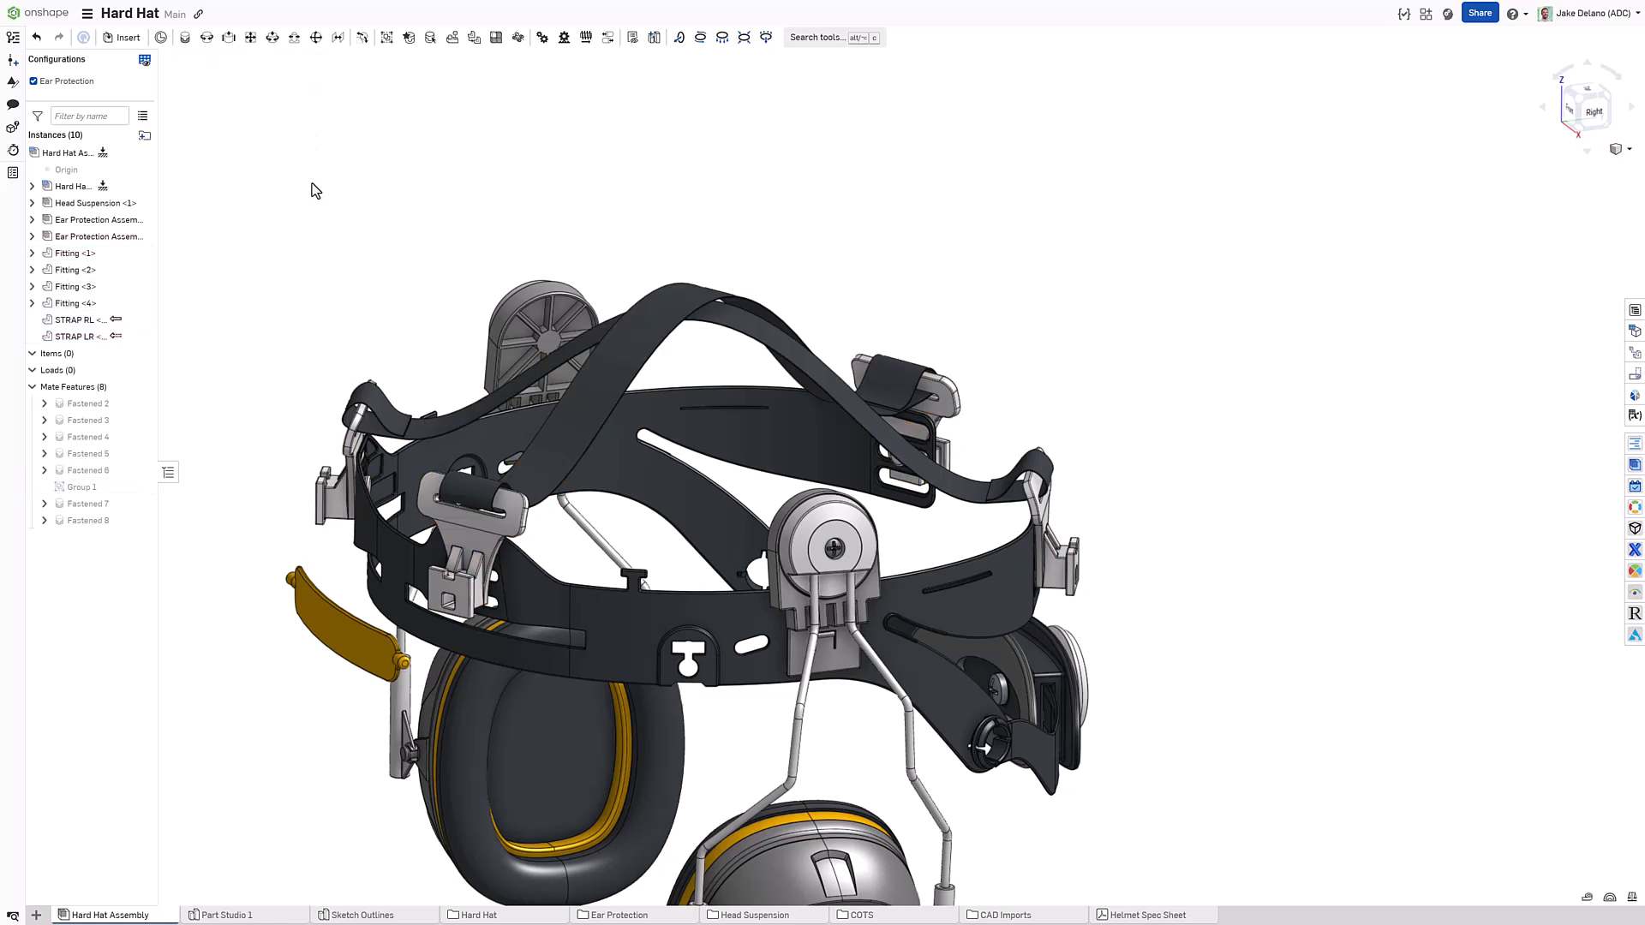
{"action": "mouse_move", "coordinate": [296, 216]}
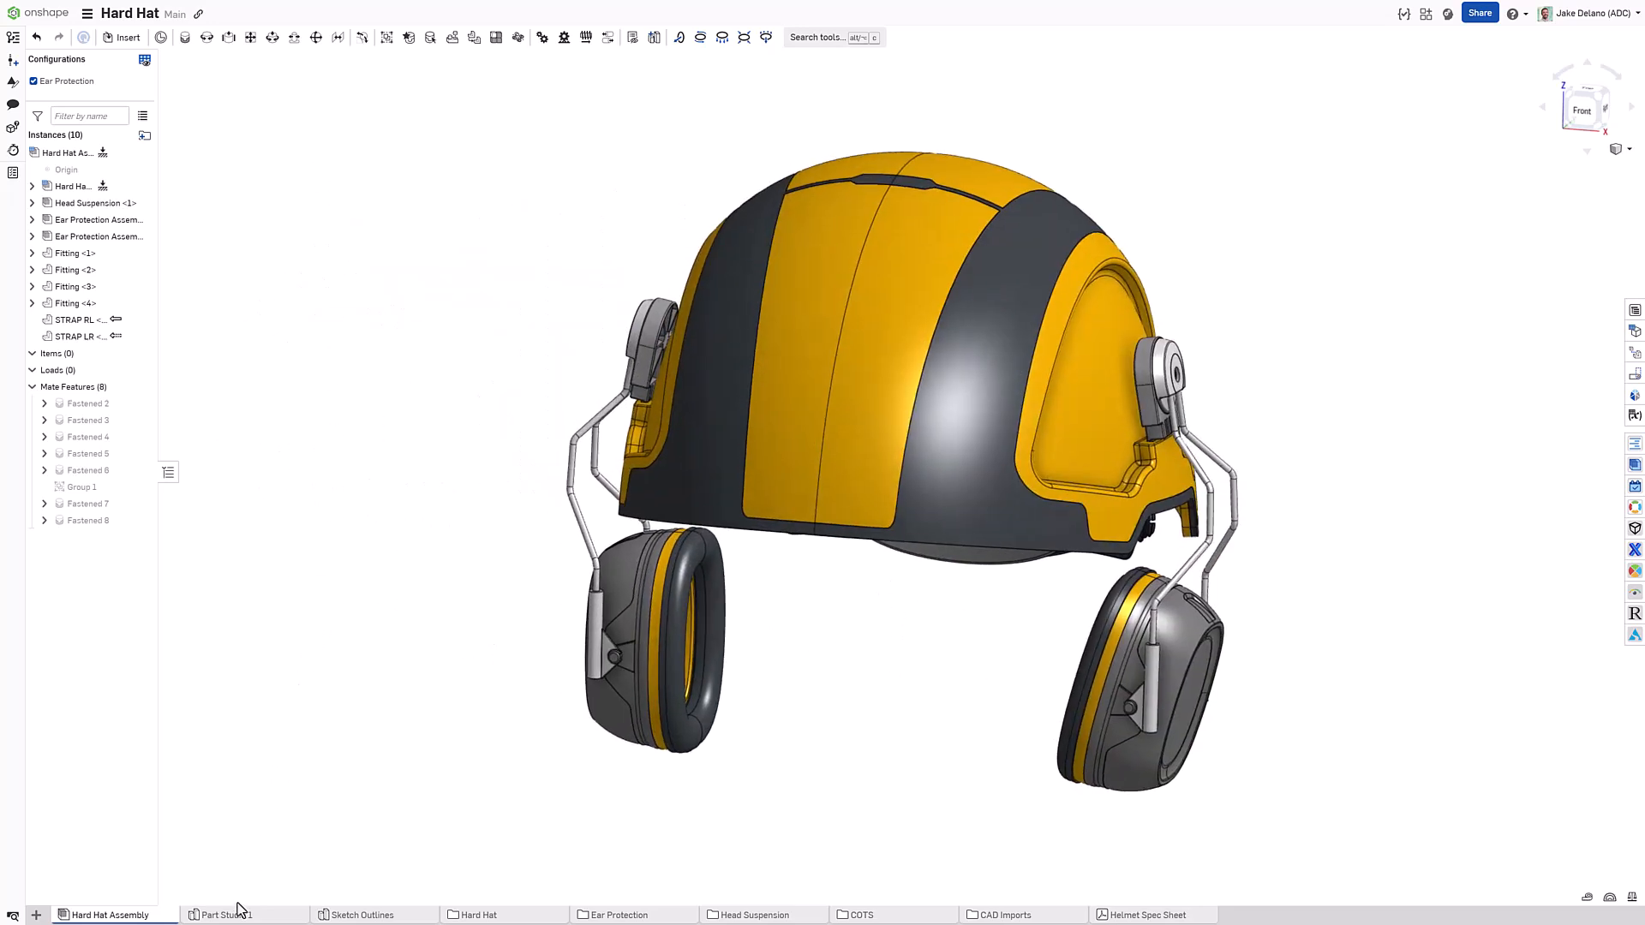
Step: Rename the Part Studio 1 tab containing the black straps to STRAPS
{"action": "left_click", "coordinate": [223, 914]}
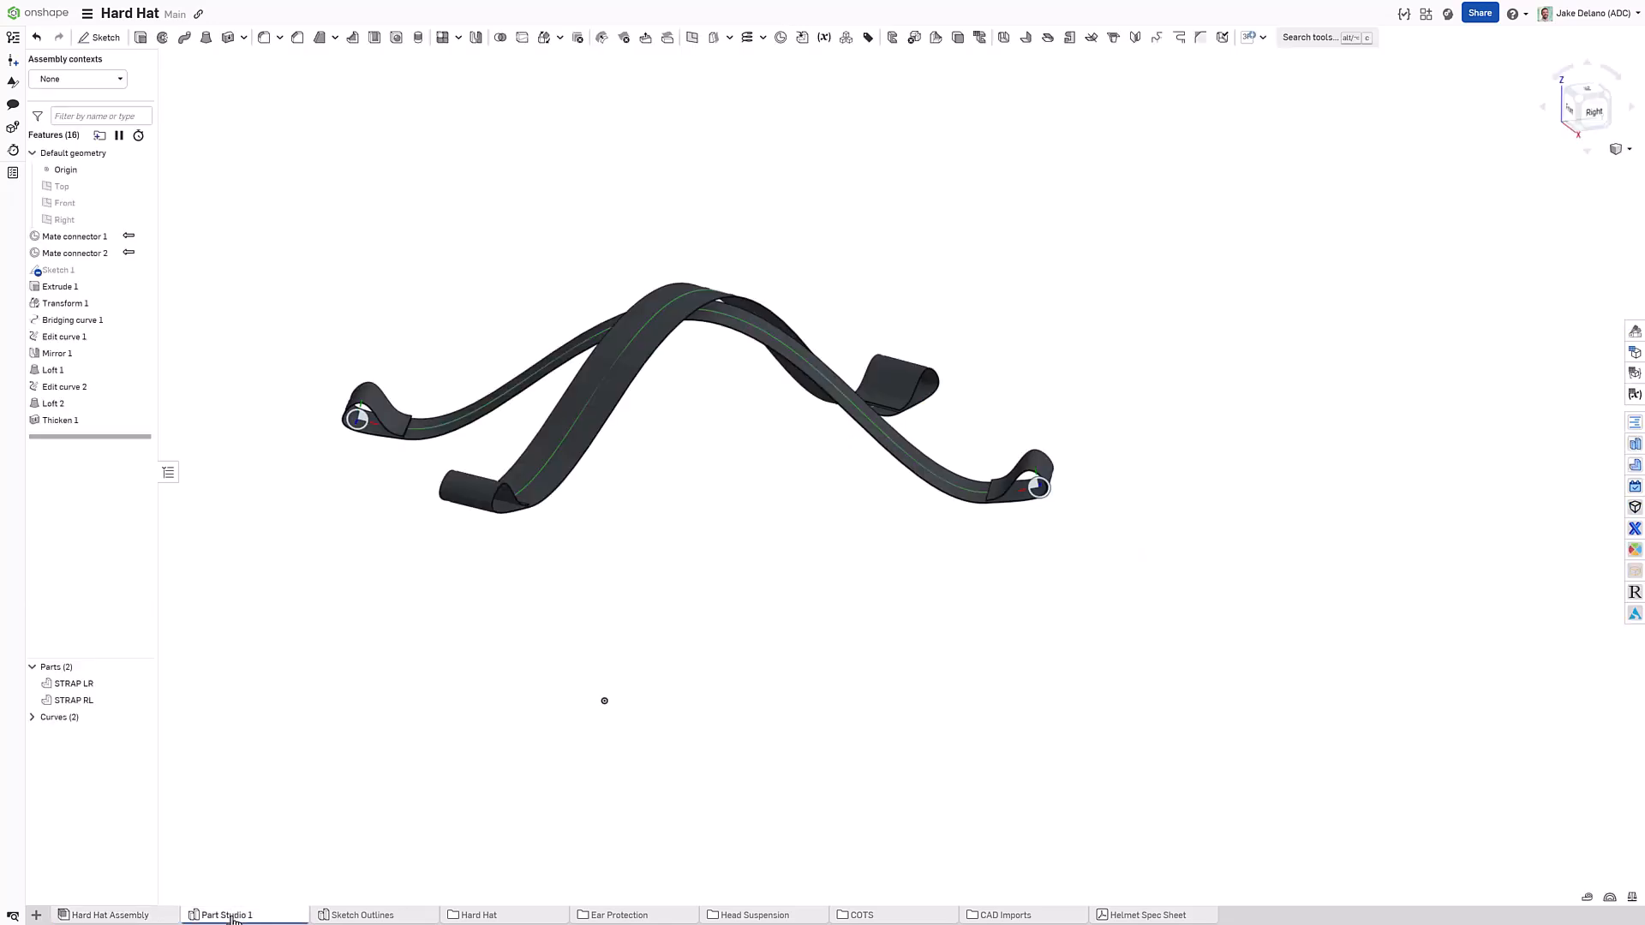
{"action": "double_click", "coordinate": [223, 915]}
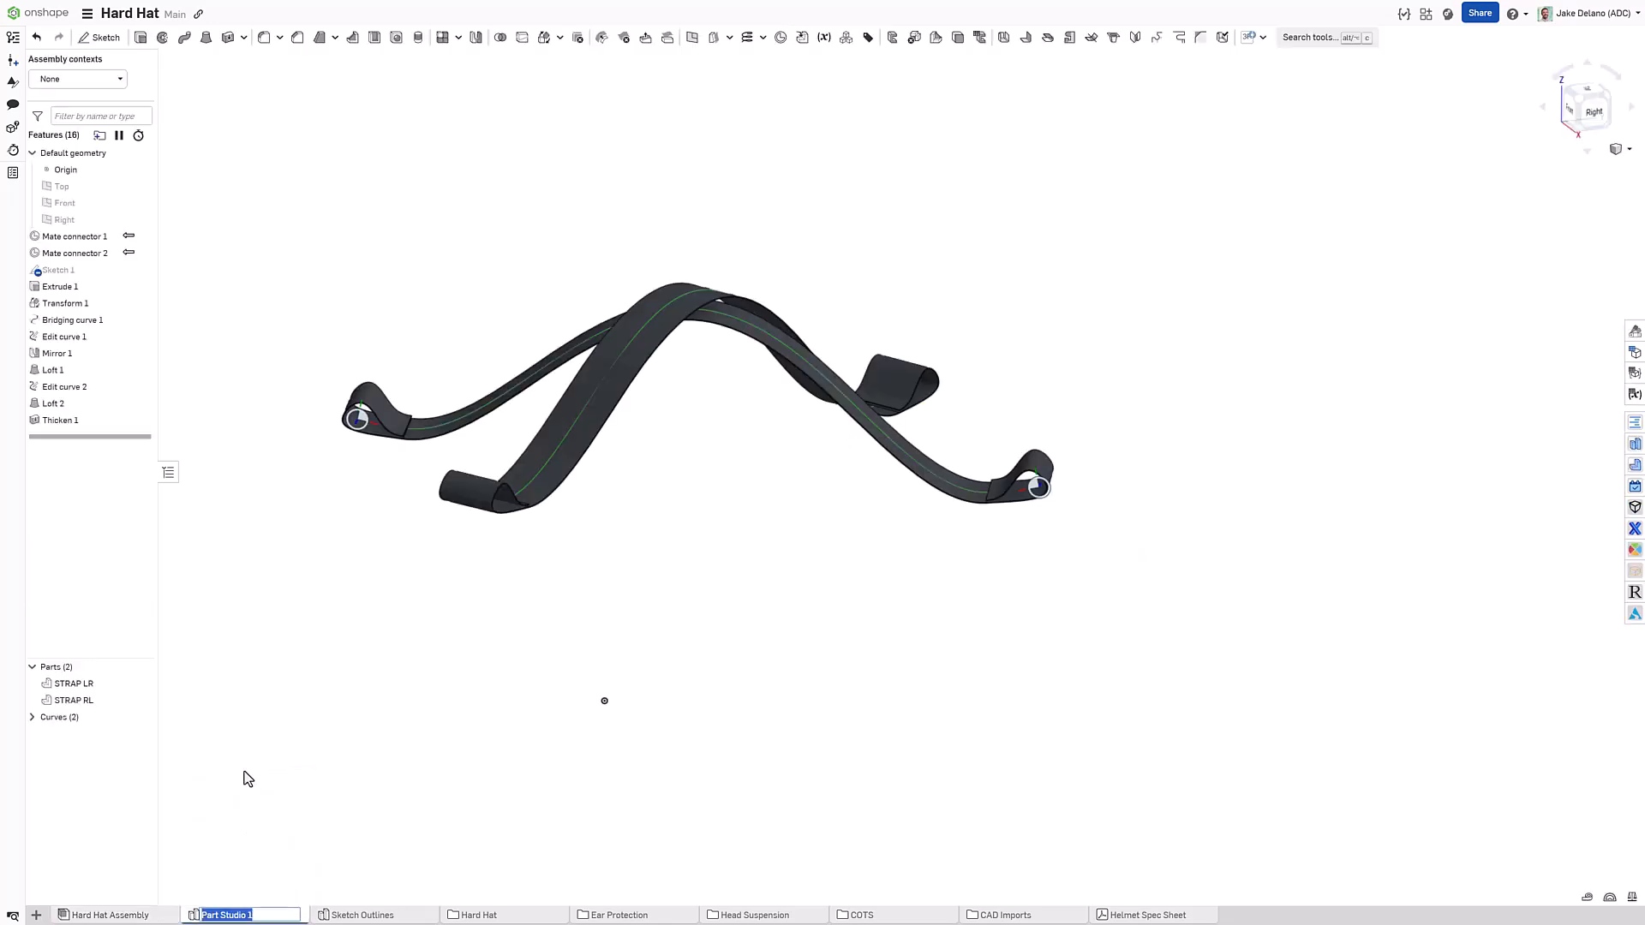
{"action": "type", "text": "SRA"}
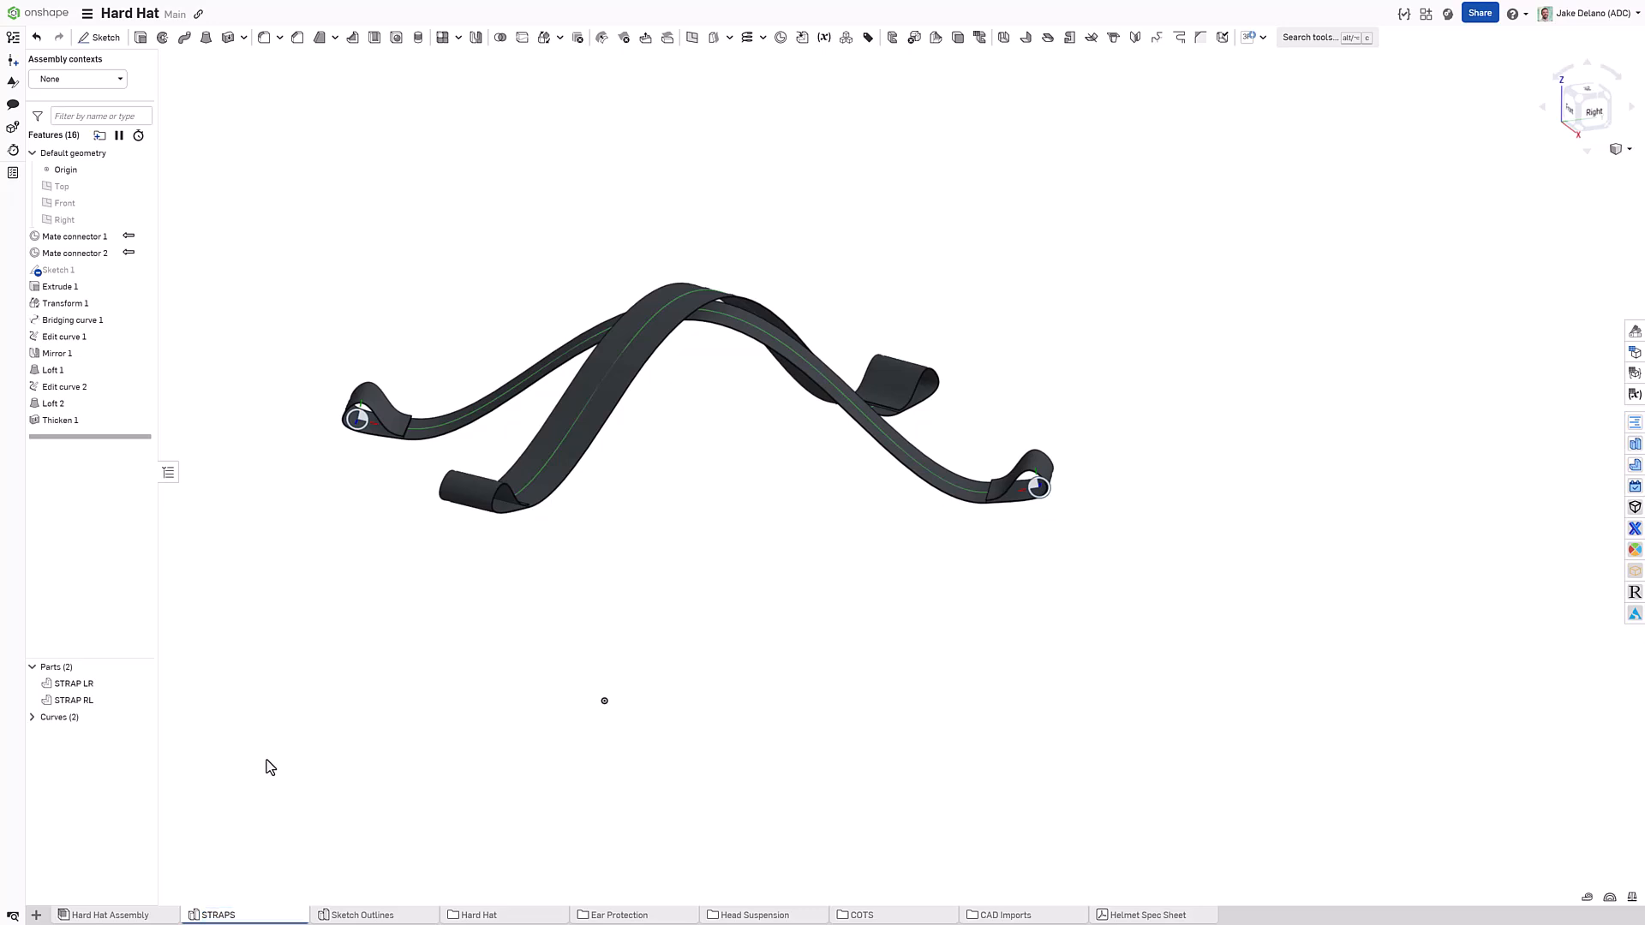
Step: Generate the flat pattern of STRAP LR with the Flatten surfaces analysis tool
{"action": "left_click", "coordinate": [1607, 898]}
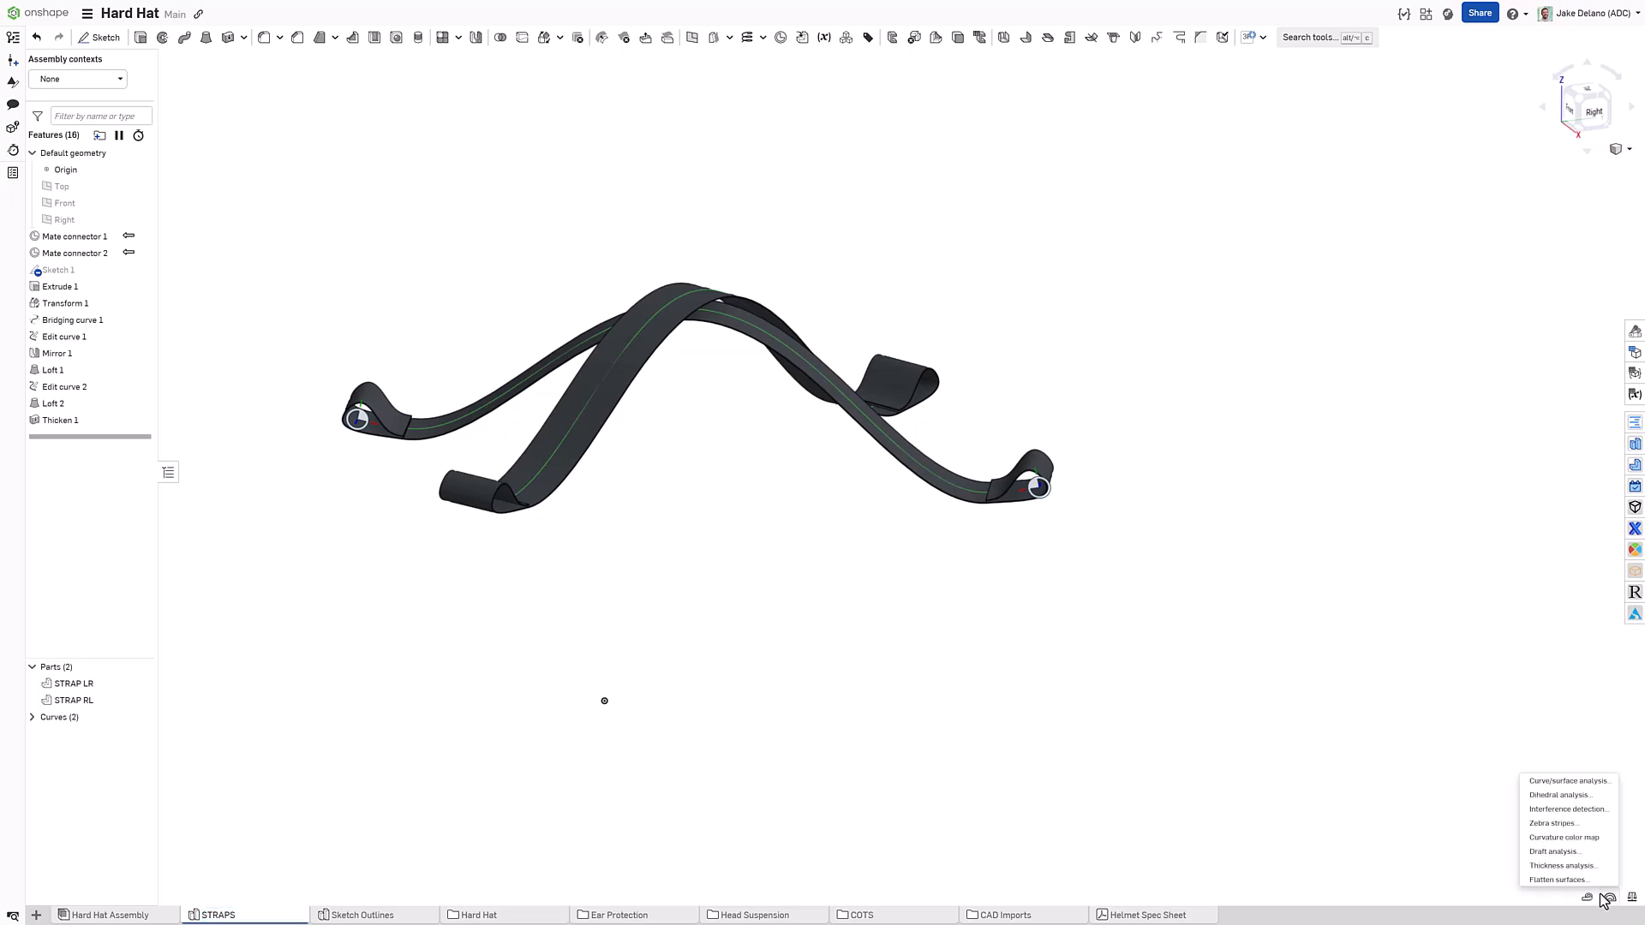
{"action": "left_click", "coordinate": [1559, 879]}
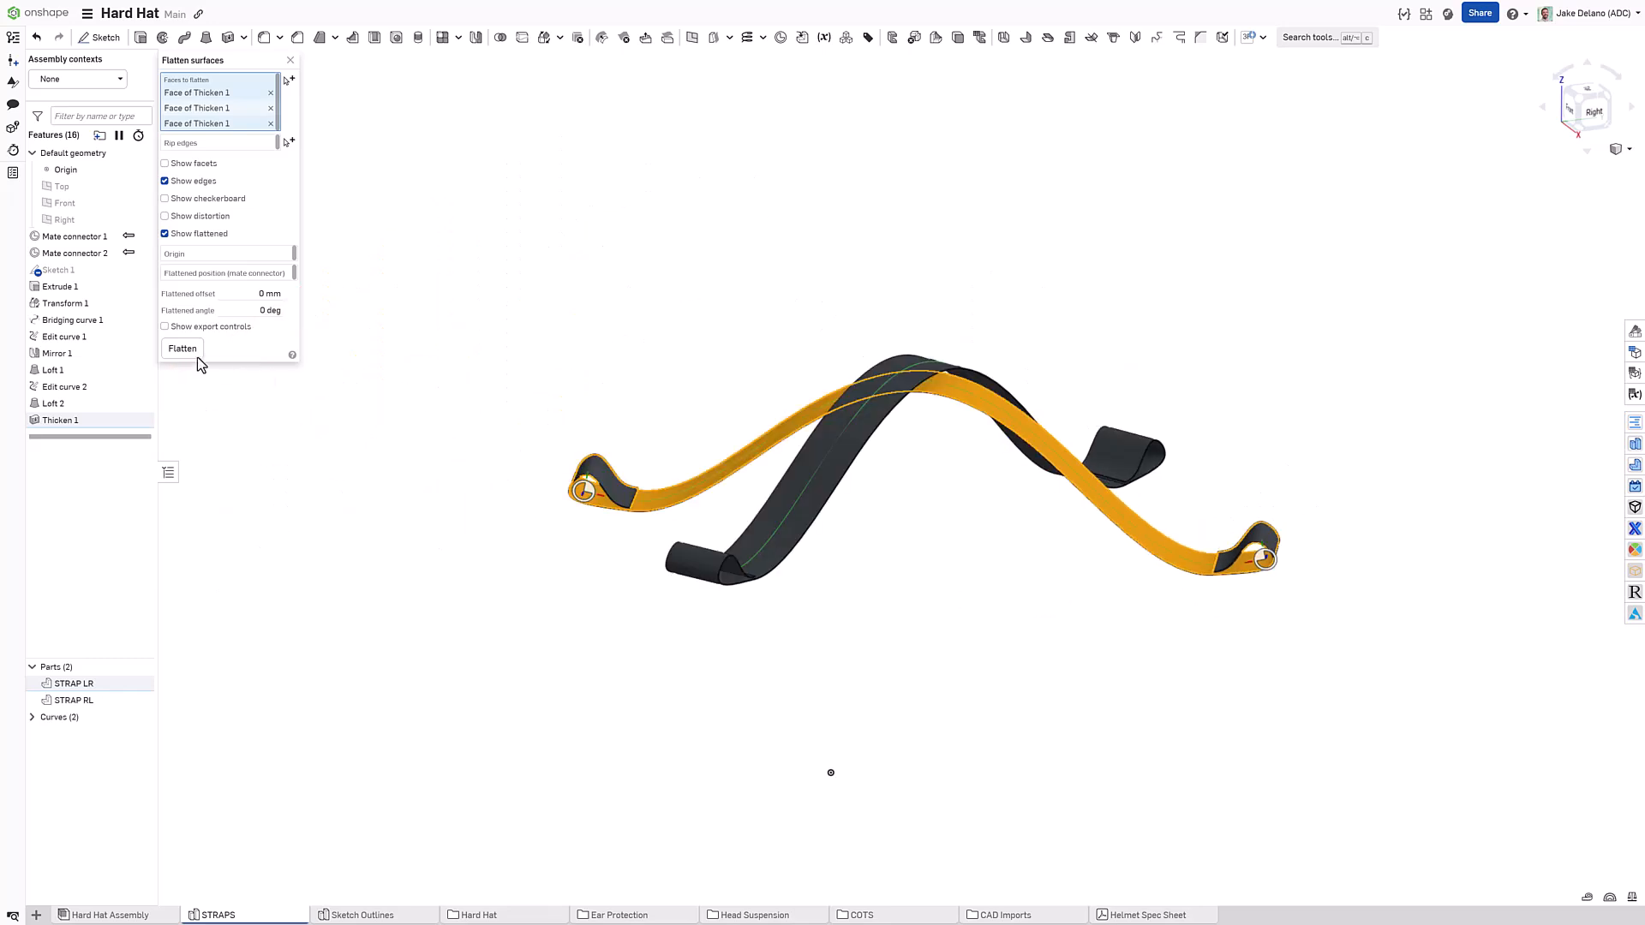
{"action": "left_click", "coordinate": [180, 348]}
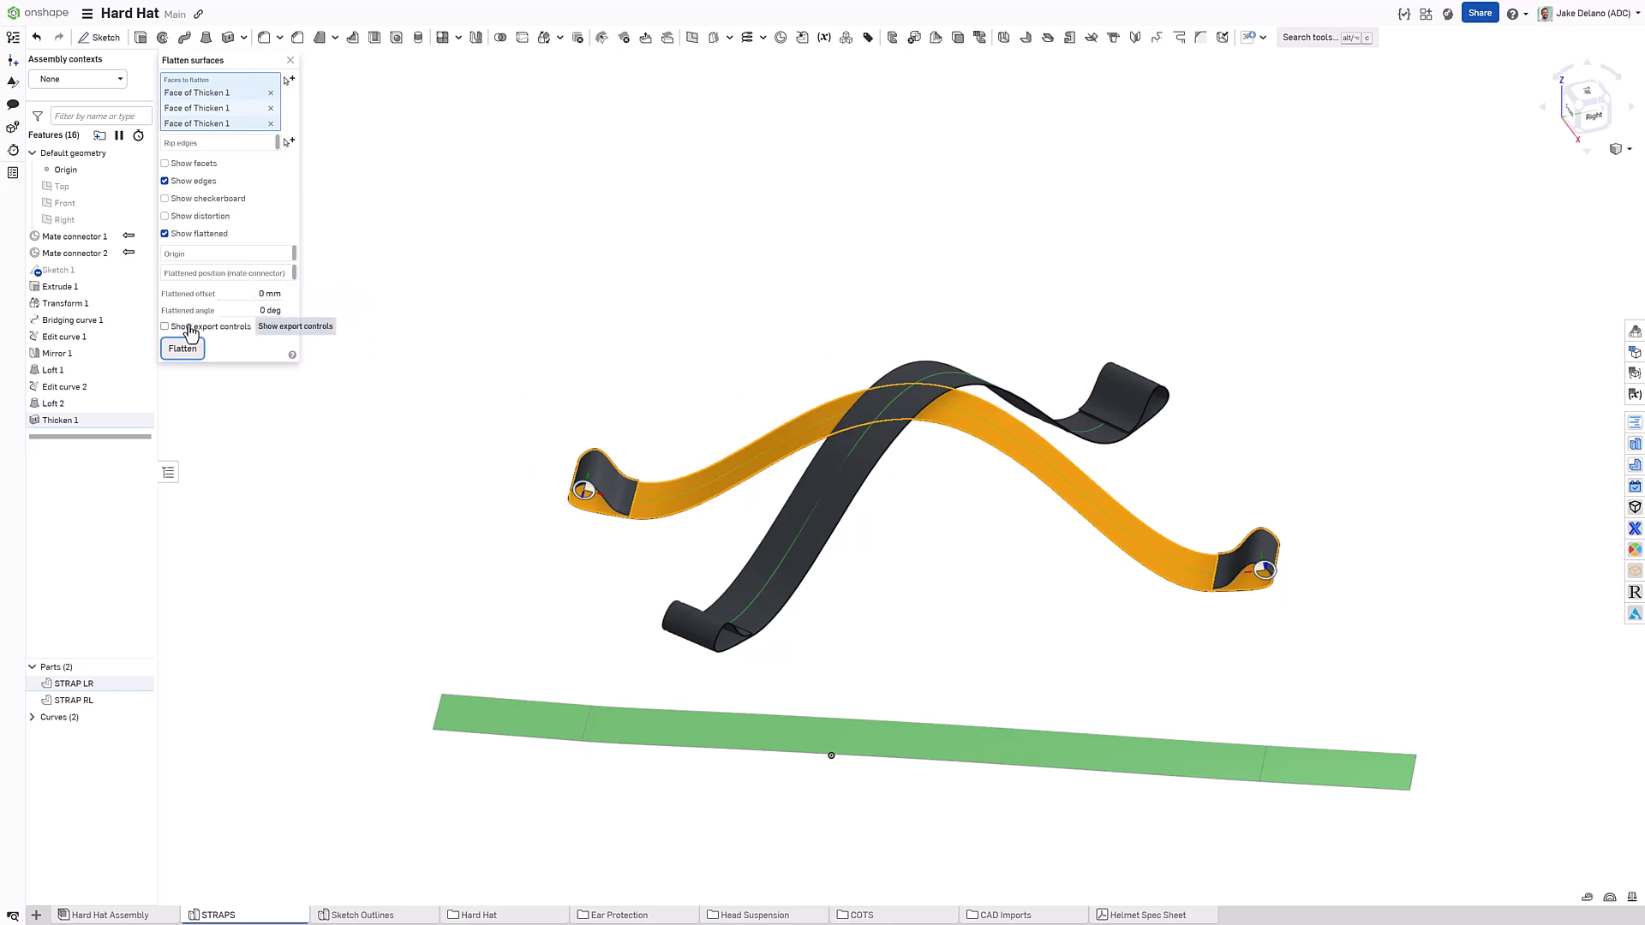
Step: Enable export controls, choose DXF format and export the flattened strap
{"action": "left_click", "coordinate": [165, 326]}
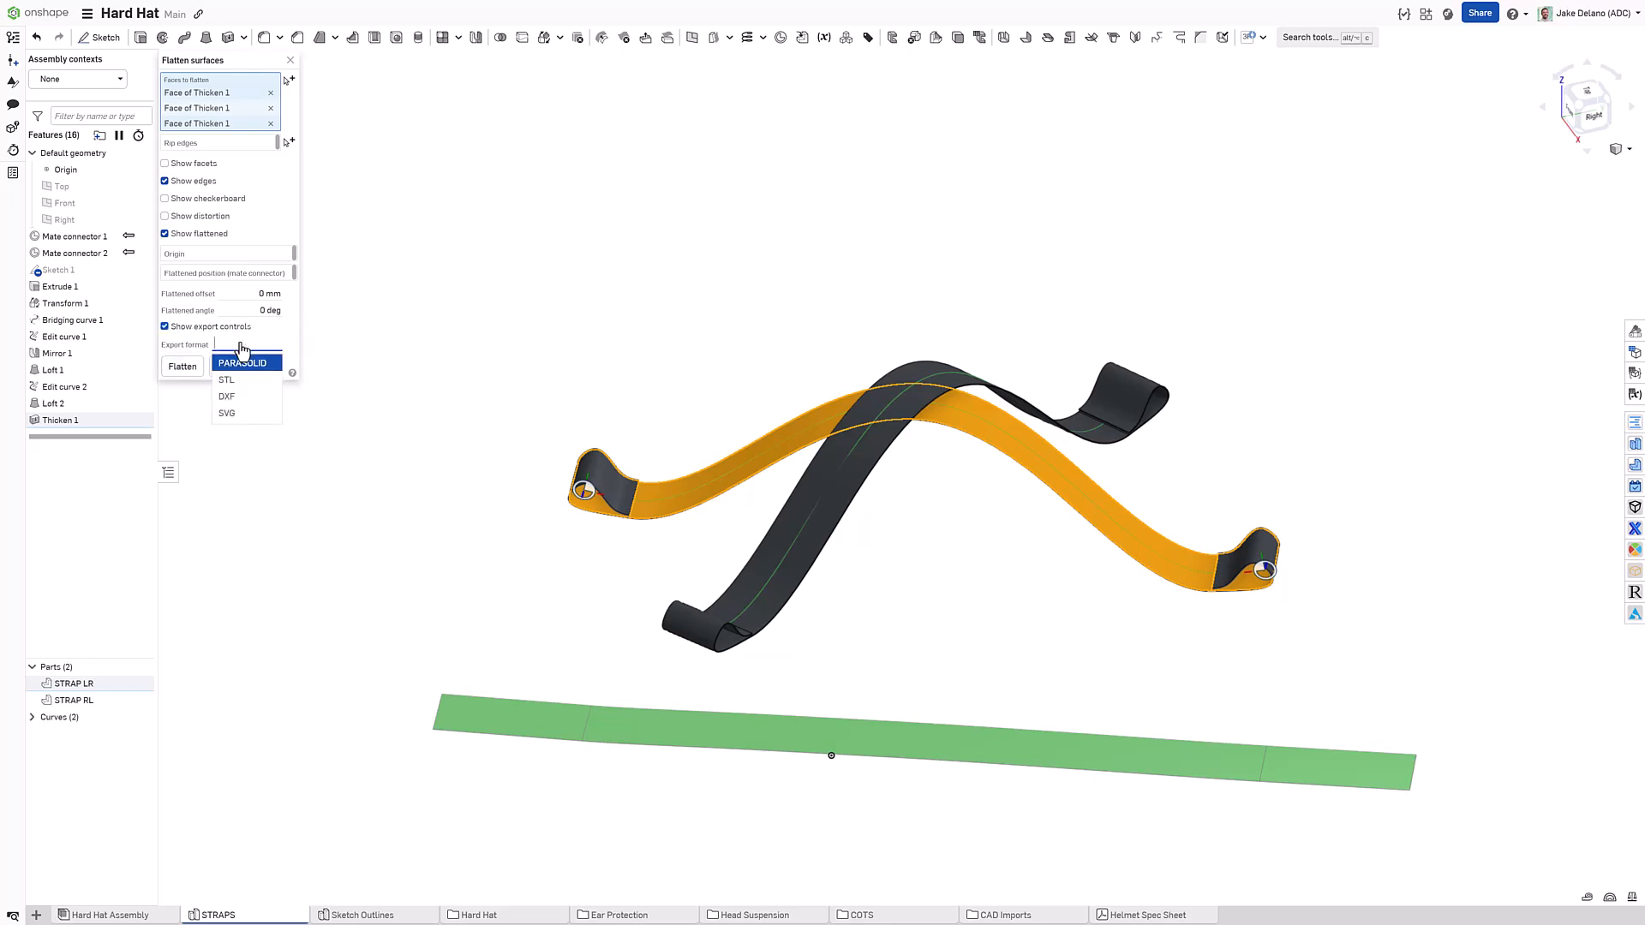
{"action": "left_click", "coordinate": [226, 396]}
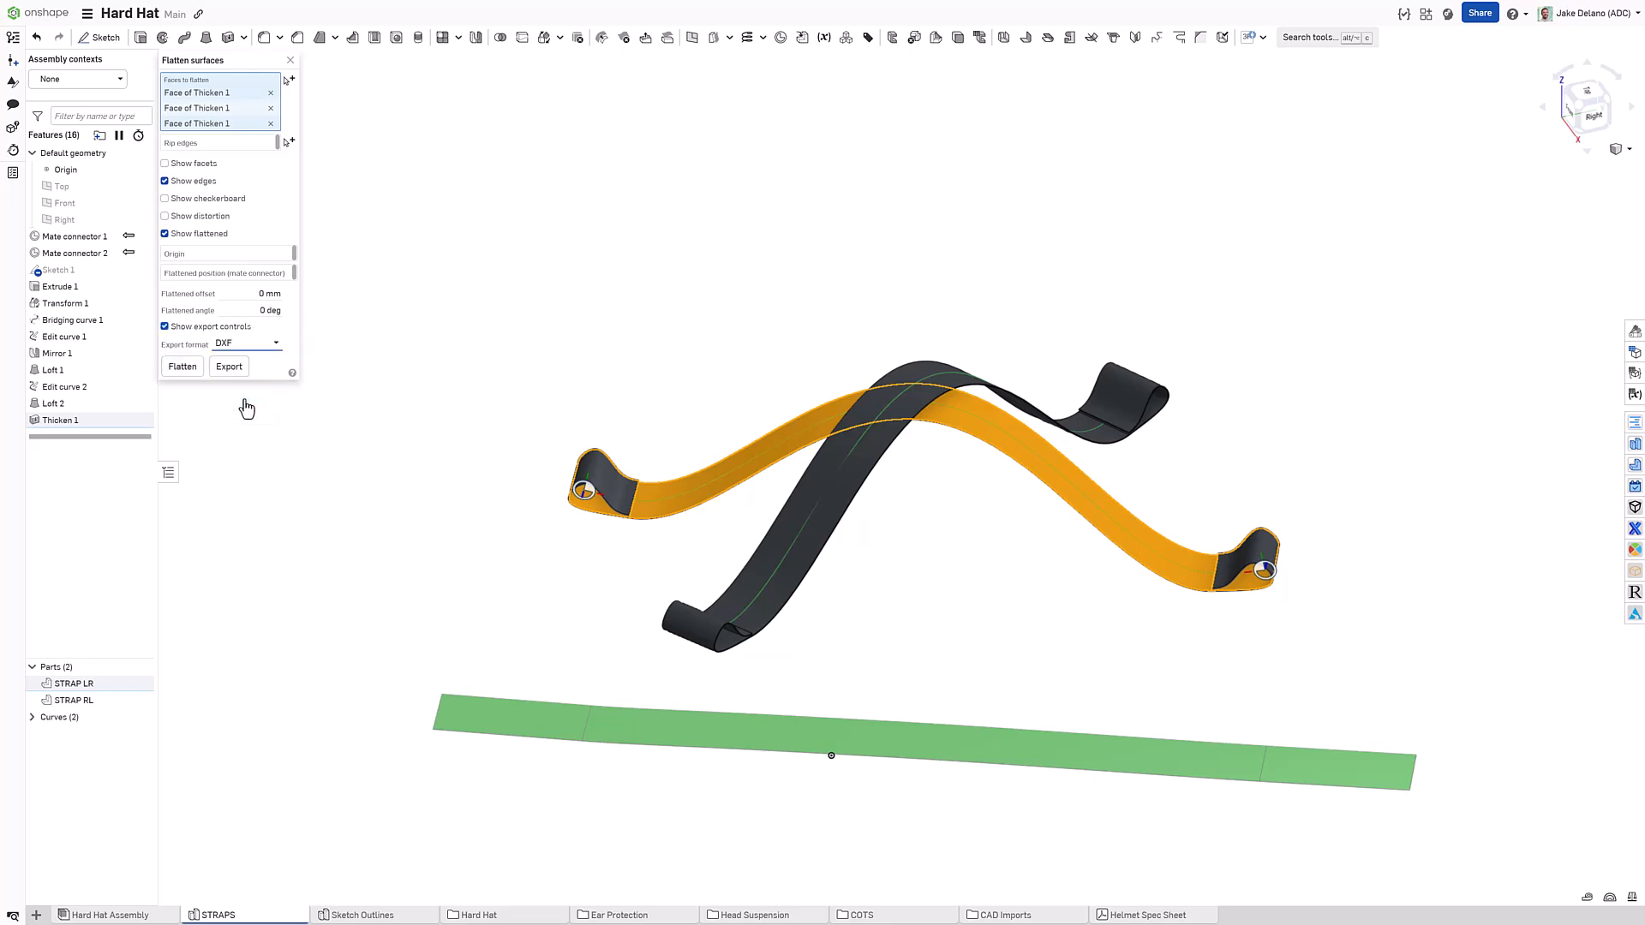
{"action": "mouse_move", "coordinate": [182, 366]}
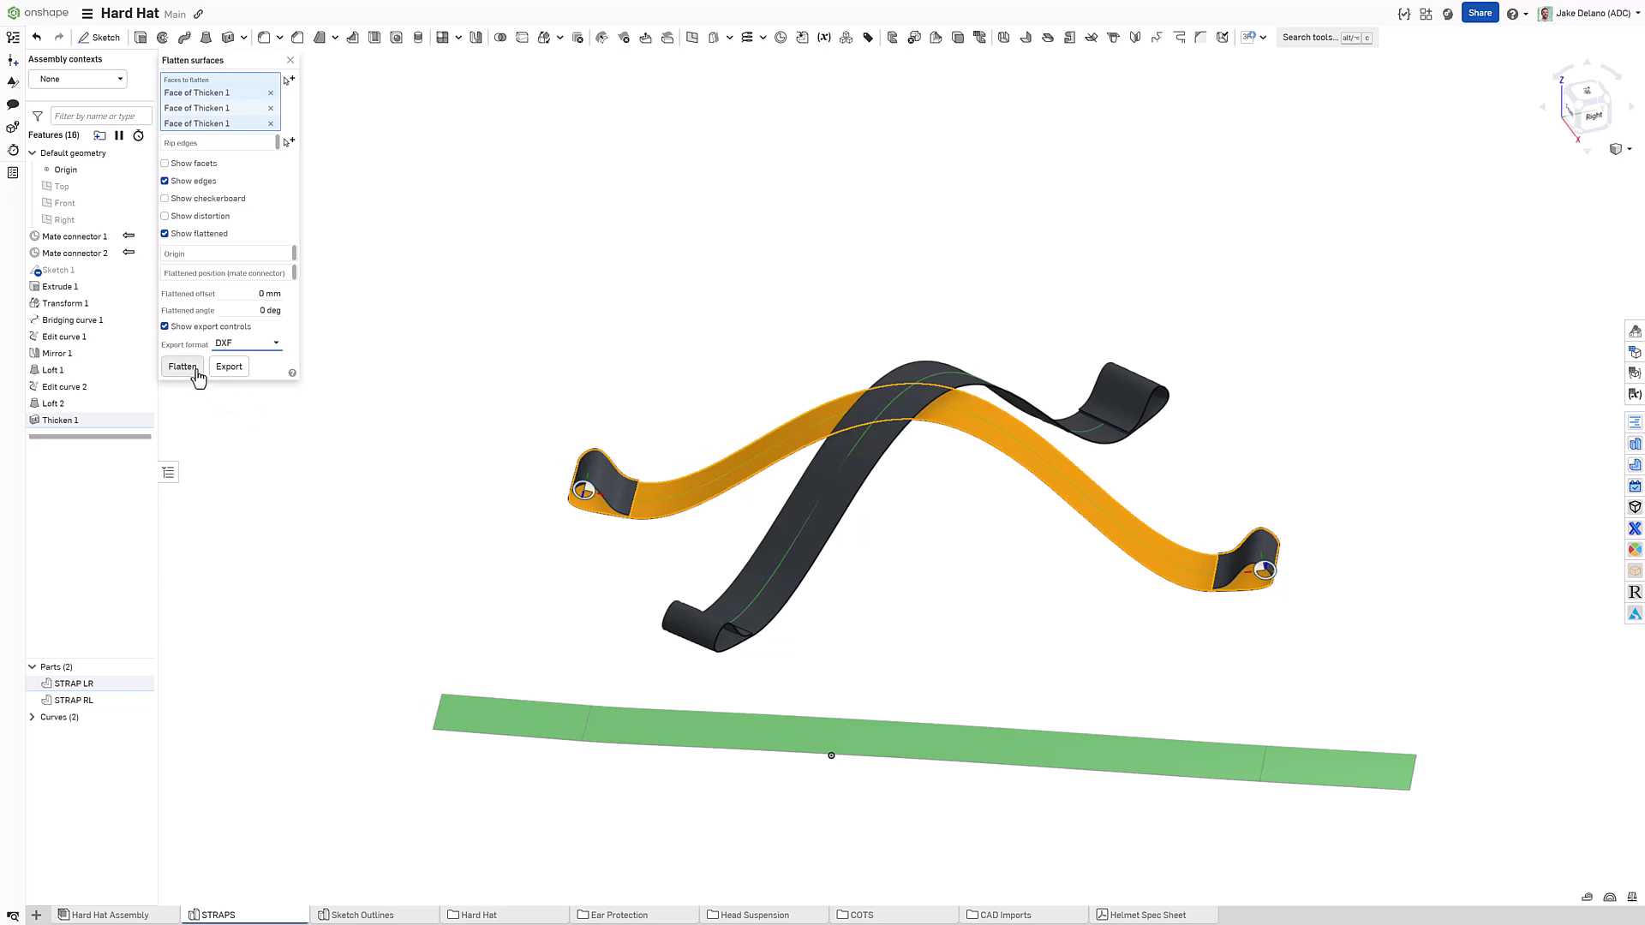
{"action": "left_click", "coordinate": [228, 367]}
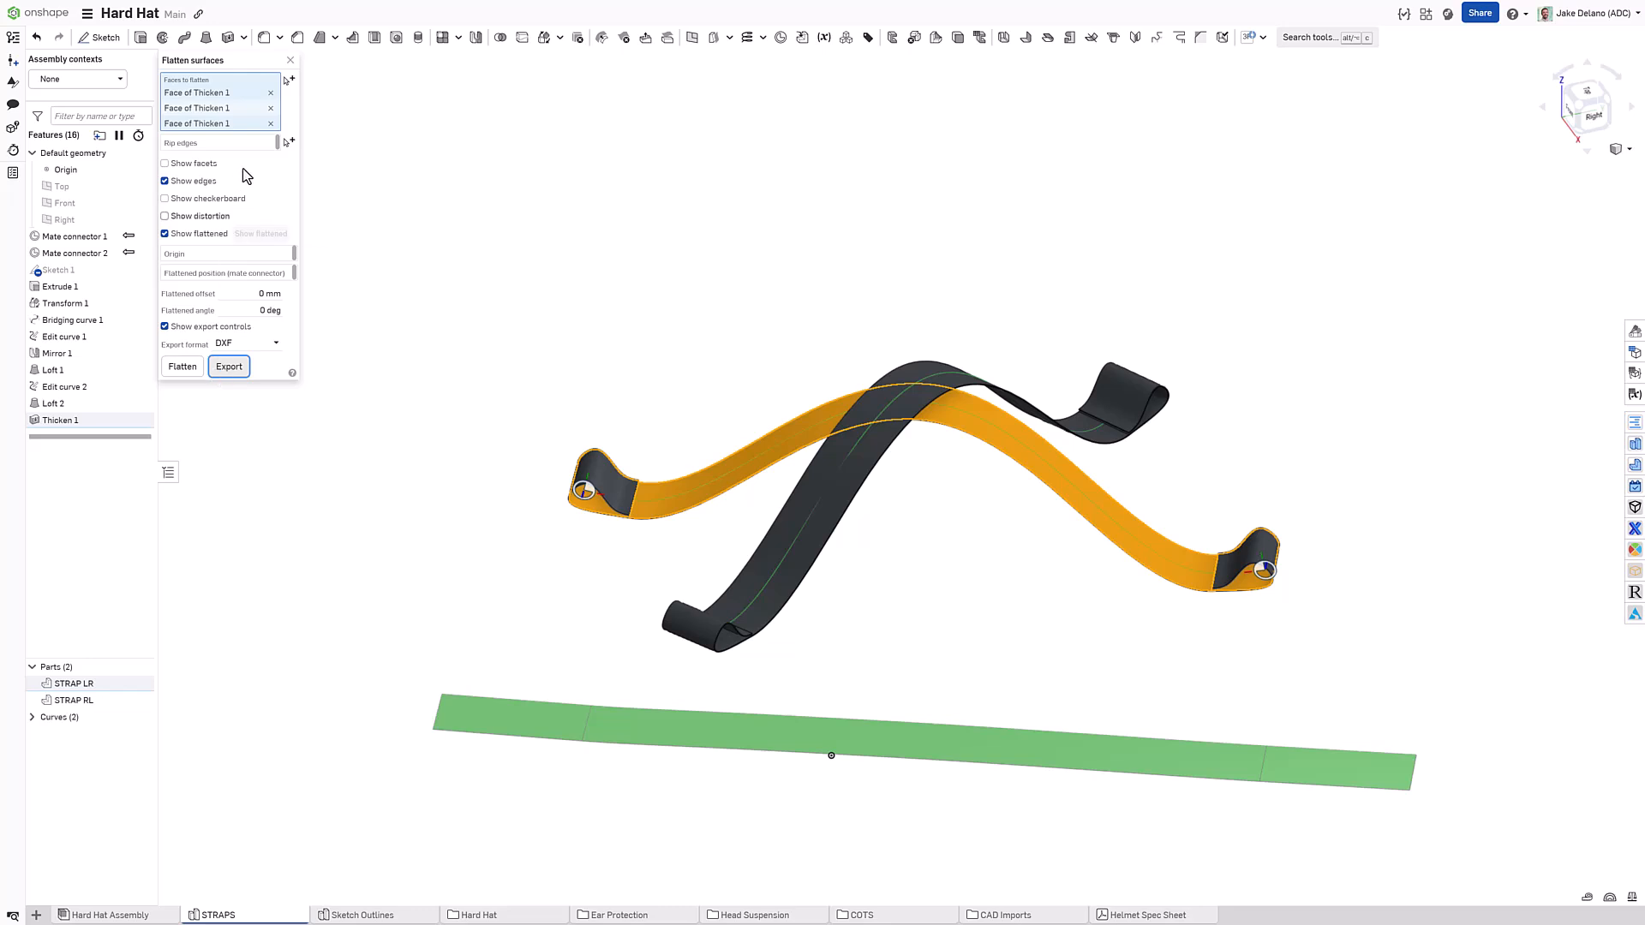
{"action": "left_click", "coordinate": [289, 60]}
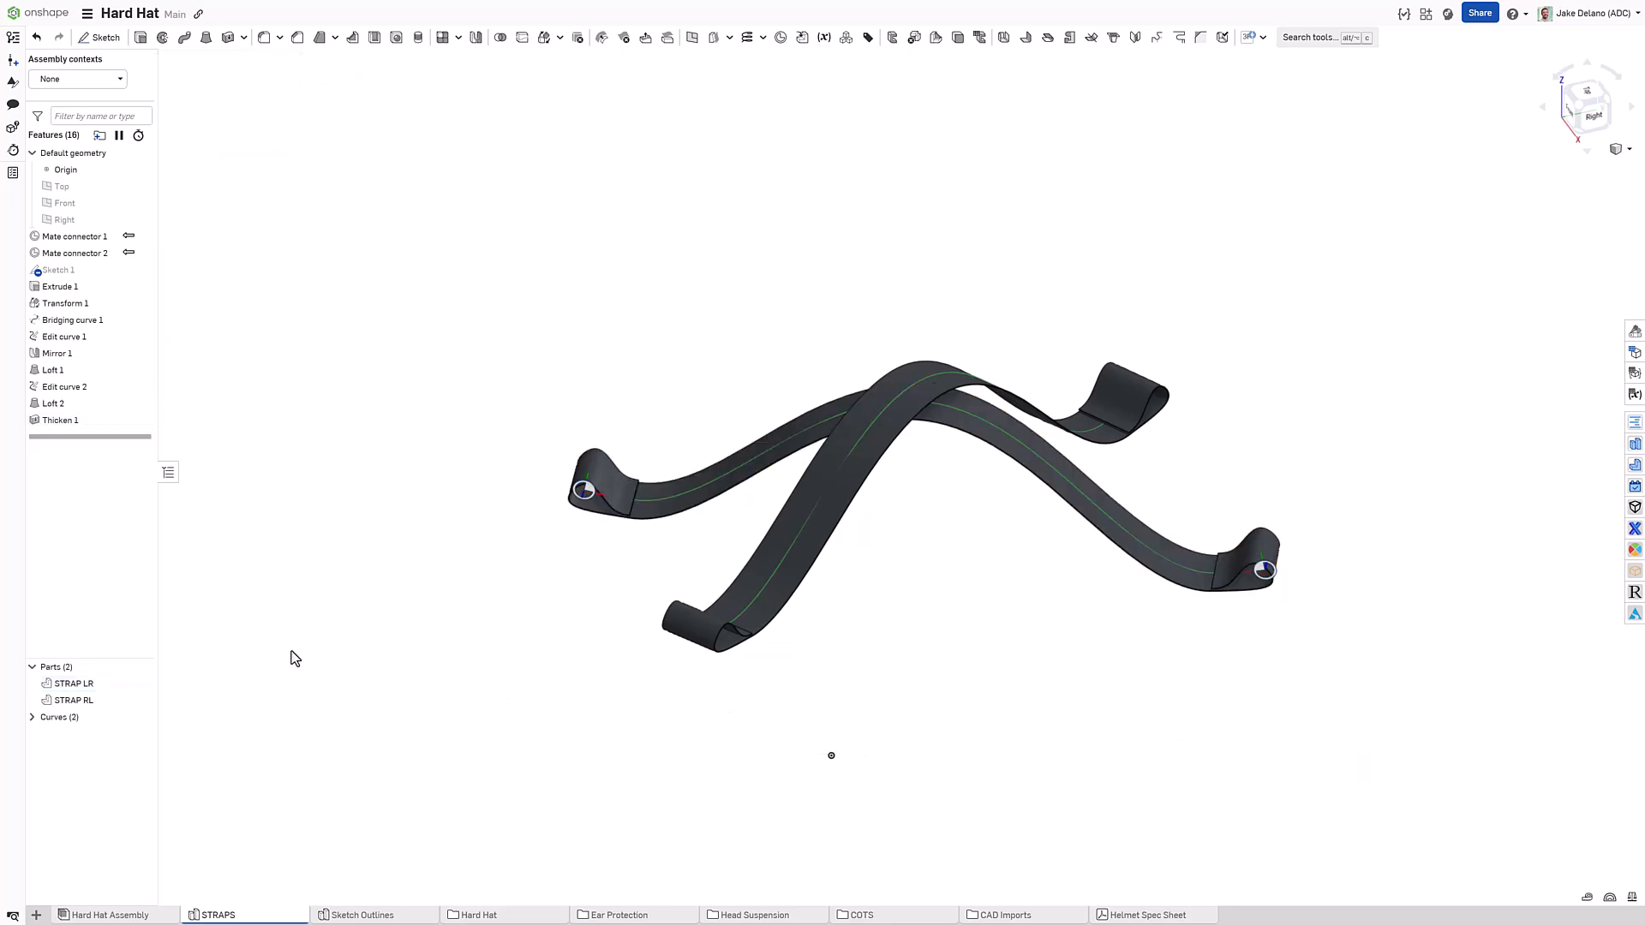
Step: Import the exported STRAPS-flattened (2).dxf into the document
{"action": "left_click", "coordinate": [36, 915]}
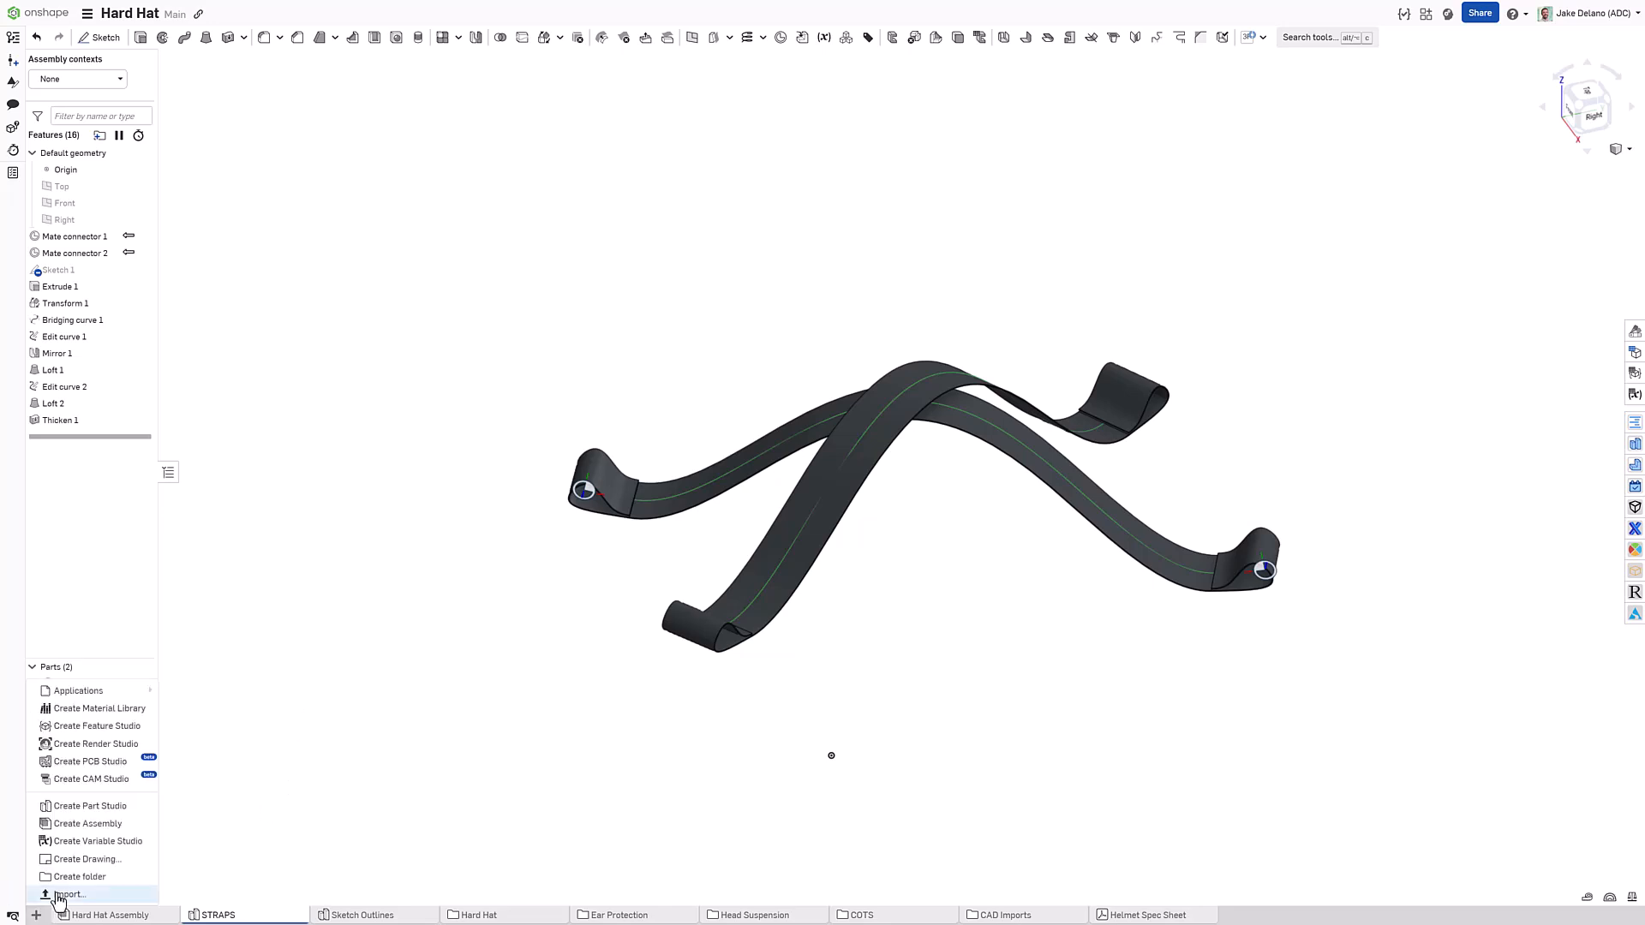
{"action": "left_click", "coordinate": [68, 892]}
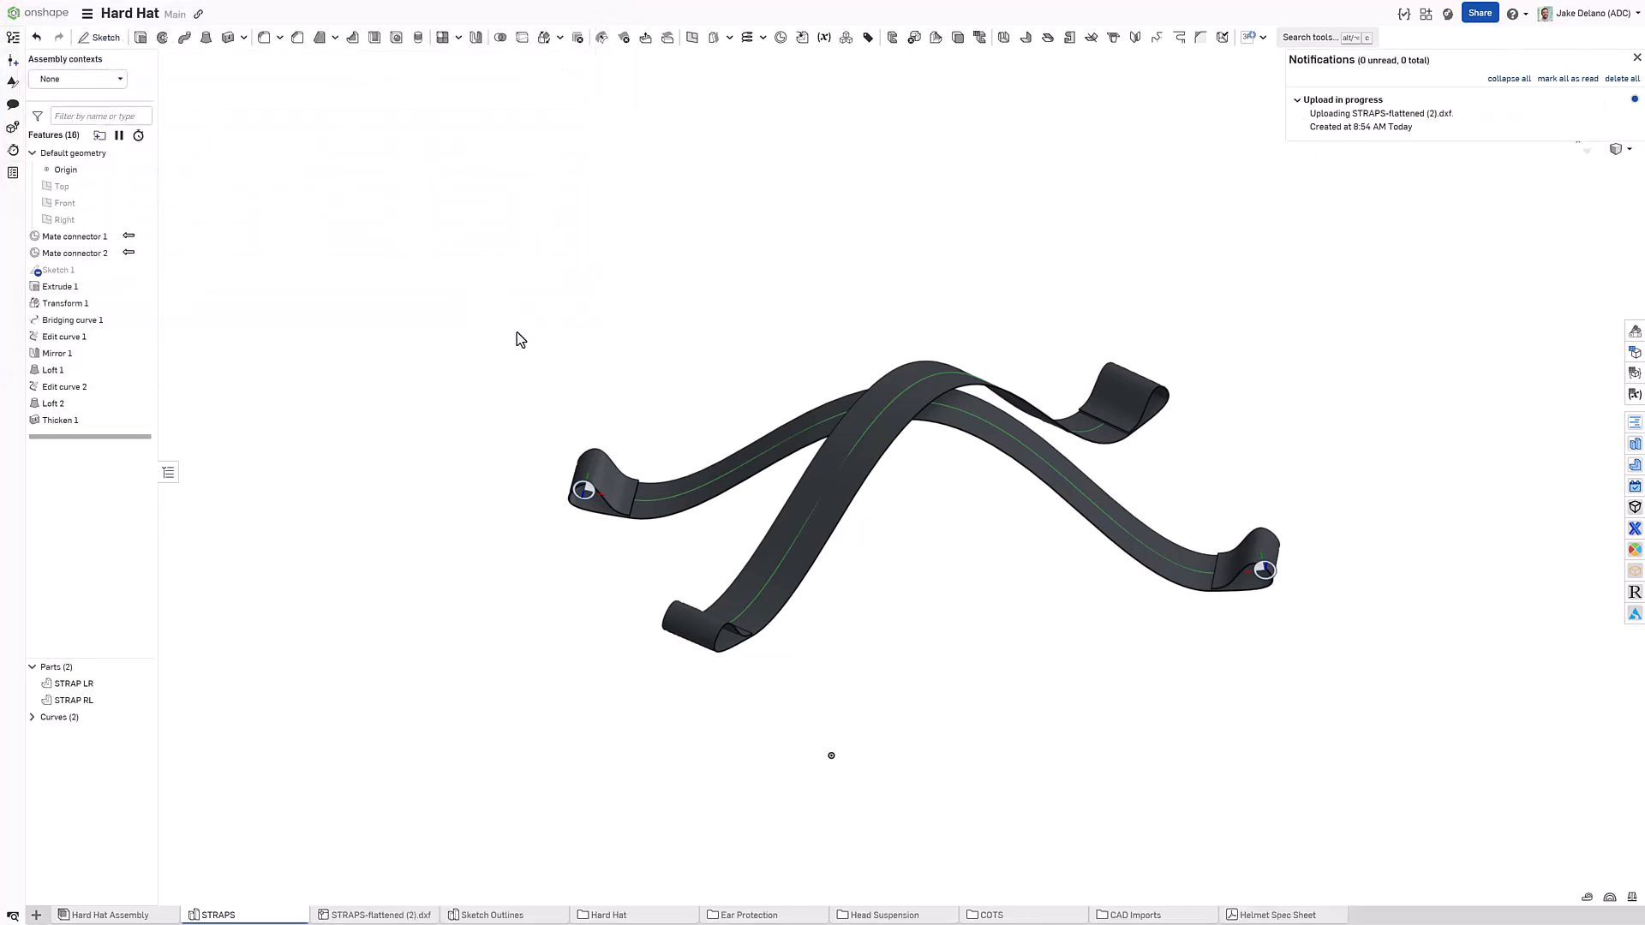
Step: View the flat strap outline in the DXF tab, then return to Hard Hat Assembly
{"action": "left_click", "coordinate": [380, 915]}
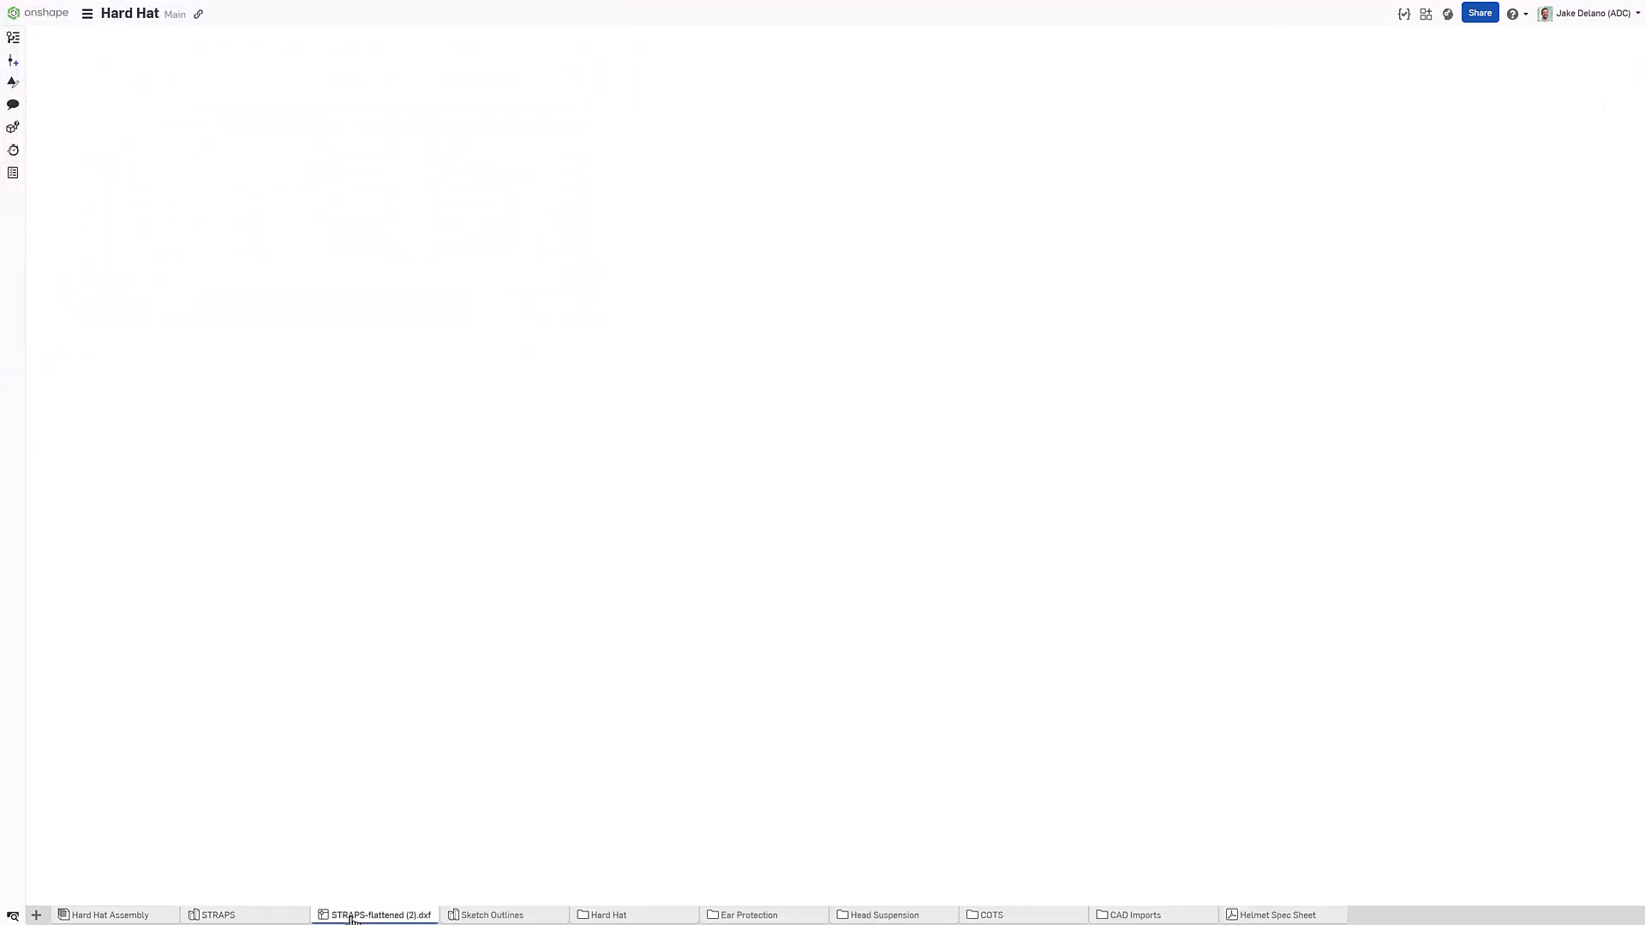
{"action": "left_click", "coordinate": [381, 915]}
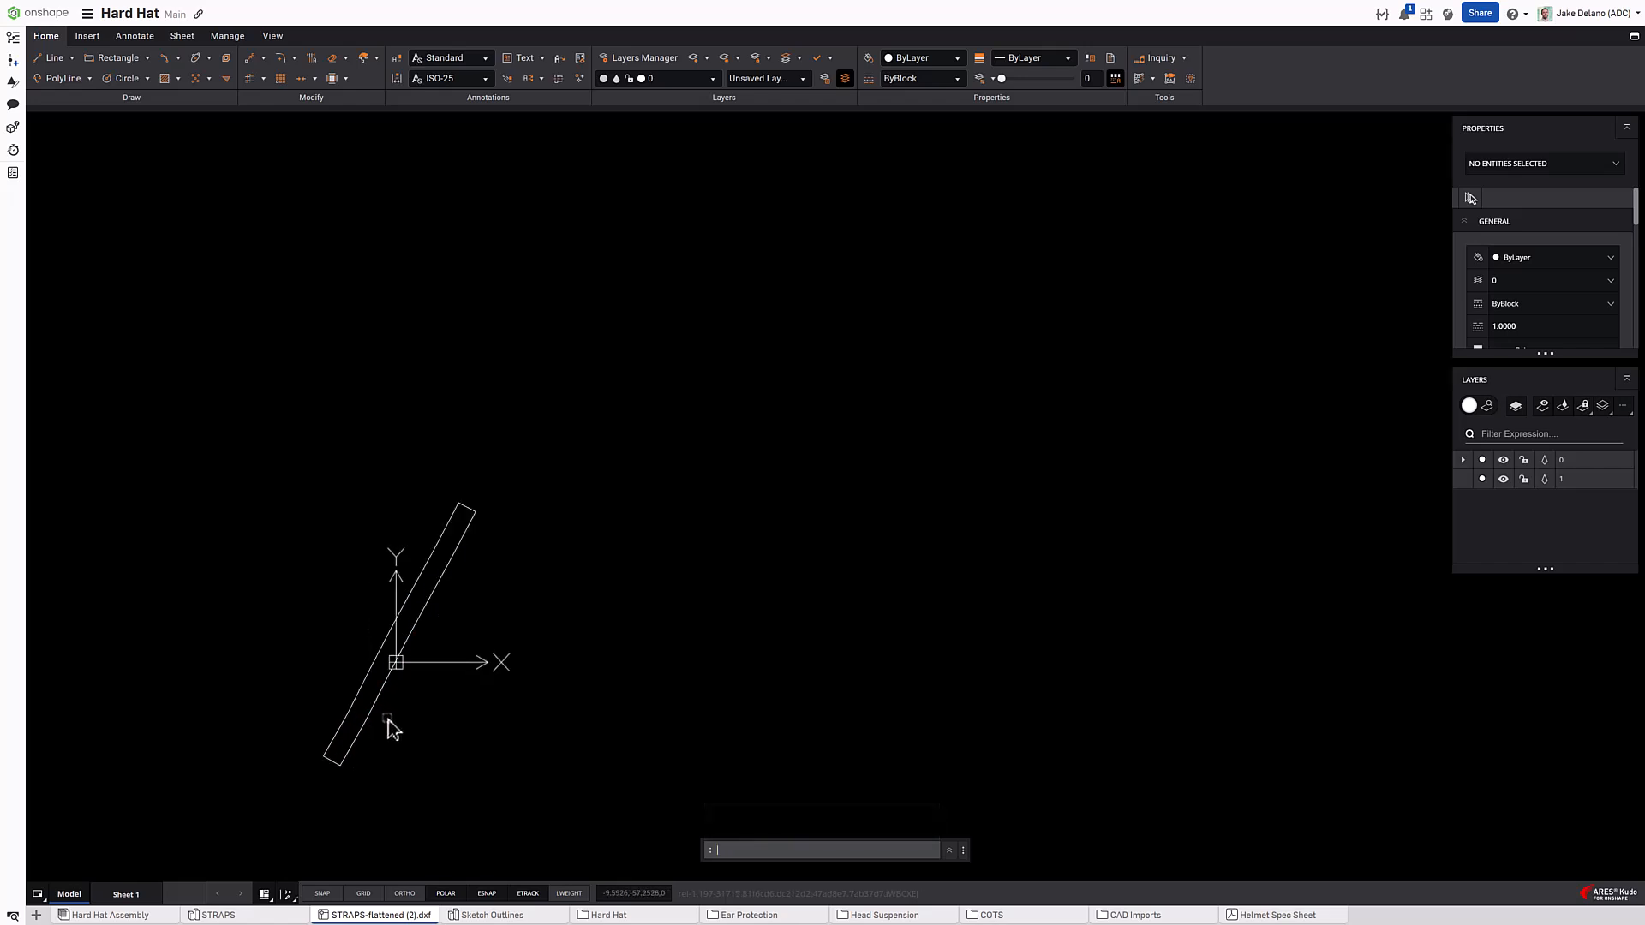
{"action": "mouse_move", "coordinate": [396, 750]}
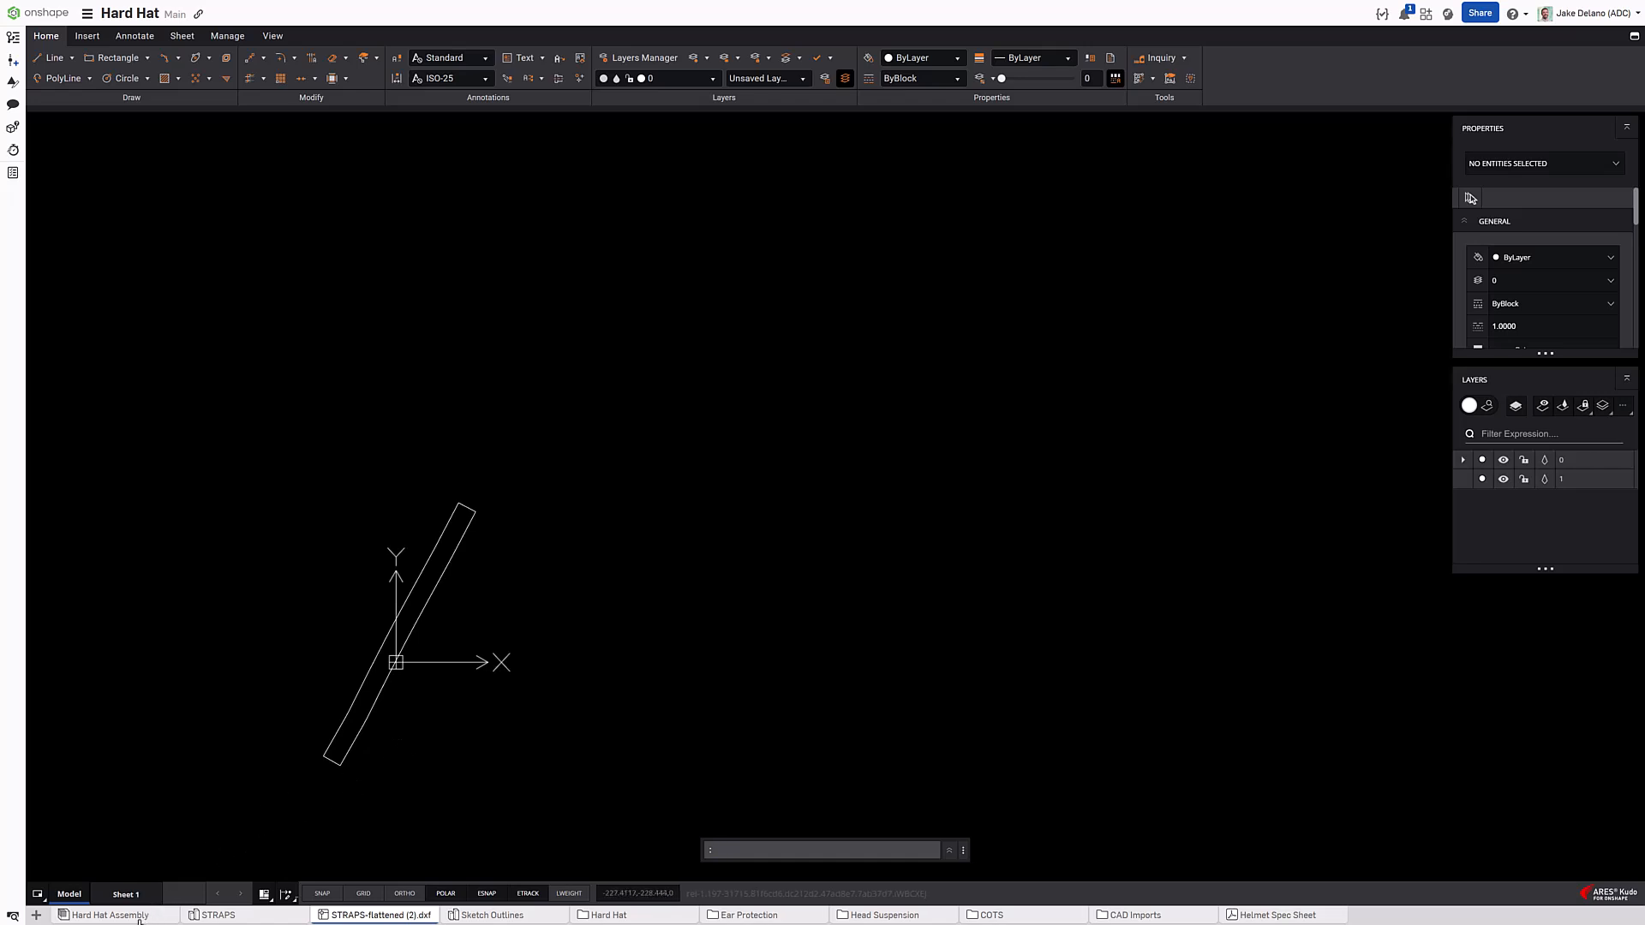
{"action": "left_click", "coordinate": [103, 913]}
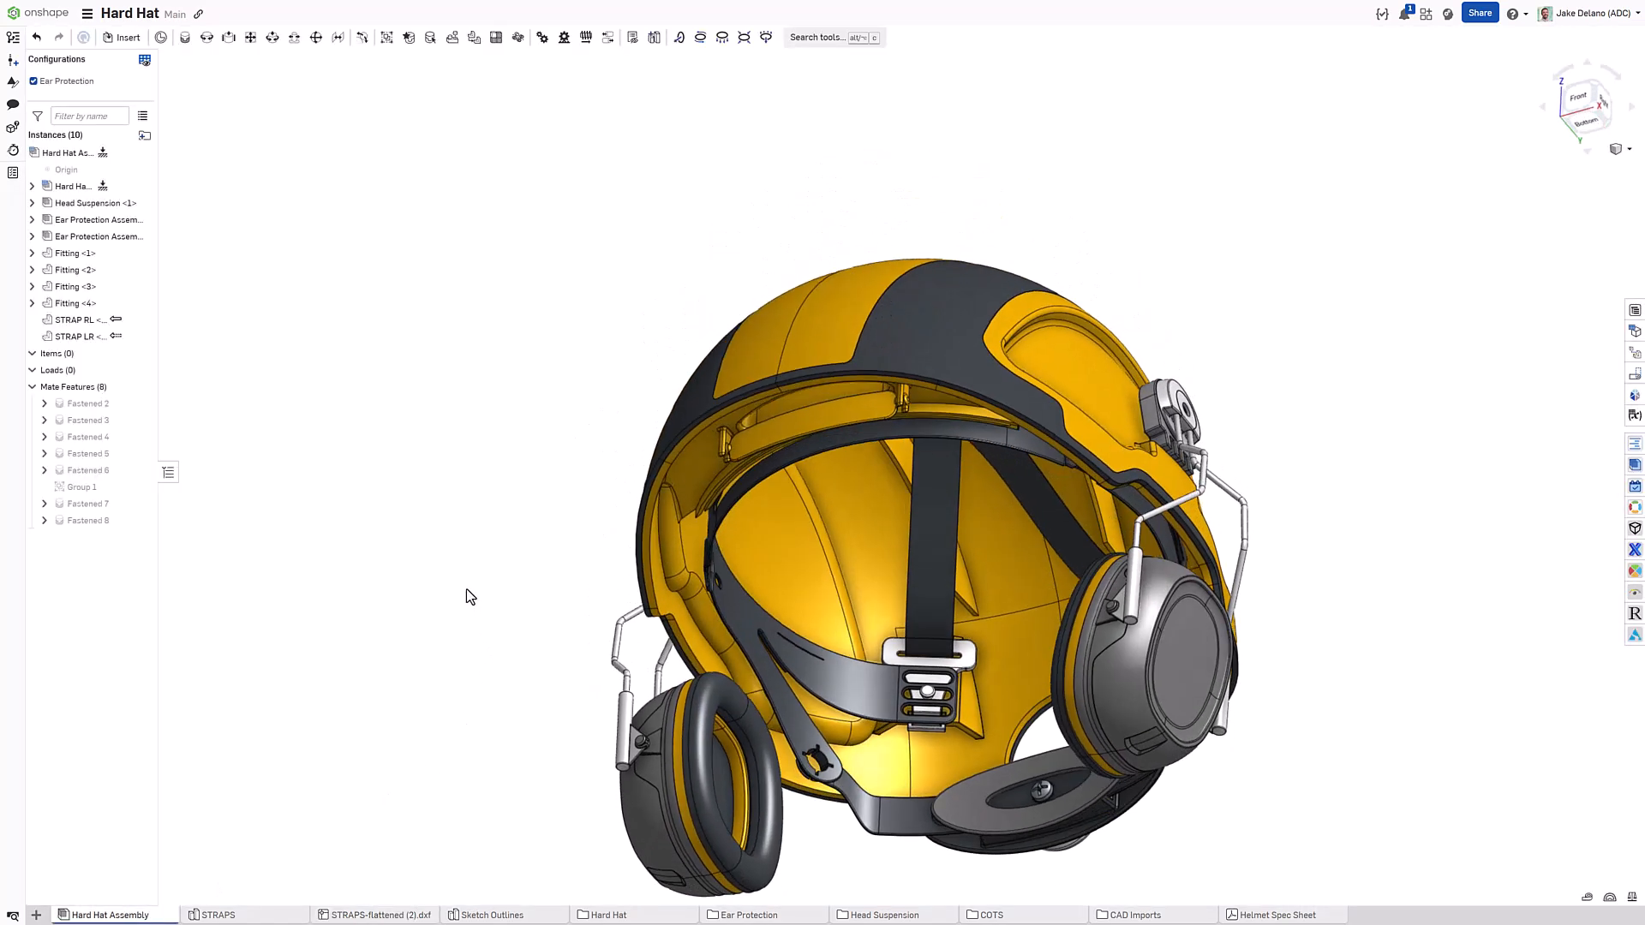